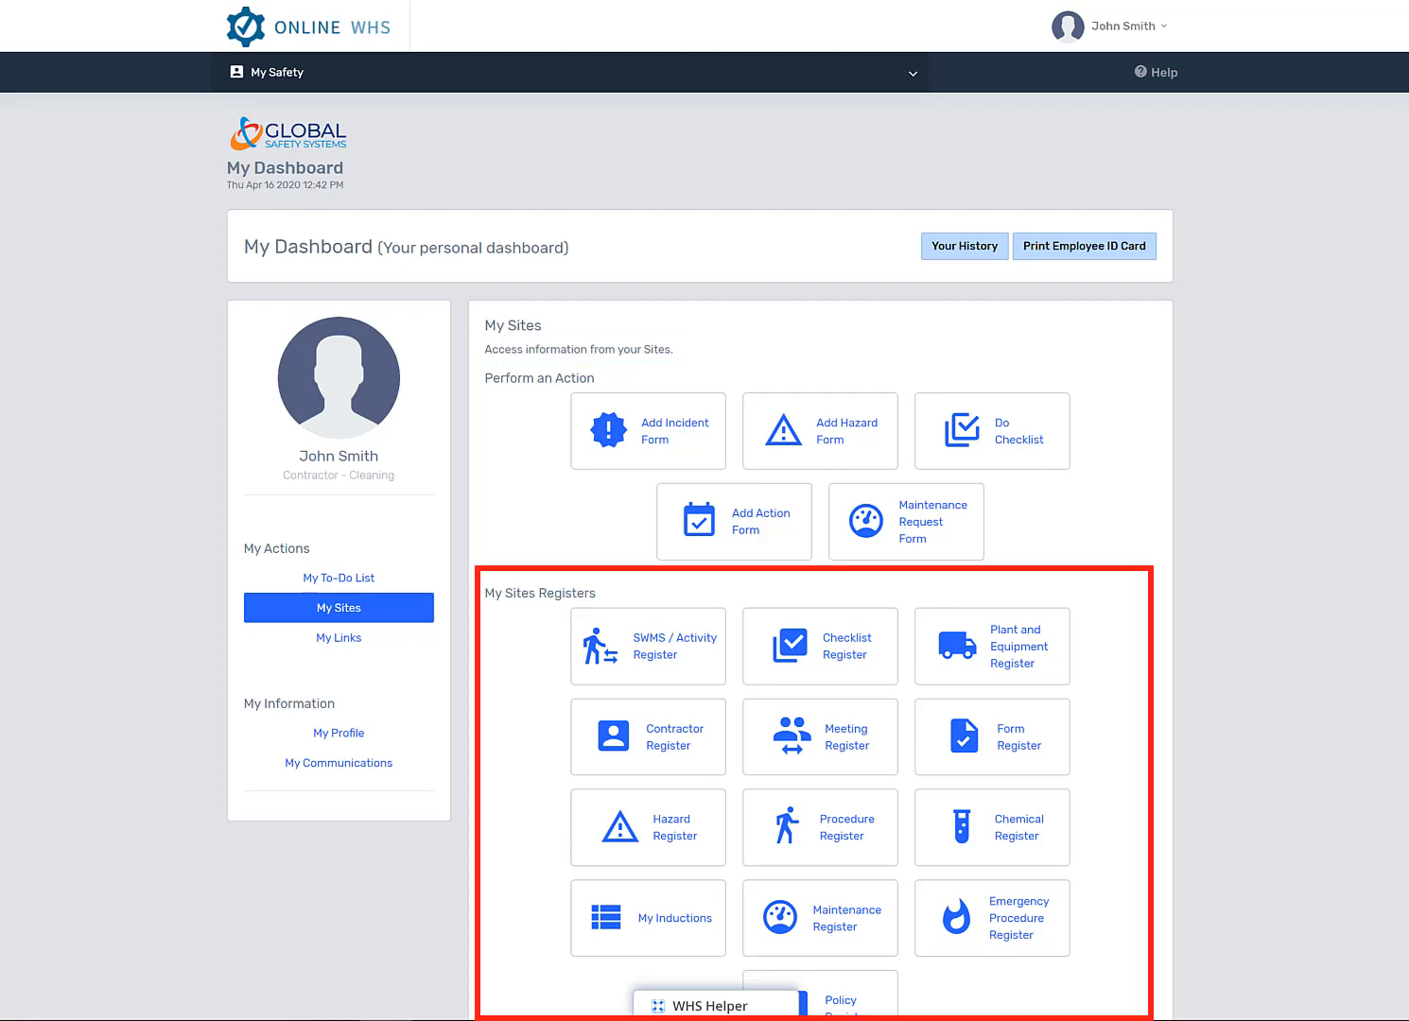
{"action": "mouse_move", "coordinate": [337, 578]}
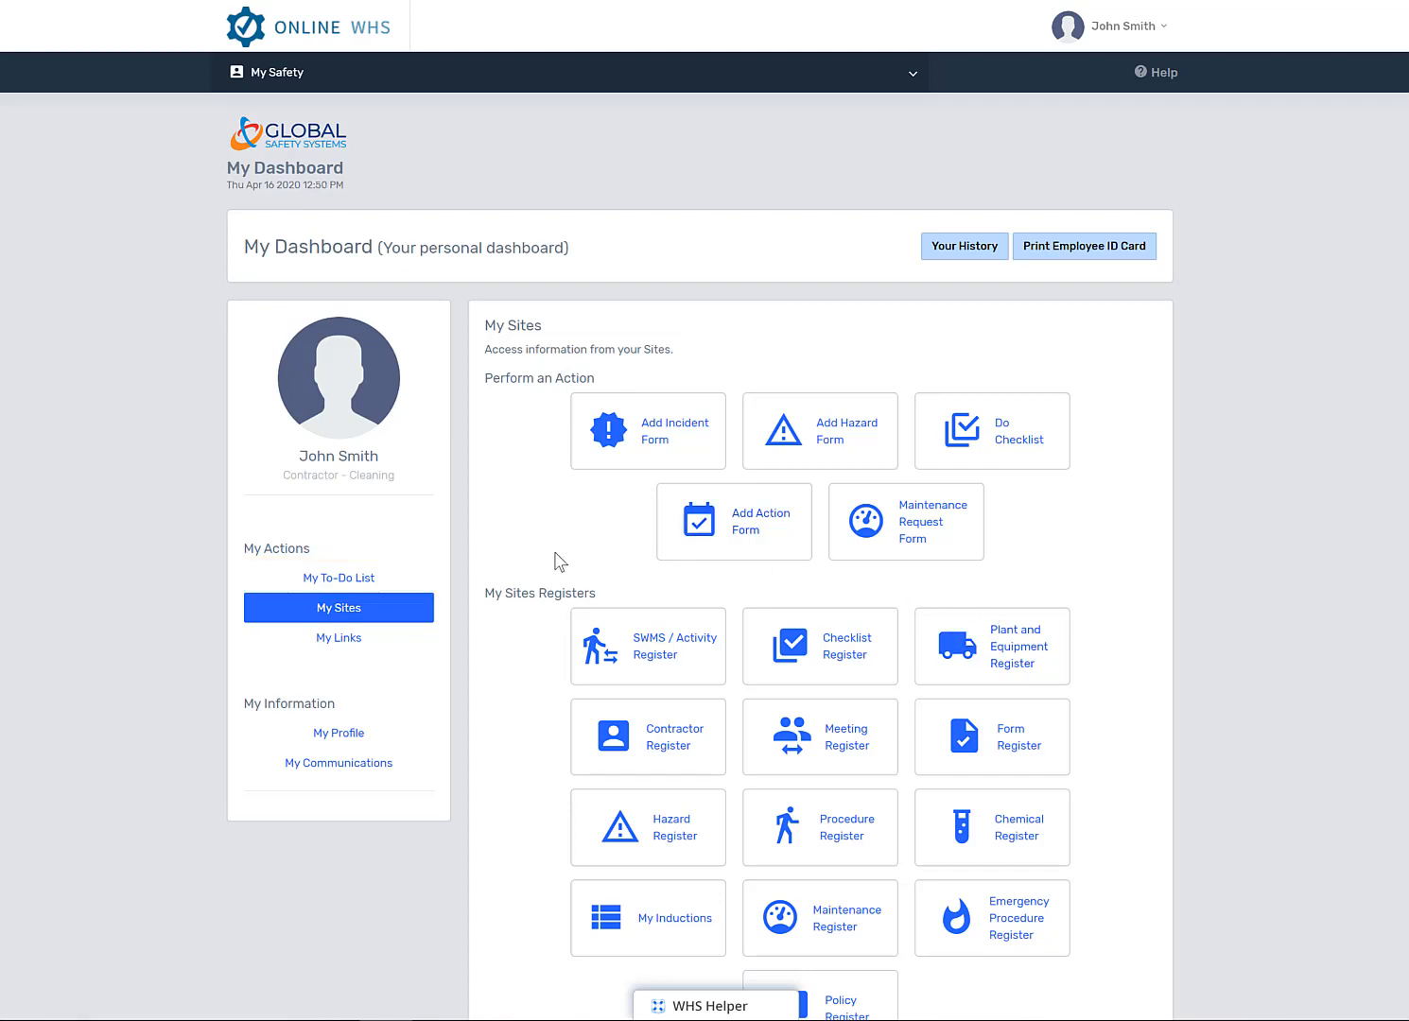
Mark the 'Guard needs fixing on hoist' action implemented on 16-04-2020 by John Smith and save it.
{"action": "left_click", "coordinate": [337, 578]}
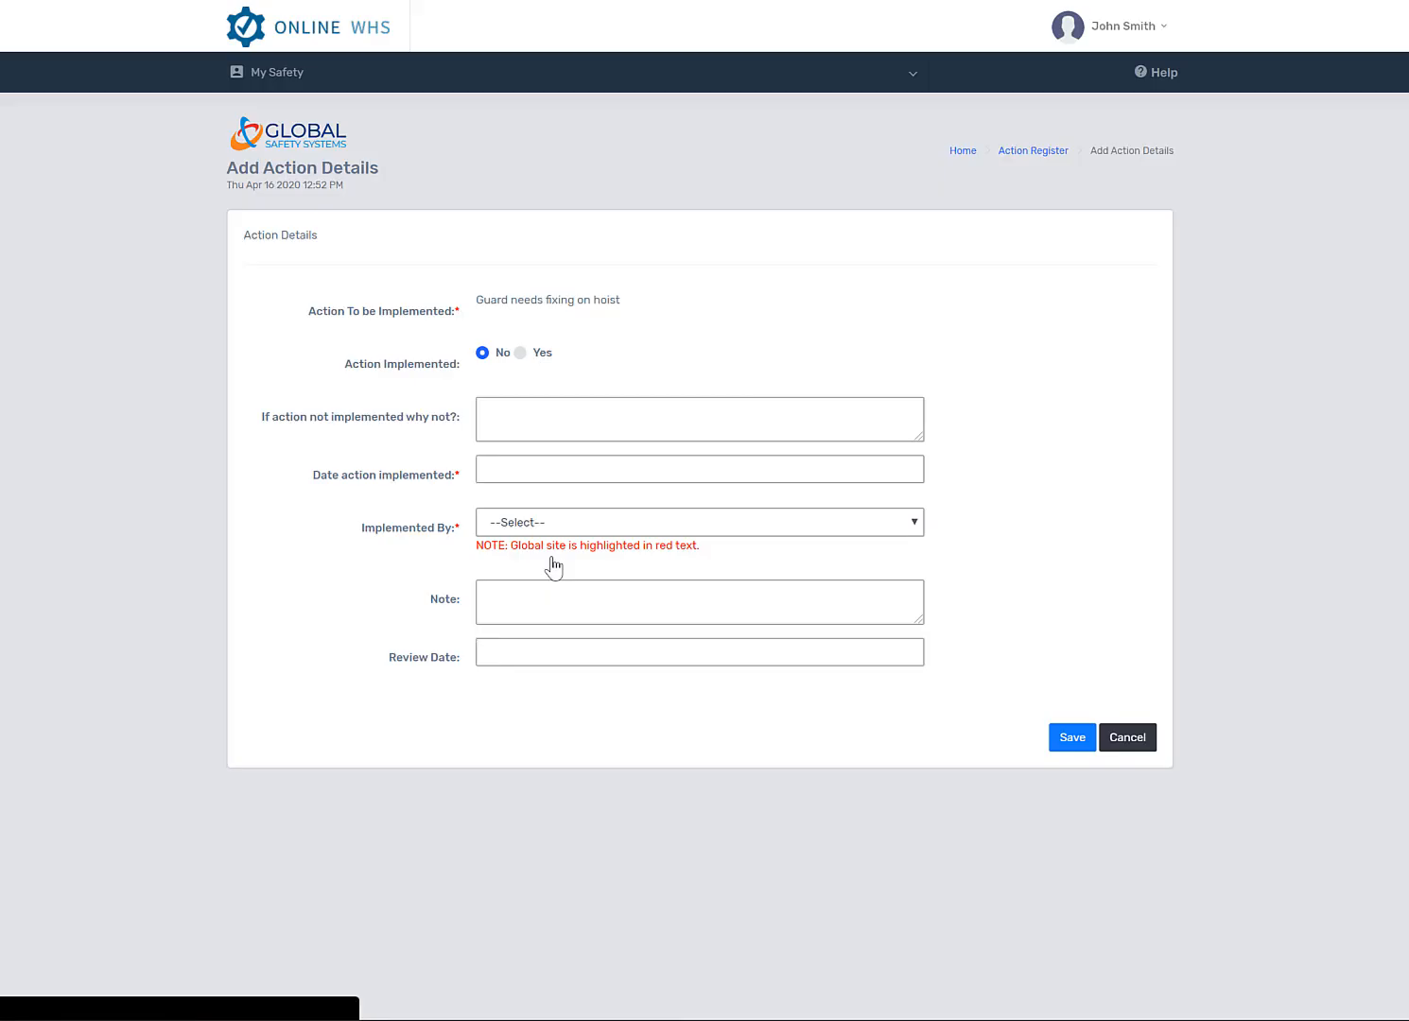
{"action": "left_click", "coordinate": [1071, 737]}
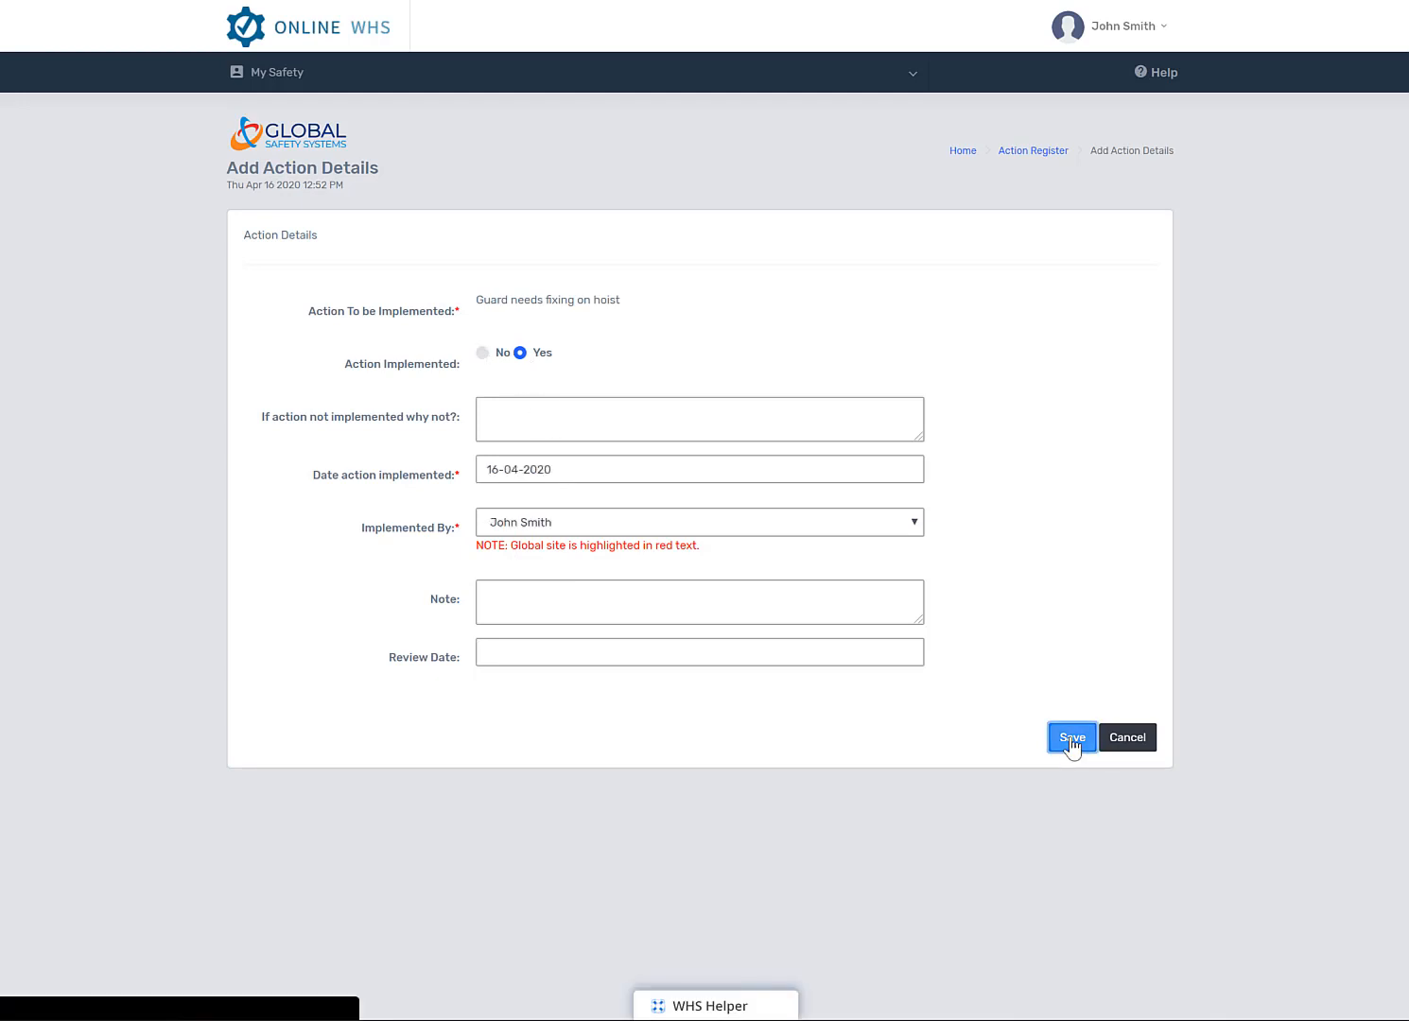
{"action": "left_click", "coordinate": [1071, 738]}
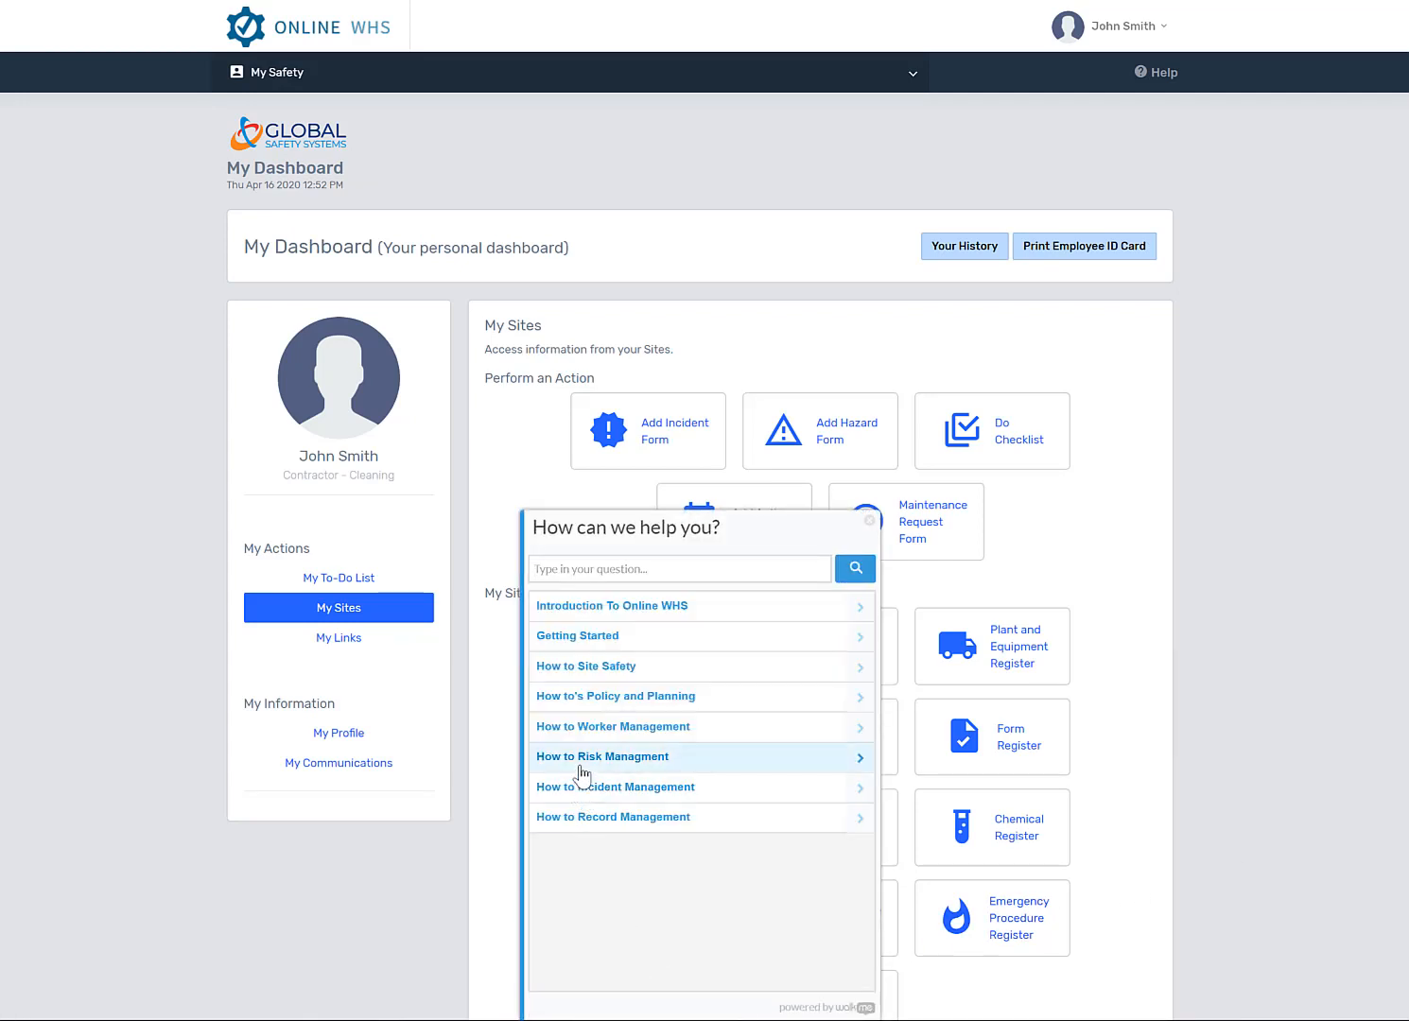
From the 'How to add a hazard' guide, reach the Hazard Register and start a new hazard entry.
{"action": "left_click", "coordinate": [602, 756]}
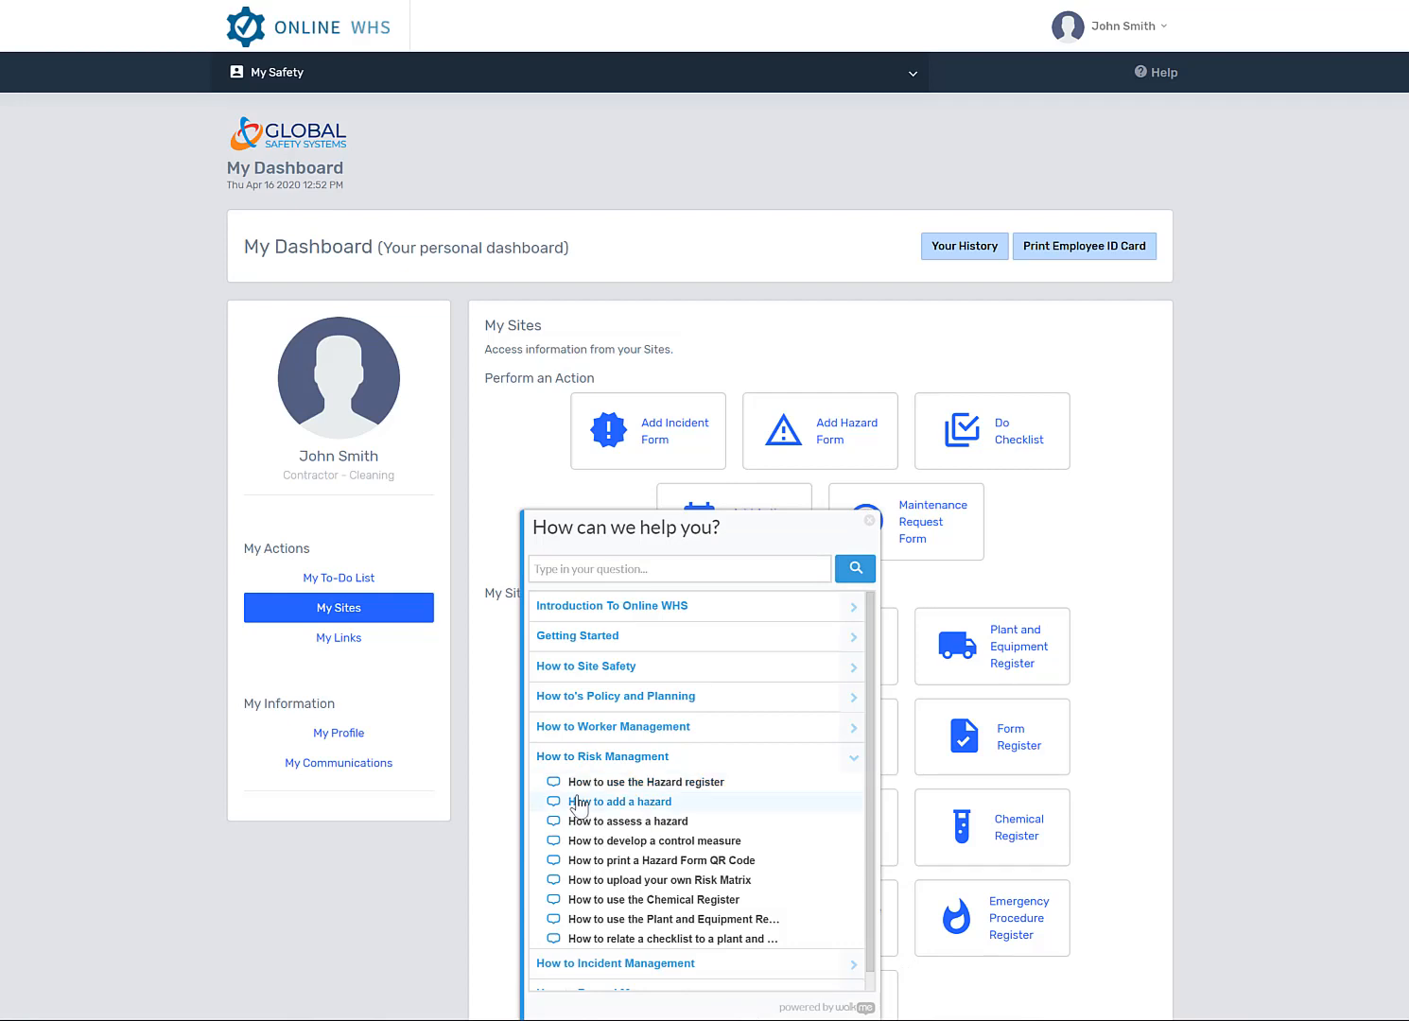
{"action": "left_click", "coordinate": [868, 523]}
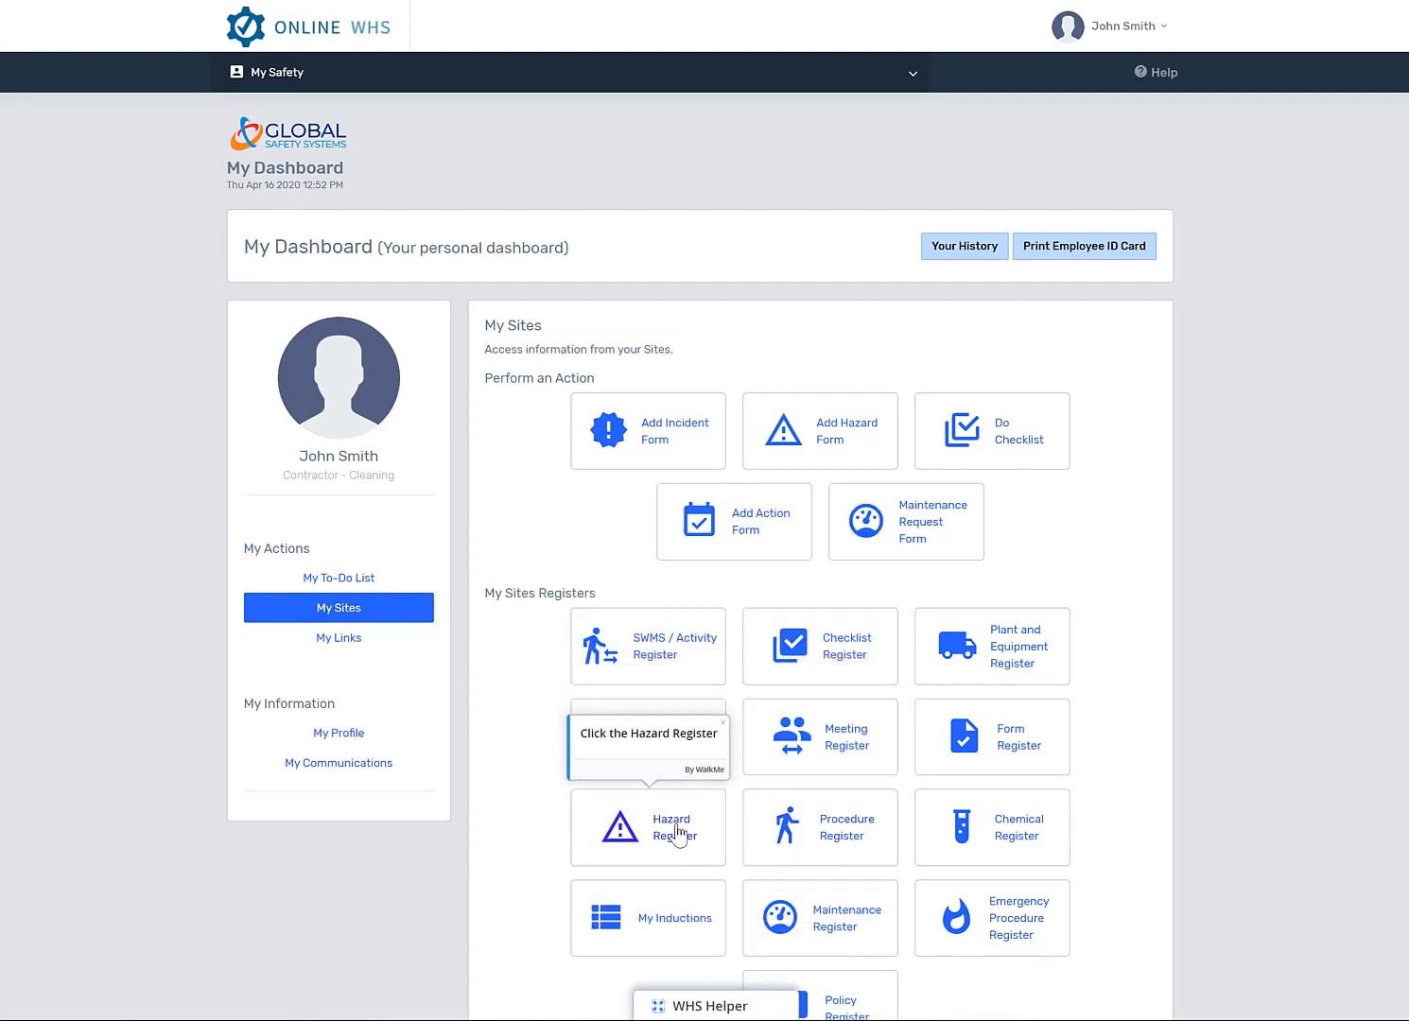
{"action": "left_click", "coordinate": [648, 827]}
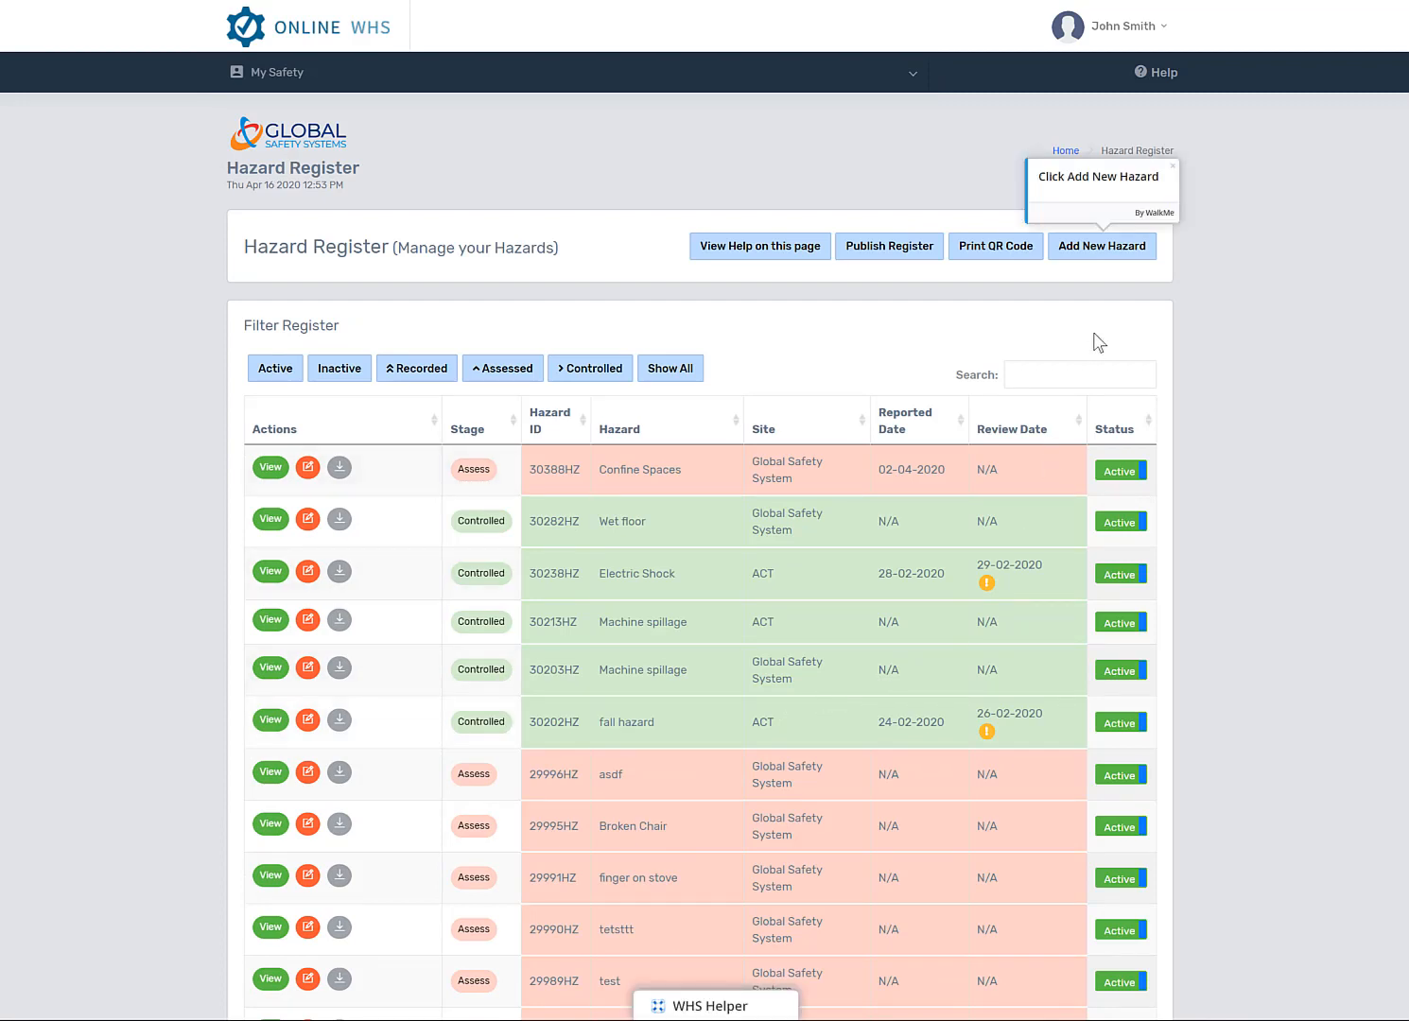
{"action": "left_click", "coordinate": [1101, 246]}
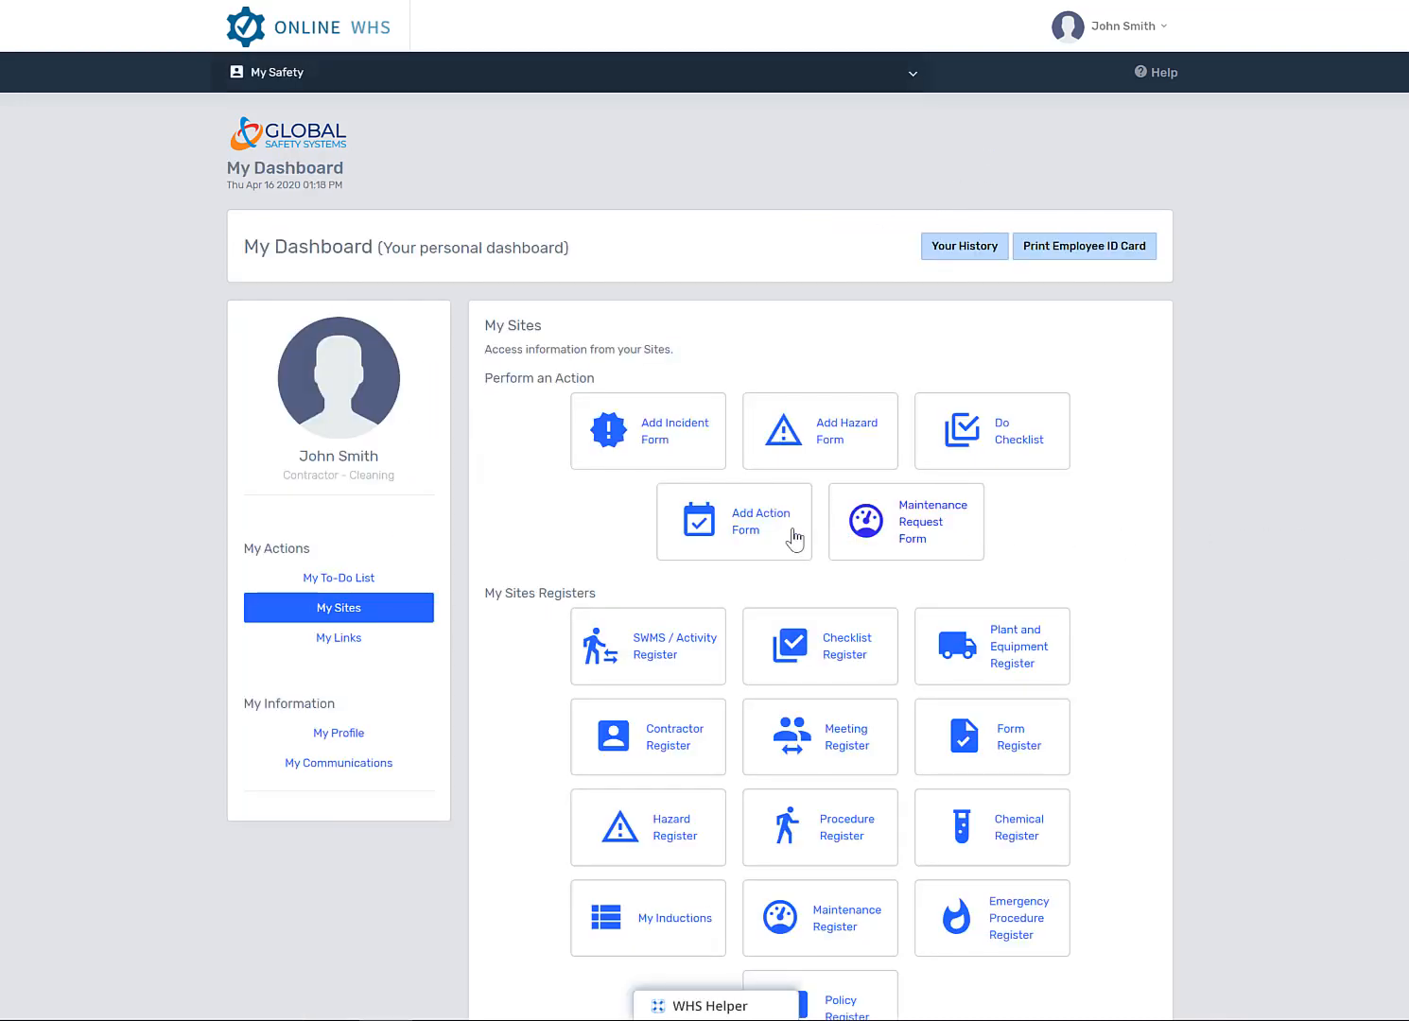
Review the outstanding to-do tasks, then start the Manual Handling induction from My Inductions.
{"action": "left_click", "coordinate": [338, 578]}
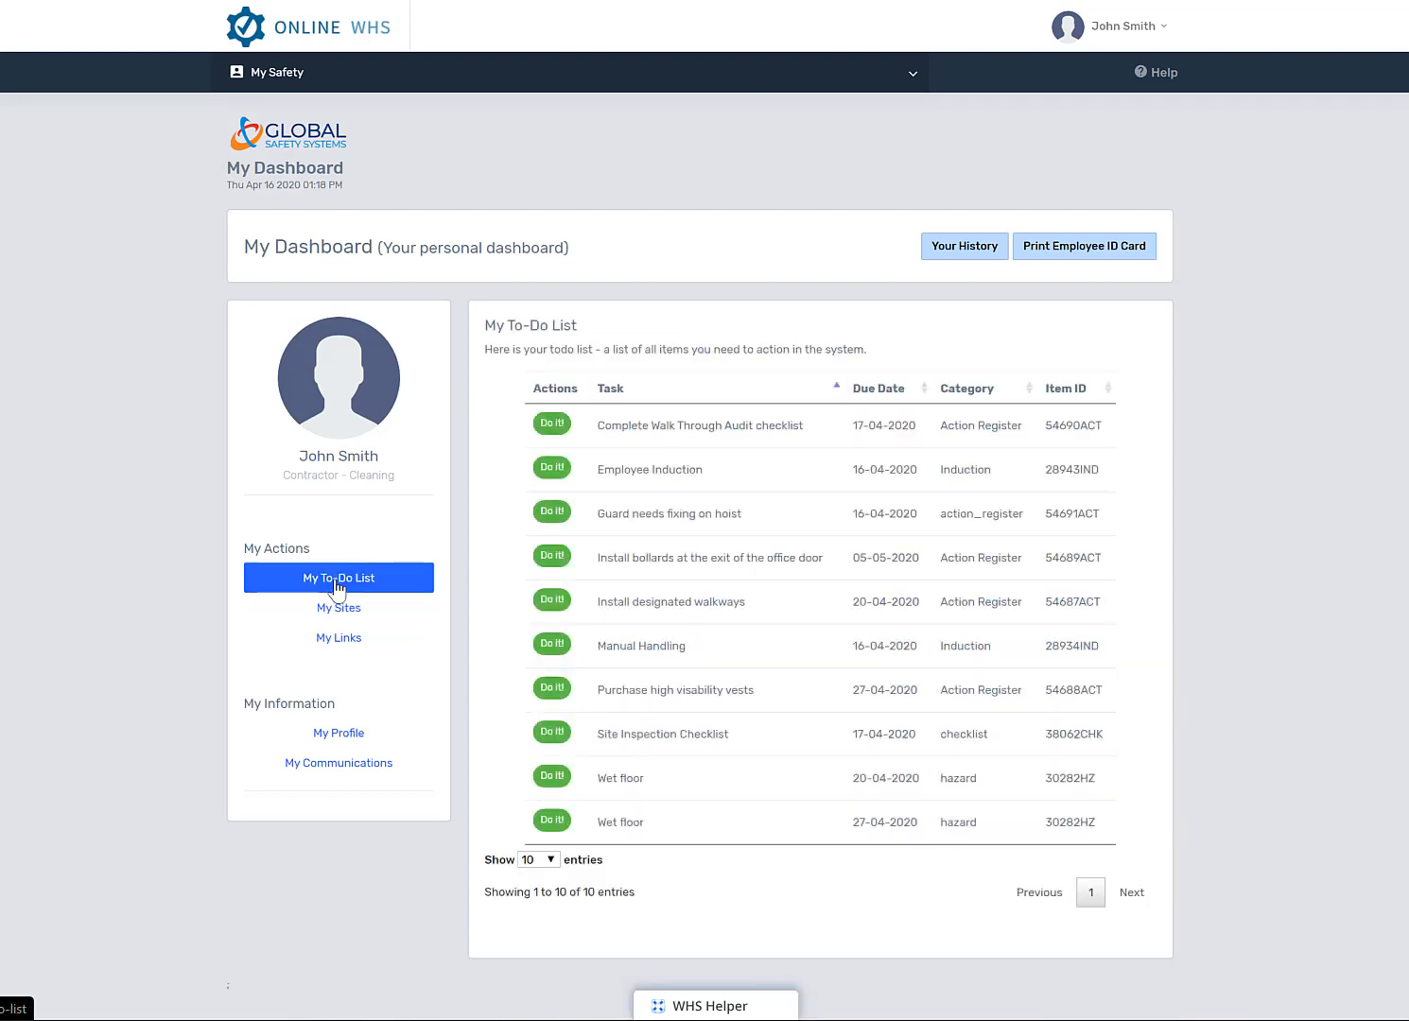
{"action": "mouse_move", "coordinate": [640, 485]}
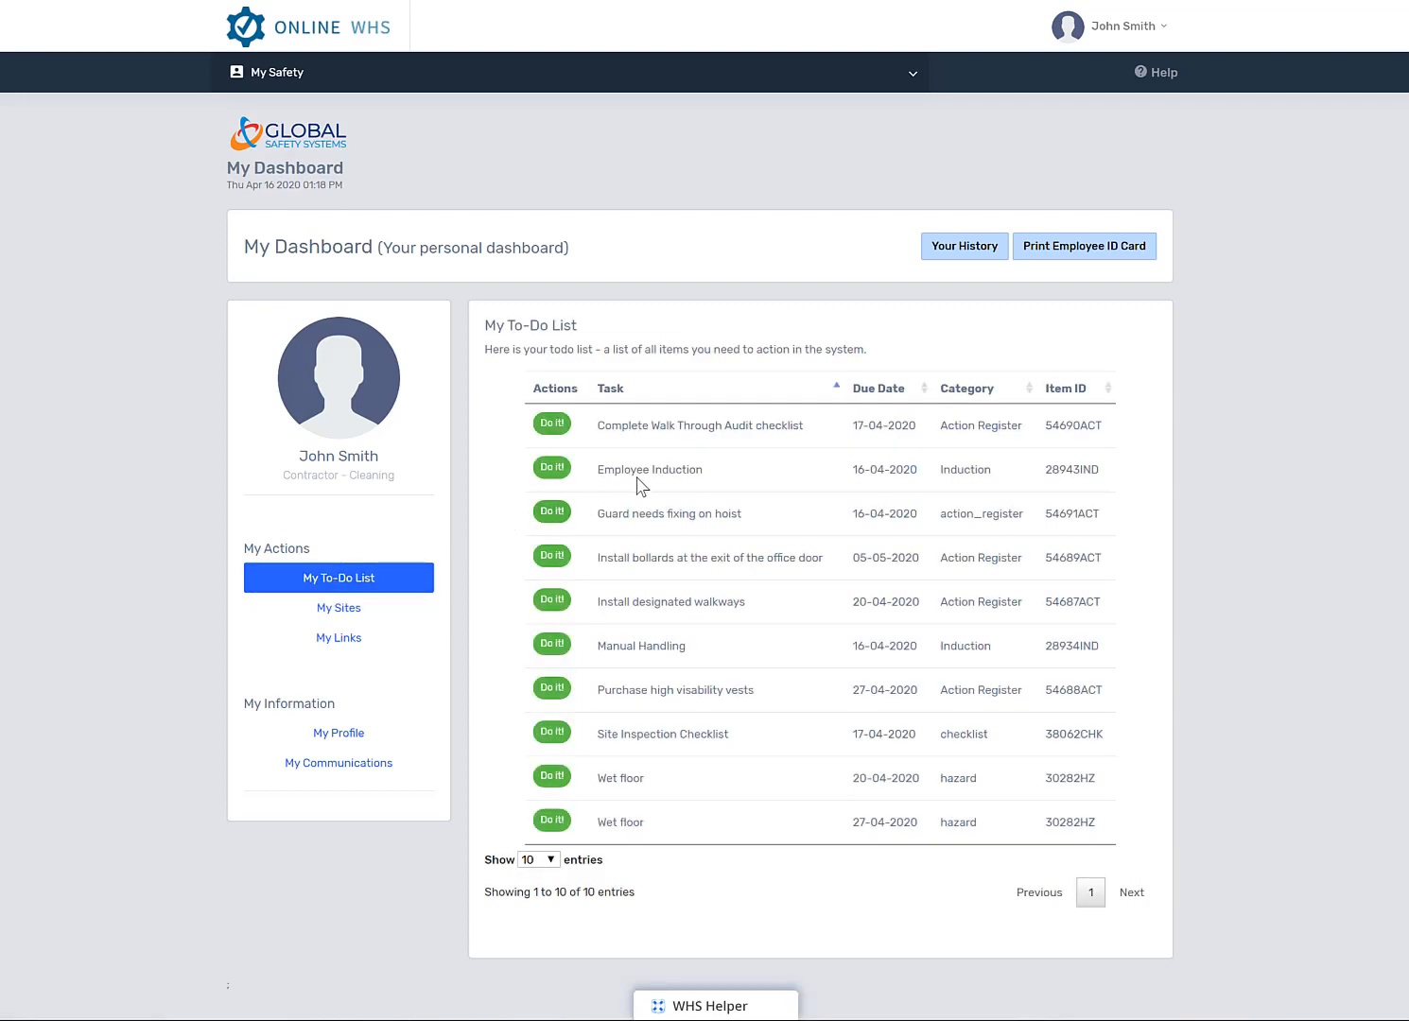
{"action": "left_click", "coordinate": [337, 607]}
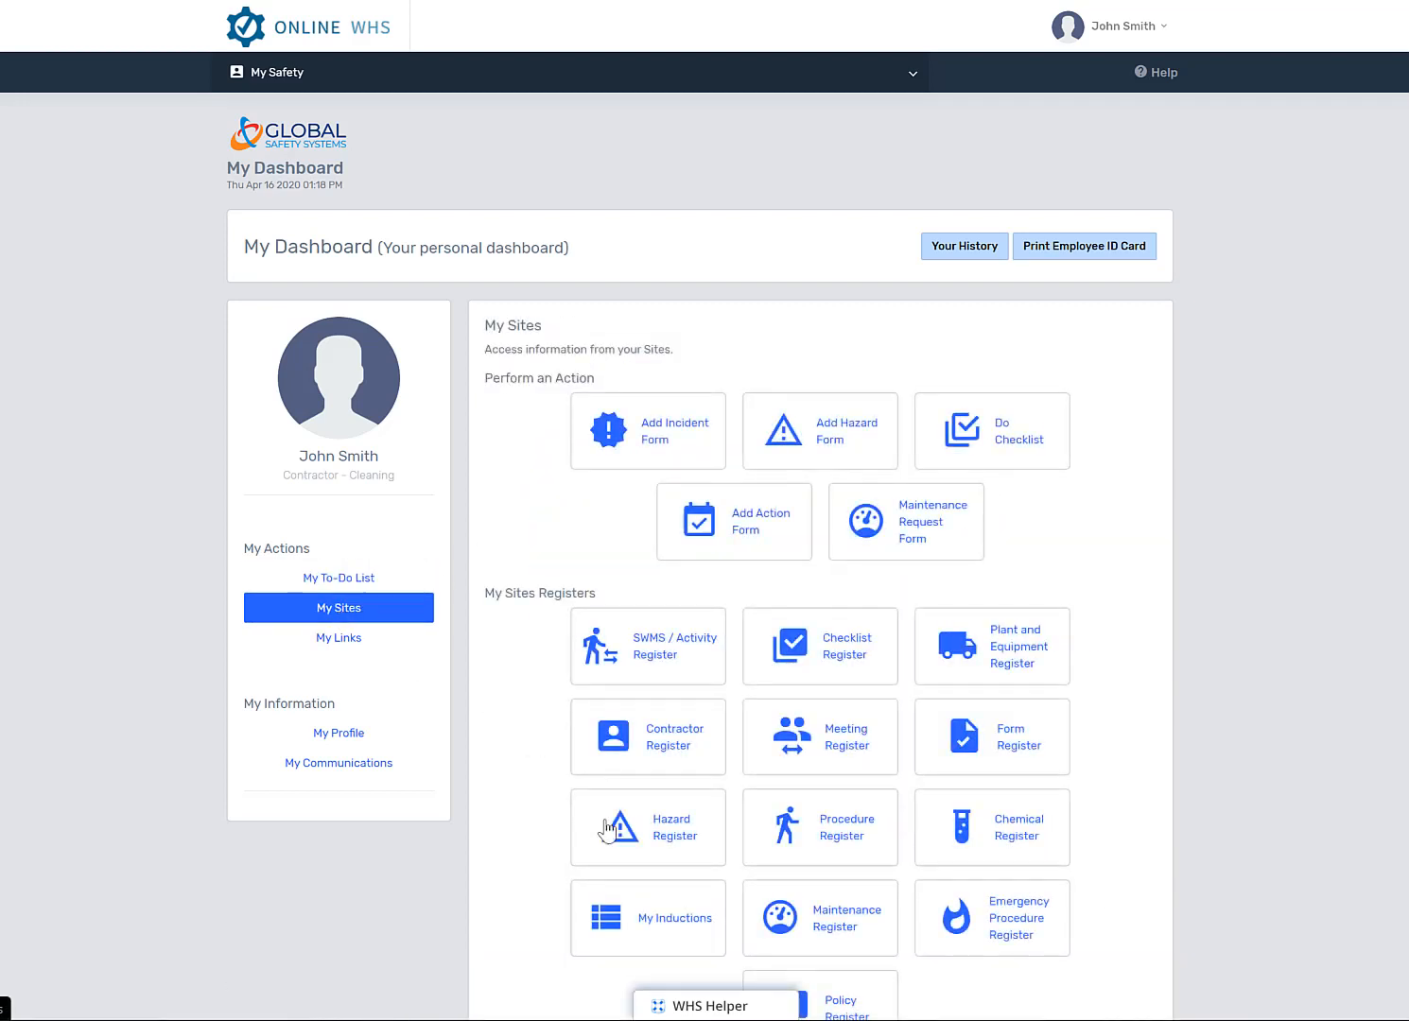
{"action": "left_click", "coordinate": [648, 918]}
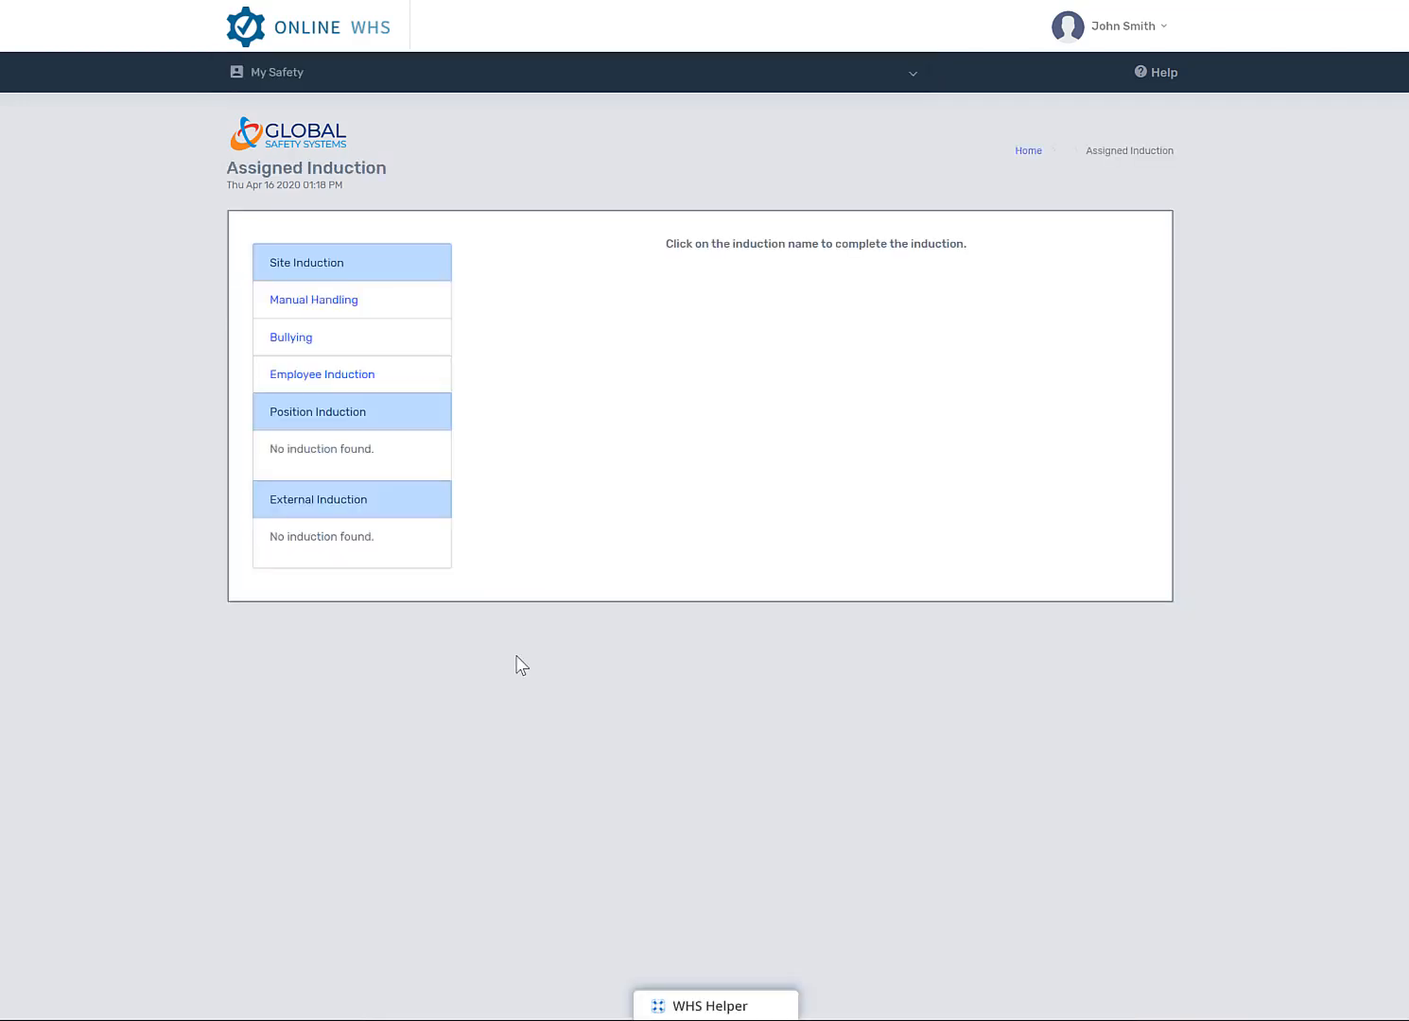
{"action": "mouse_move", "coordinate": [326, 306]}
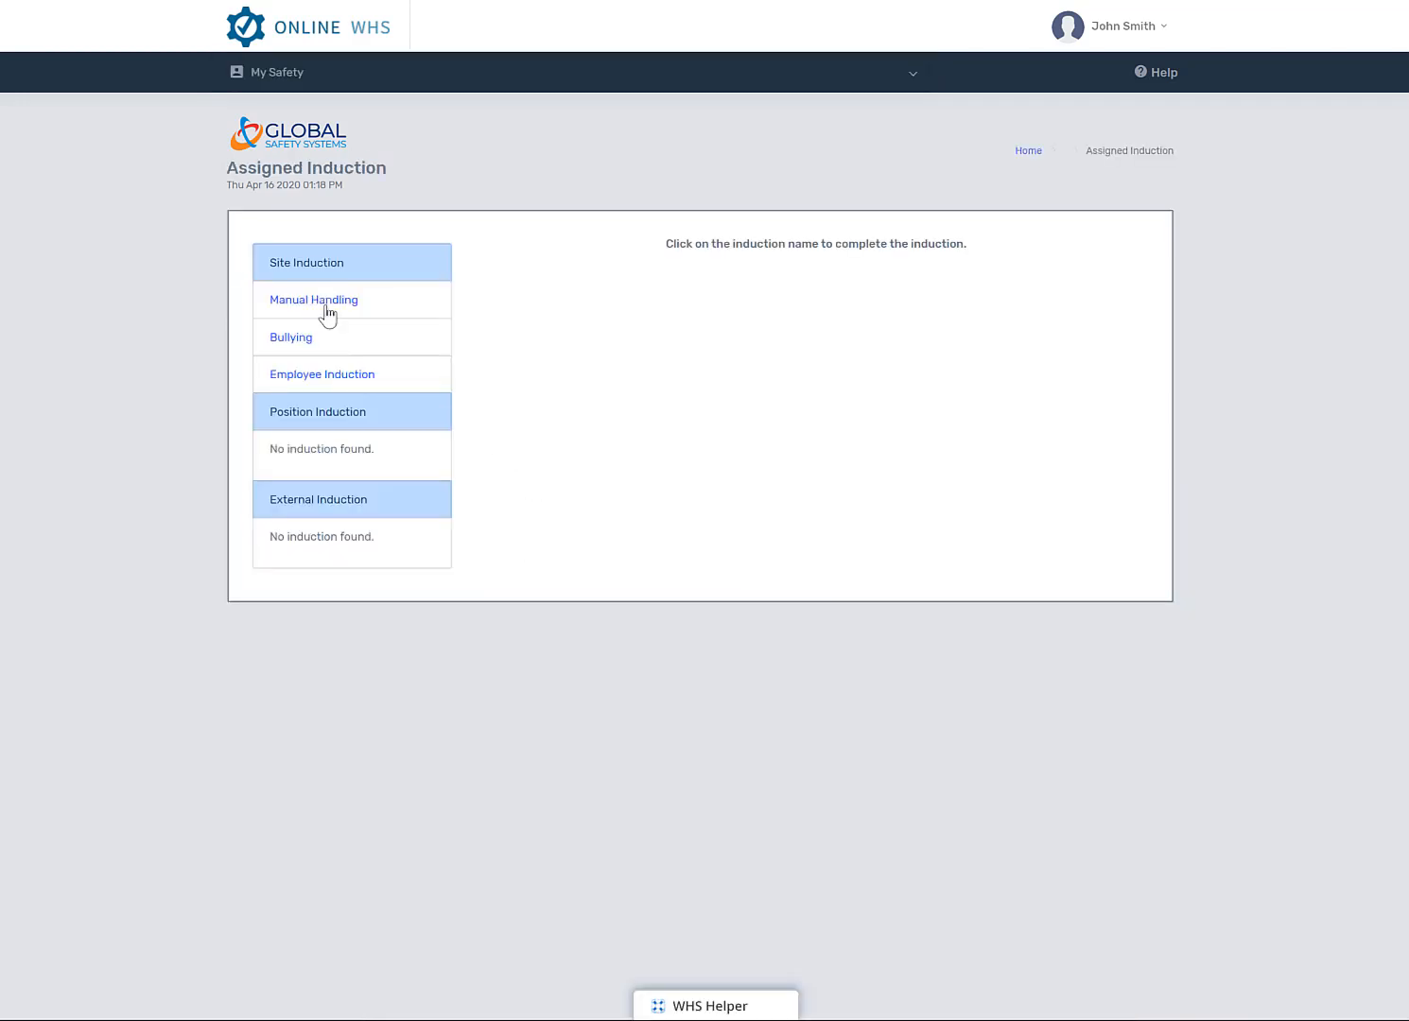
{"action": "left_click", "coordinate": [313, 300]}
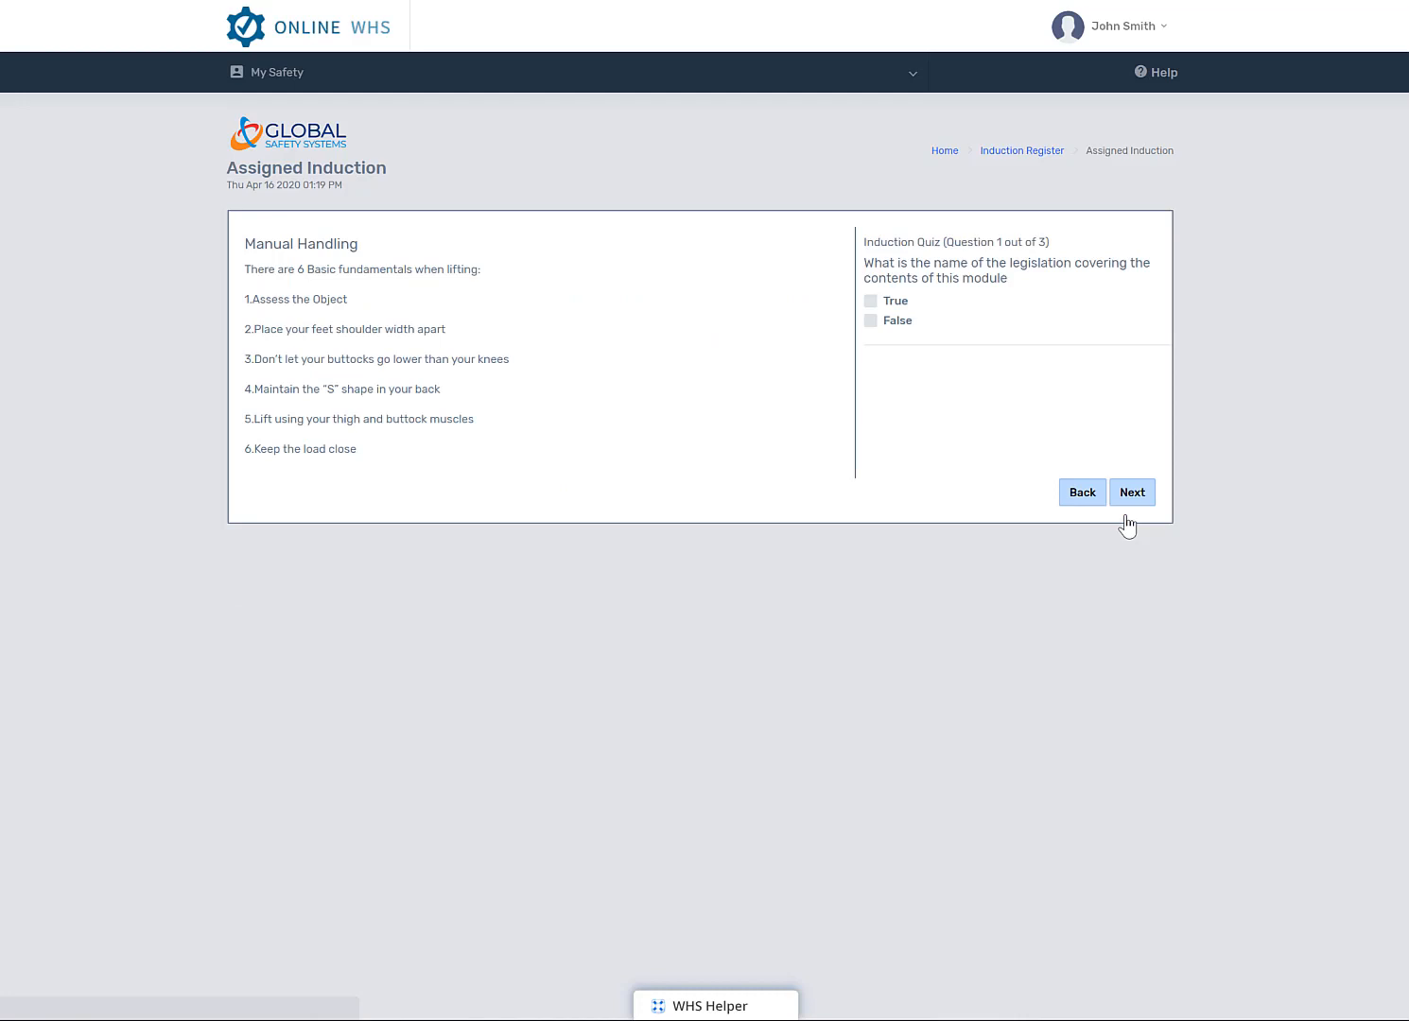
Answer the three Manual Handling quiz questions, beginning with False on the first.
{"action": "left_click", "coordinate": [871, 320]}
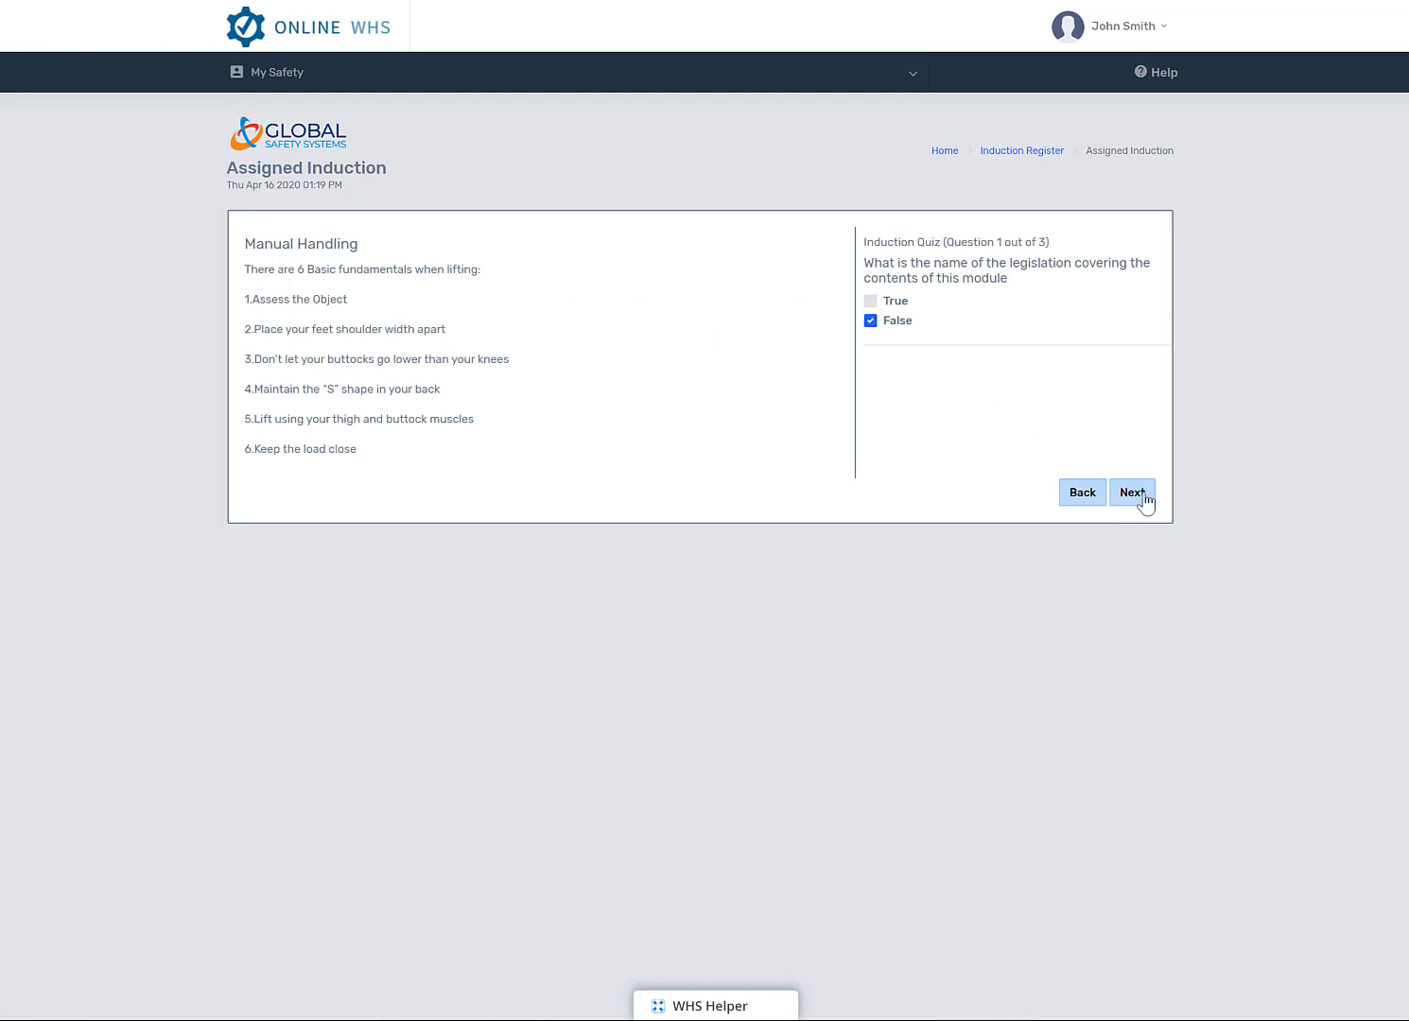
{"action": "left_click", "coordinate": [1132, 493]}
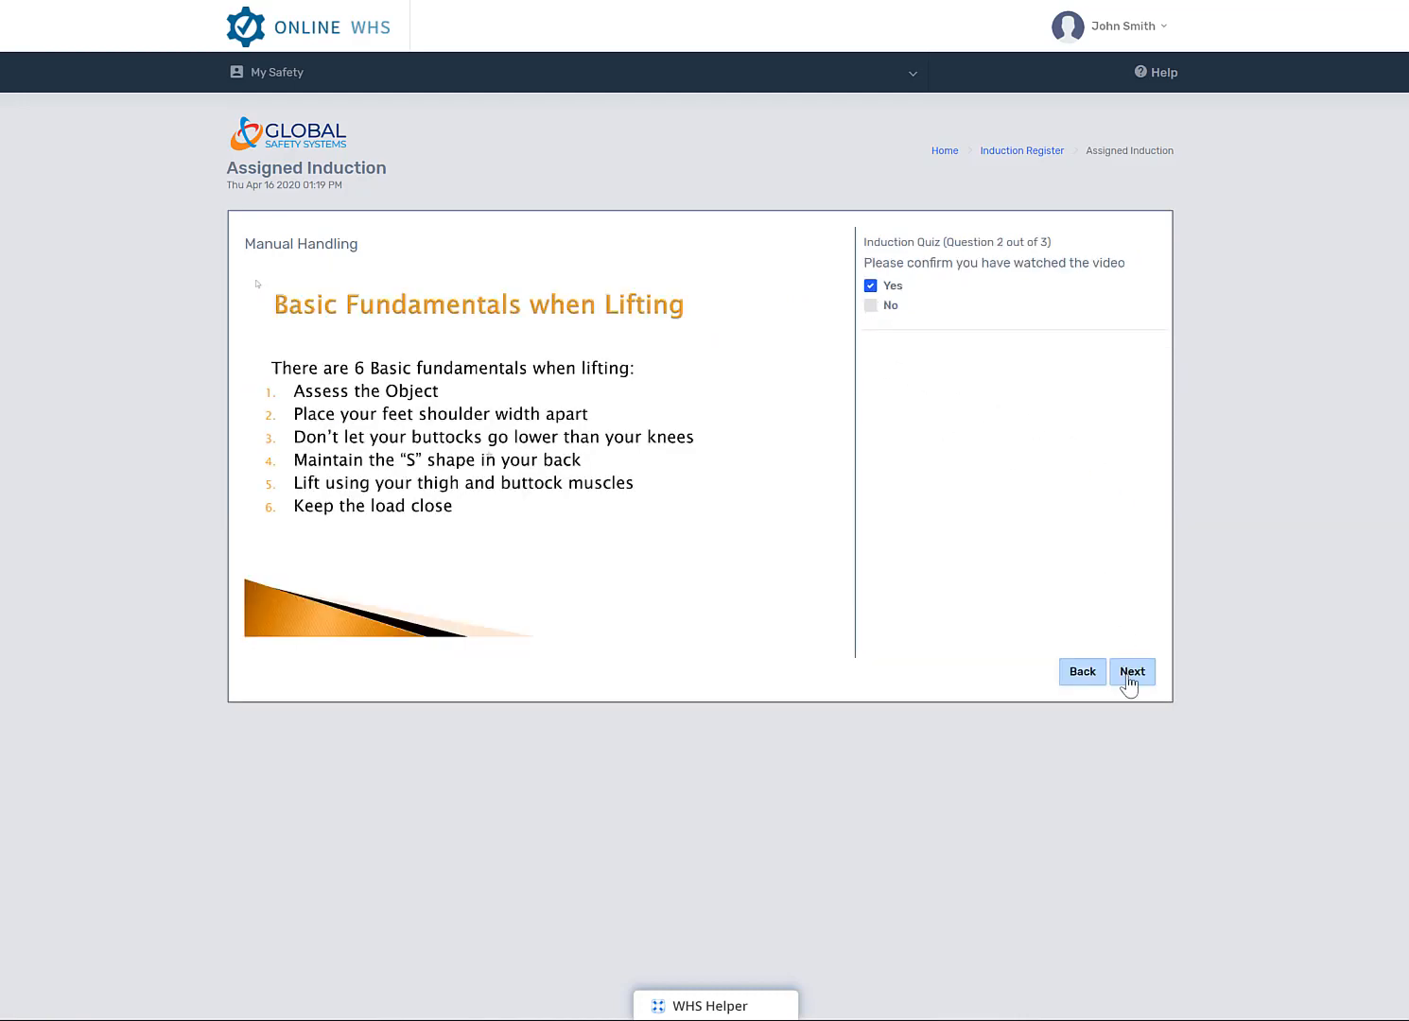
{"action": "left_click", "coordinate": [1131, 672]}
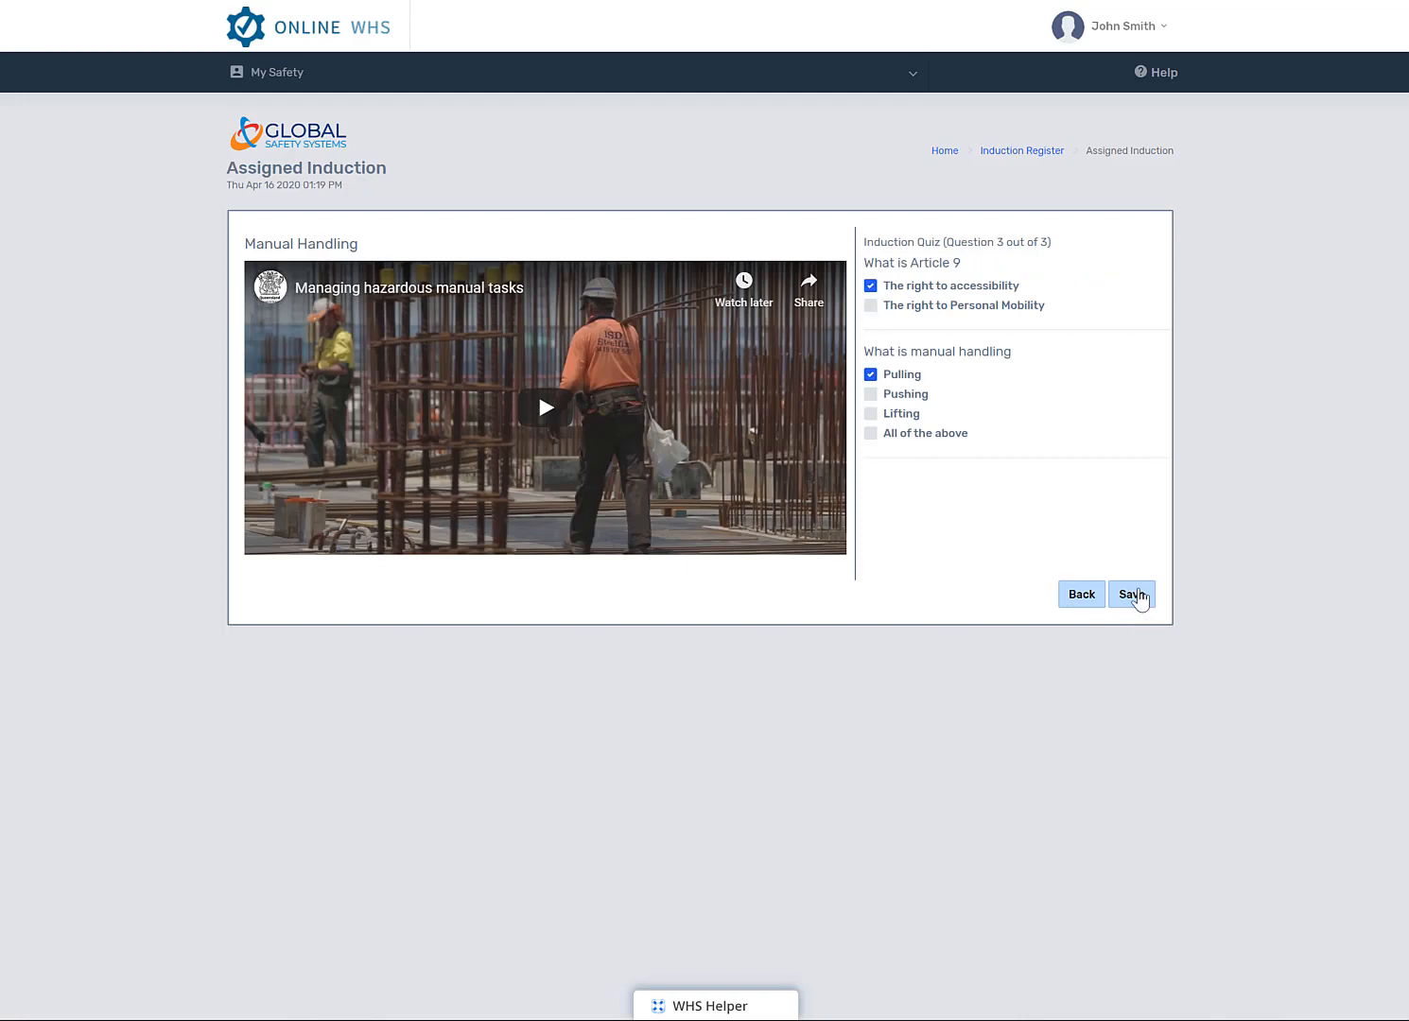
Submit the Manual Handling quiz and view its 50% Non Competent printable result.
{"action": "left_click", "coordinate": [1131, 594]}
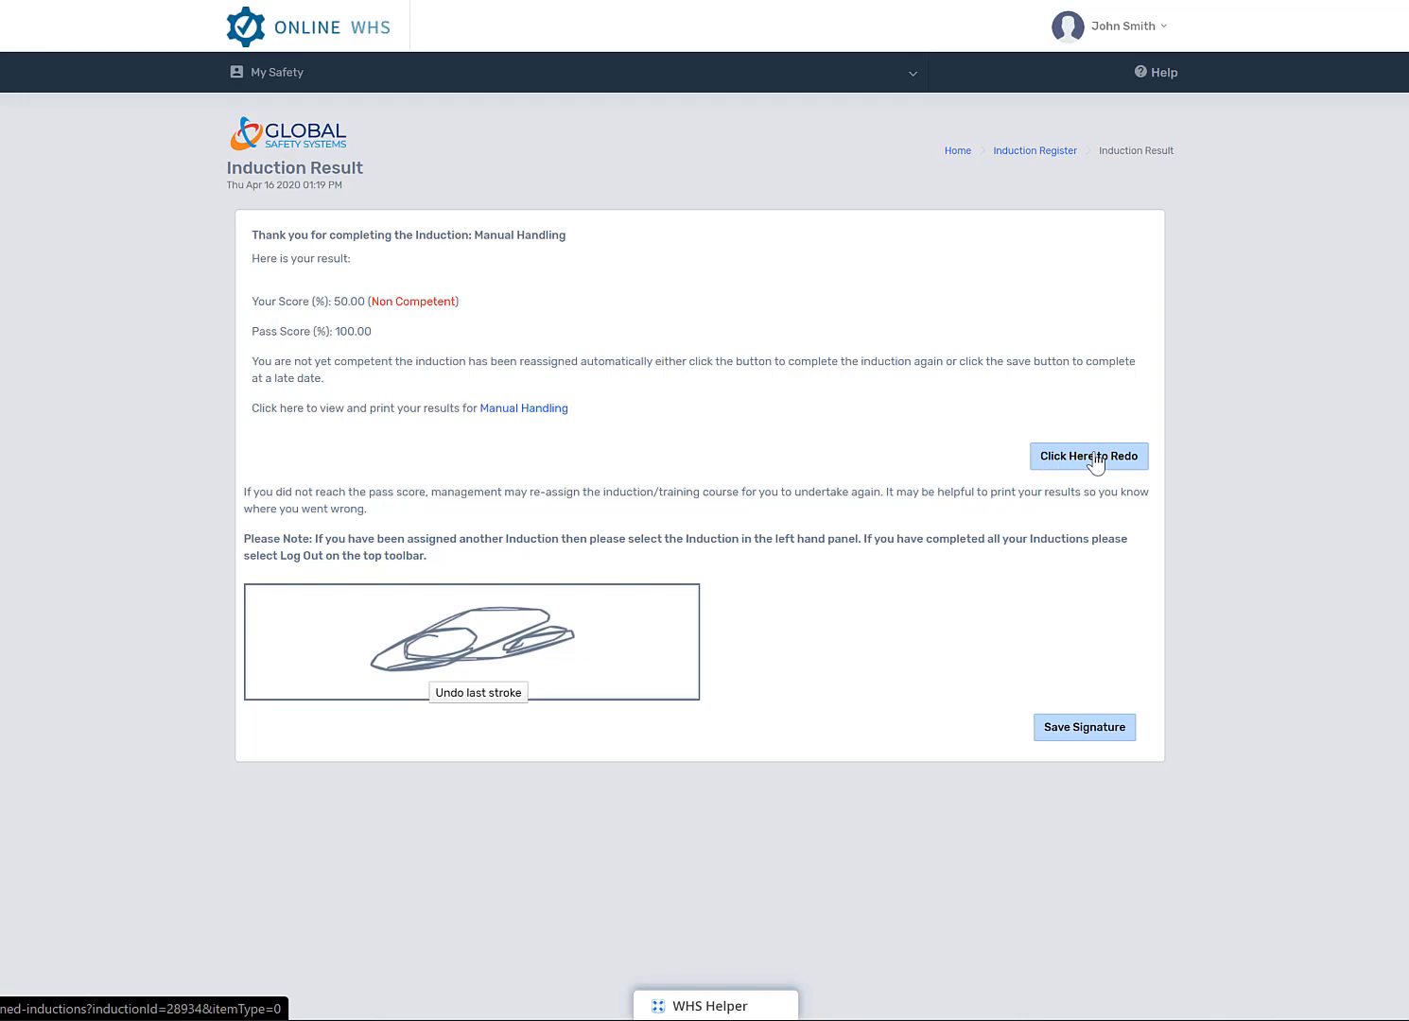
{"action": "mouse_move", "coordinate": [524, 407]}
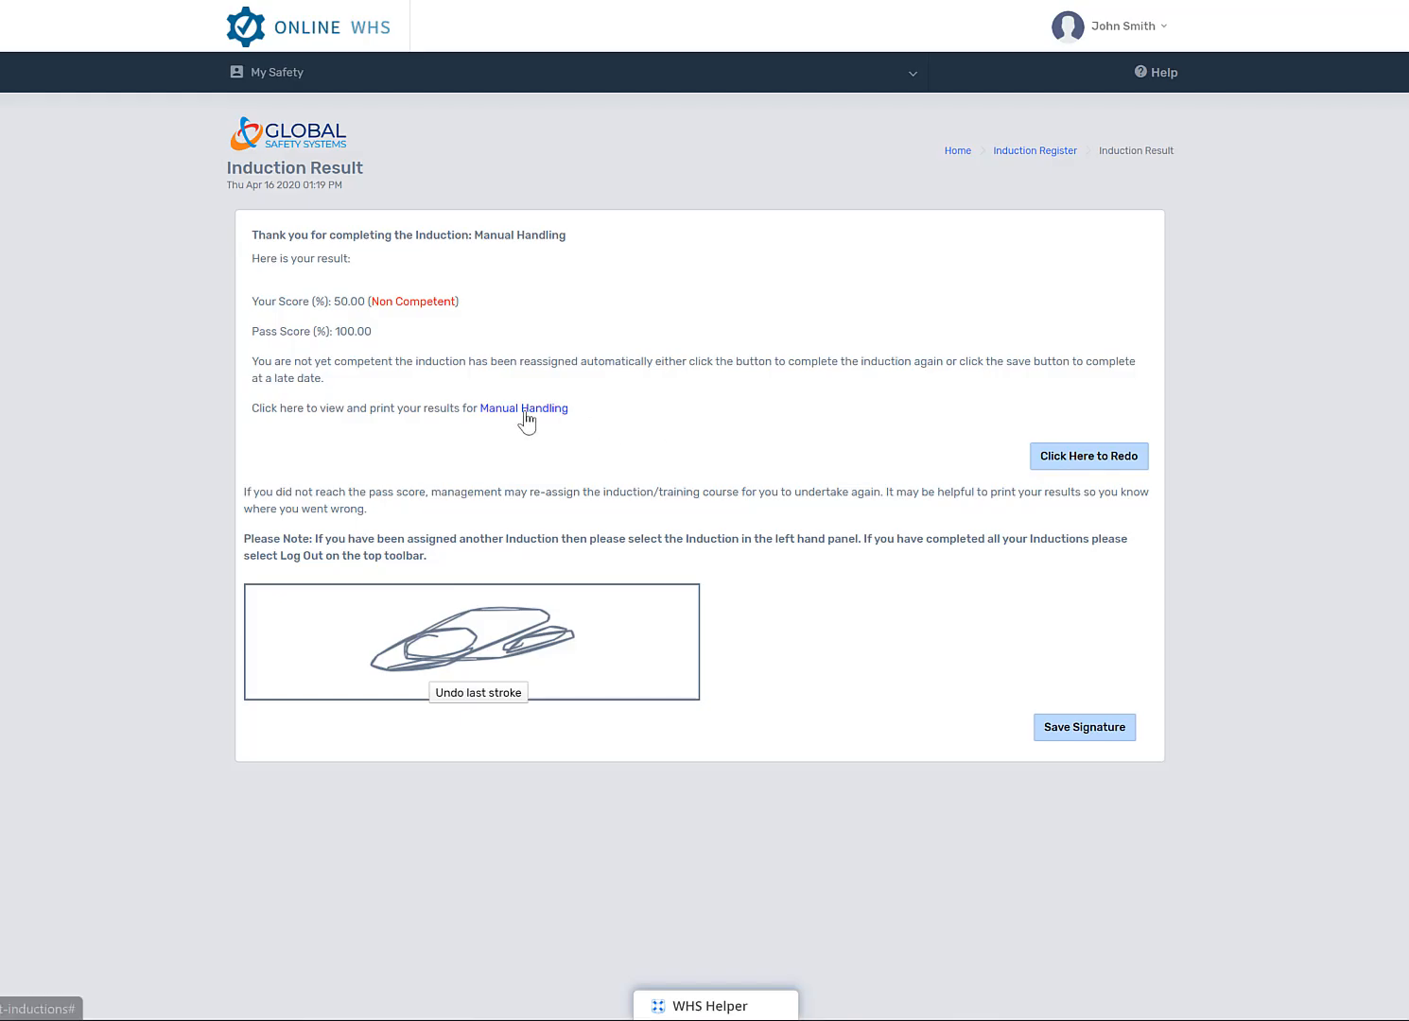
{"action": "left_click", "coordinate": [522, 407]}
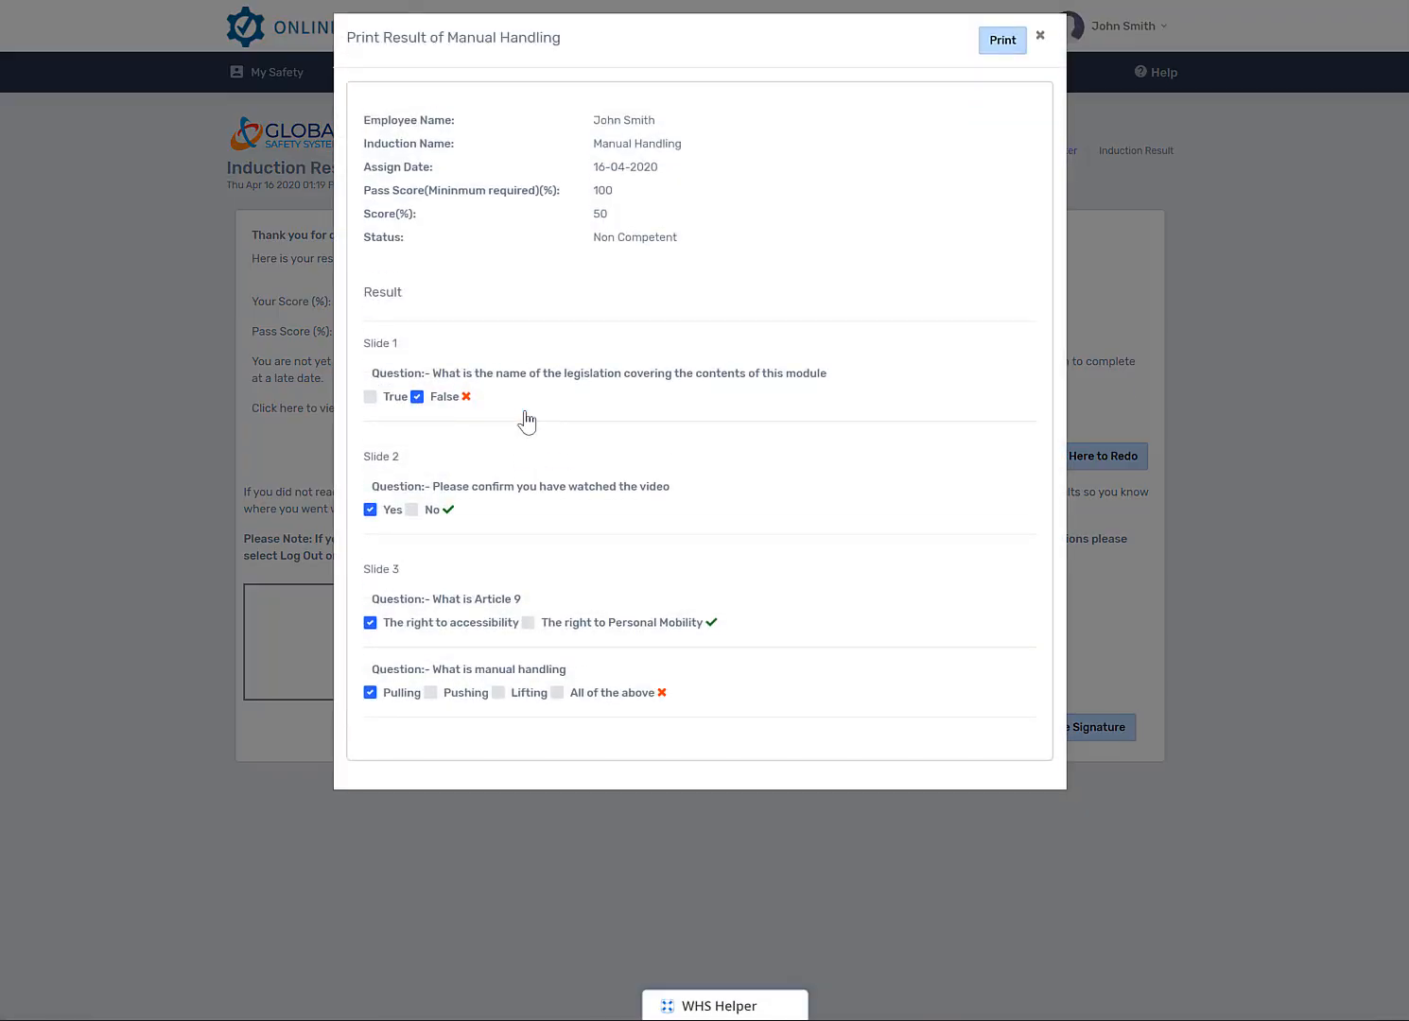
{"action": "left_click", "coordinate": [1040, 36]}
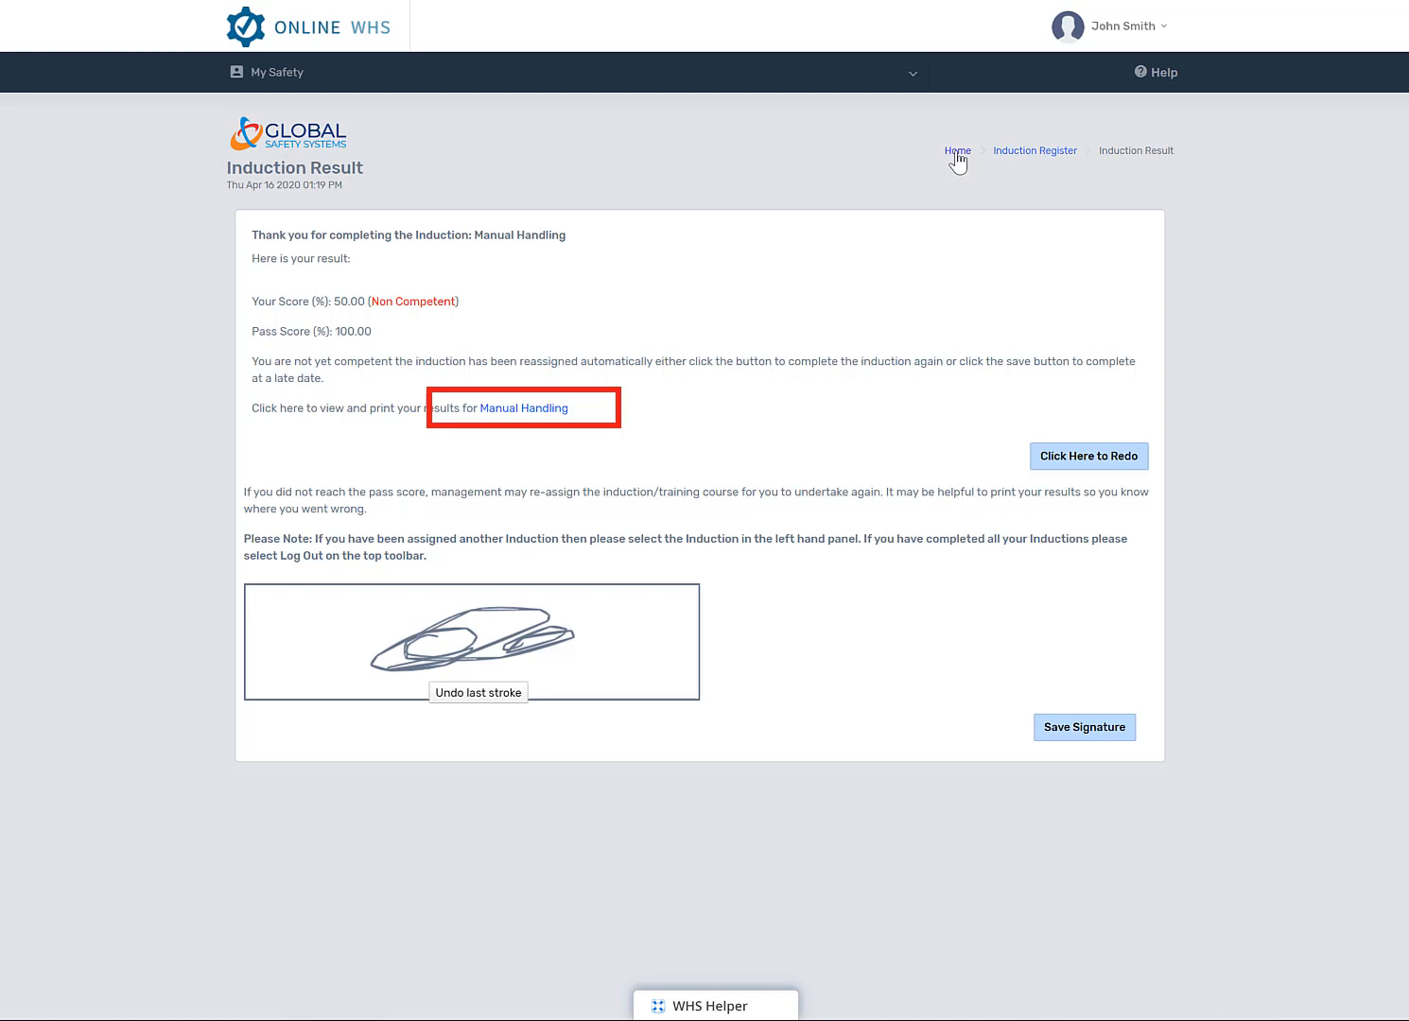
Return home and reopen the Assigned Induction list showing Manual Handling, Bullying and Employee Induction.
{"action": "left_click", "coordinate": [956, 150]}
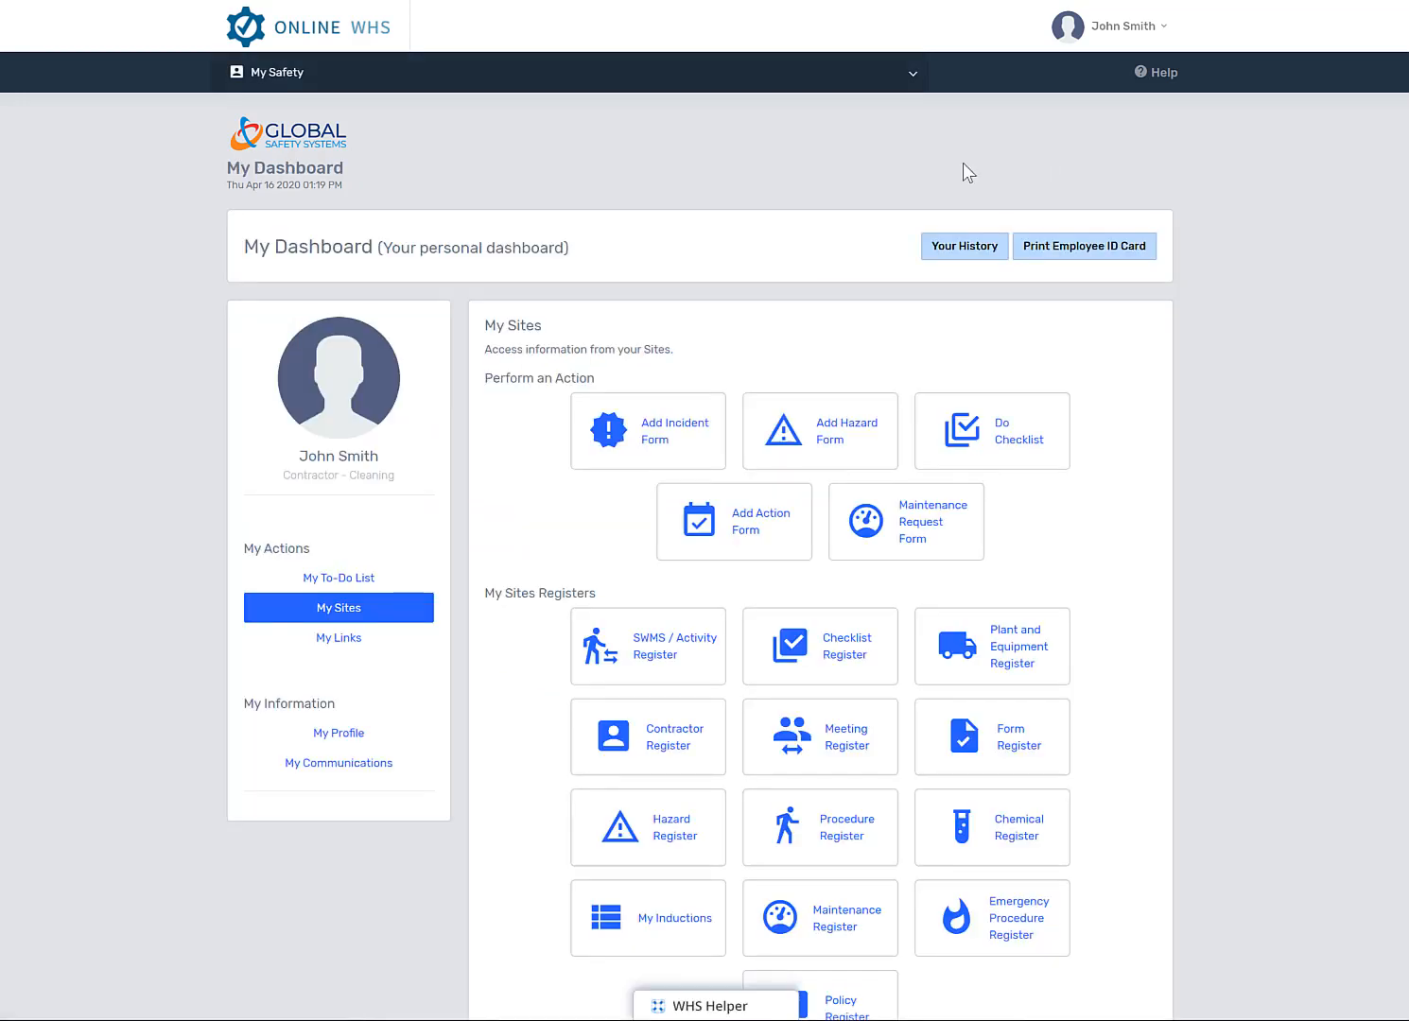
{"action": "mouse_move", "coordinate": [662, 931]}
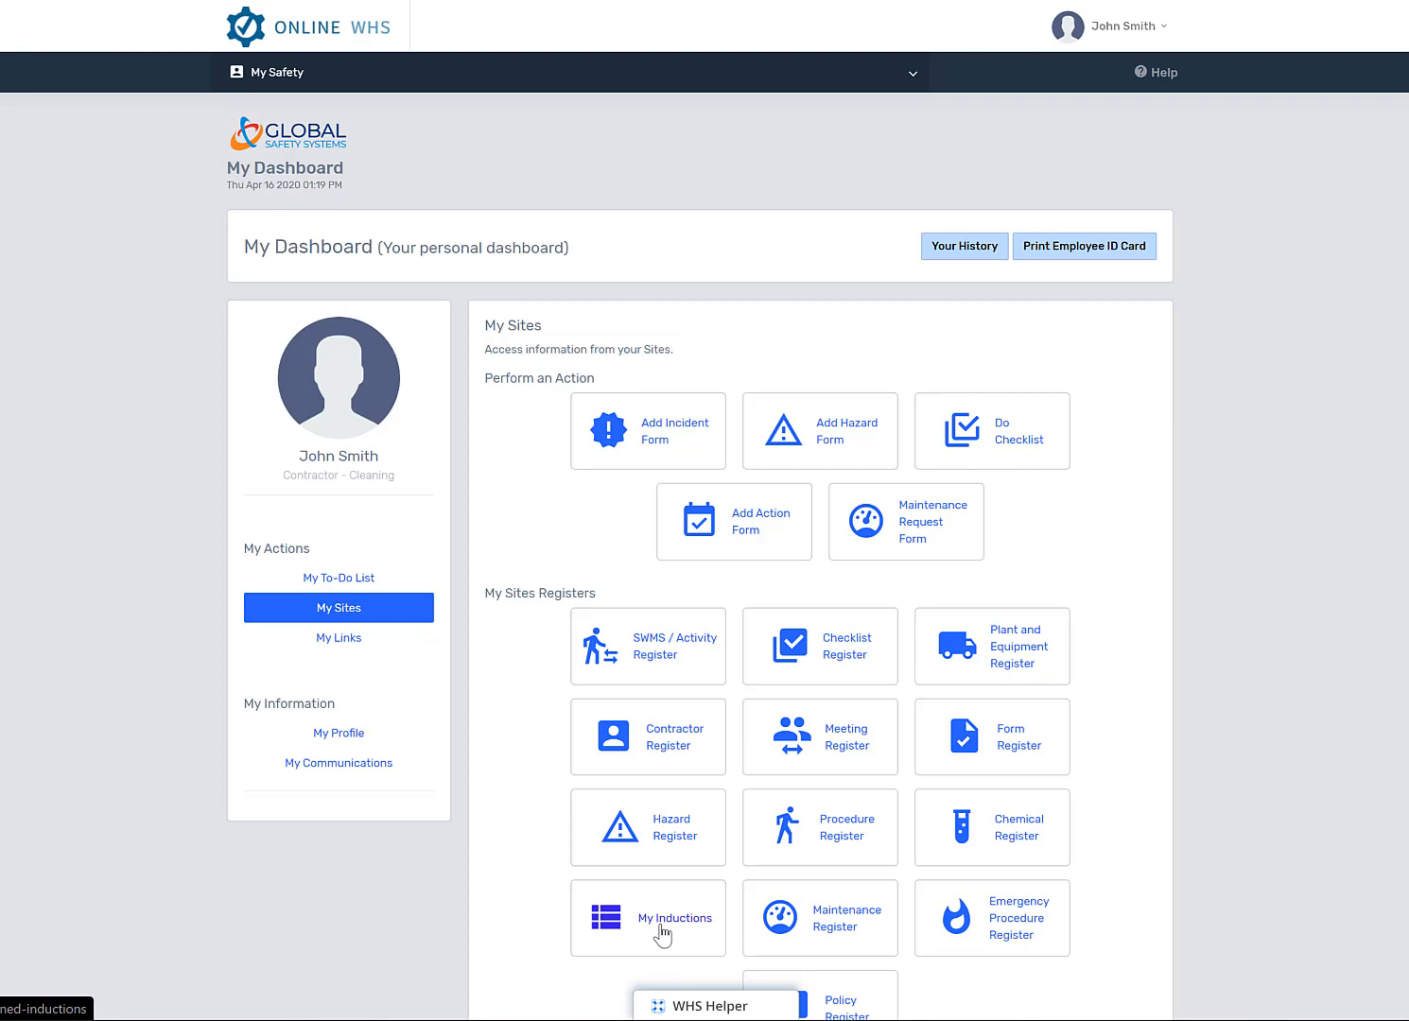
{"action": "left_click", "coordinate": [647, 918]}
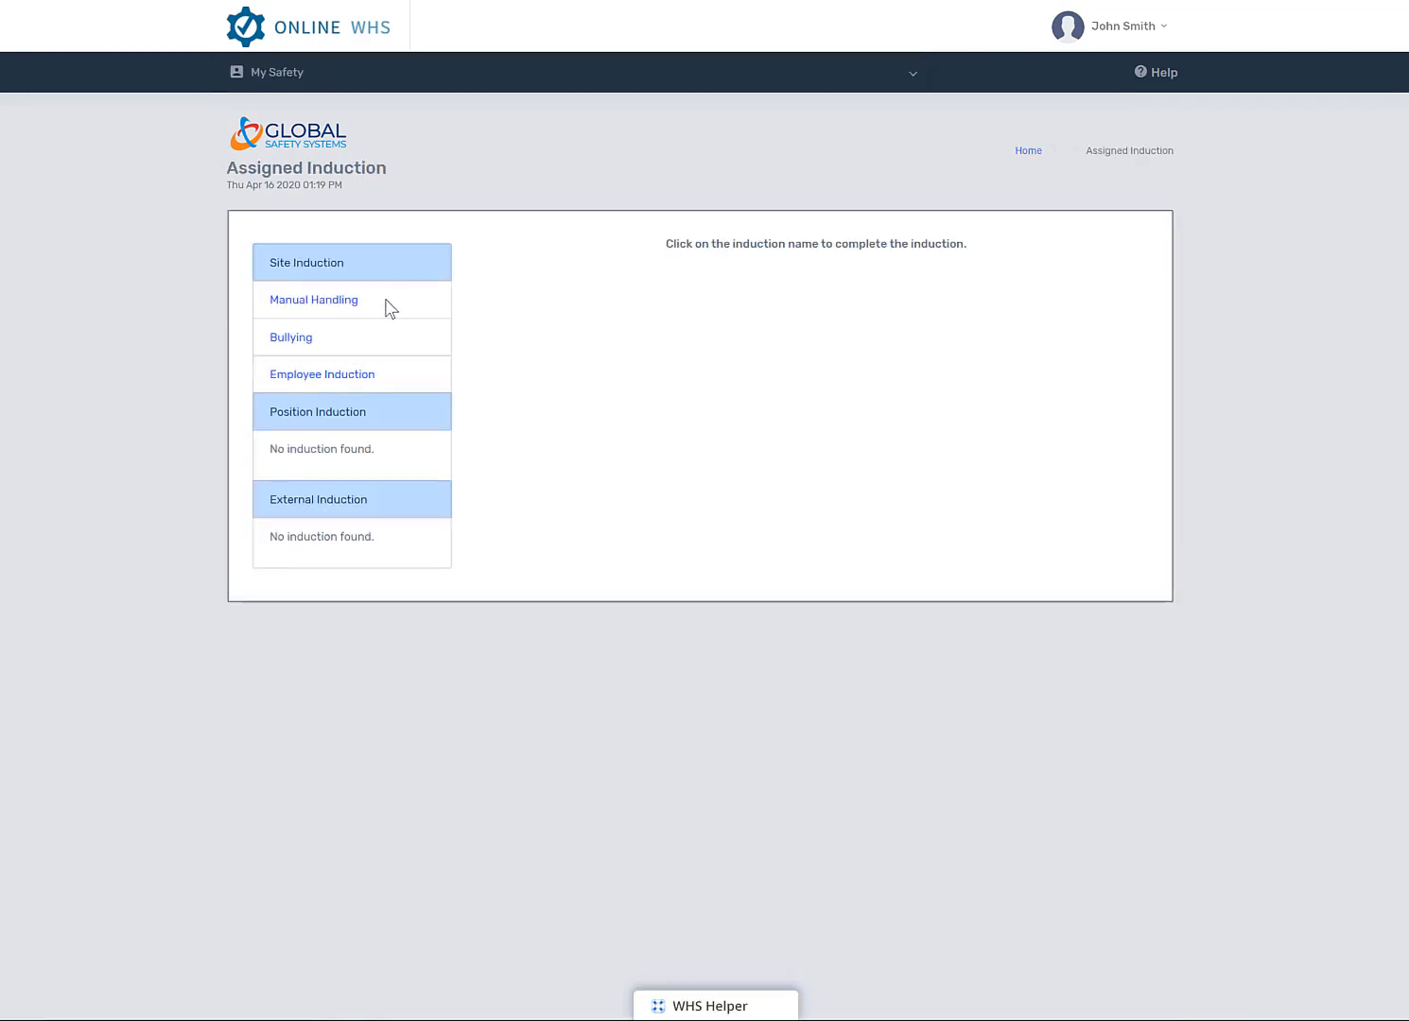
{"action": "mouse_move", "coordinate": [405, 380]}
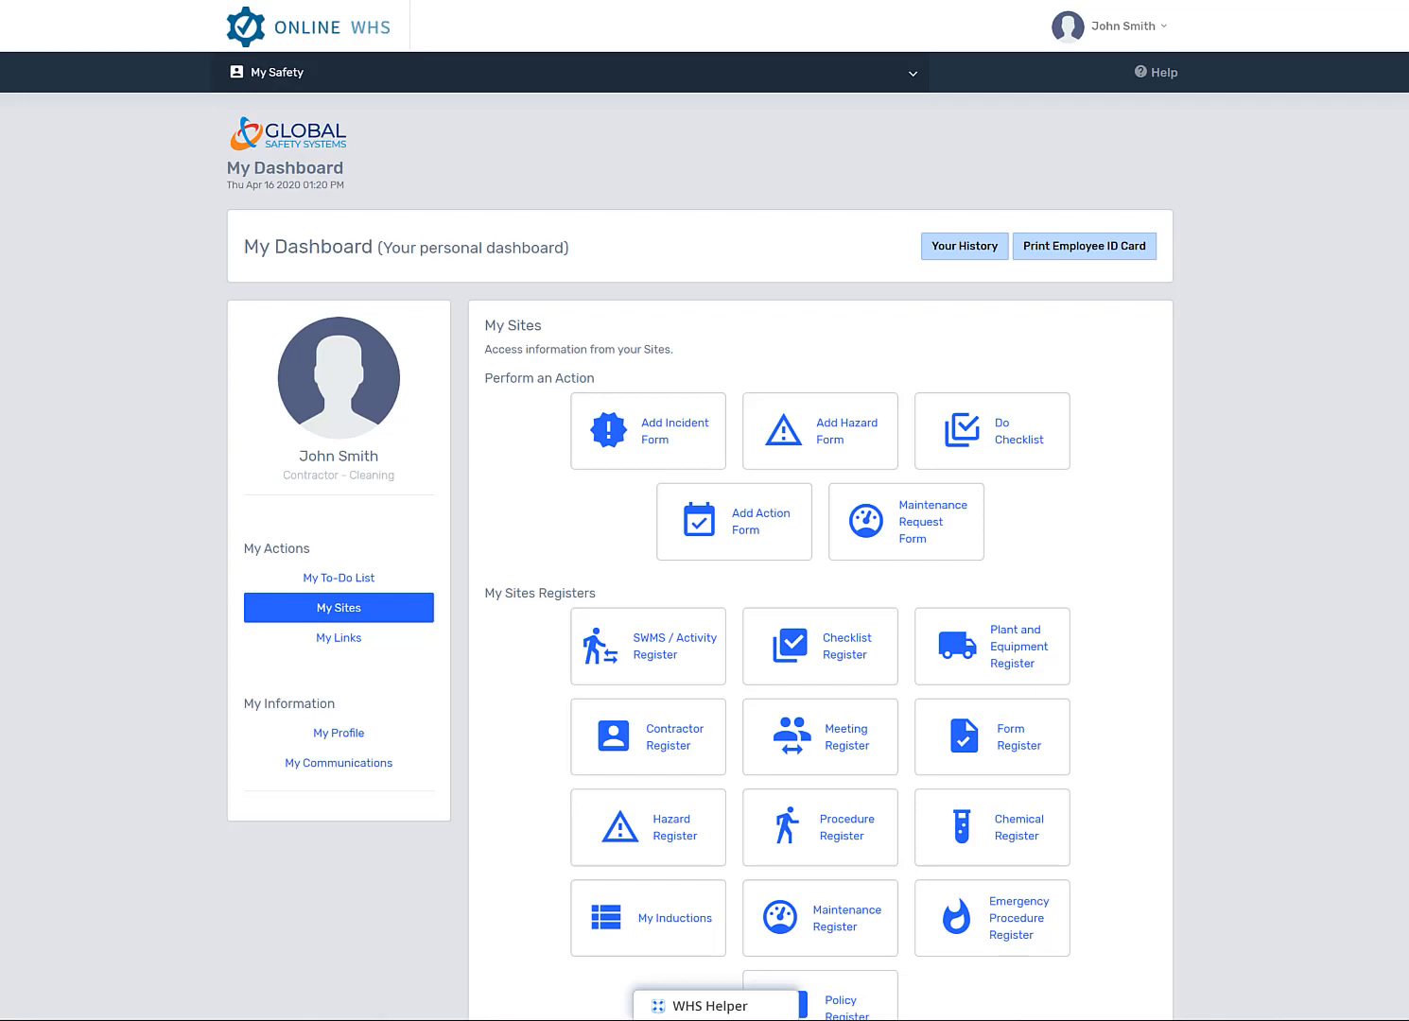
Start a new incident report and try Contractor as the affected person type.
{"action": "left_click", "coordinate": [648, 431]}
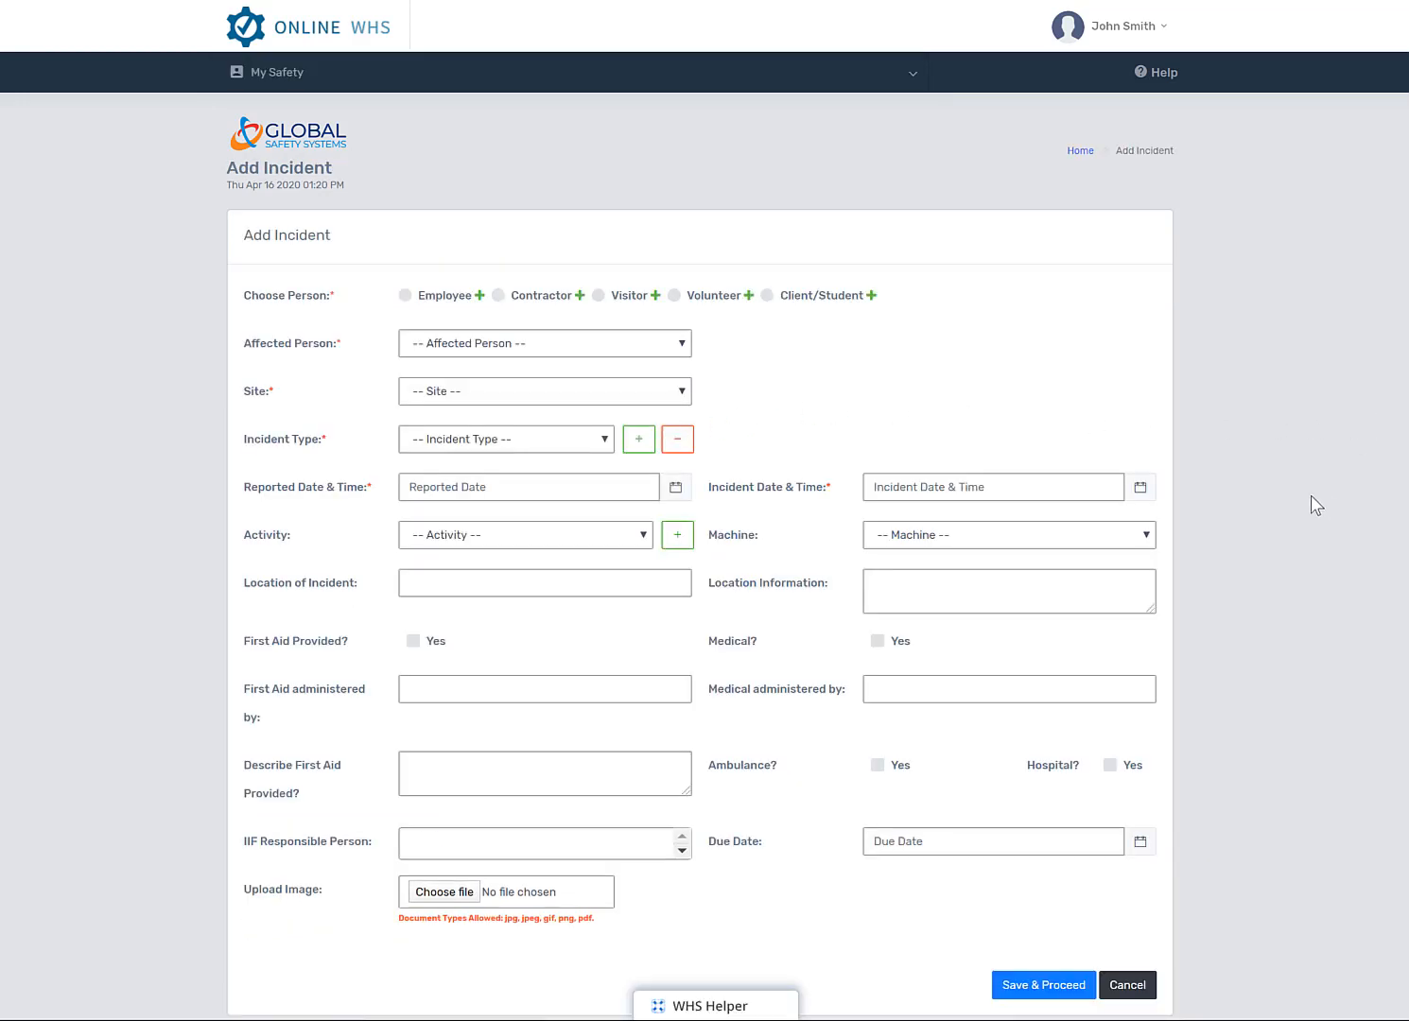
{"action": "mouse_move", "coordinate": [1322, 497]}
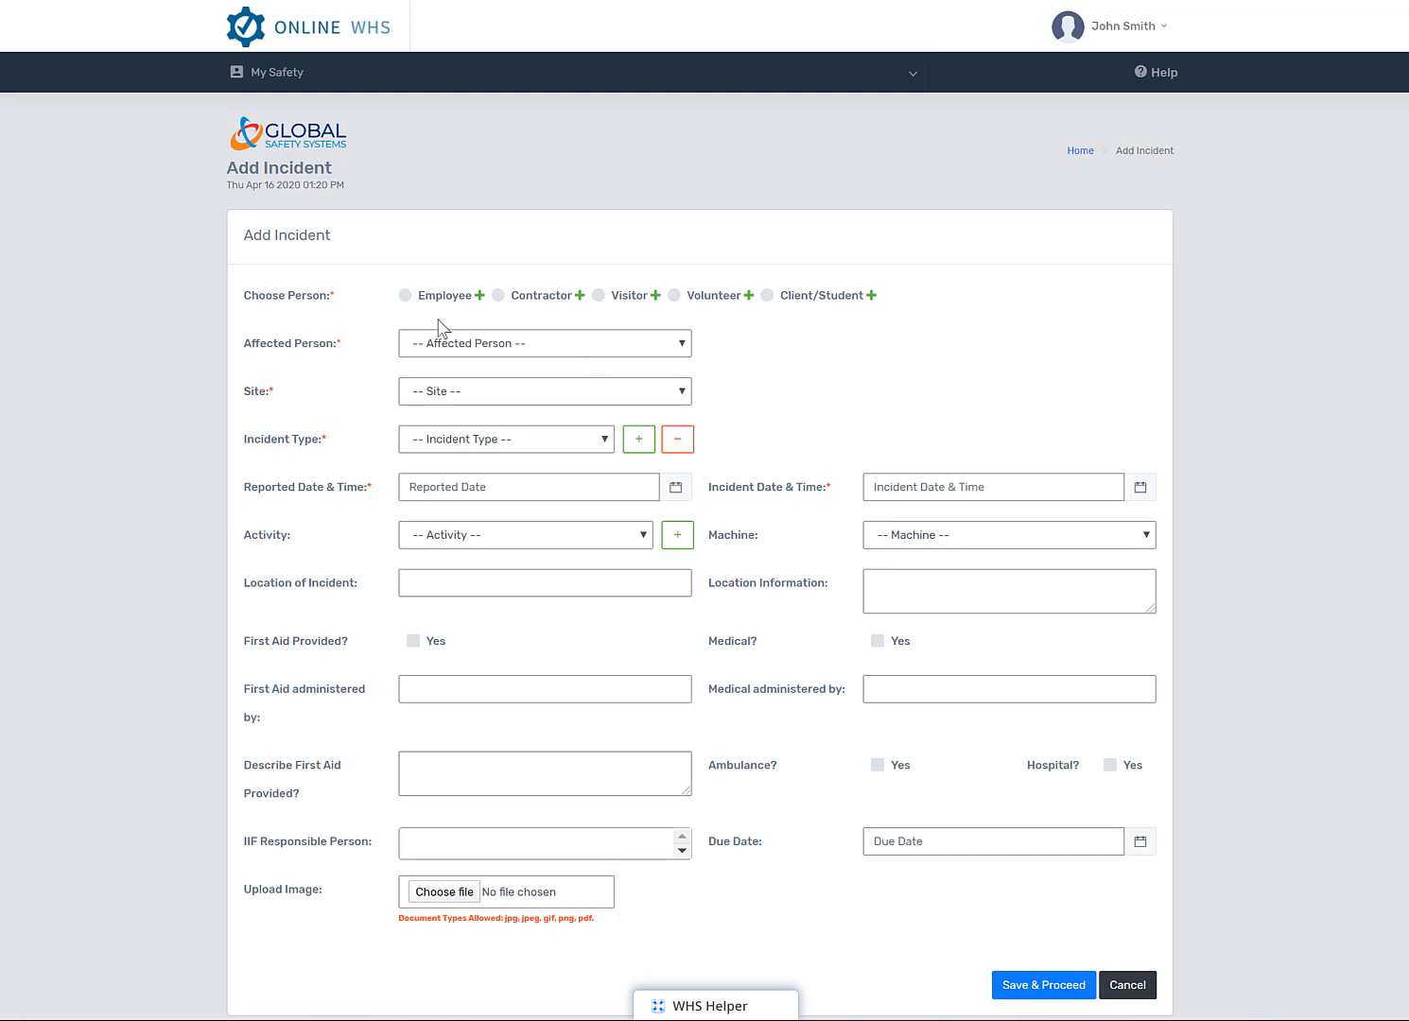
{"action": "mouse_move", "coordinate": [337, 319]}
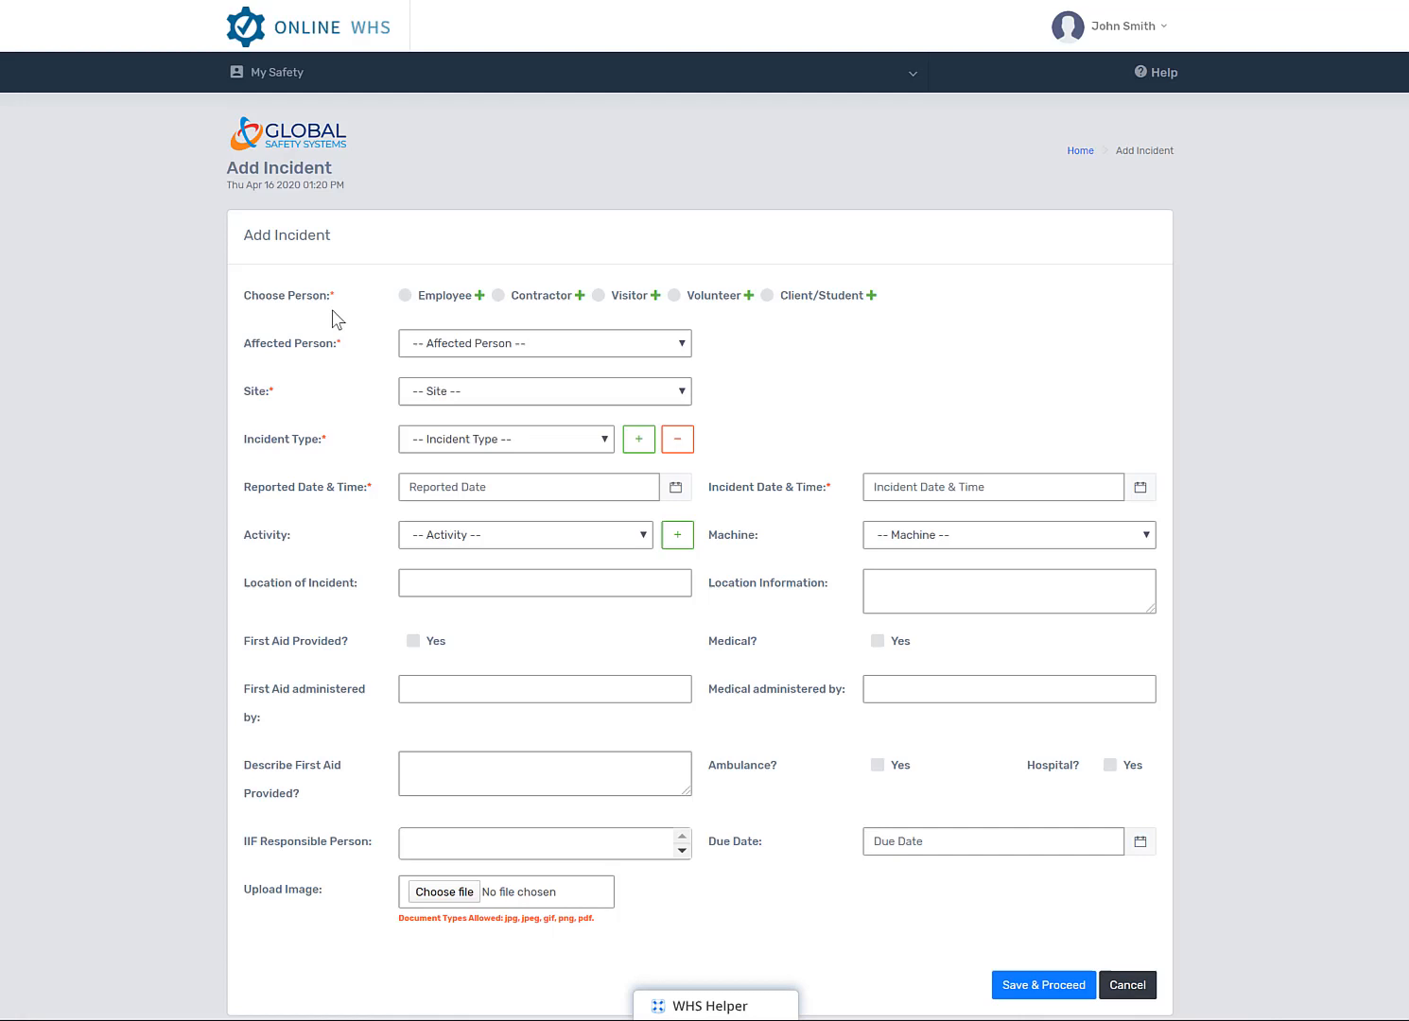
{"action": "mouse_move", "coordinate": [286, 401]}
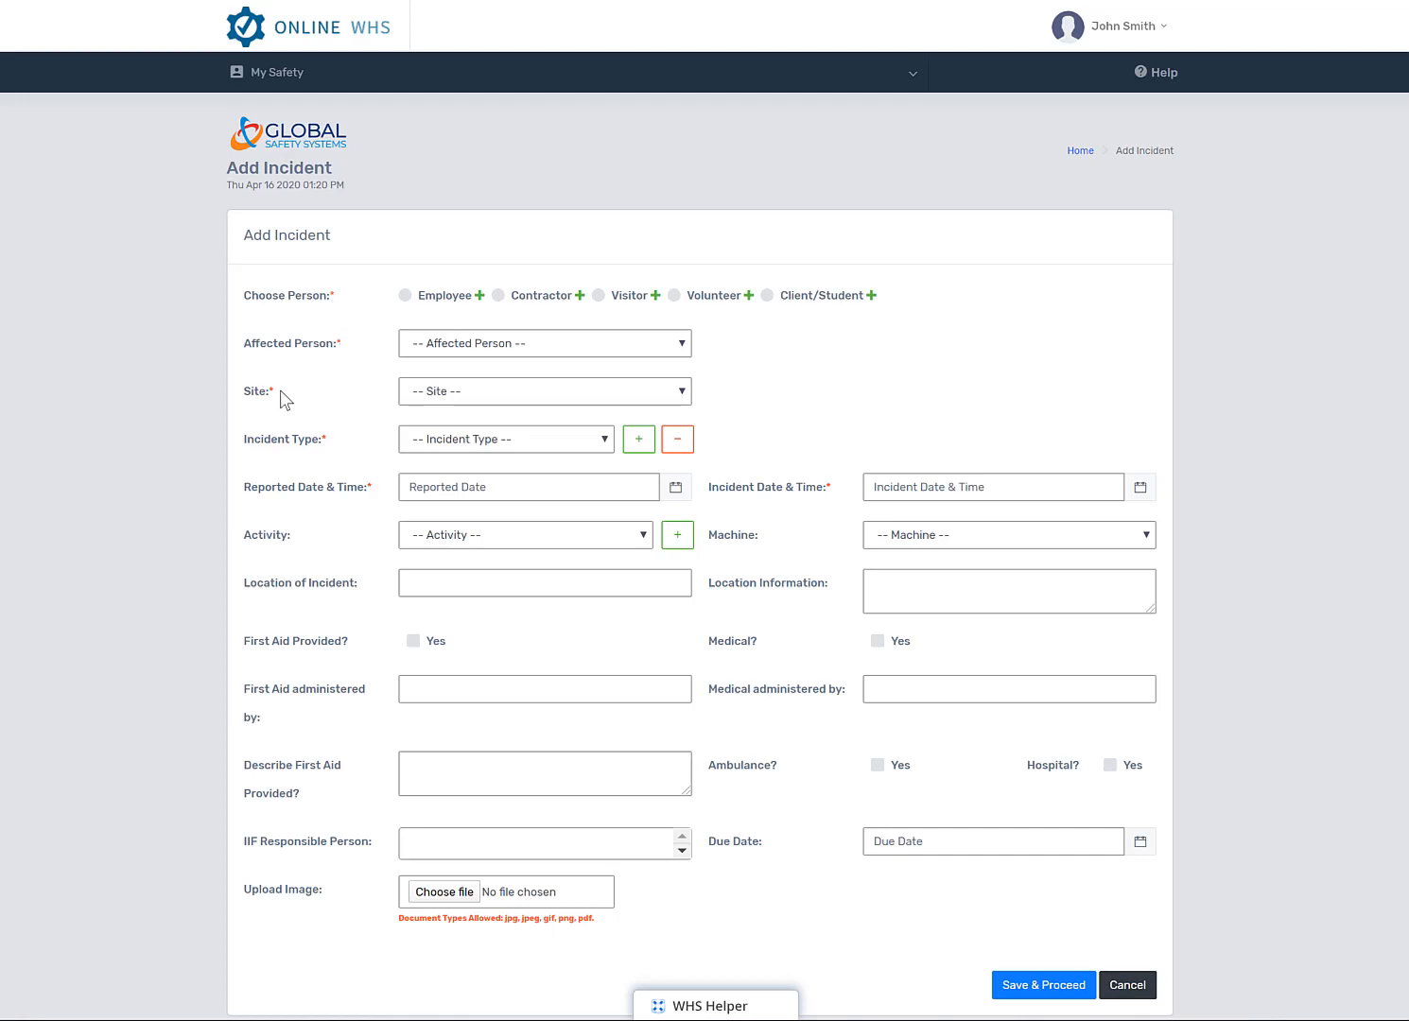
{"action": "mouse_move", "coordinate": [362, 498]}
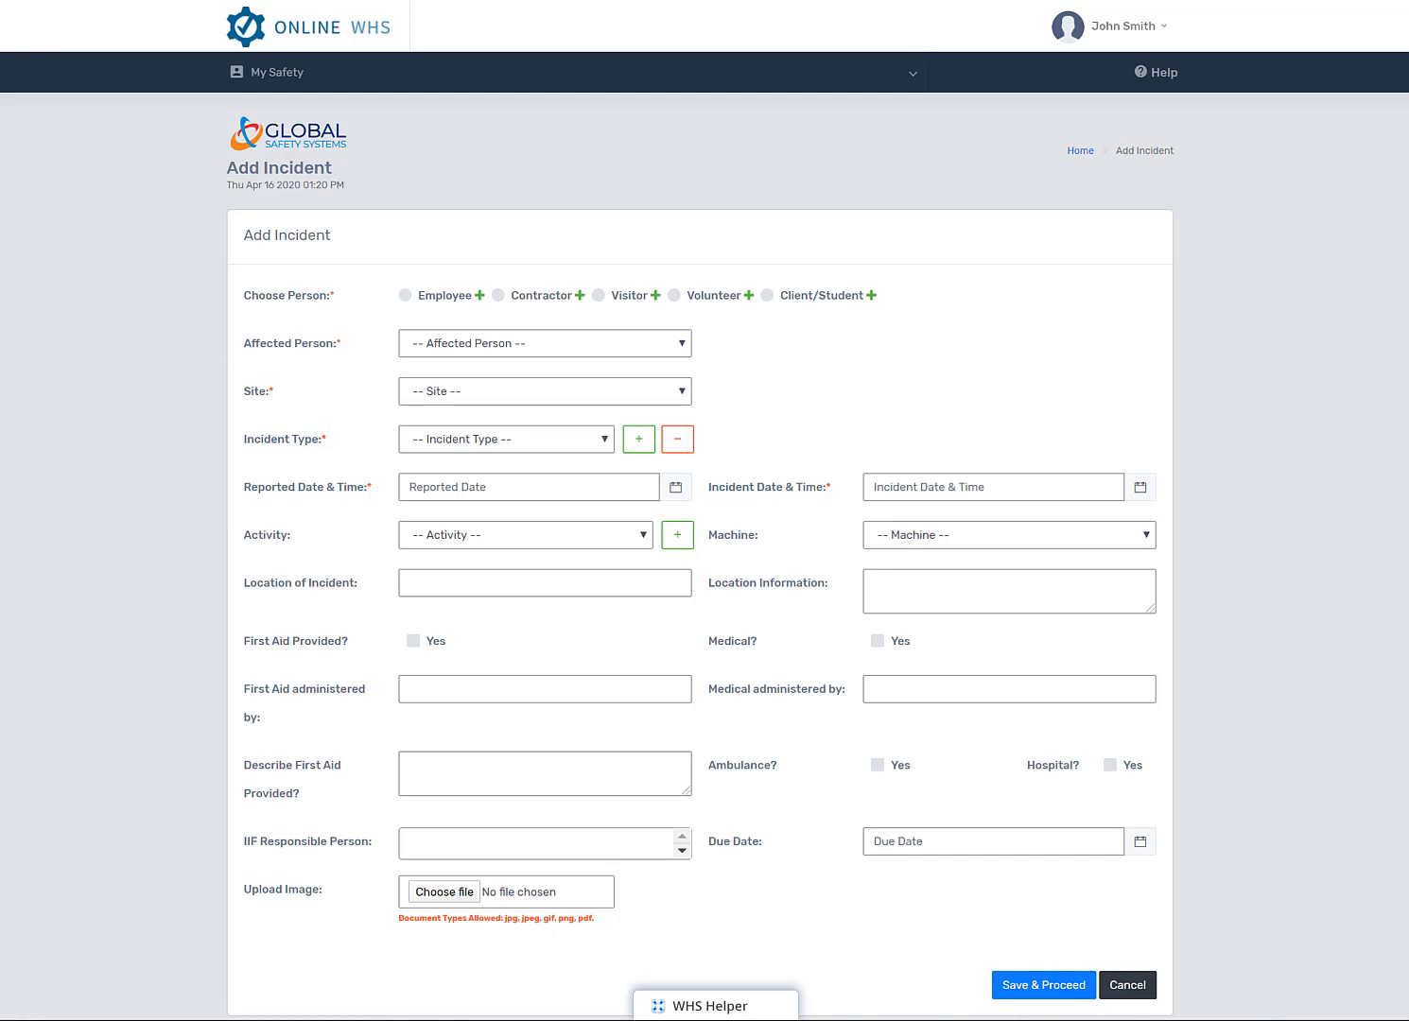
{"action": "mouse_move", "coordinate": [496, 285]}
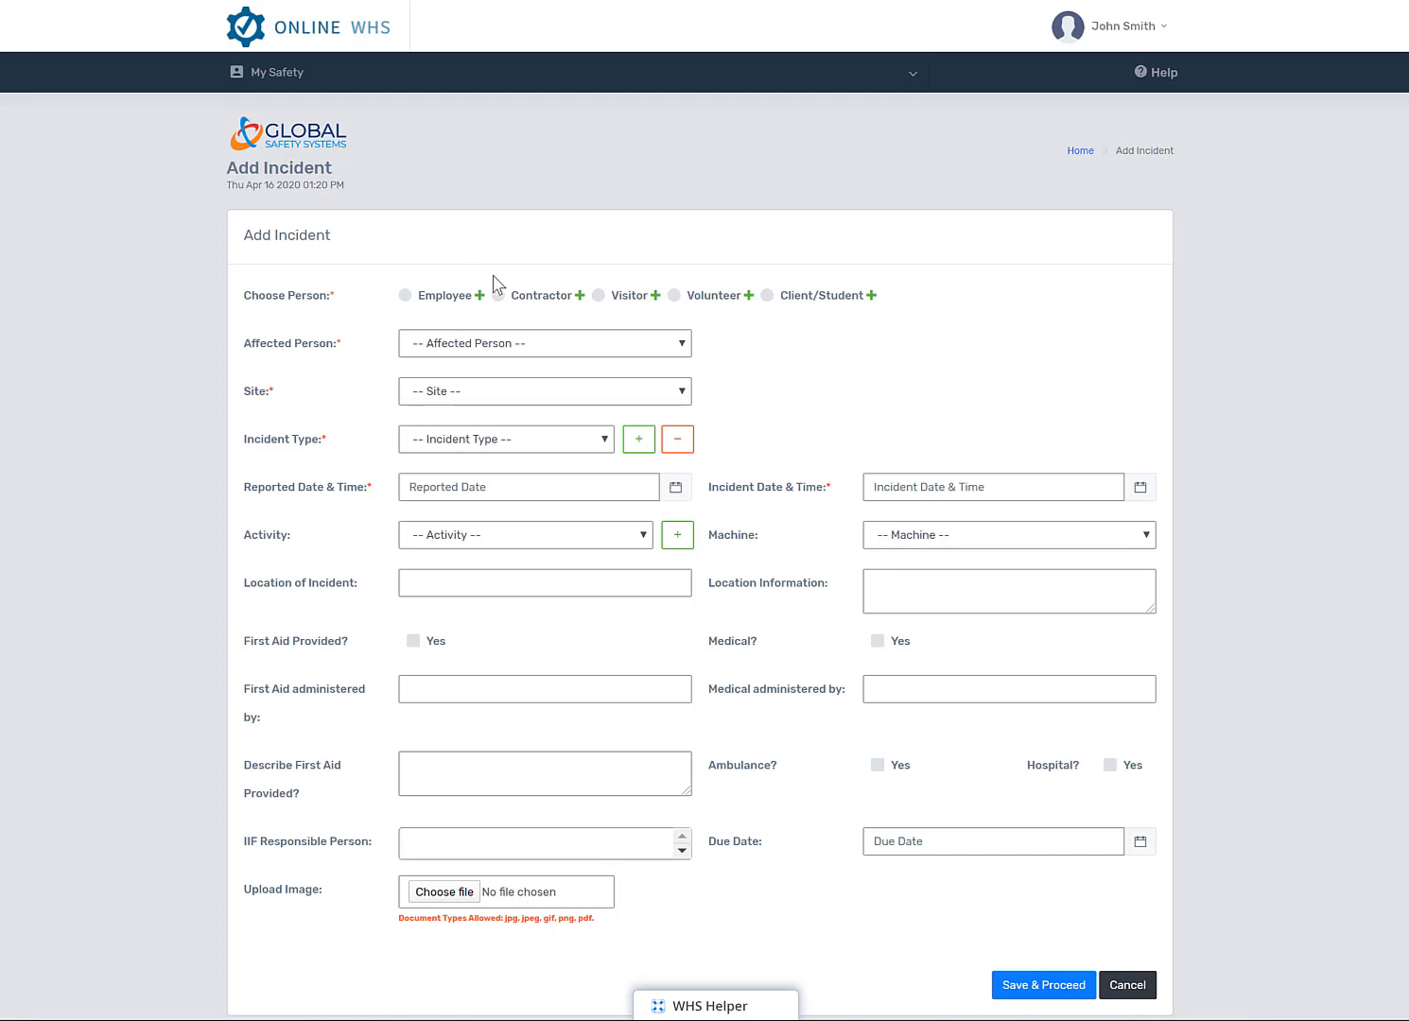
{"action": "mouse_move", "coordinate": [507, 319]}
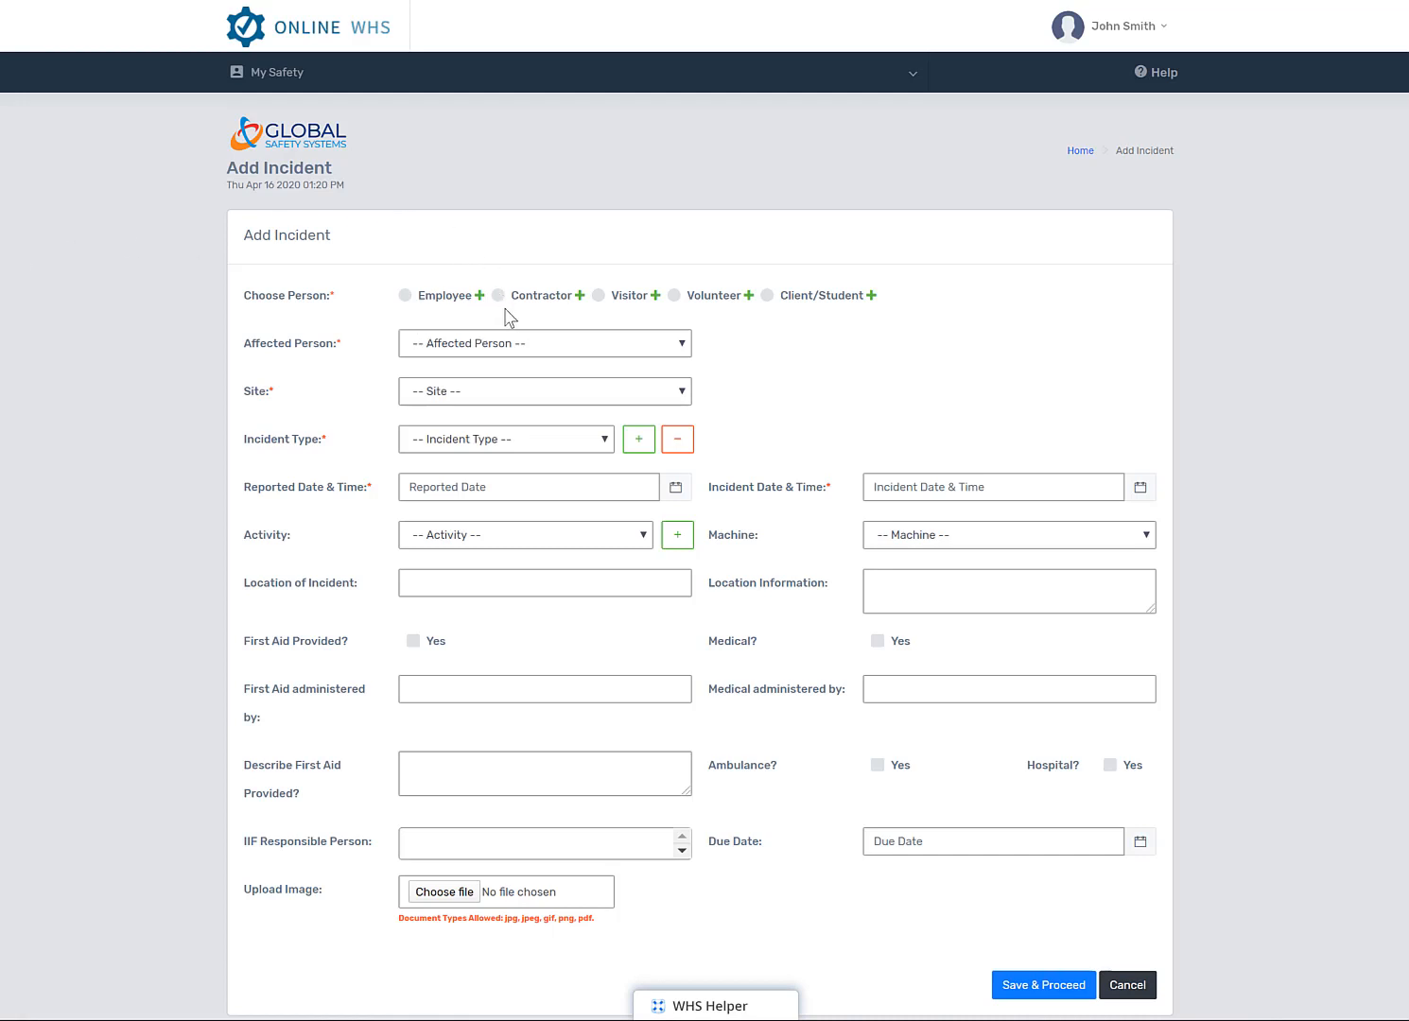
{"action": "mouse_move", "coordinate": [584, 316]}
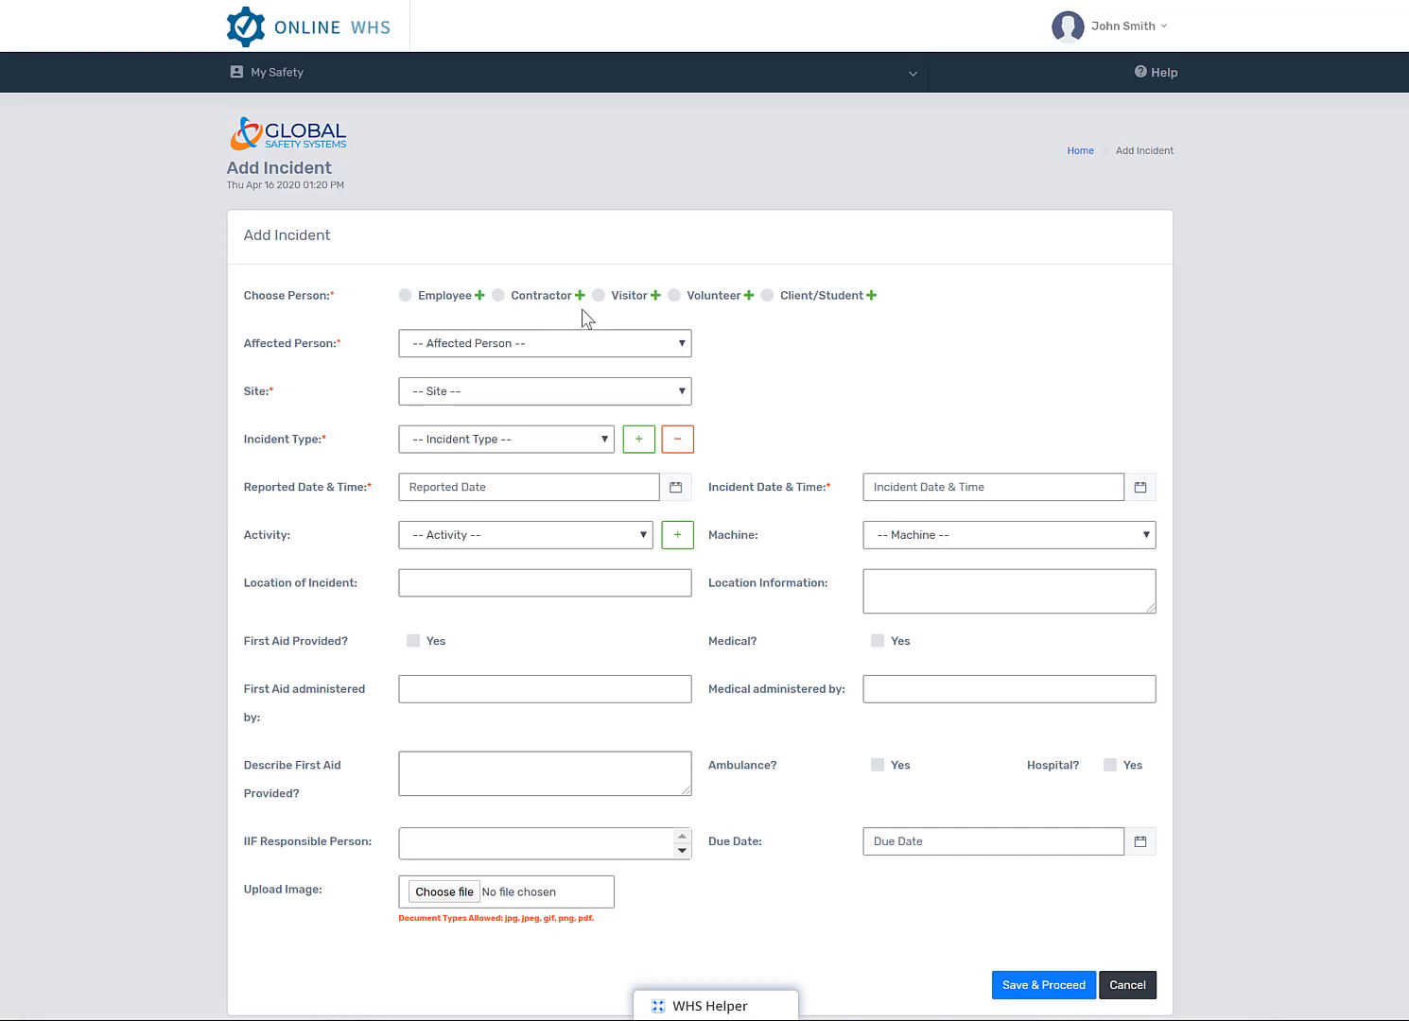
{"action": "left_click", "coordinate": [498, 295]}
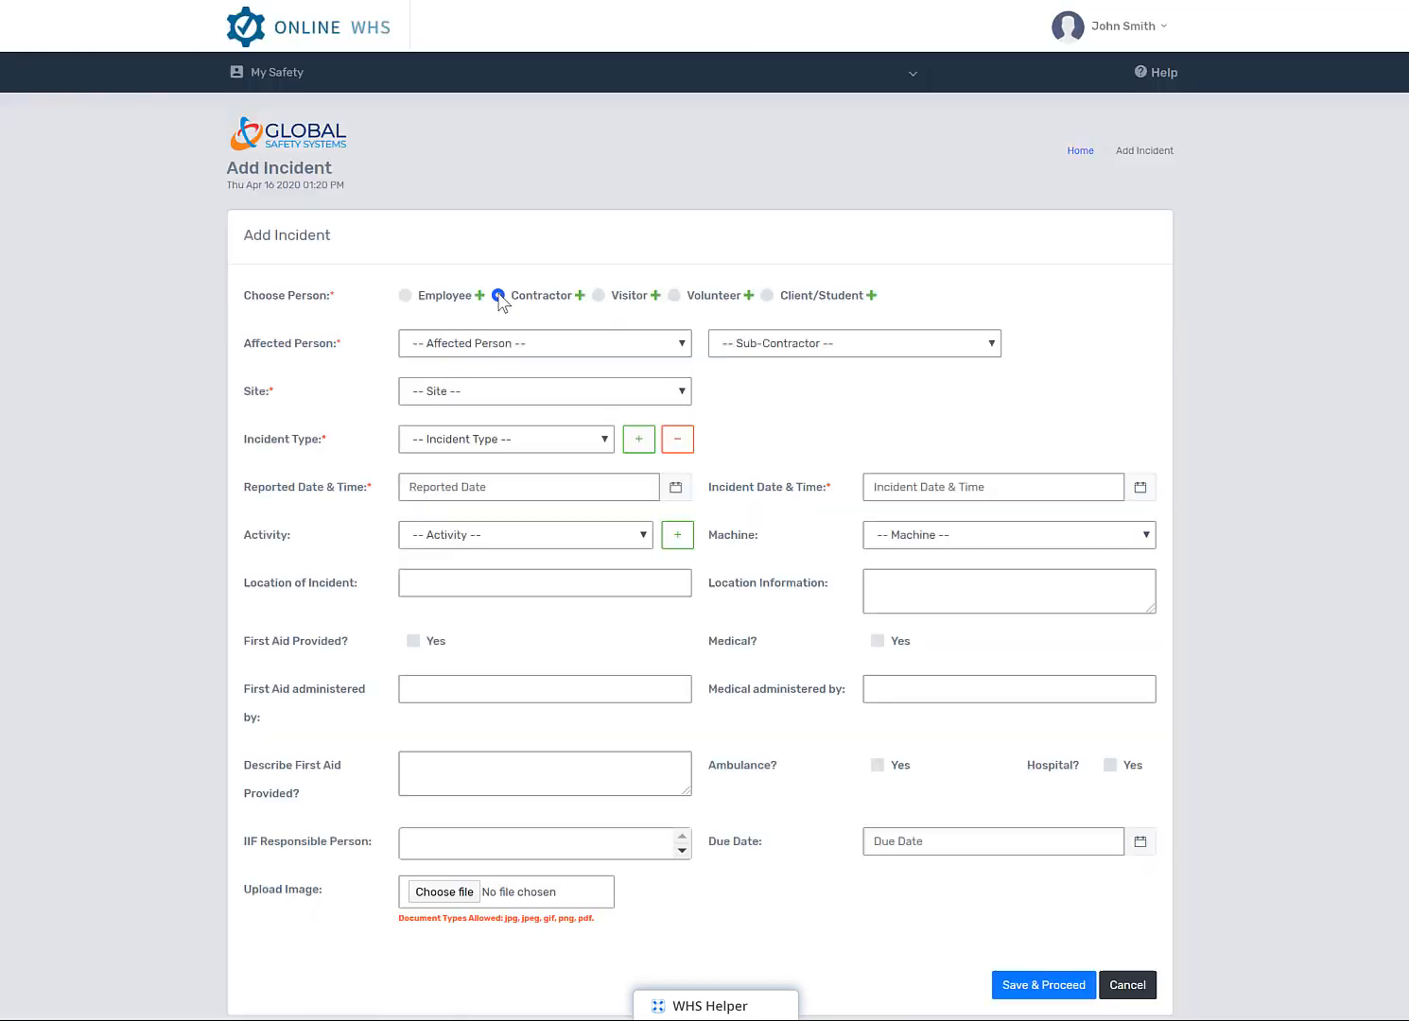
{"action": "left_click", "coordinate": [498, 295]}
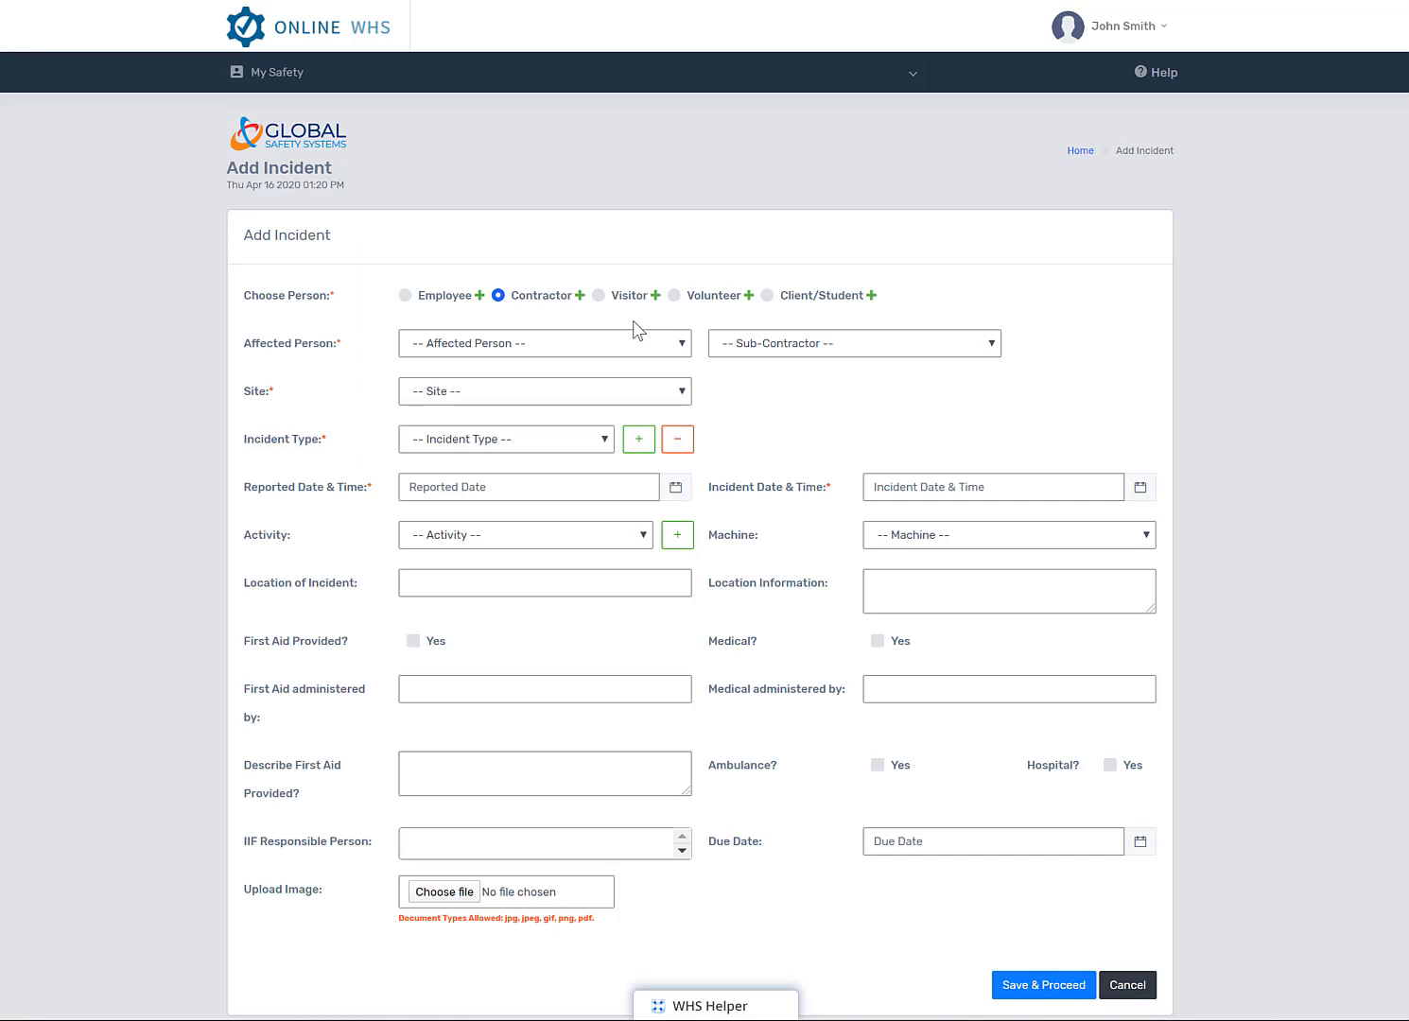
Switch the affected person type to Visitor and dismiss the Add Visitor form unsaved.
{"action": "left_click", "coordinate": [655, 295]}
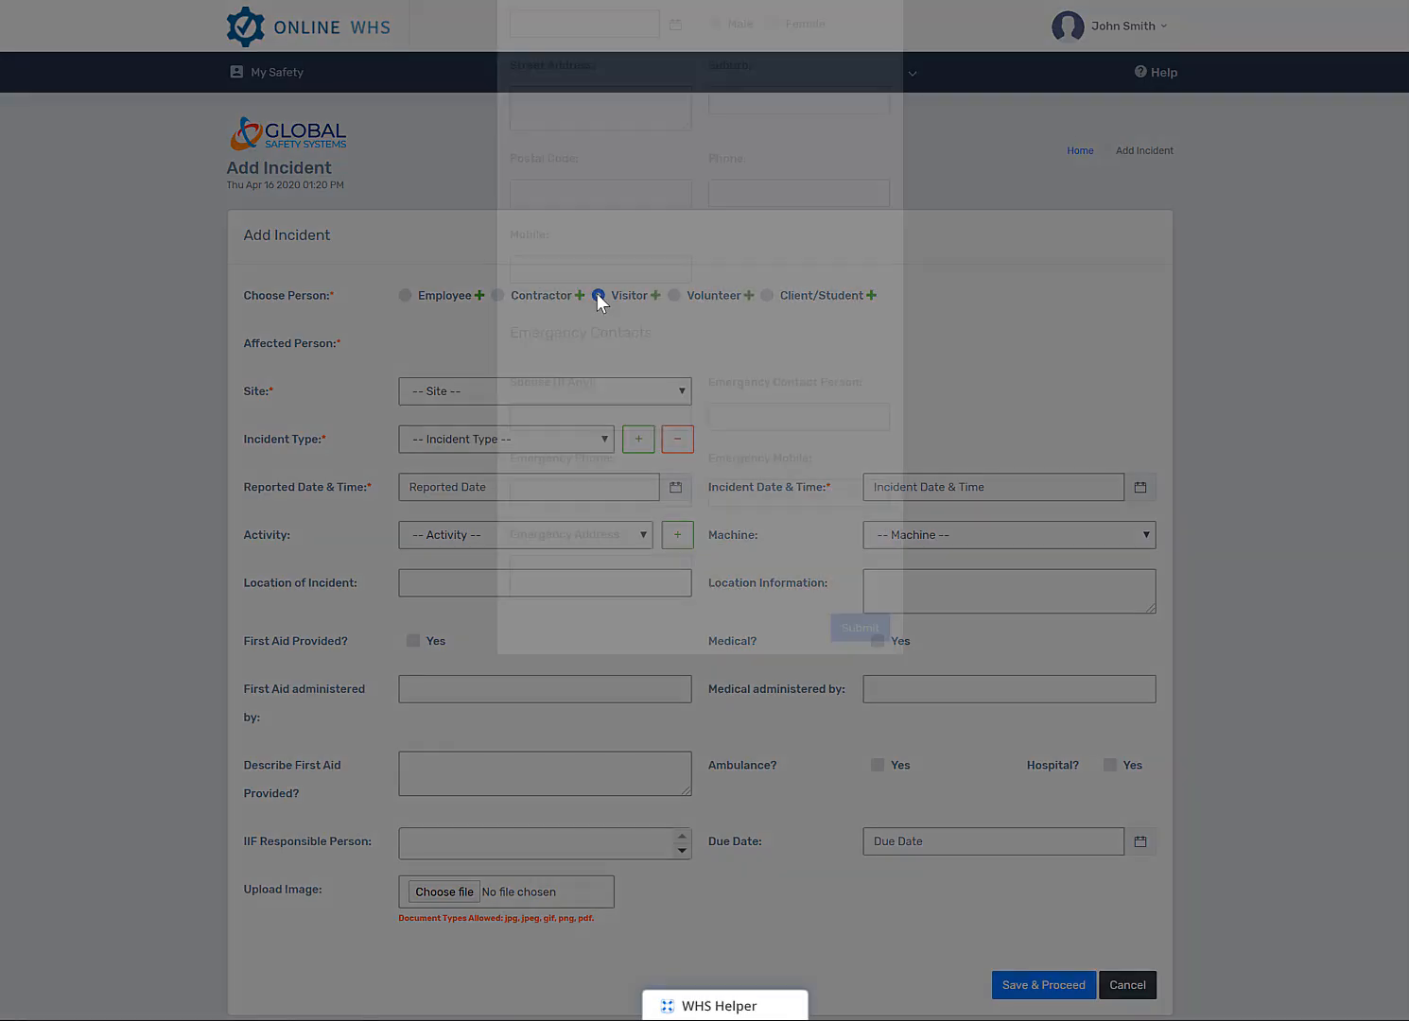
{"action": "left_click", "coordinate": [654, 295]}
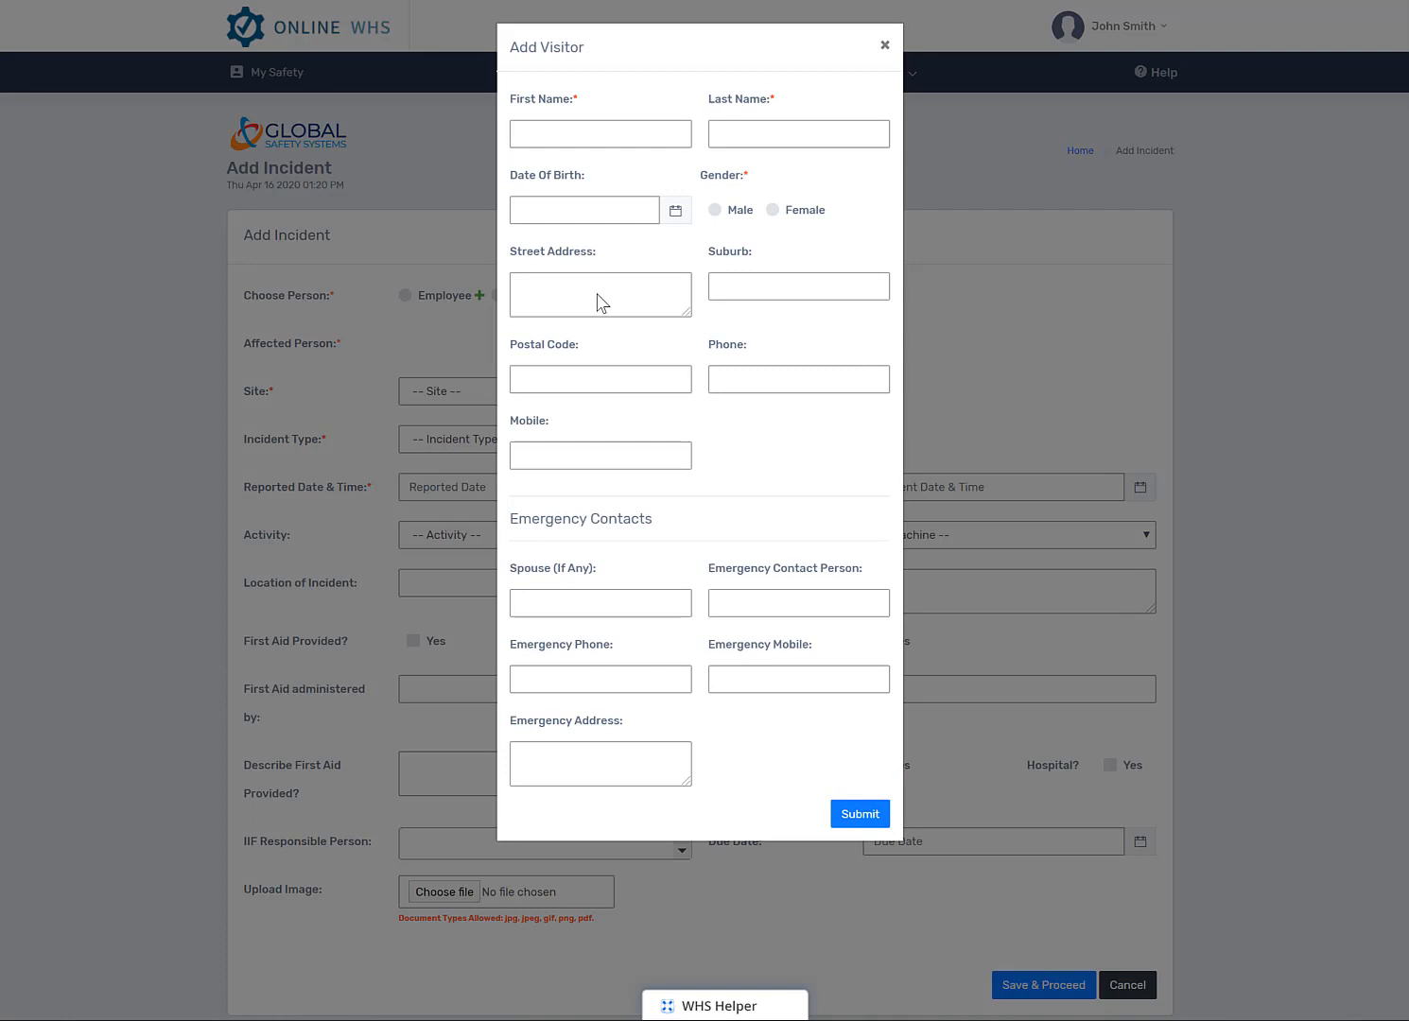
{"action": "mouse_move", "coordinate": [879, 724]}
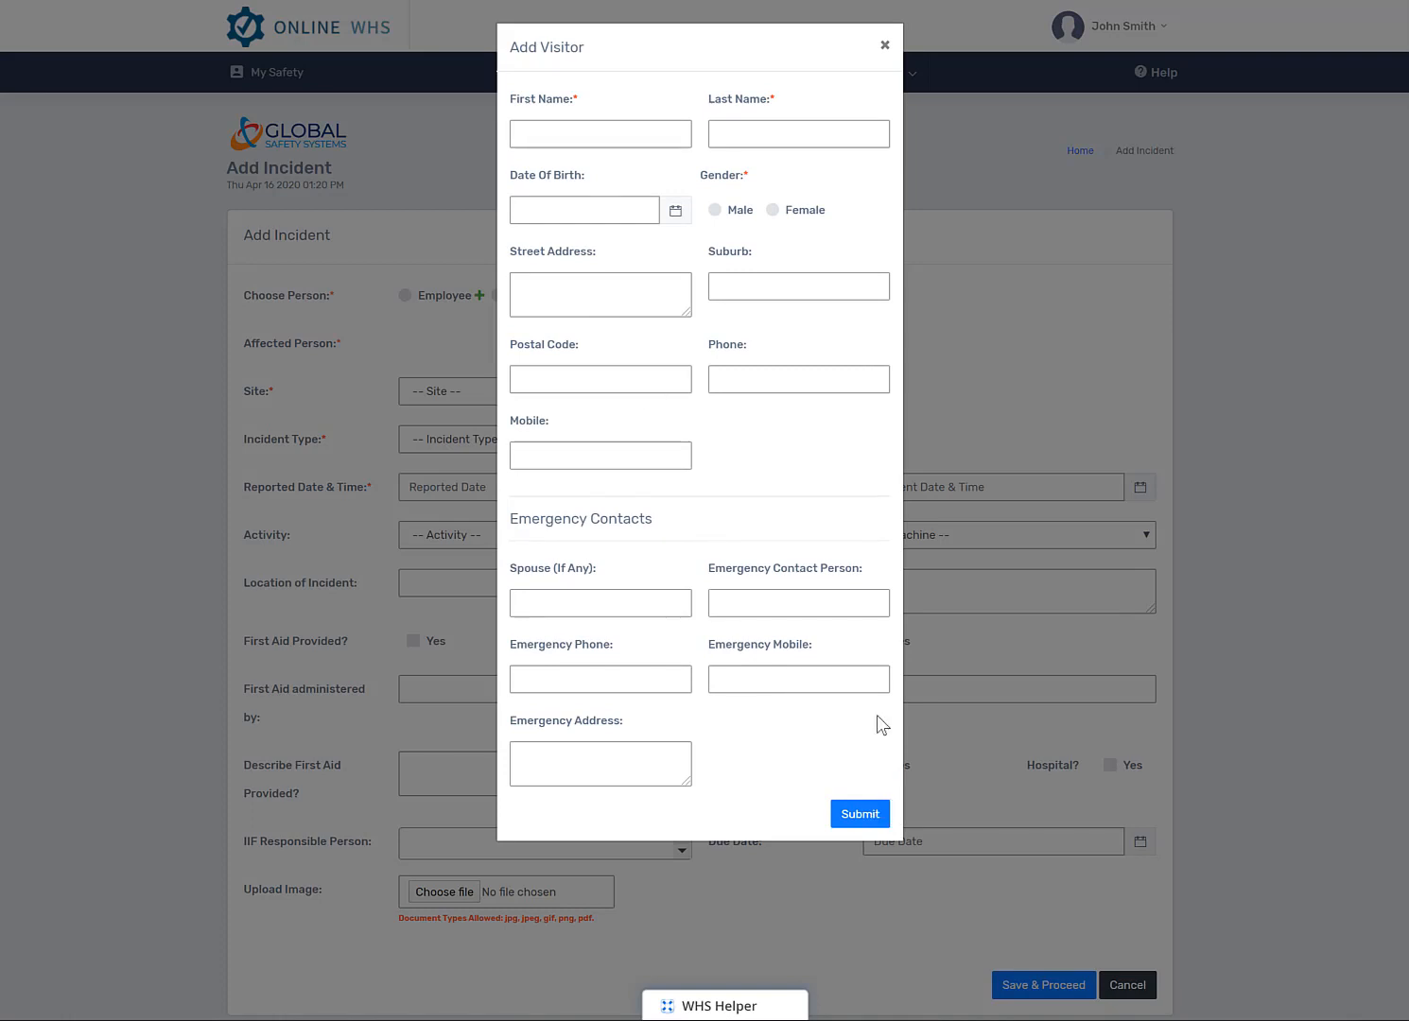
{"action": "mouse_move", "coordinate": [1047, 111]}
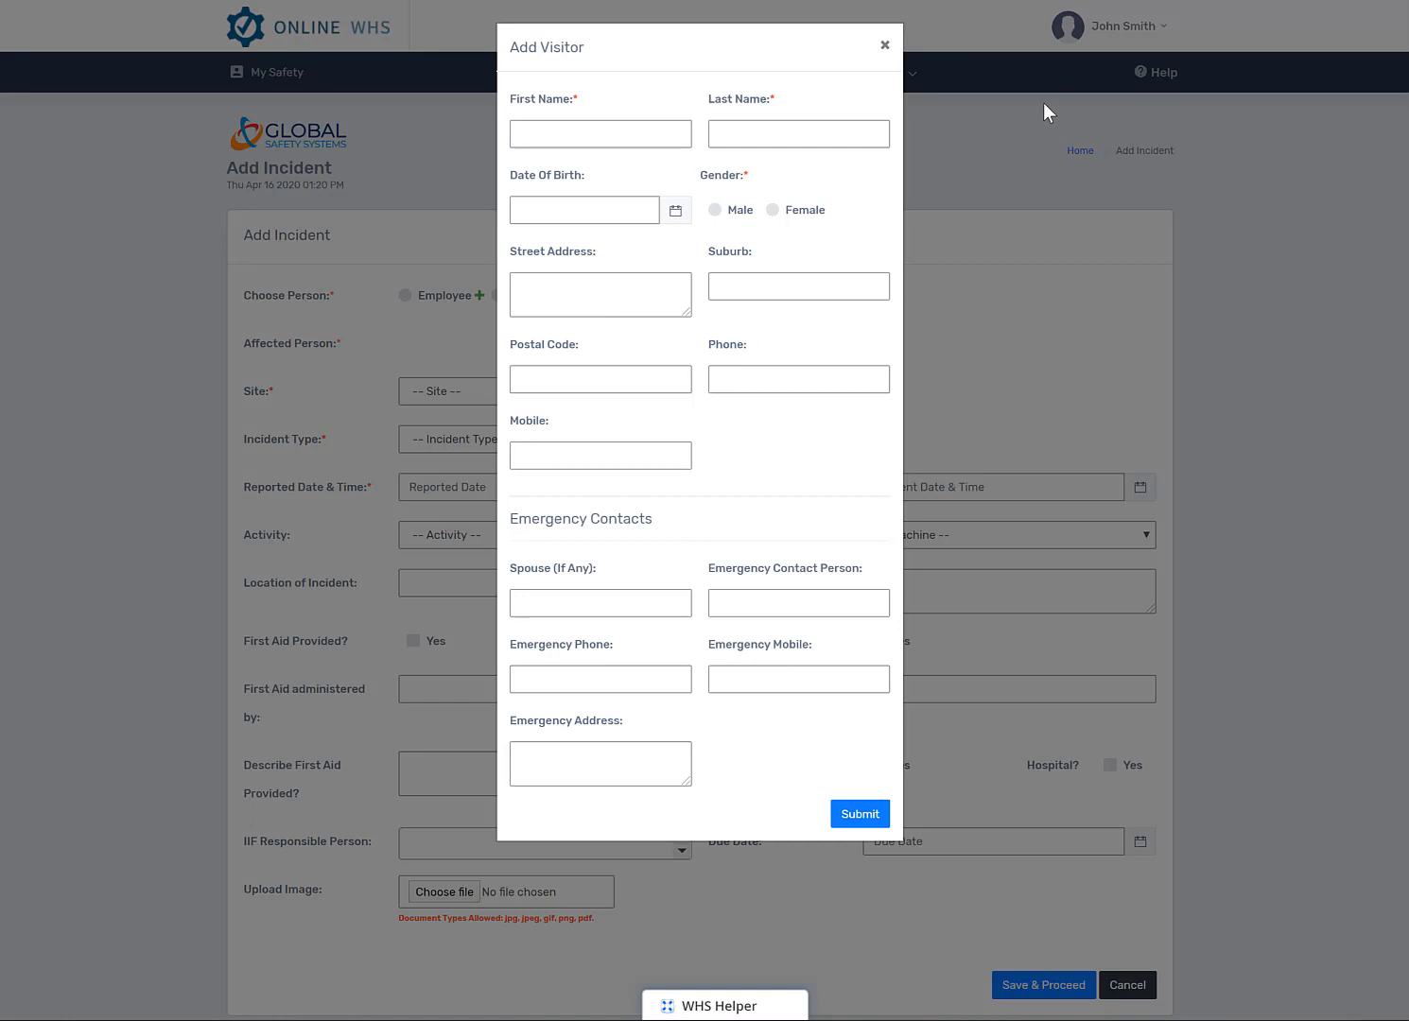
{"action": "mouse_move", "coordinate": [969, 109]}
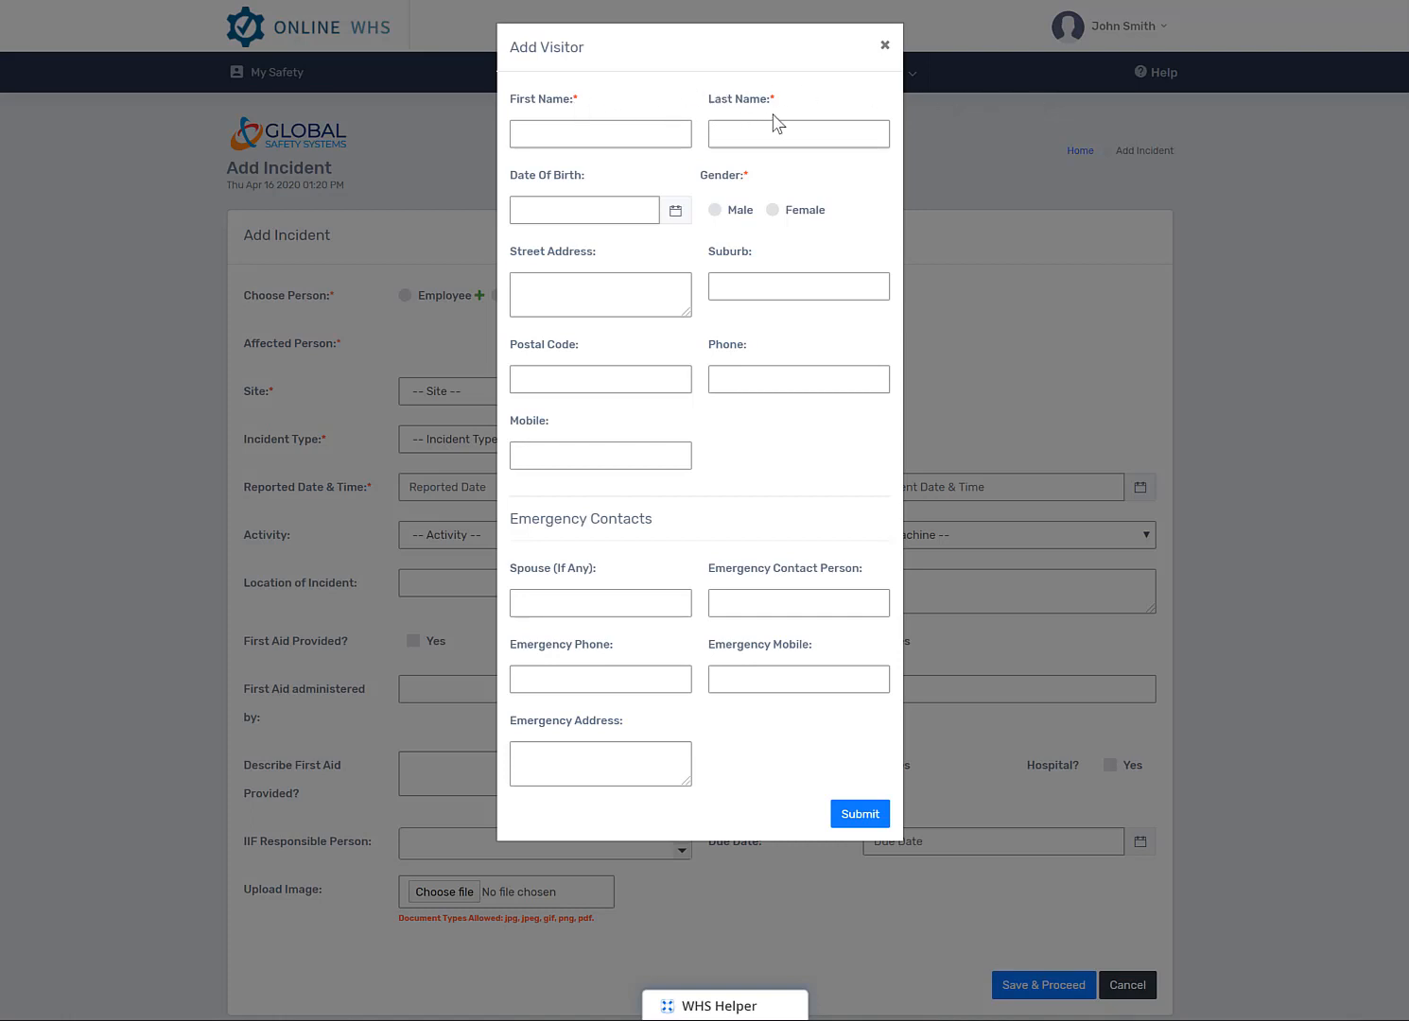
{"action": "mouse_move", "coordinate": [746, 196]}
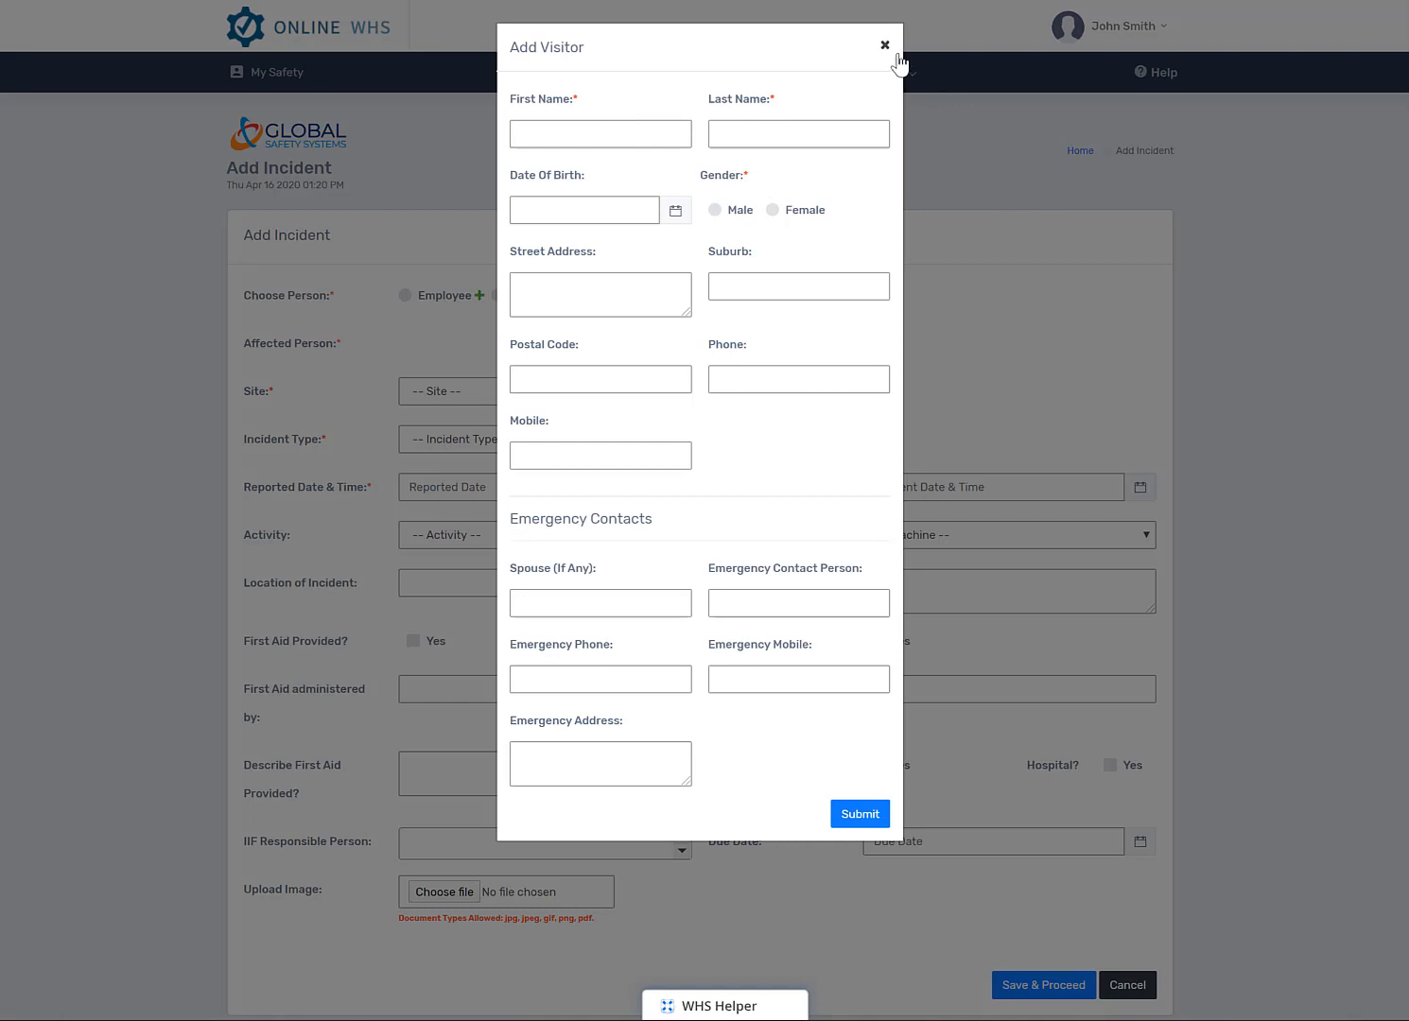
{"action": "left_click", "coordinate": [883, 46]}
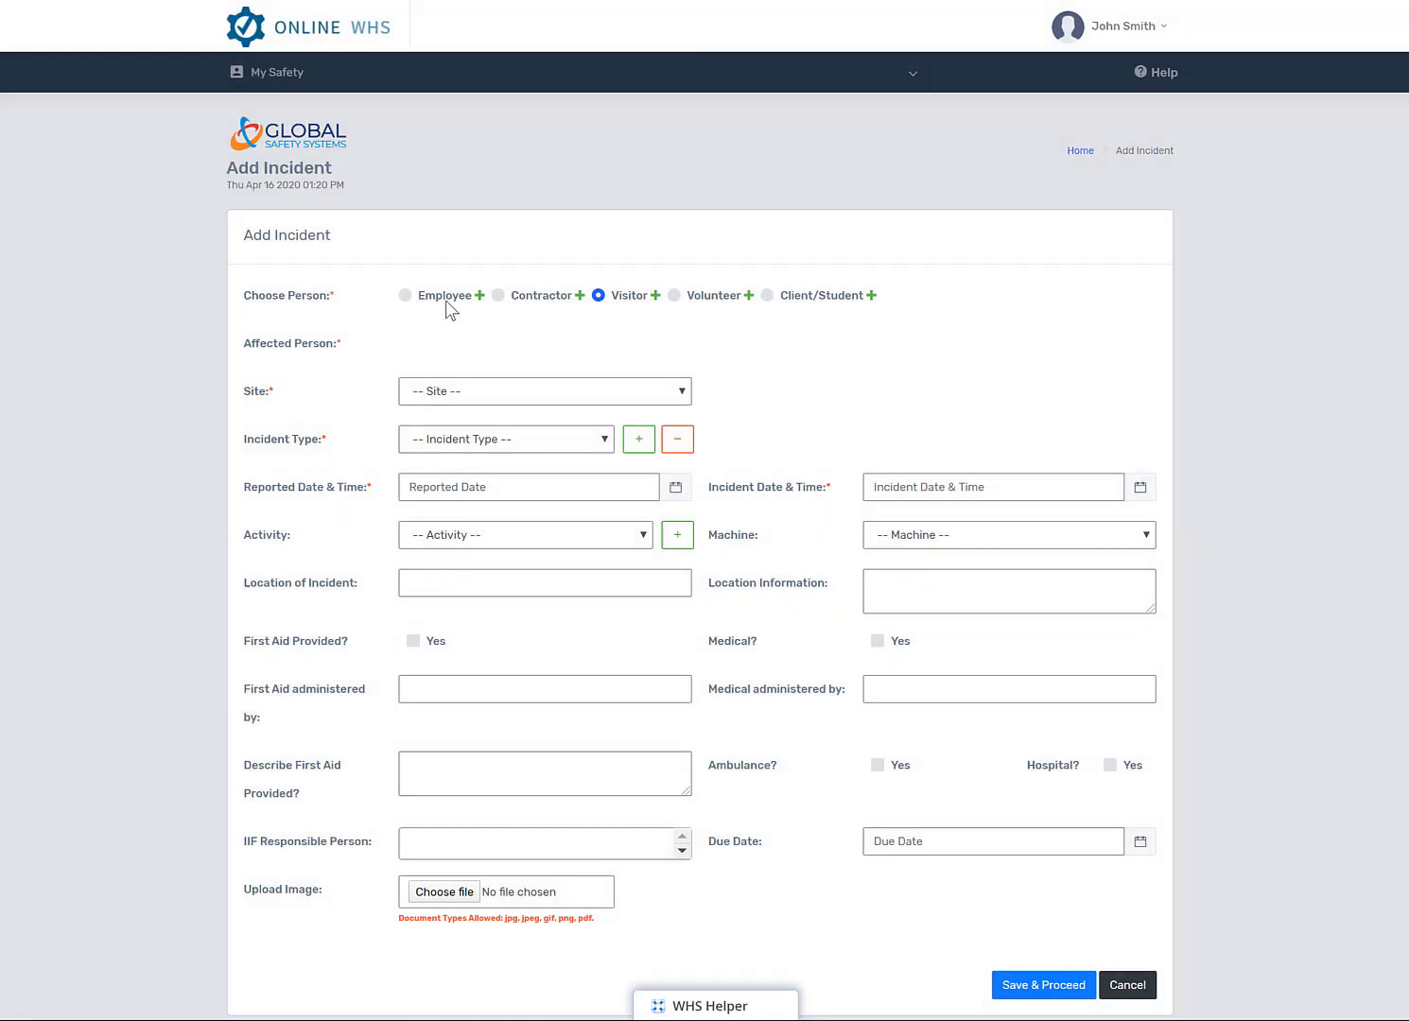
{"action": "left_click", "coordinate": [403, 295]}
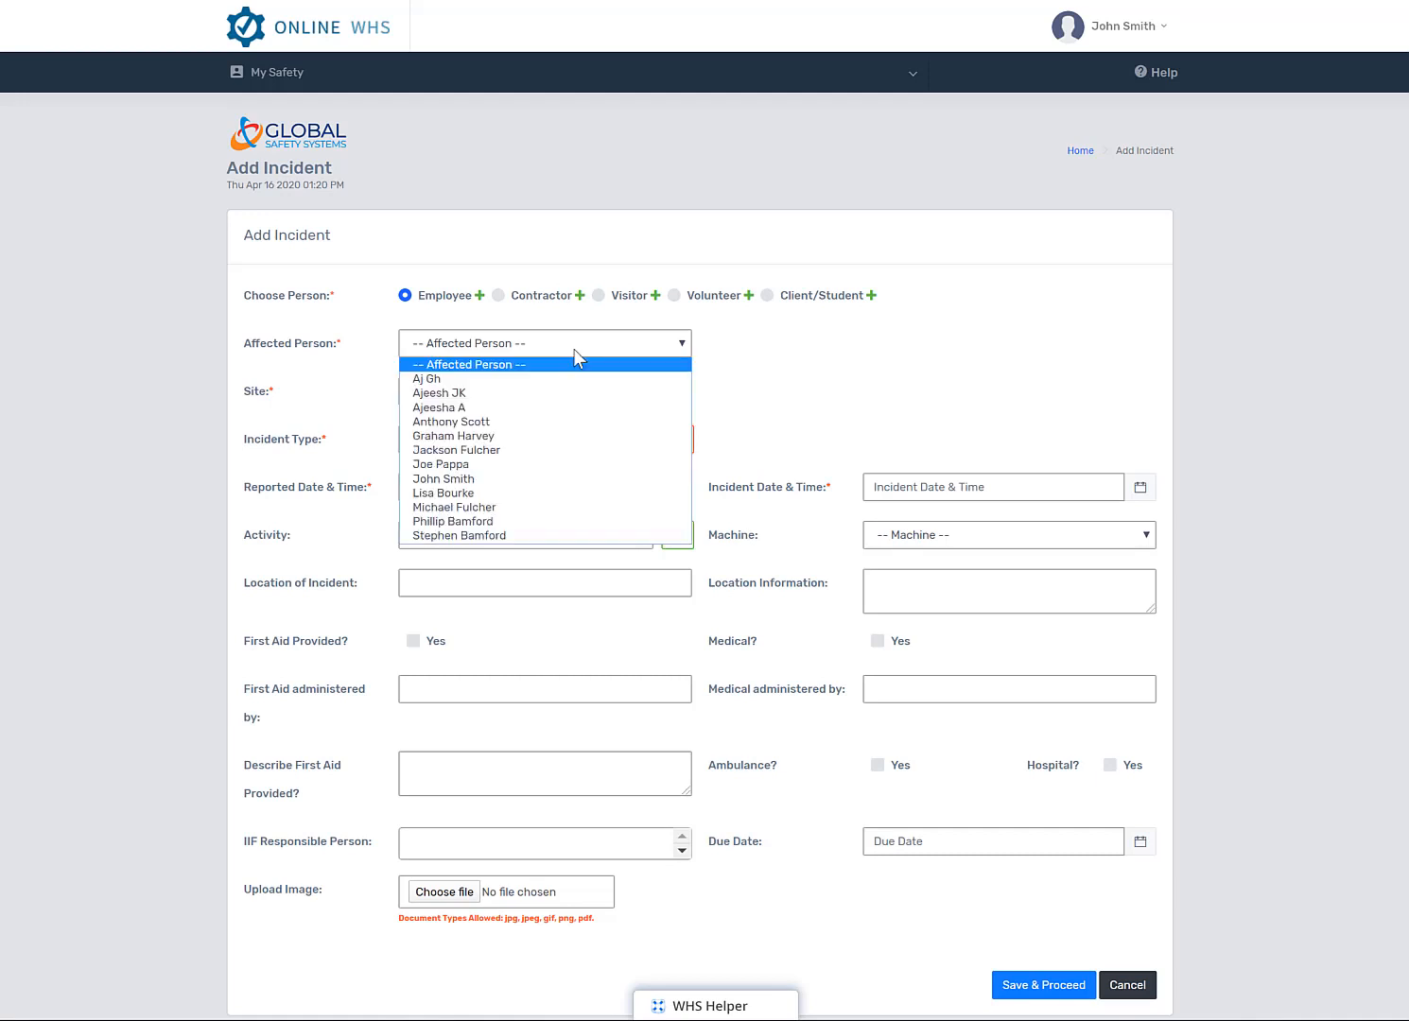
{"action": "left_click", "coordinate": [452, 520]}
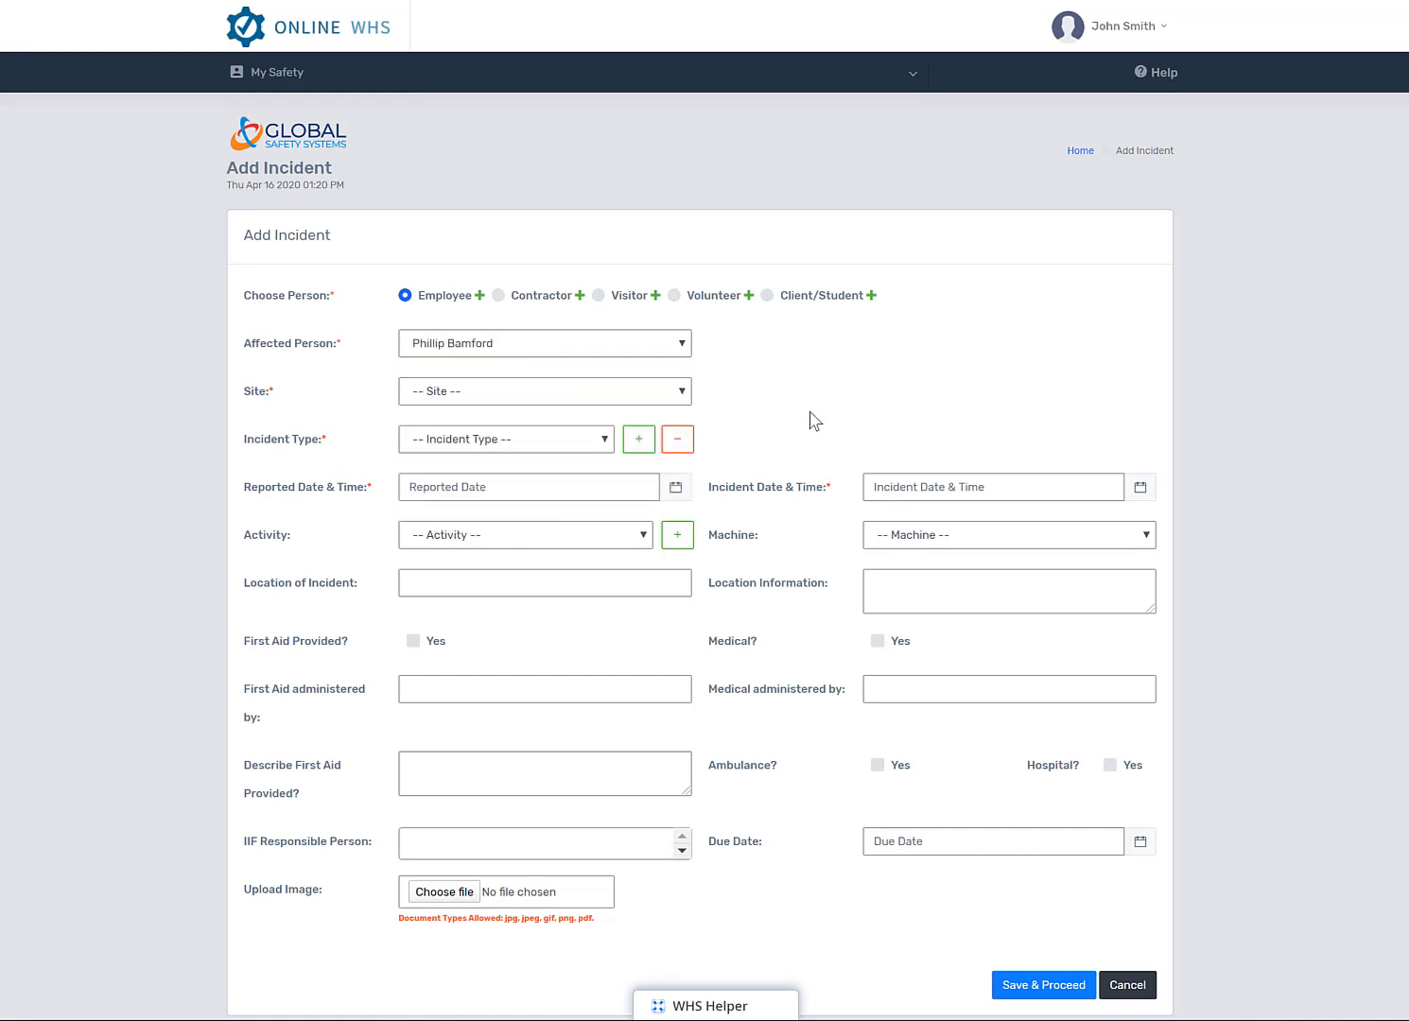
{"action": "mouse_move", "coordinate": [686, 397]}
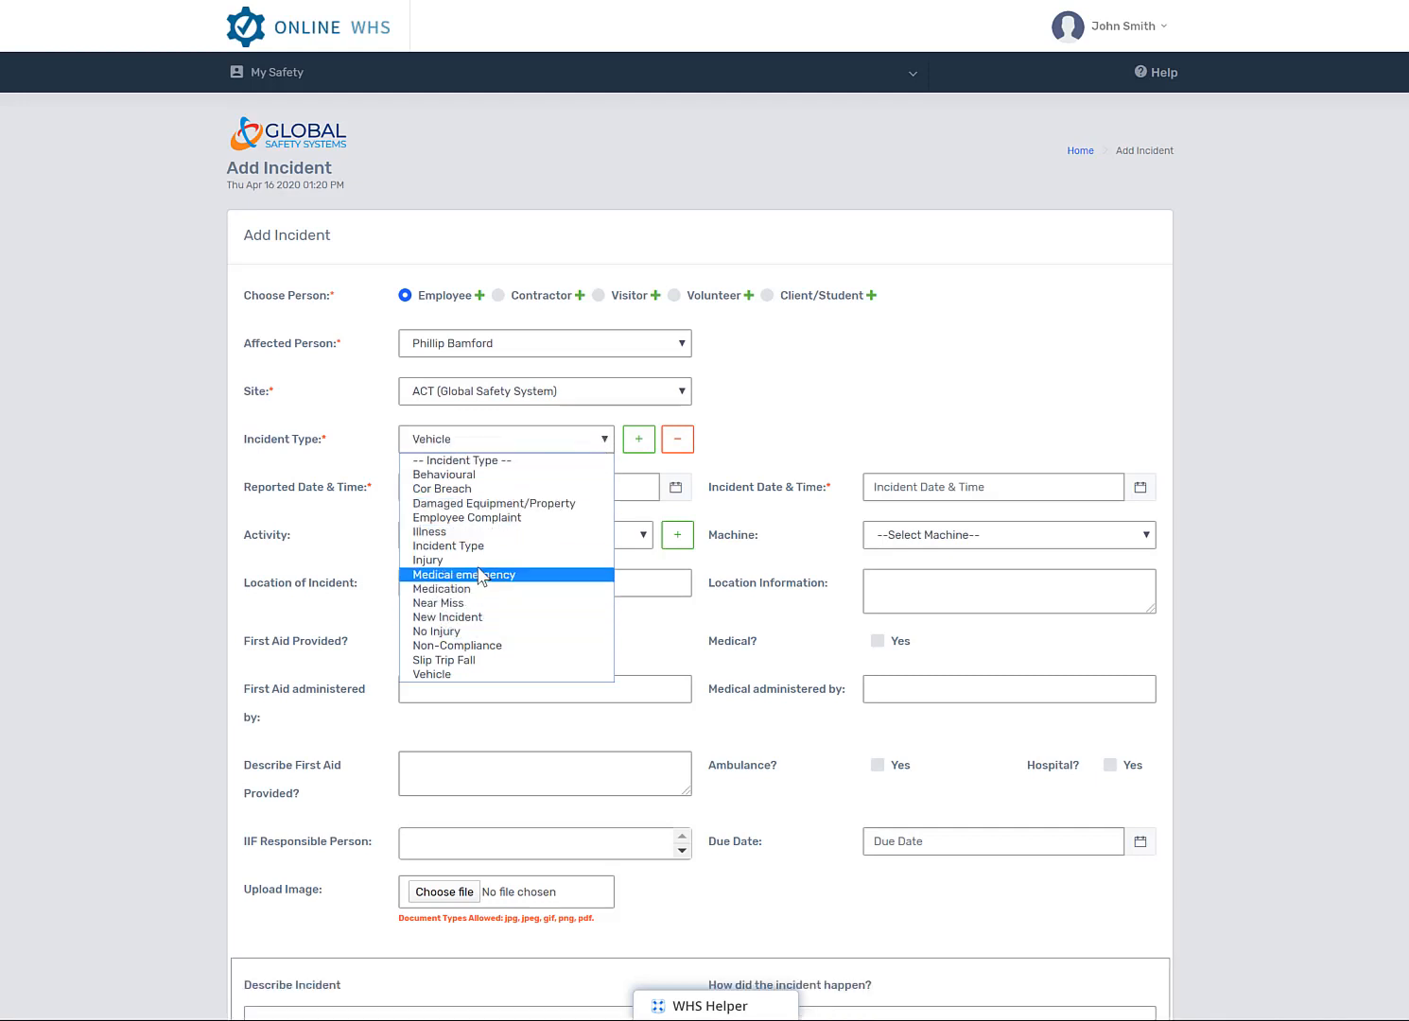
{"action": "left_click", "coordinate": [426, 560]}
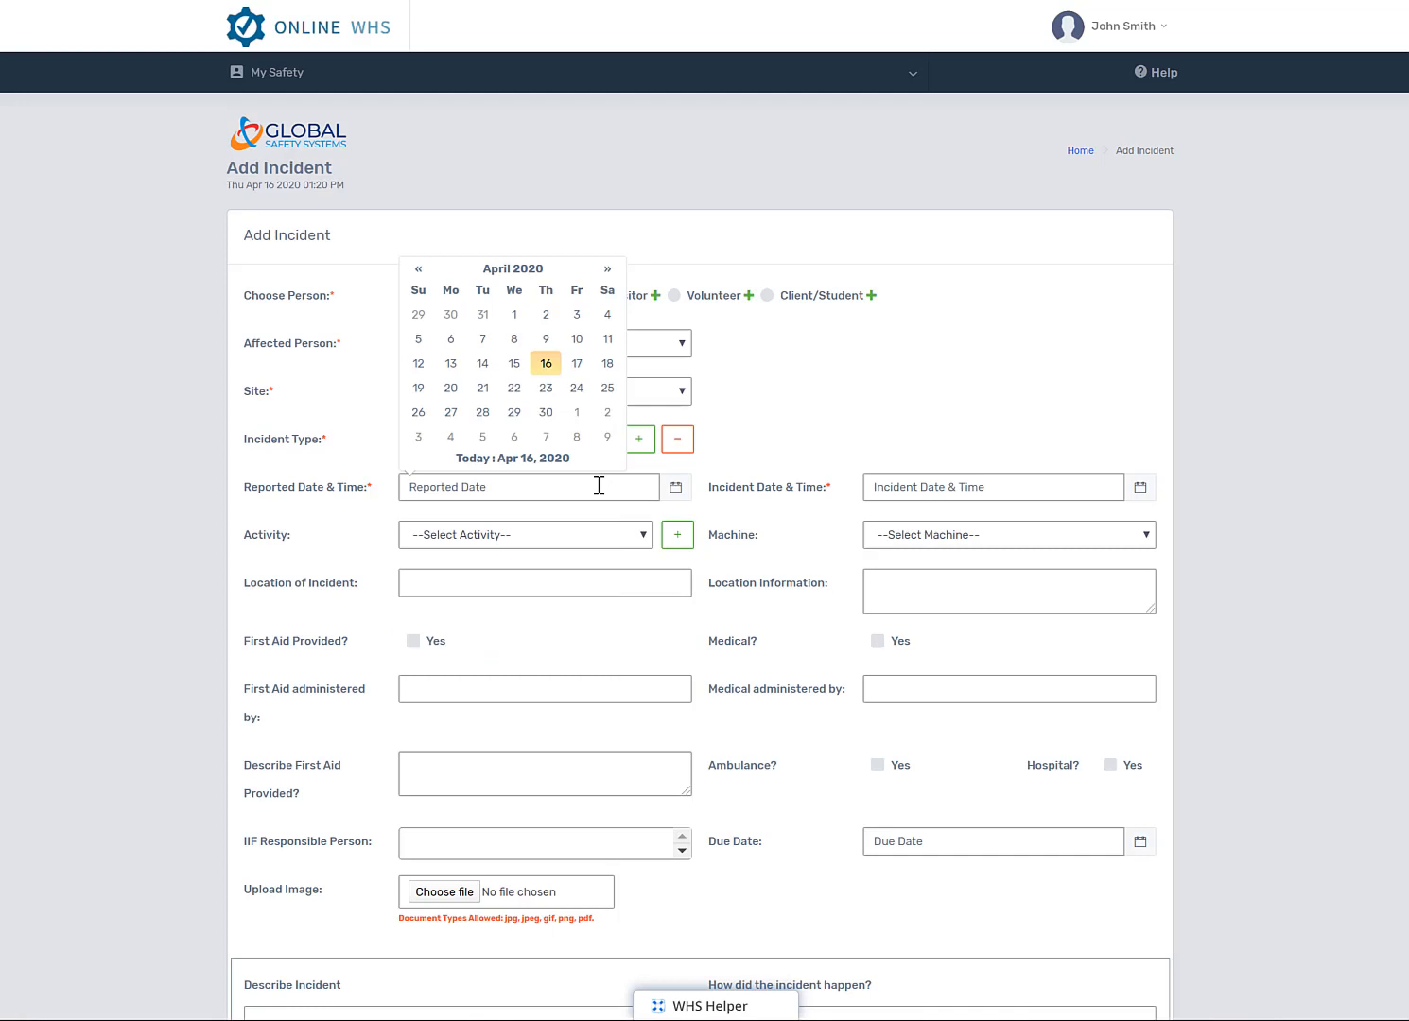
{"action": "left_click", "coordinate": [546, 364]}
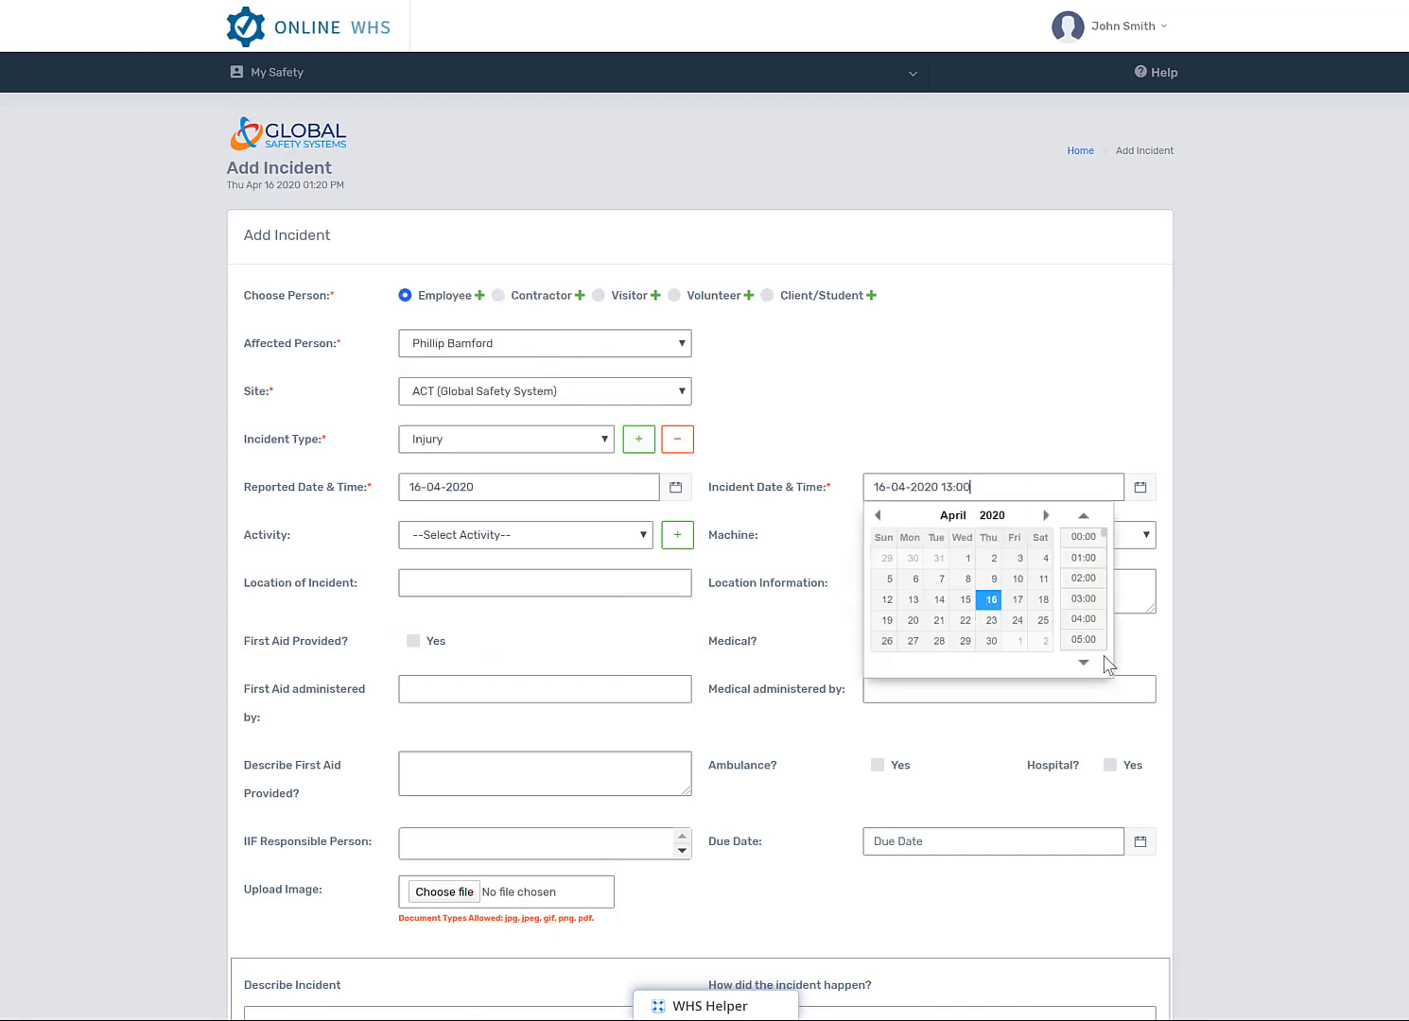
{"action": "left_click", "coordinate": [1082, 639]}
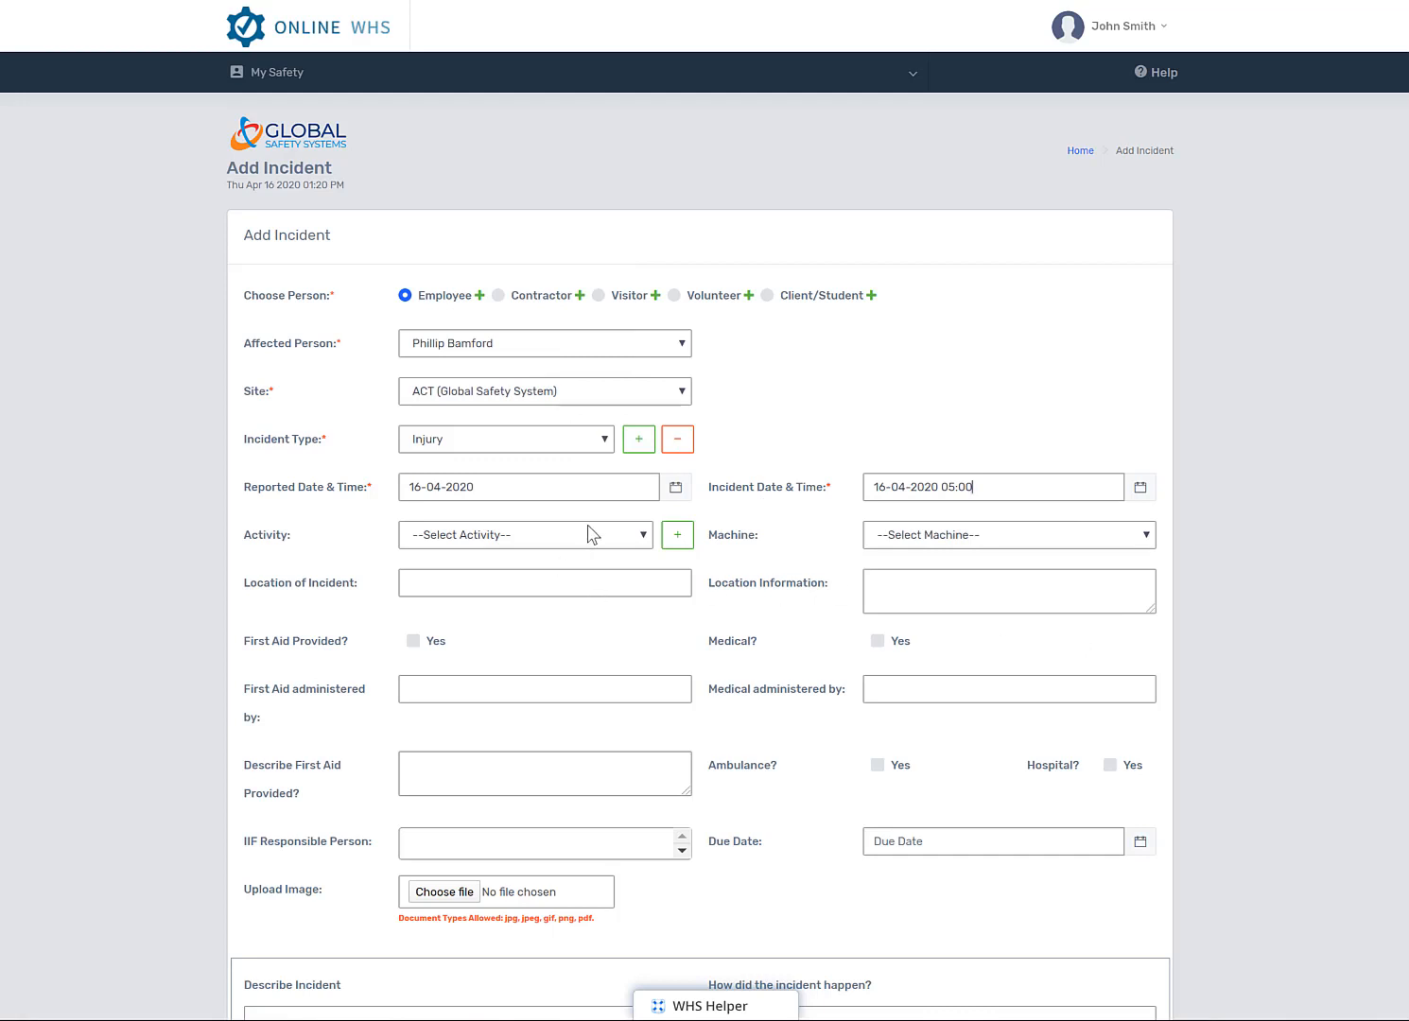
{"action": "mouse_move", "coordinate": [629, 544]}
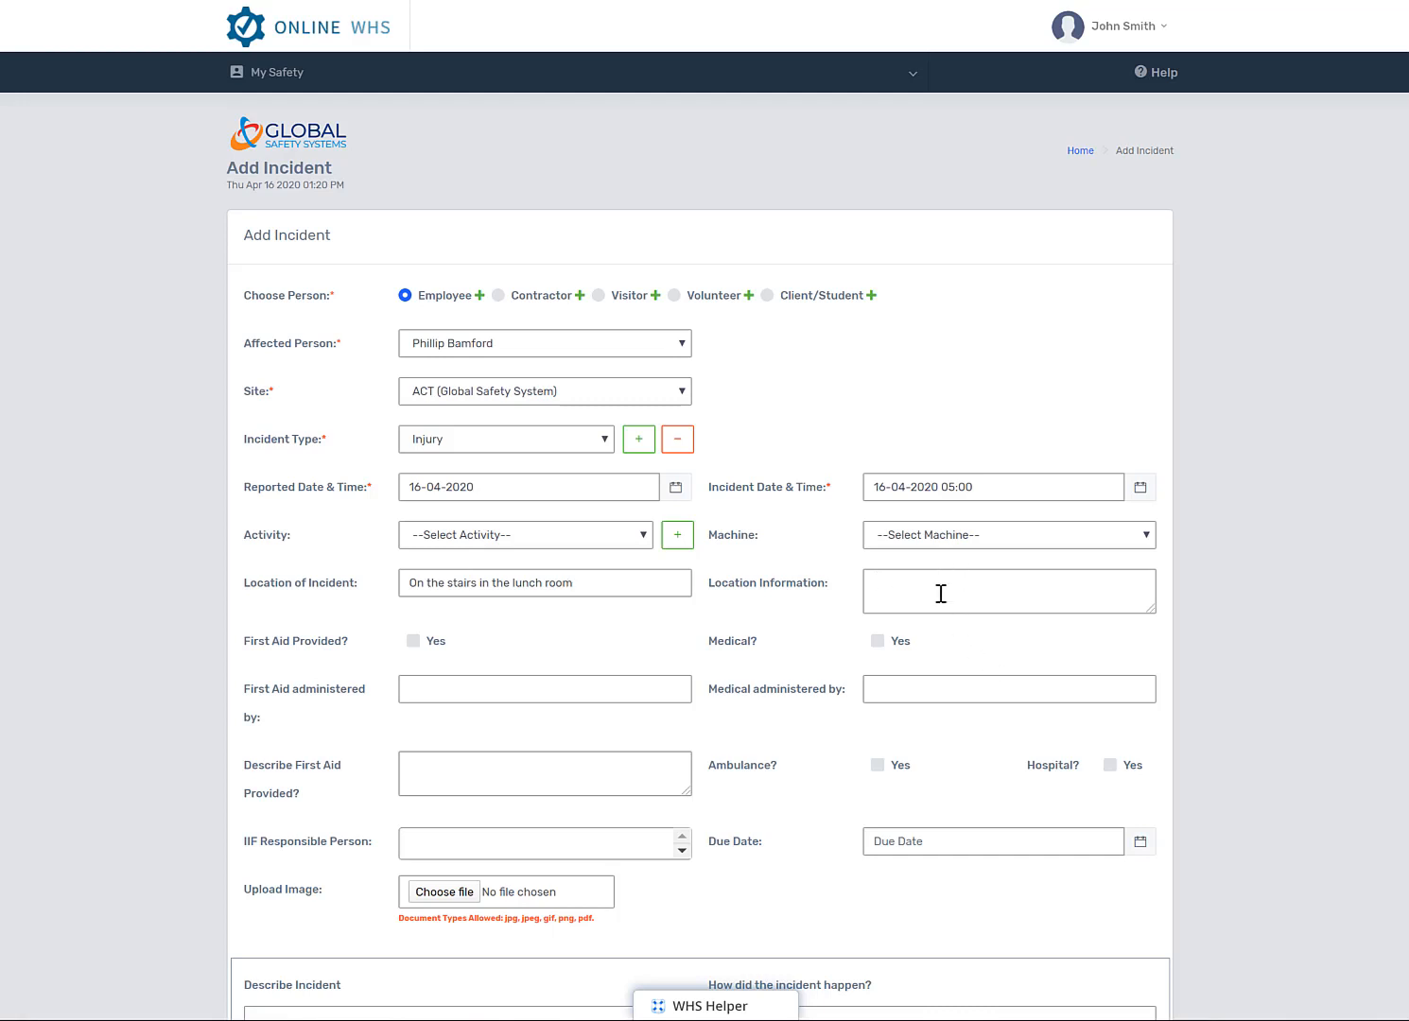
Describe the location information: 'The stairs were wet which caused the person to slip and fall down the stairs'.
{"action": "type", "text": "The sta"}
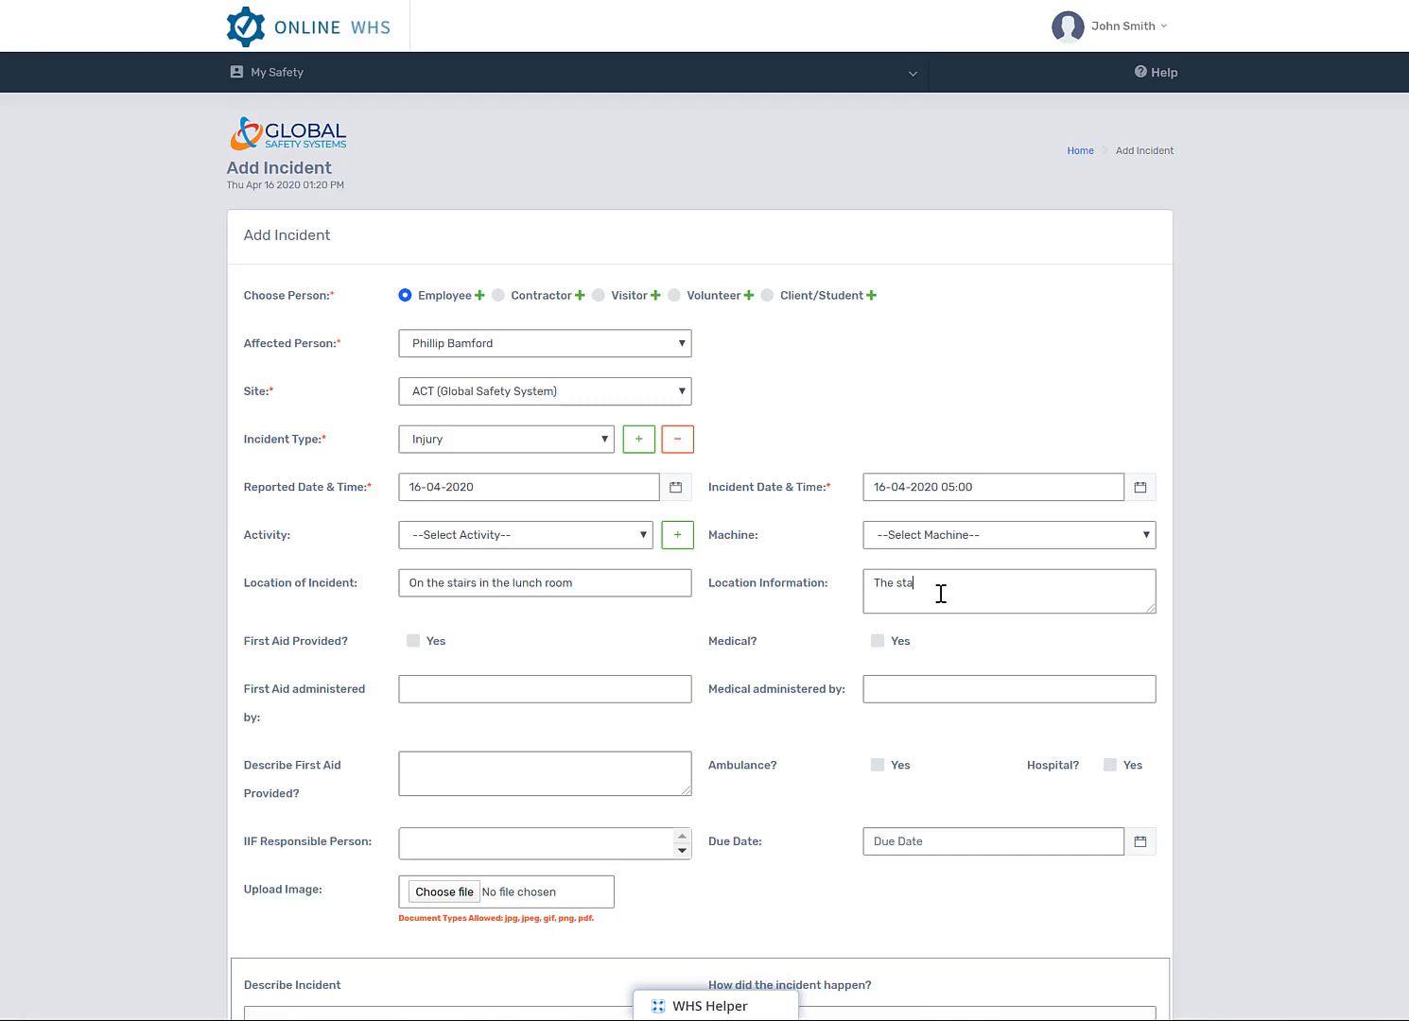
{"action": "type", "text": "irs were"}
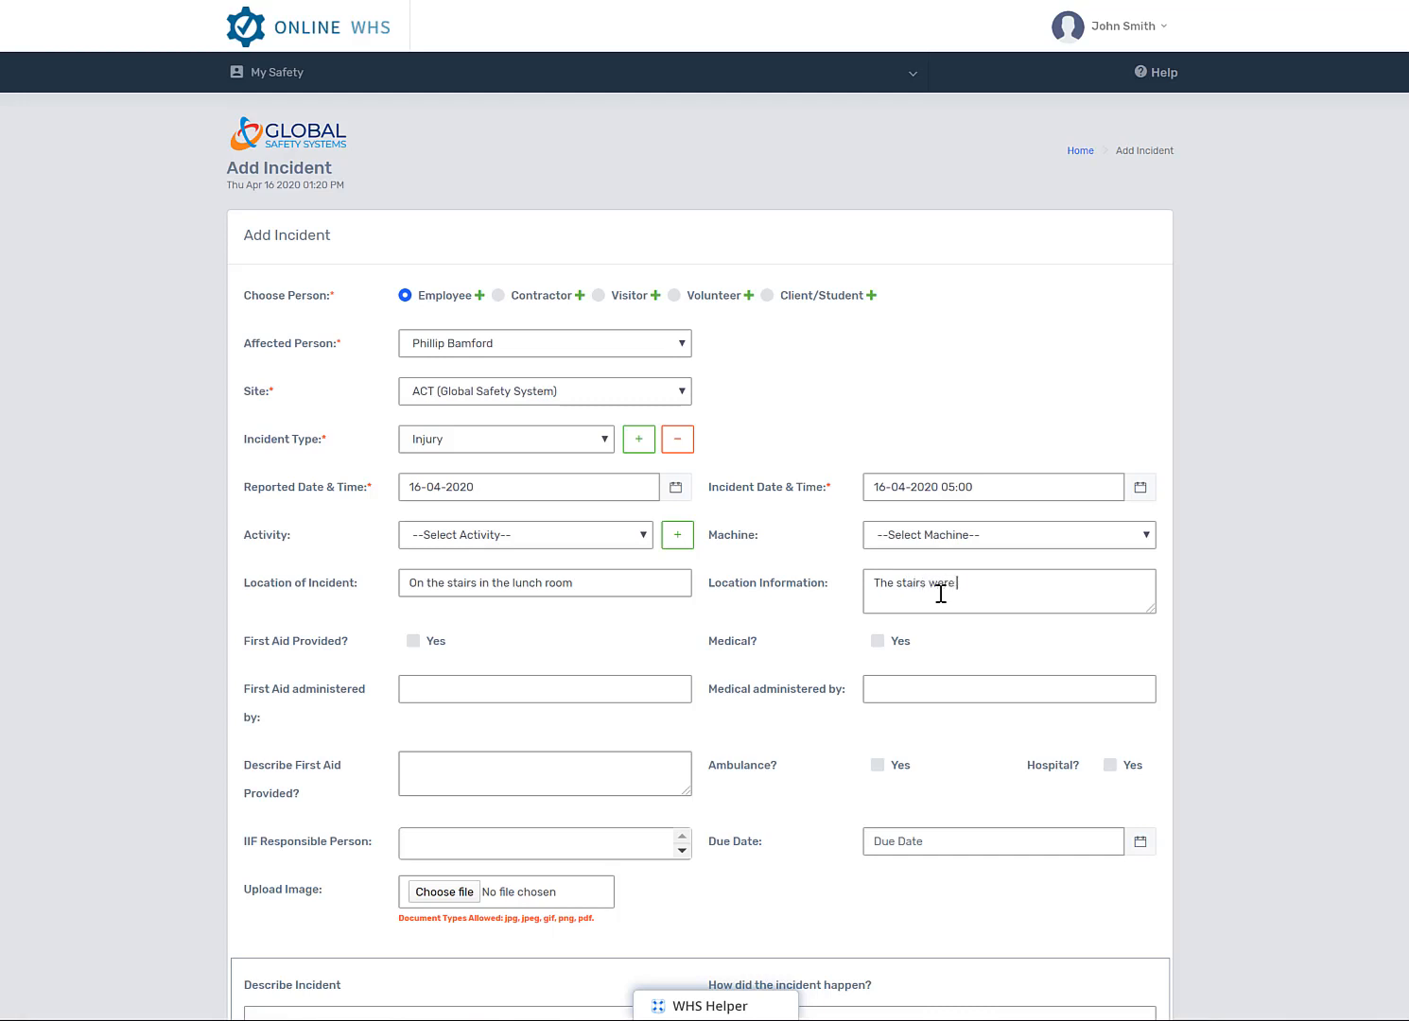
{"action": "type", "text": "wet which"}
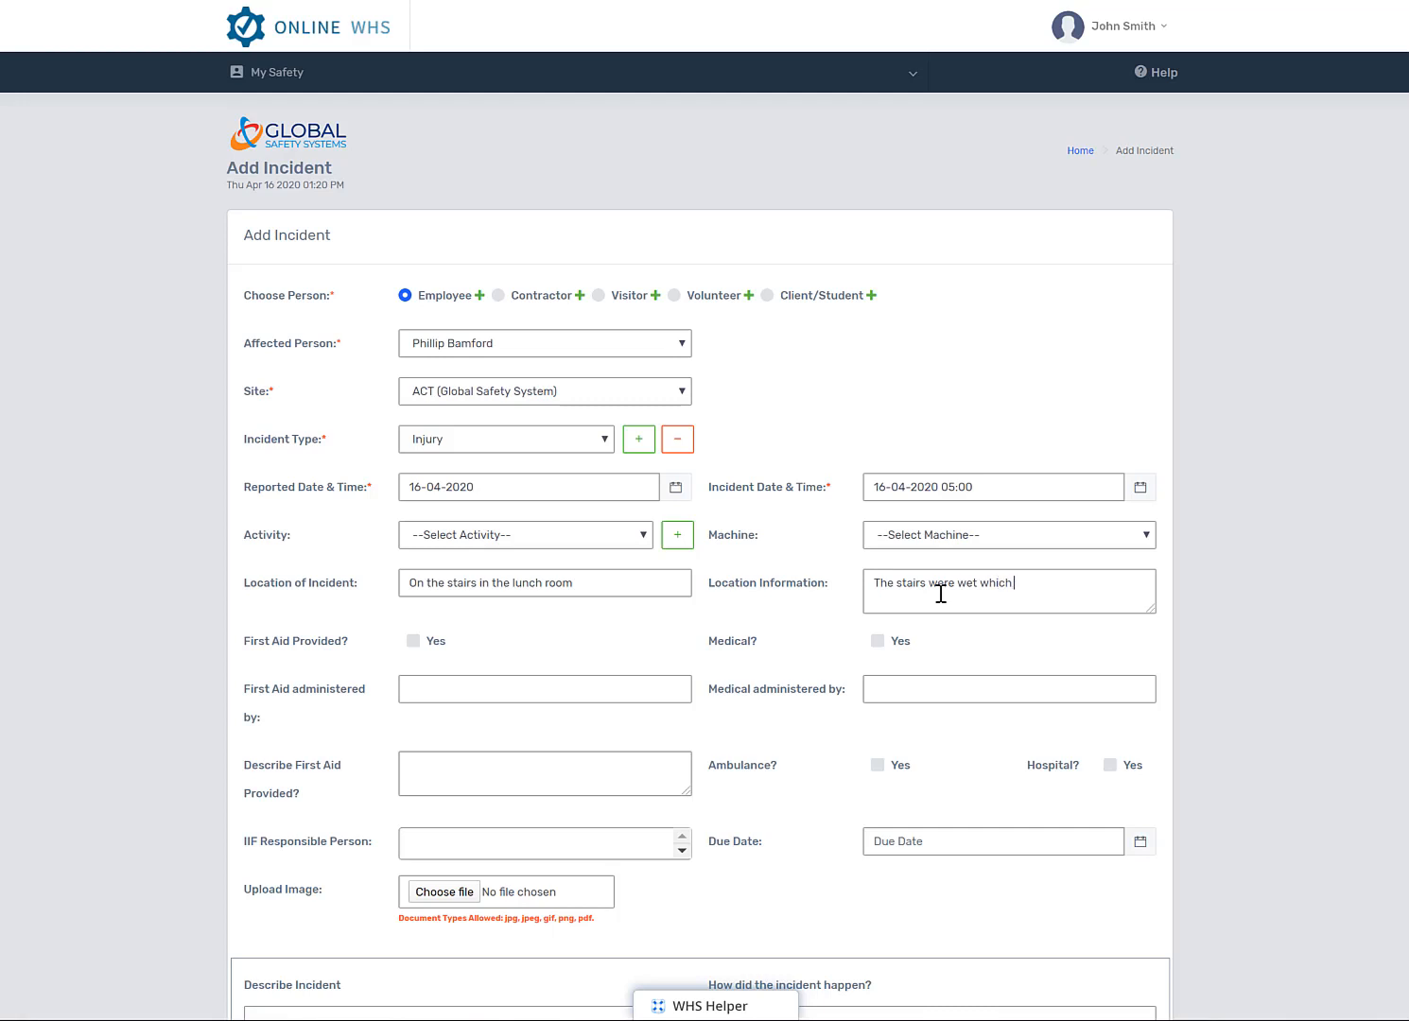
{"action": "type", "text": "cause the p"}
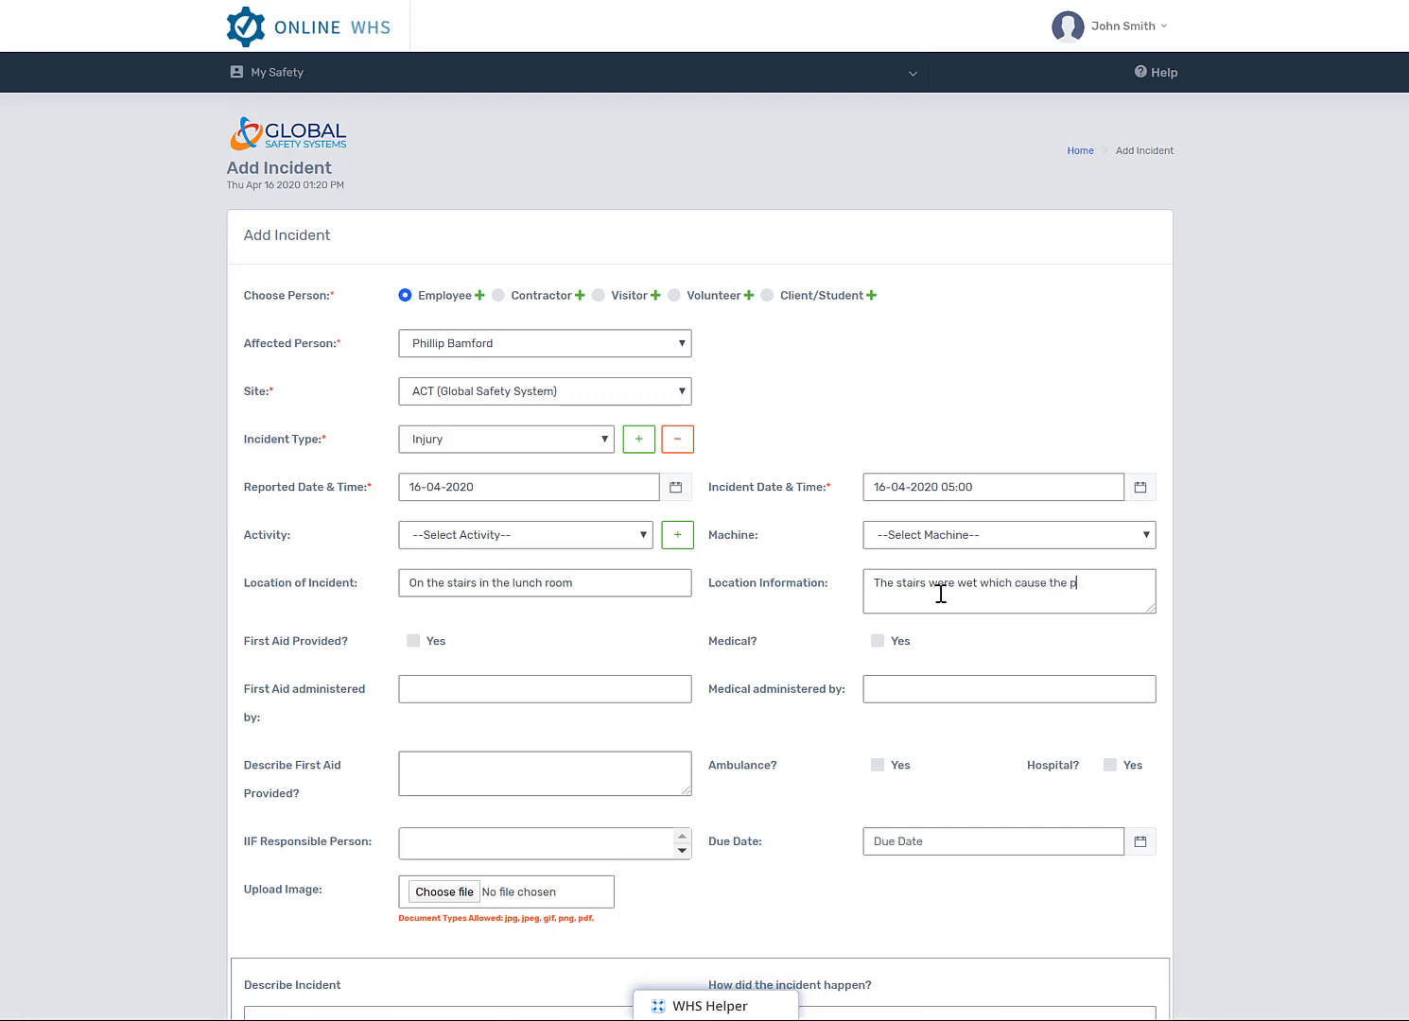
{"action": "type", "text": "e"}
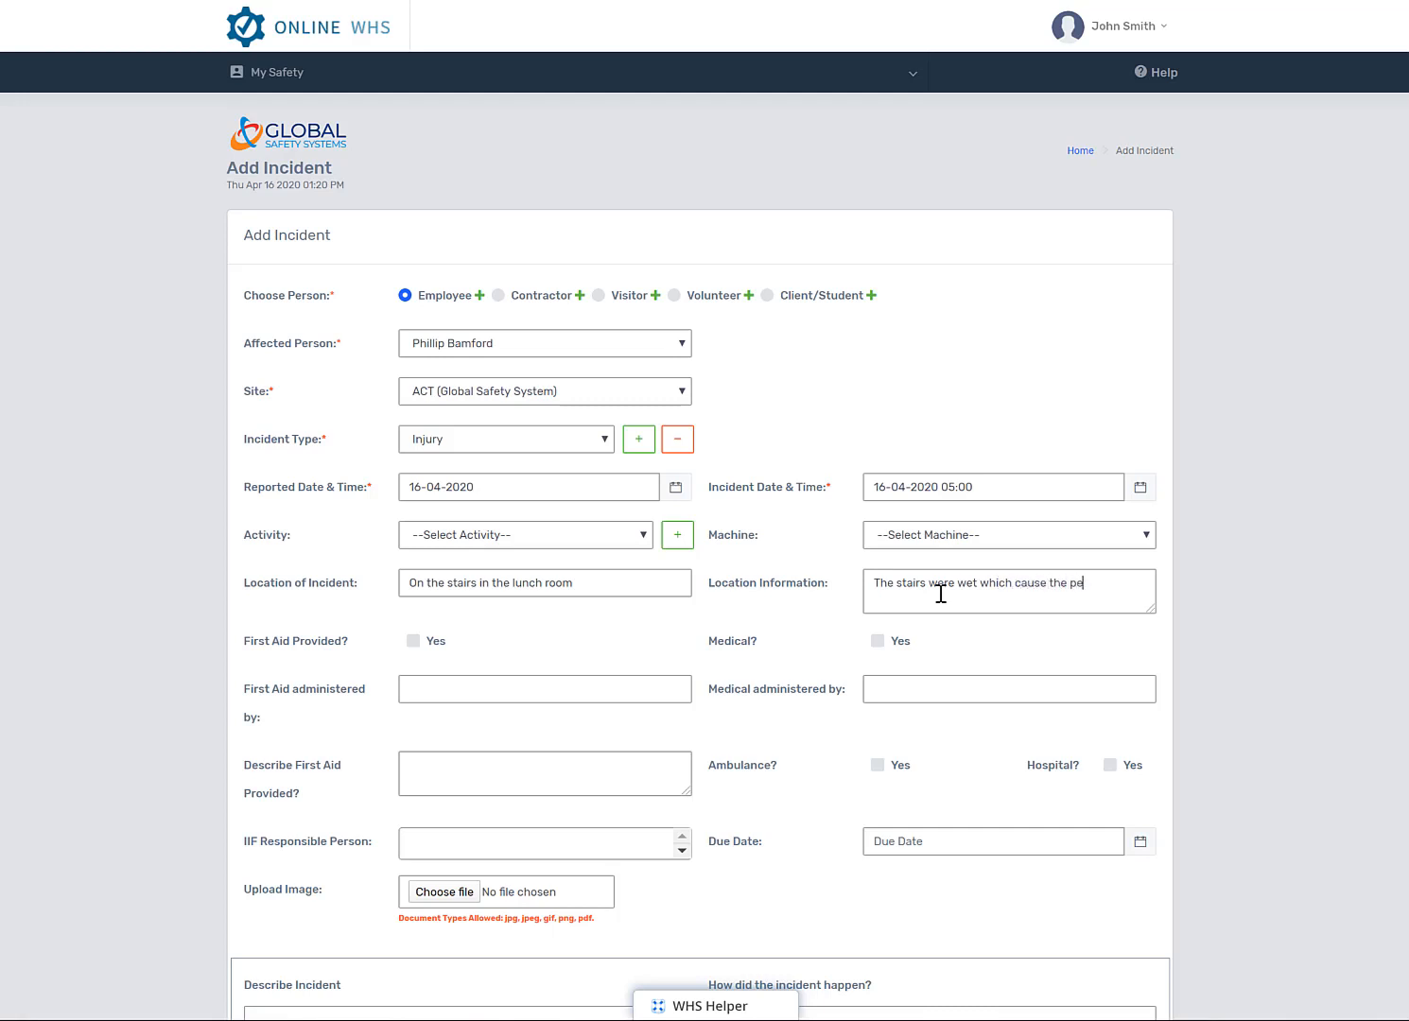
{"action": "type", "text": "rson to slip down the"}
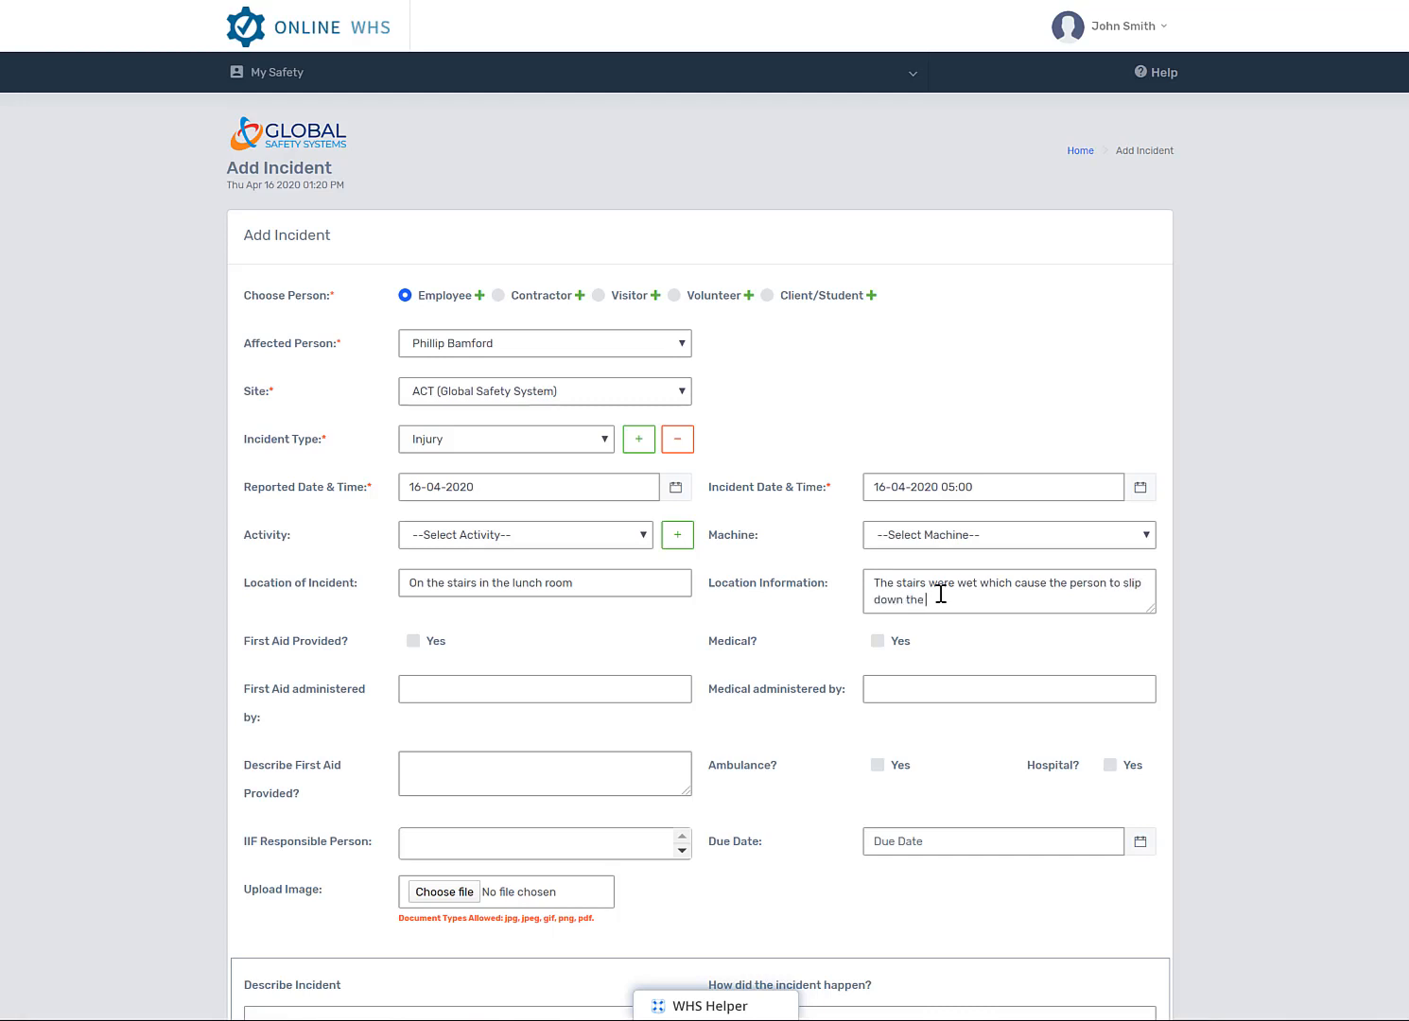
{"action": "type", "text": "stairs"}
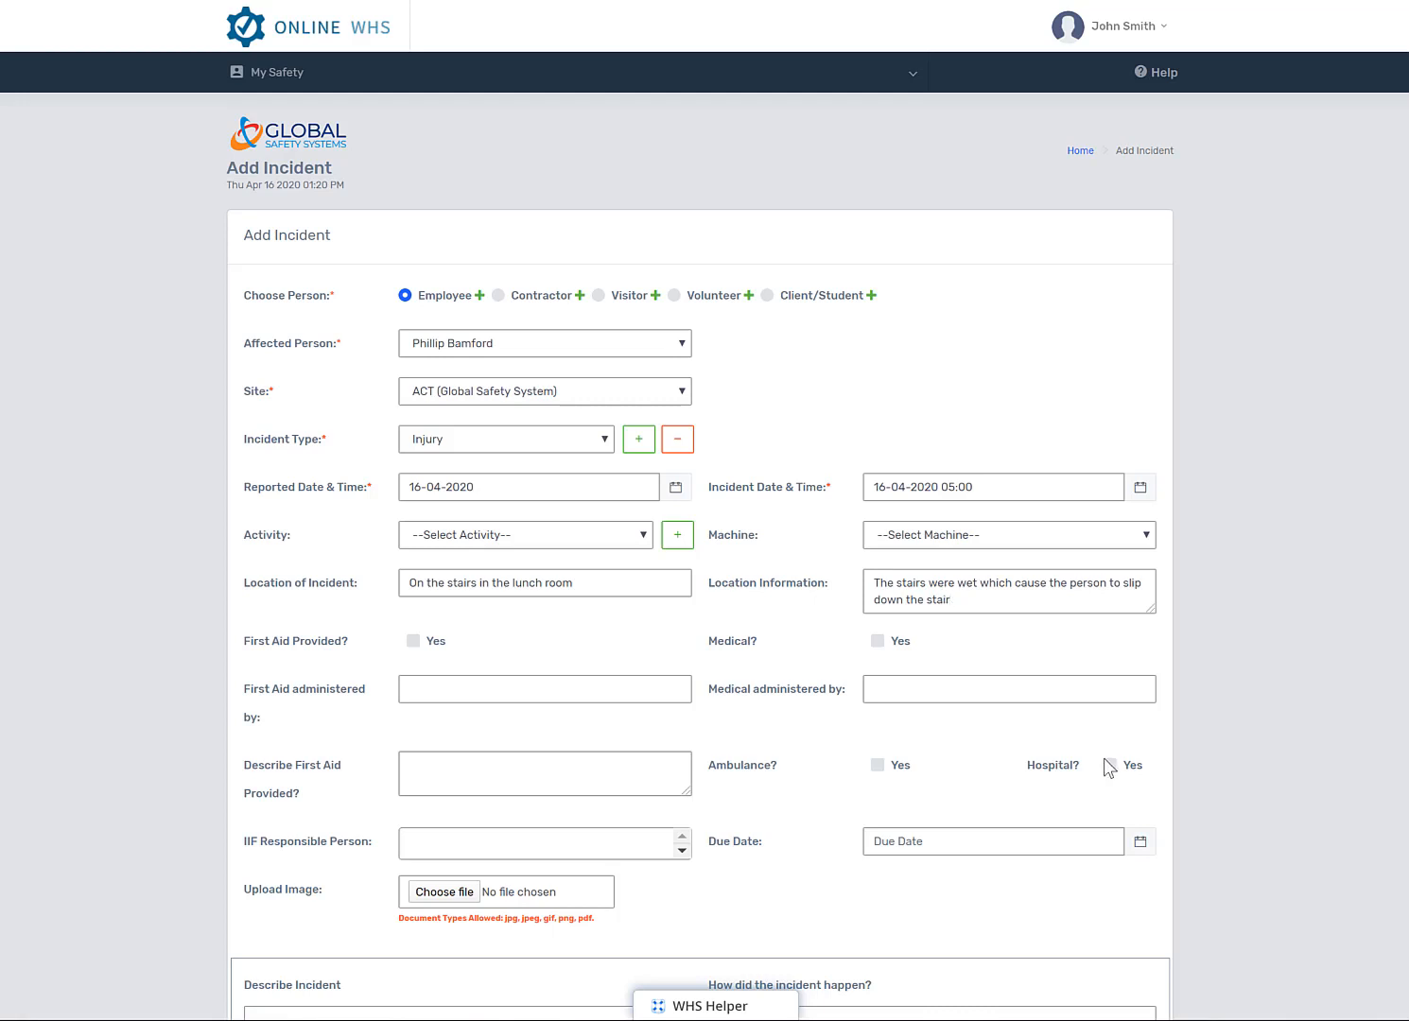
{"action": "type", "text": "slip and fall"}
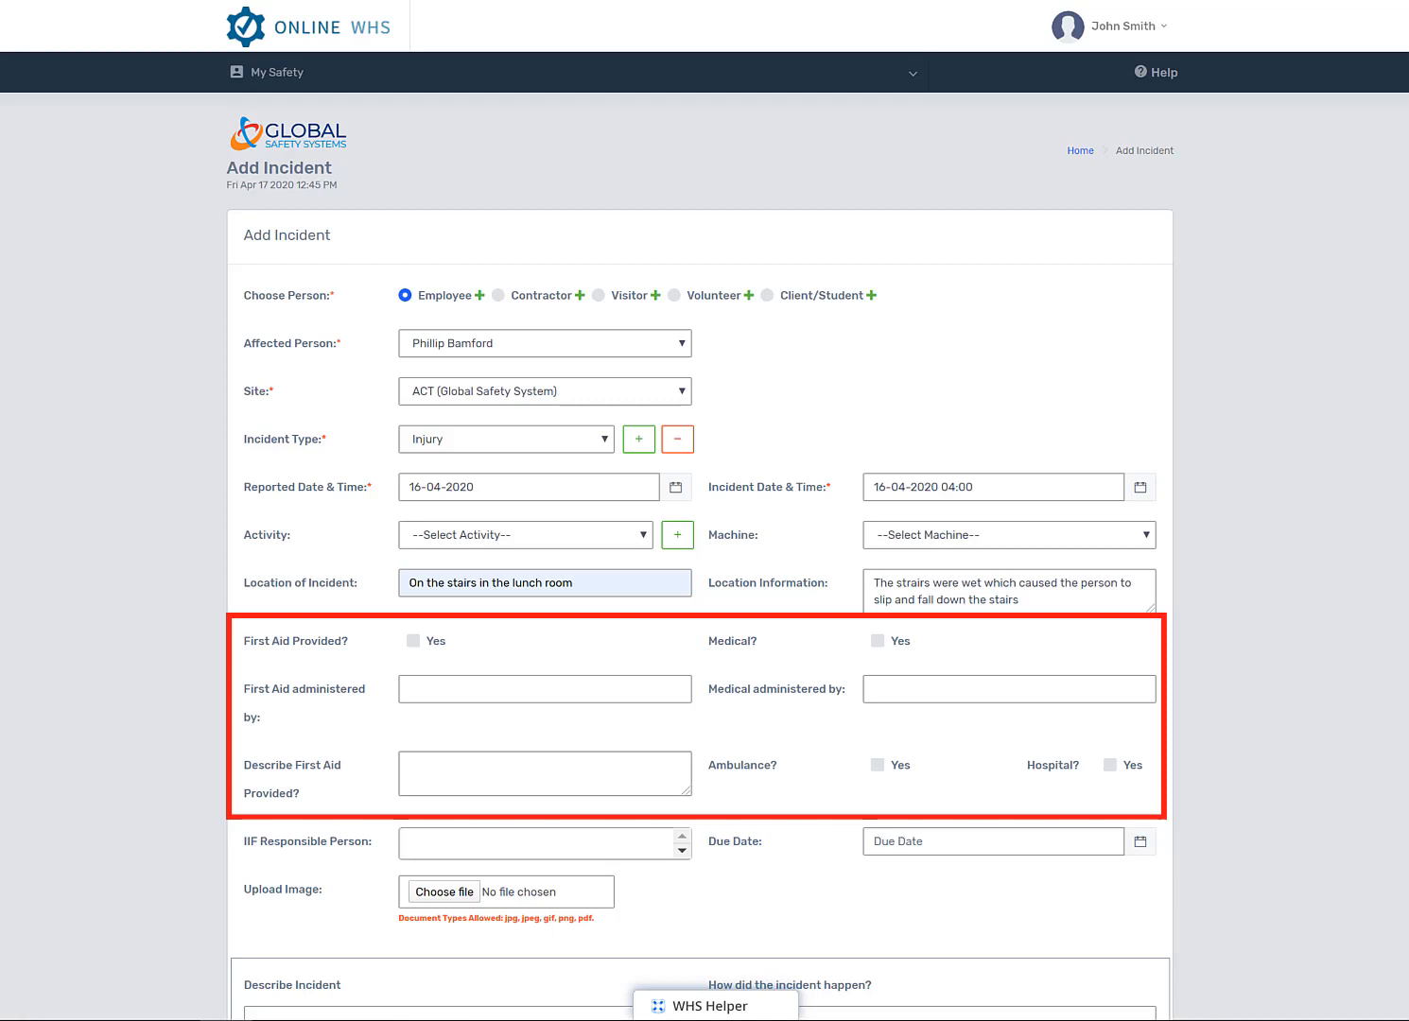
{"action": "mouse_move", "coordinate": [89, 769]}
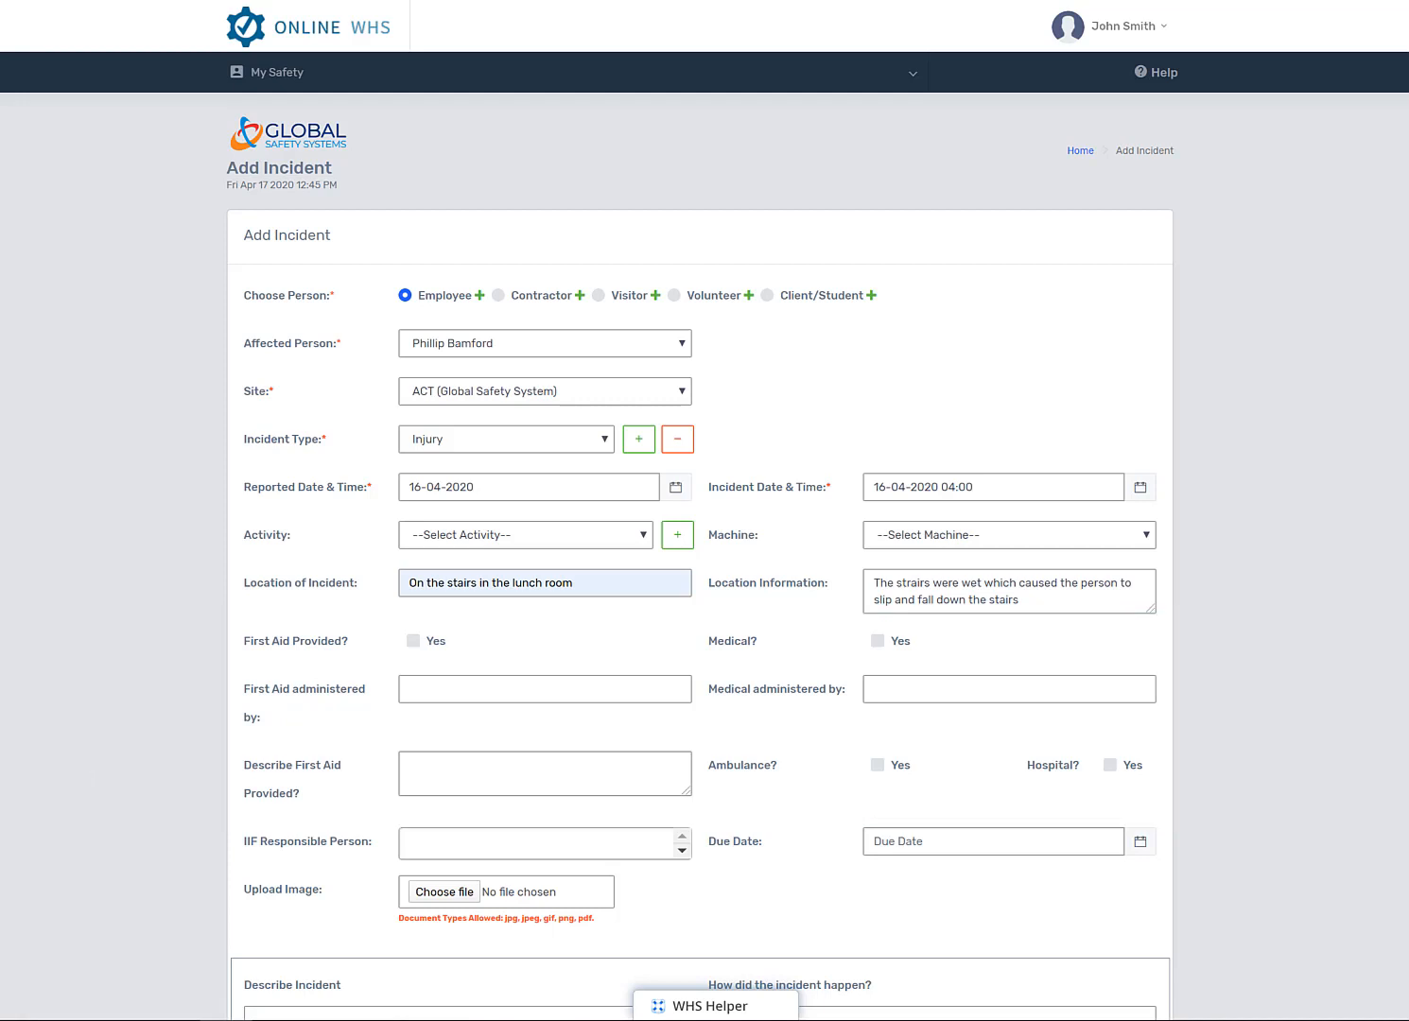
Record First Aid Provided as Yes and save the incident to proceed to injury details.
{"action": "left_click", "coordinate": [412, 640]}
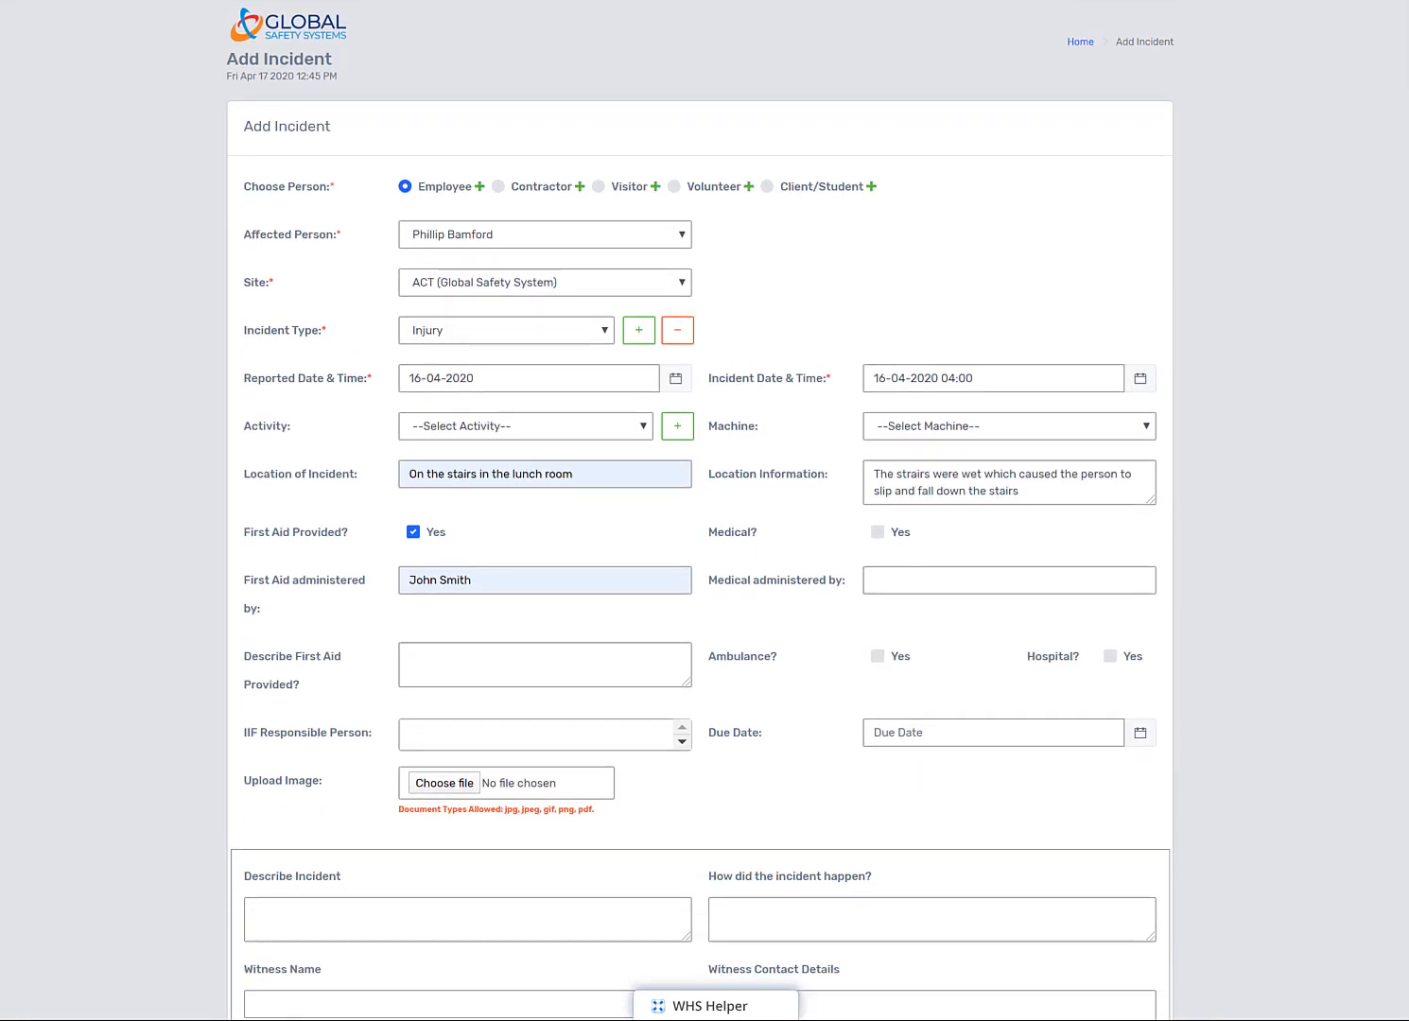
{"action": "scroll", "scroll_direction": "down", "scroll_amount": 3}
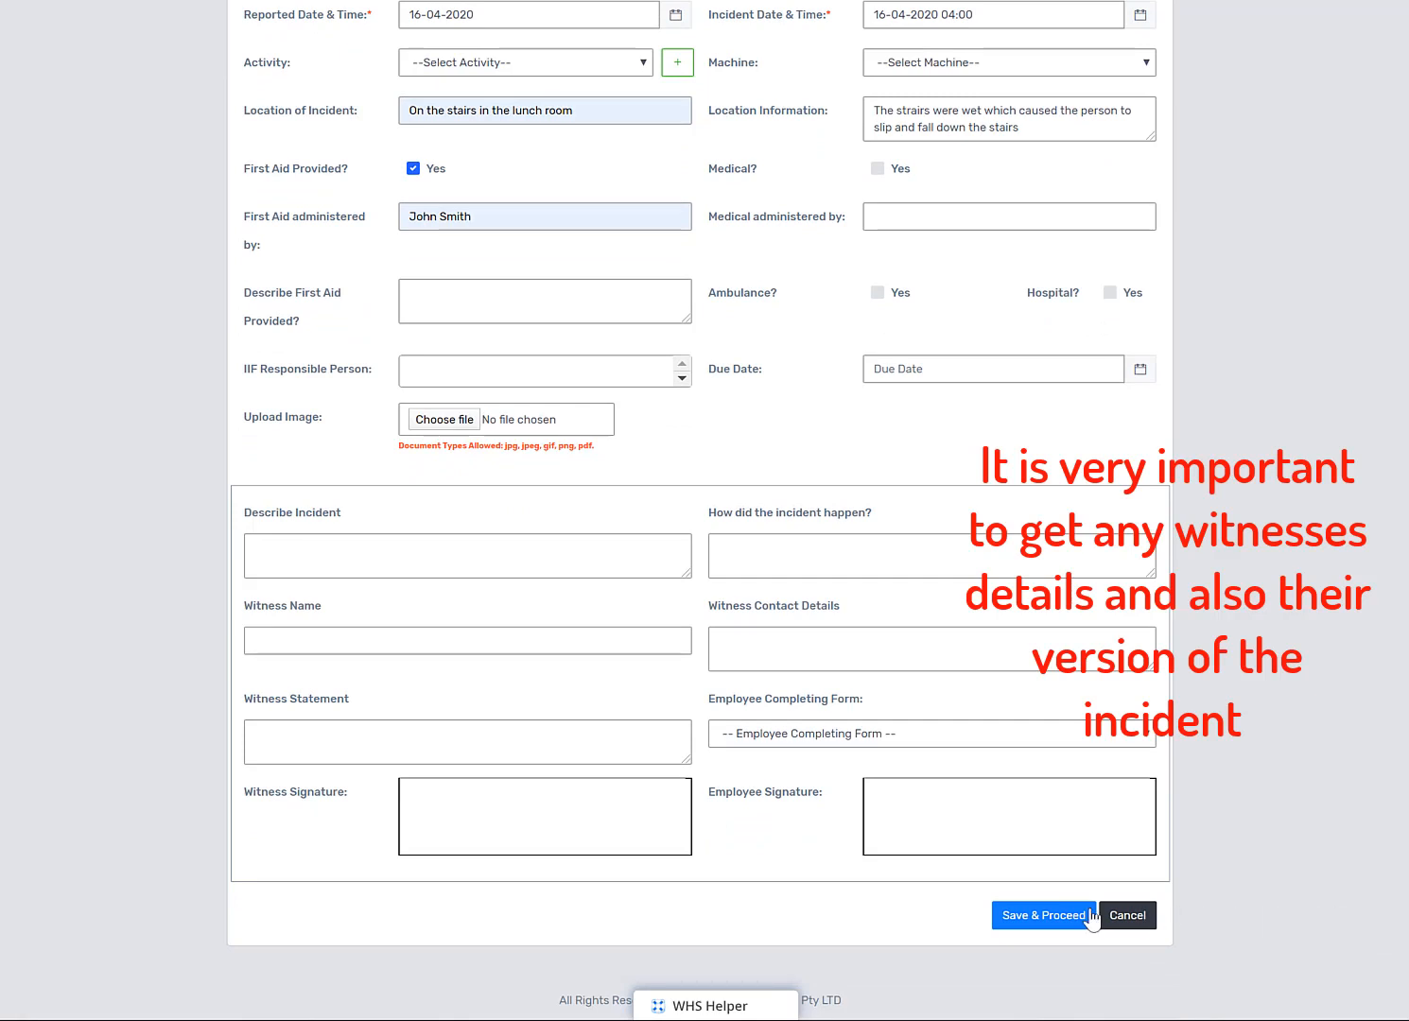
{"action": "left_click", "coordinate": [1041, 914]}
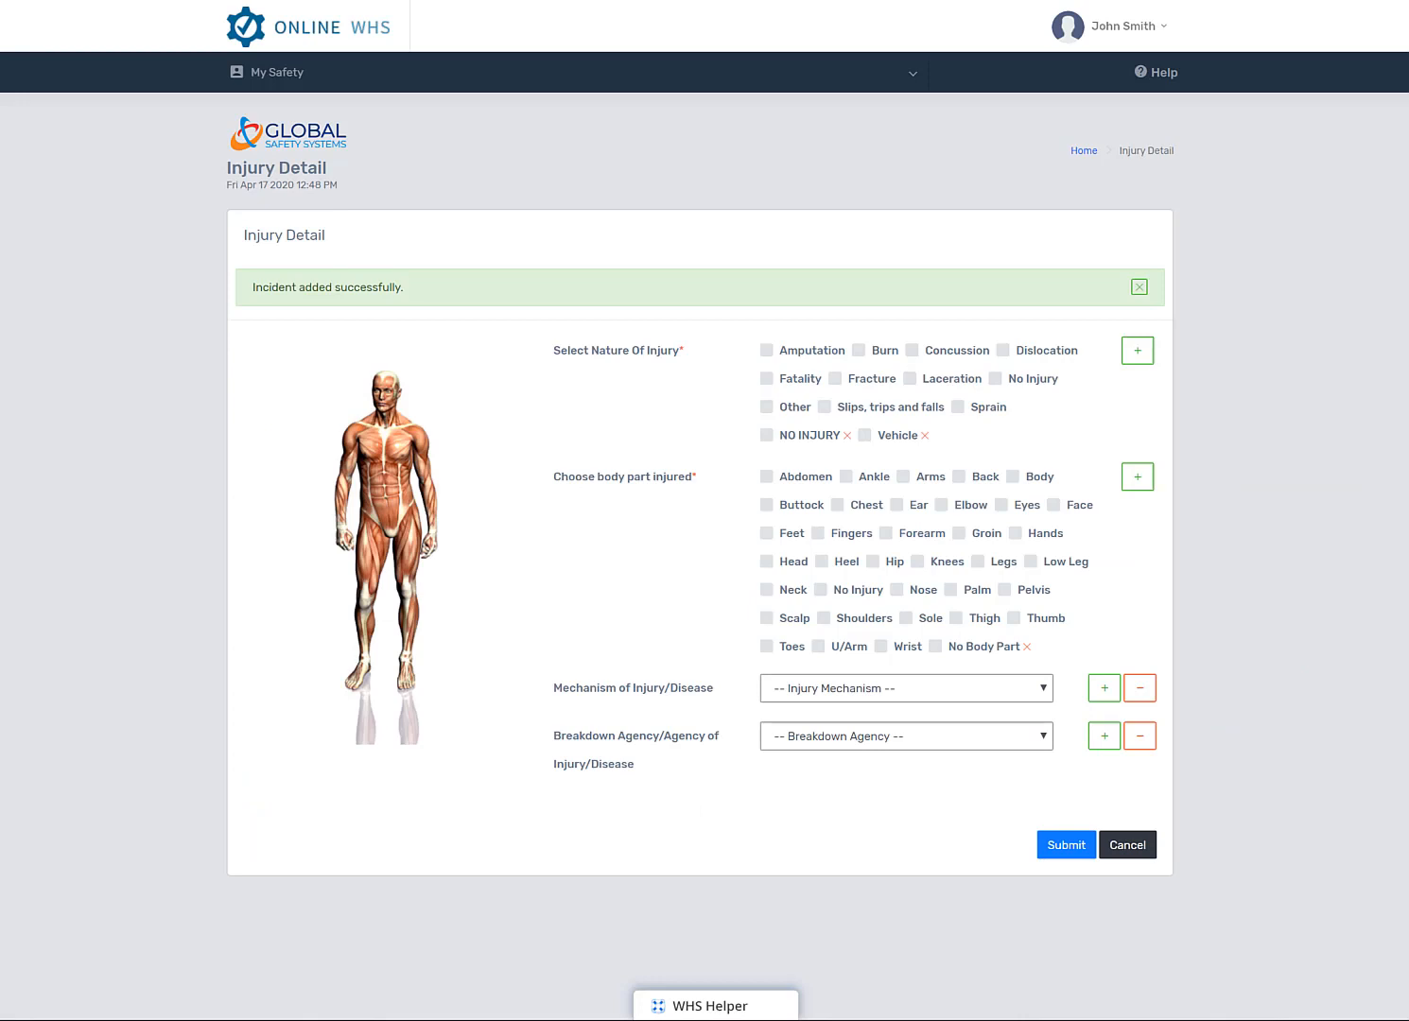
Set nature of injury to NO INJURY and body part to No Injury, then submit the injury details.
{"action": "left_click", "coordinate": [1138, 287]}
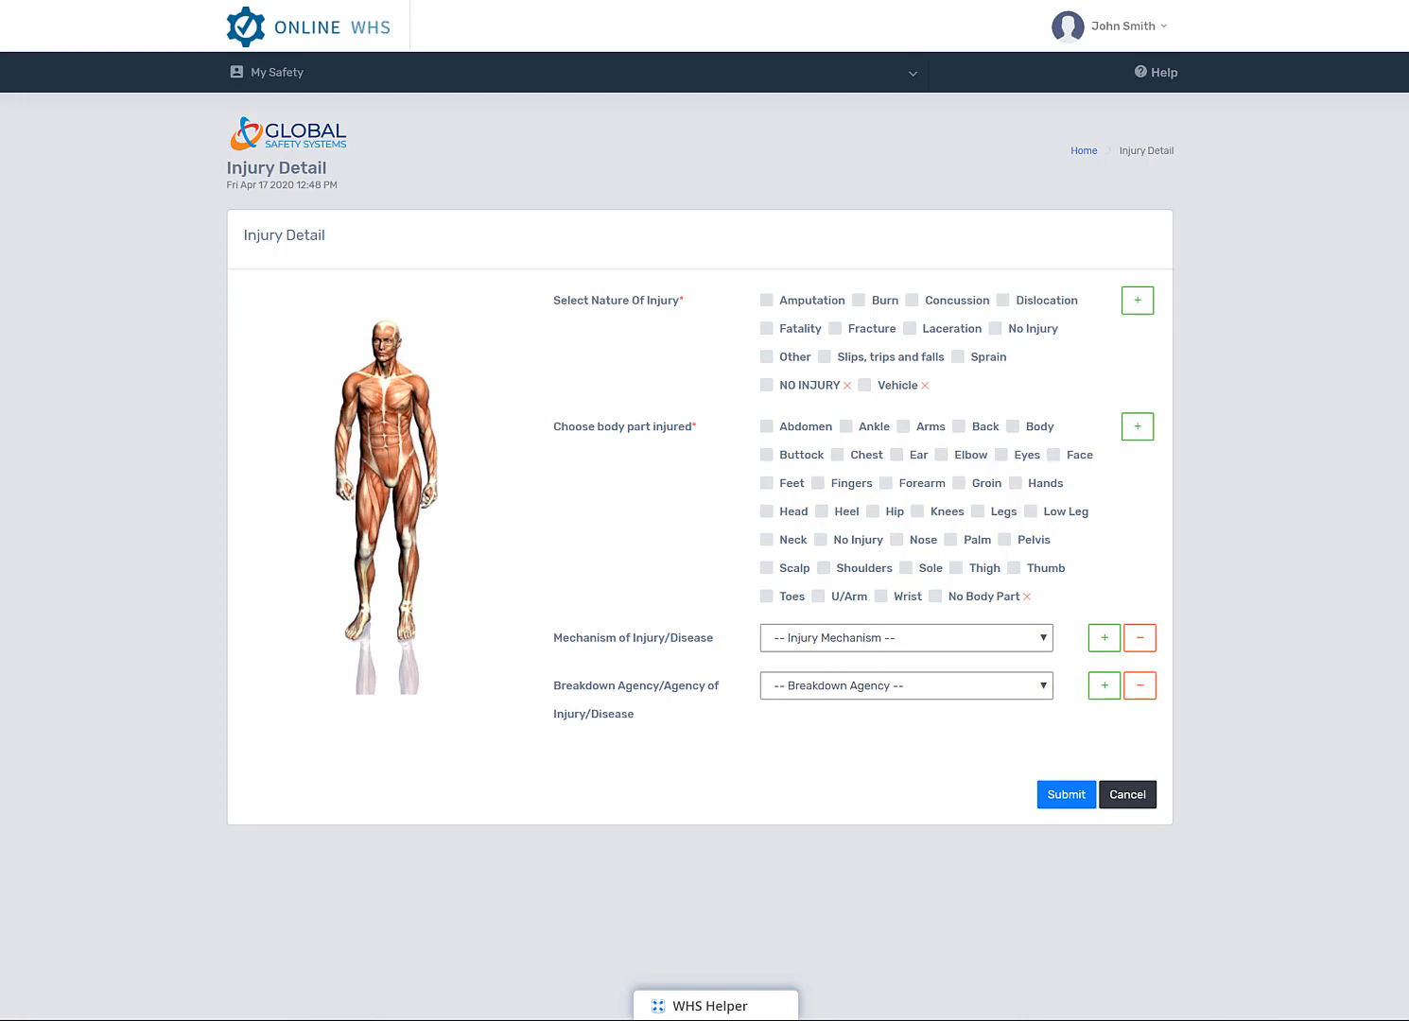
{"action": "mouse_move", "coordinate": [1013, 420]}
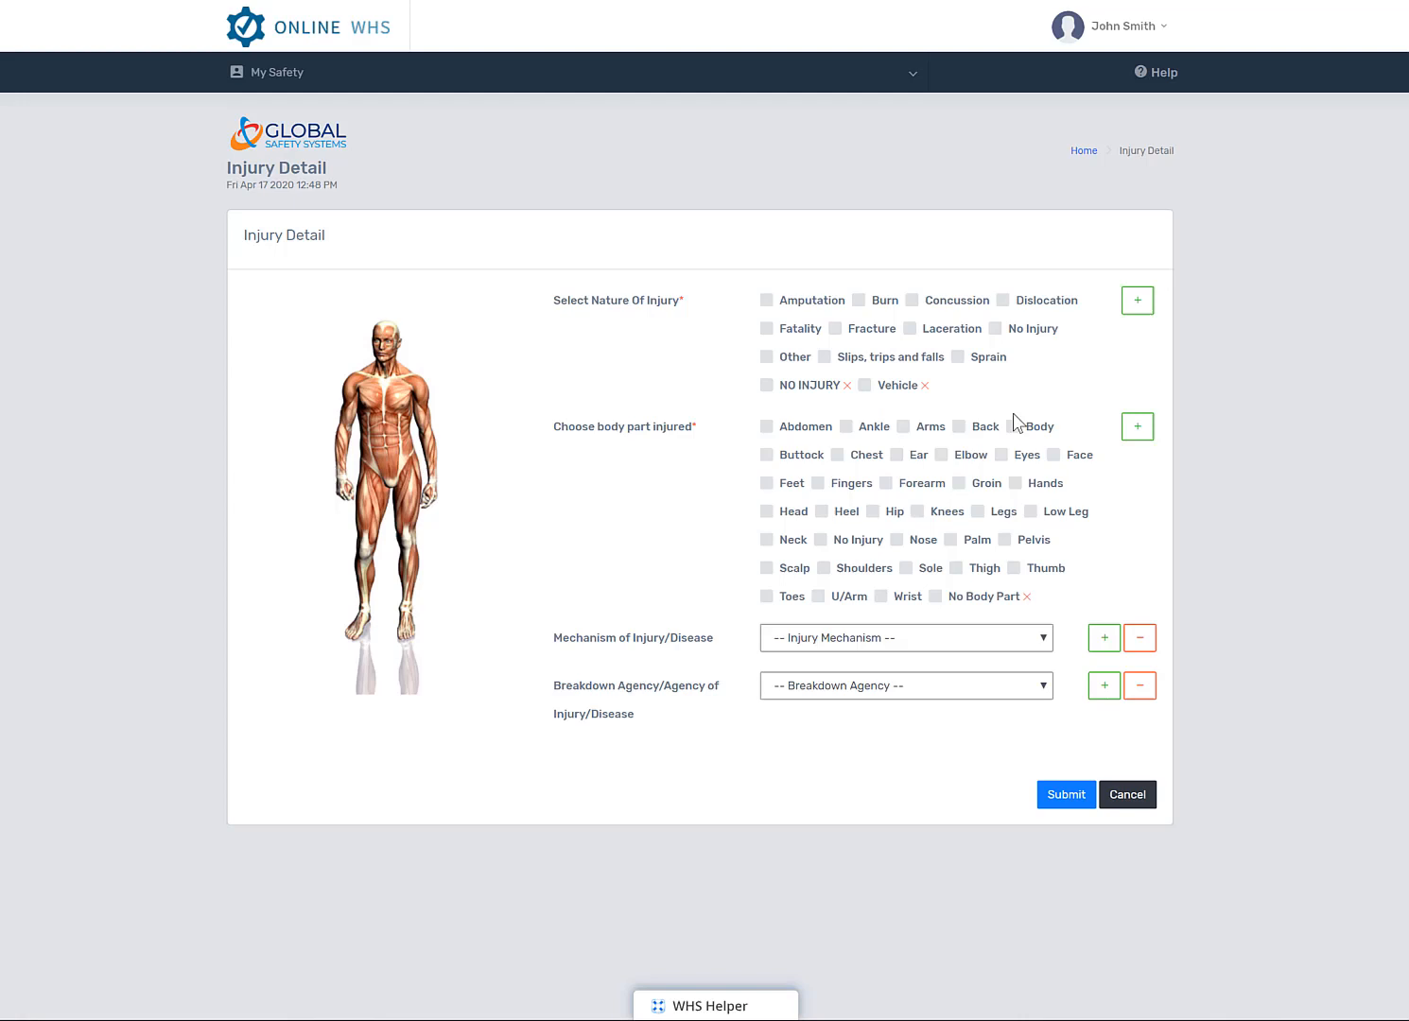
{"action": "left_click", "coordinate": [765, 385]}
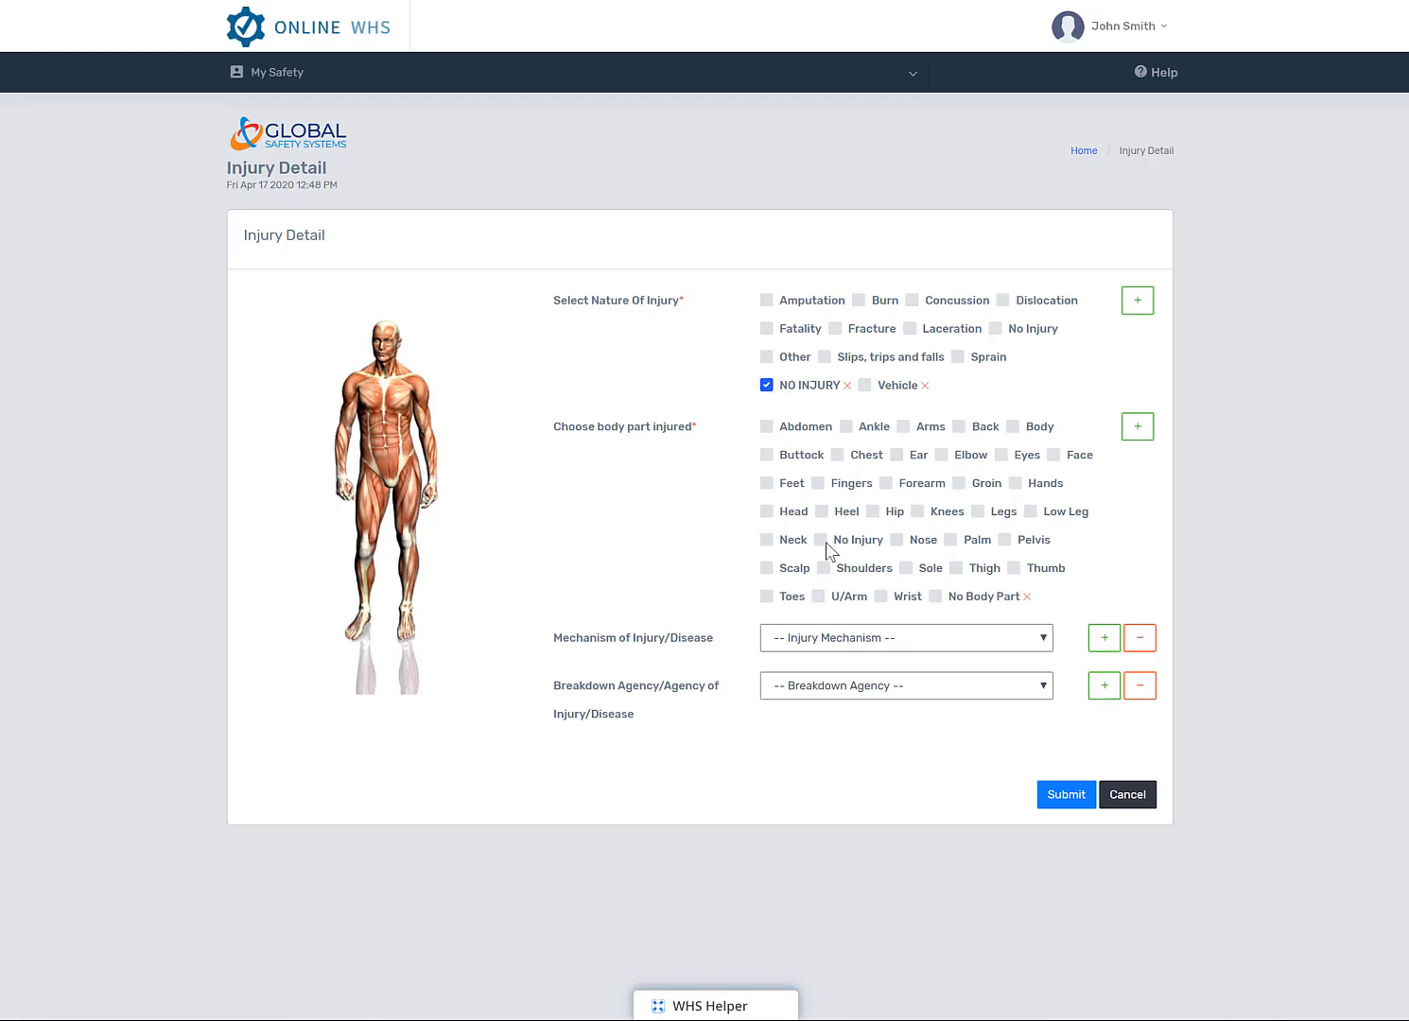
{"action": "left_click", "coordinate": [821, 539]}
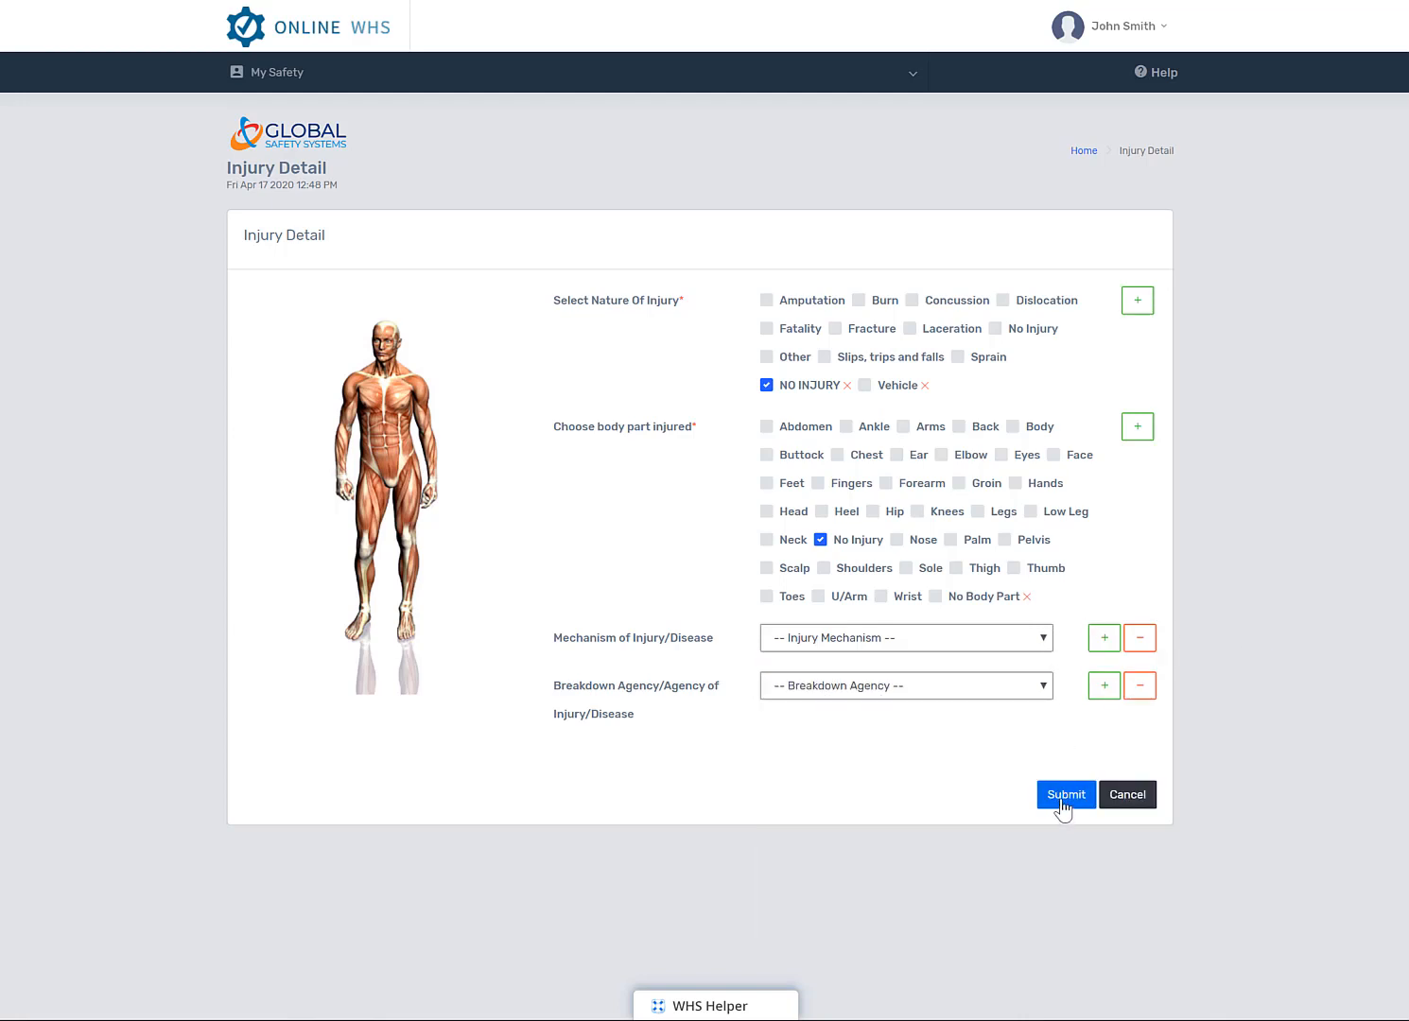
{"action": "left_click", "coordinate": [1065, 794]}
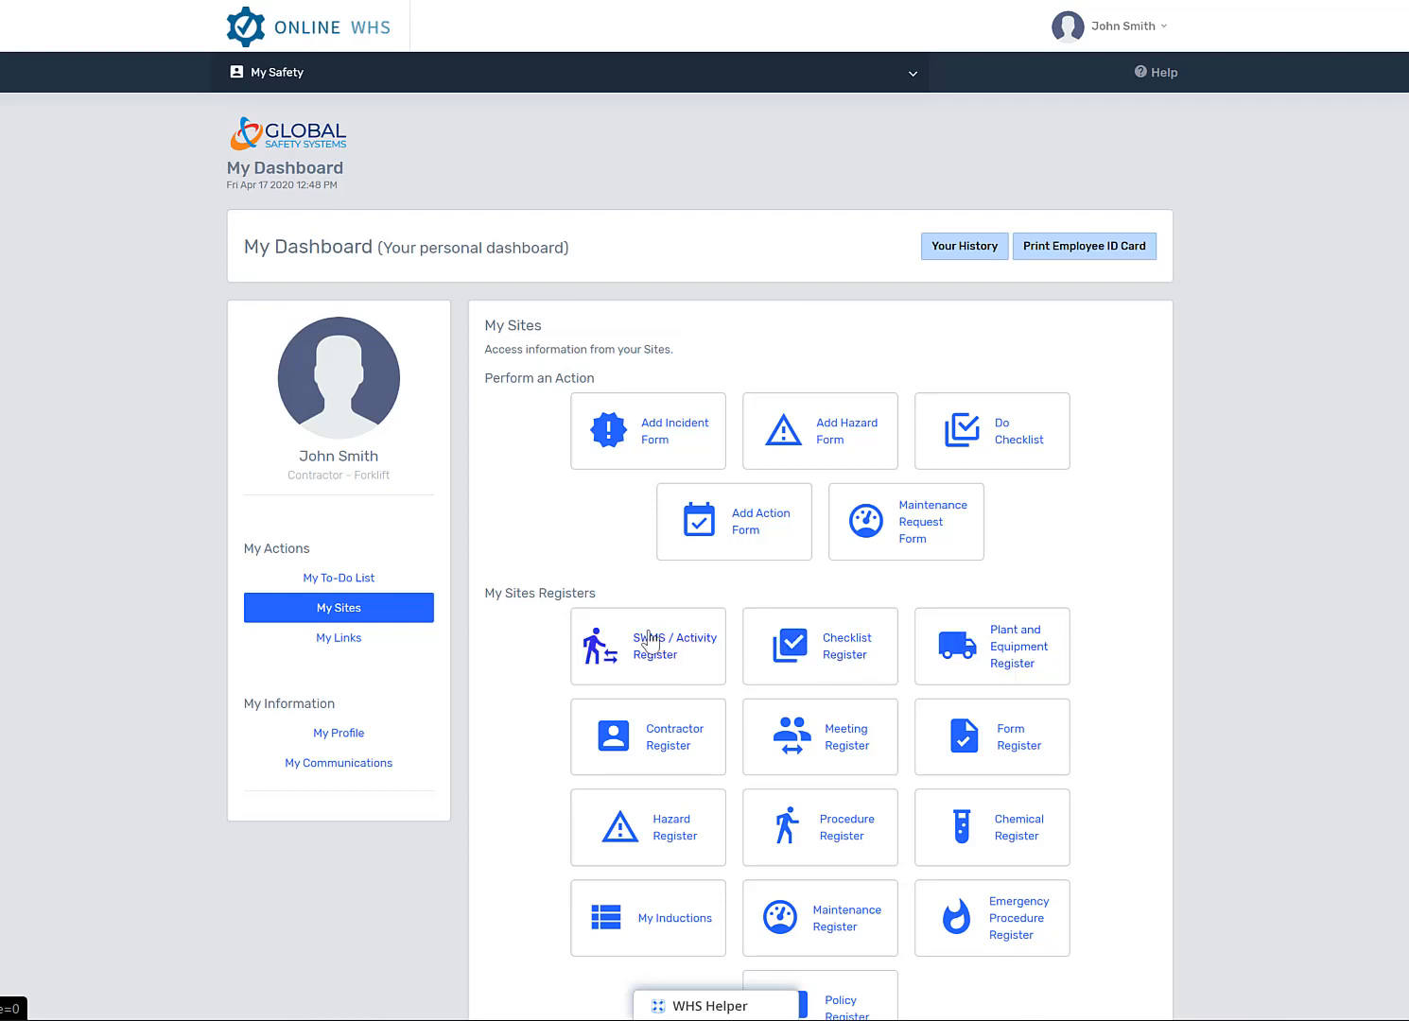
View the SWMS-01 Loading Transporting & Unloading activity from the SWMS activity register.
{"action": "left_click", "coordinate": [646, 646]}
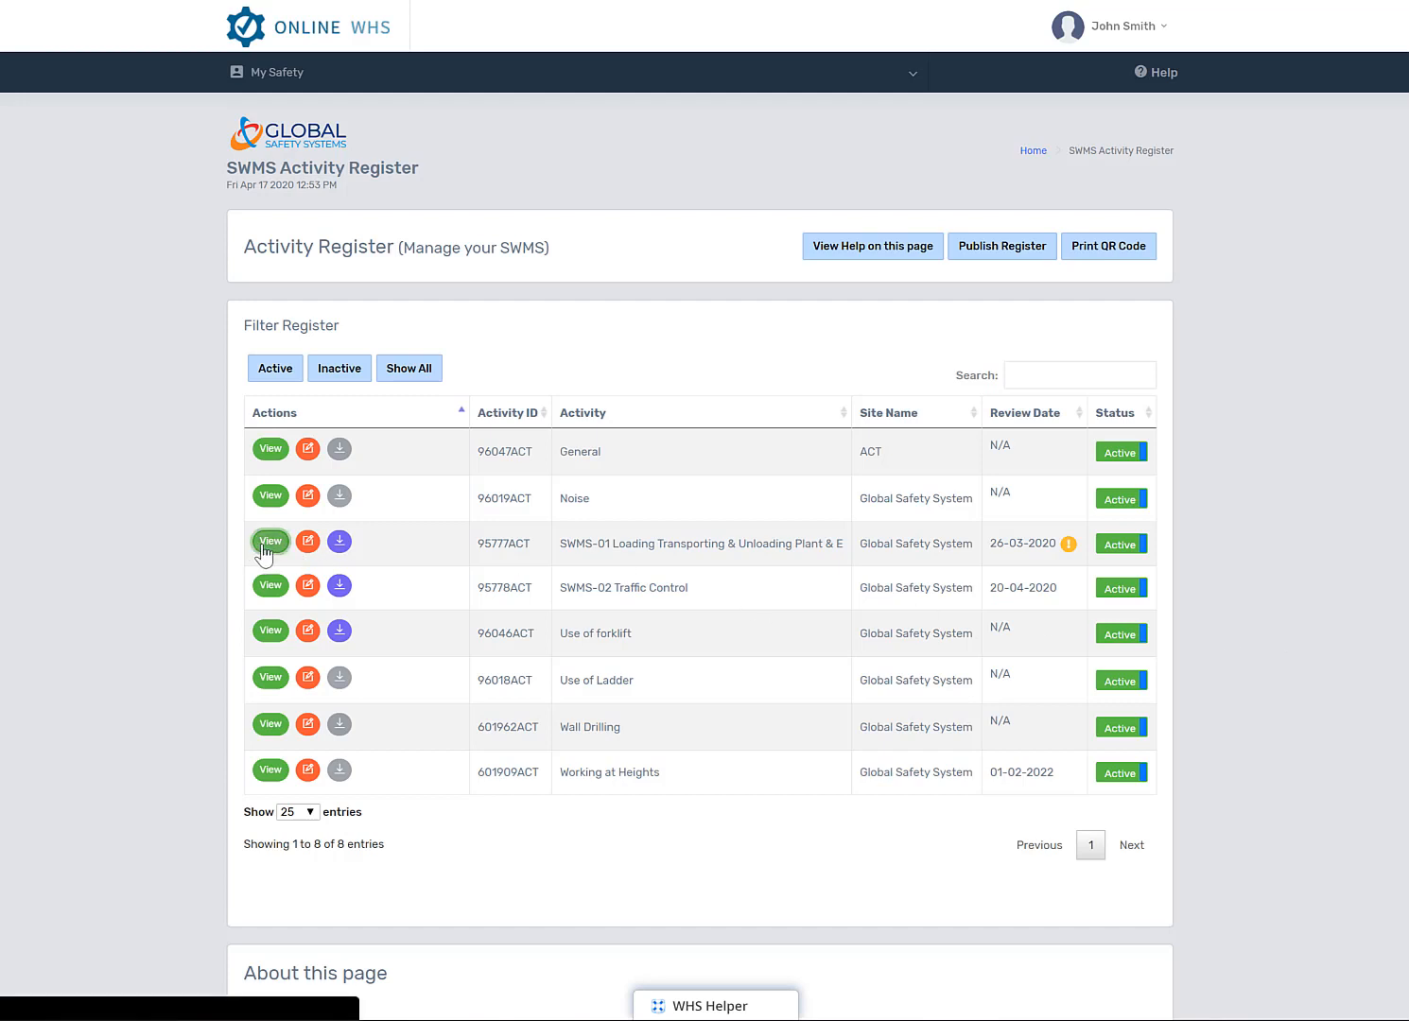
{"action": "left_click", "coordinate": [269, 543]}
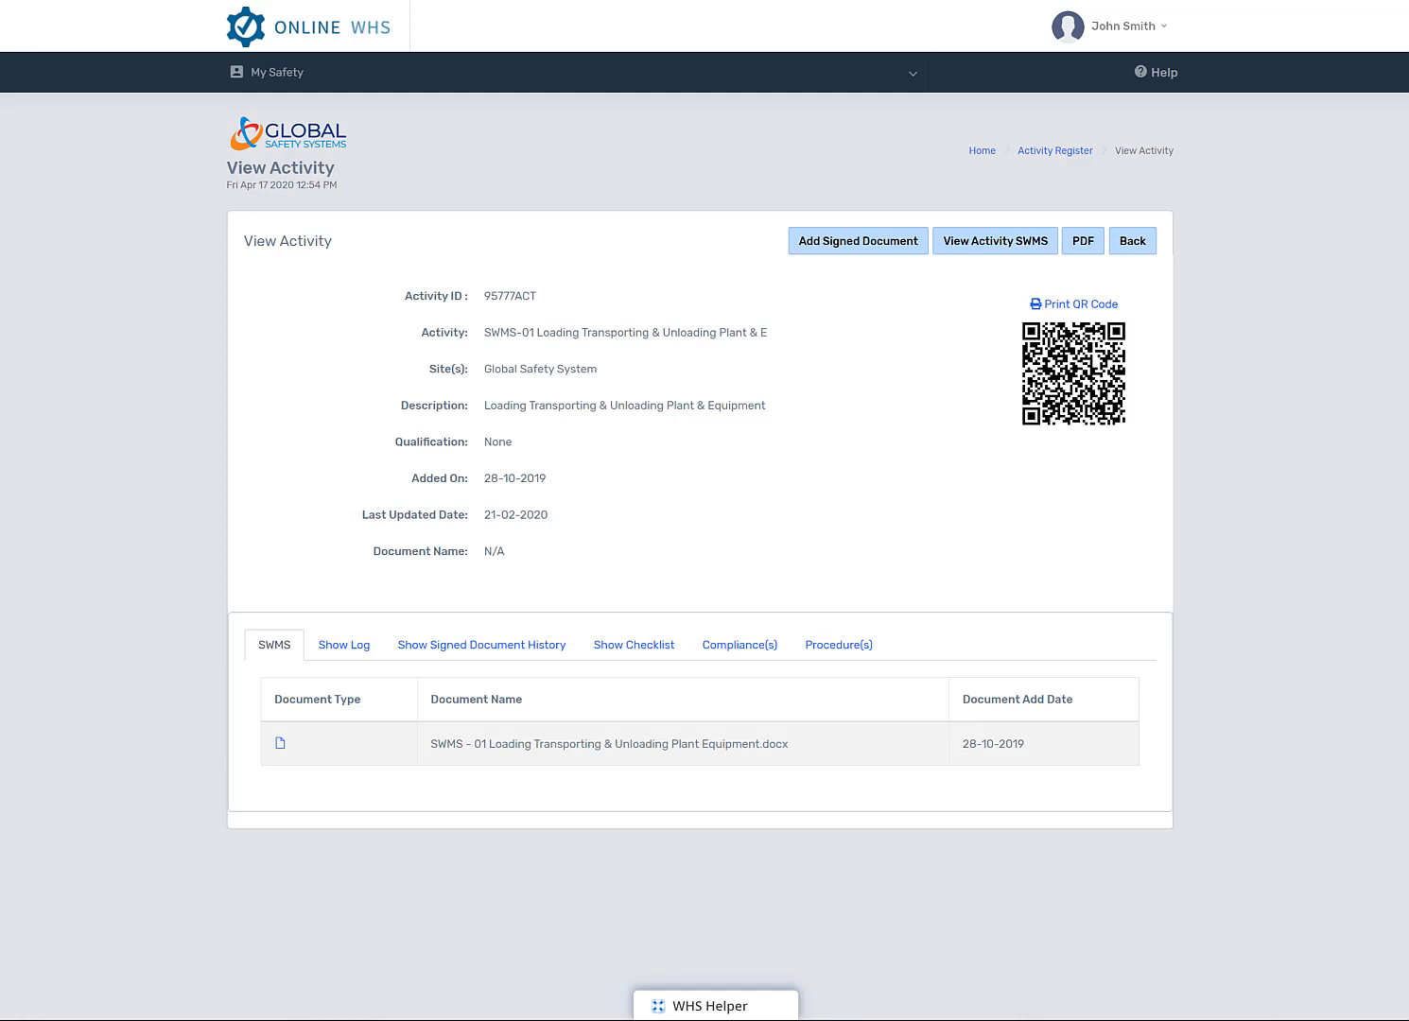
Return to the activity register and start adding a signed document for Use of forklift.
{"action": "left_click", "coordinate": [1073, 369]}
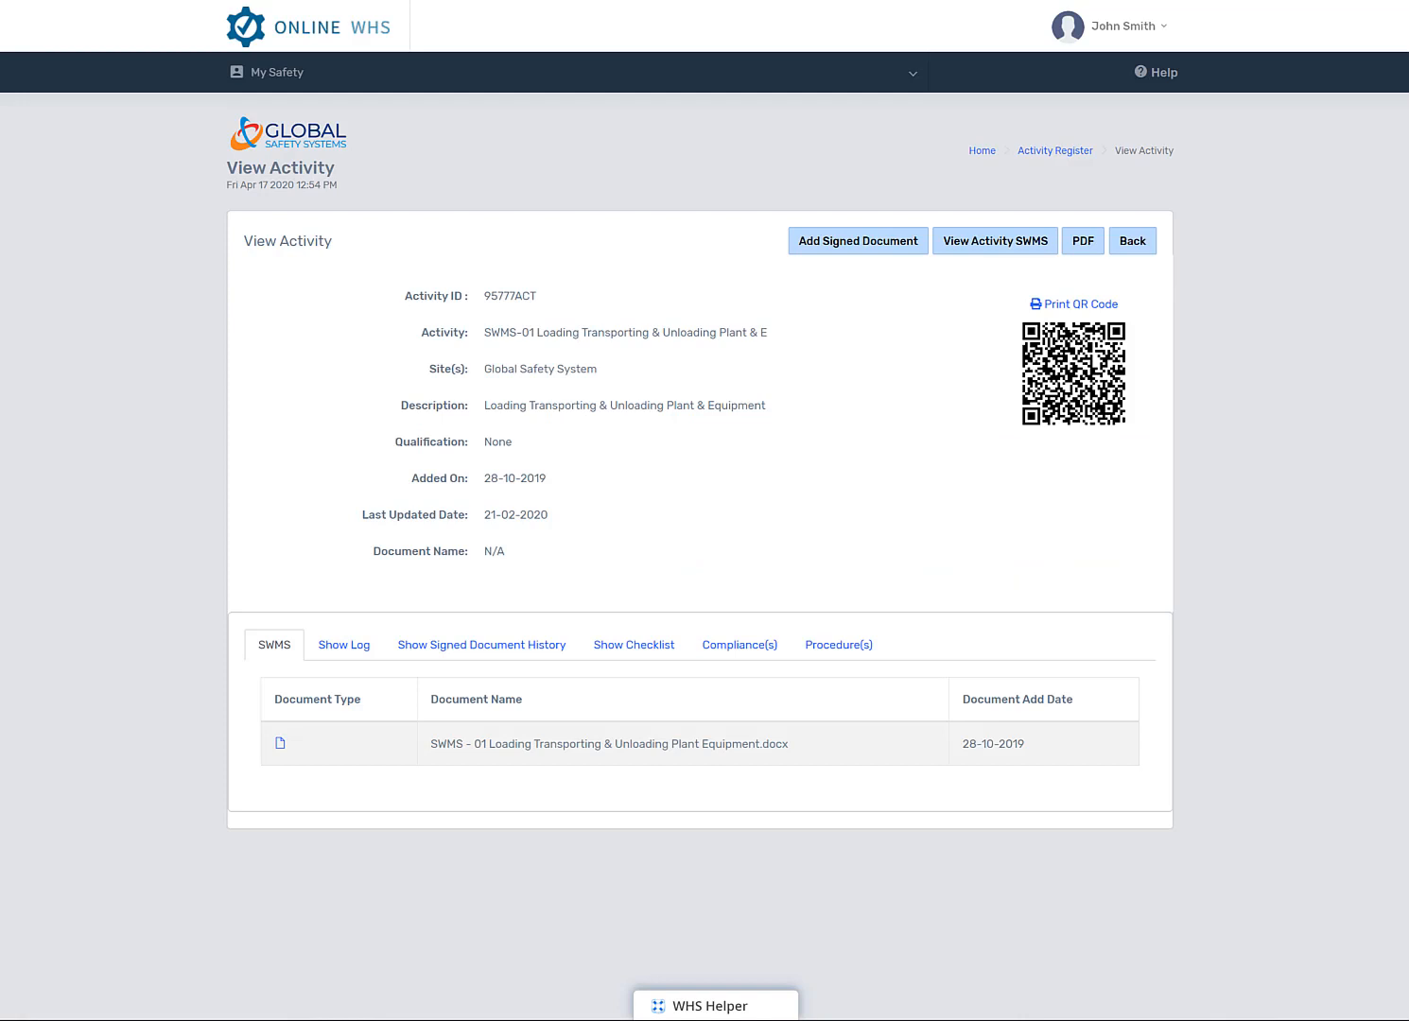
{"action": "mouse_move", "coordinate": [1056, 150]}
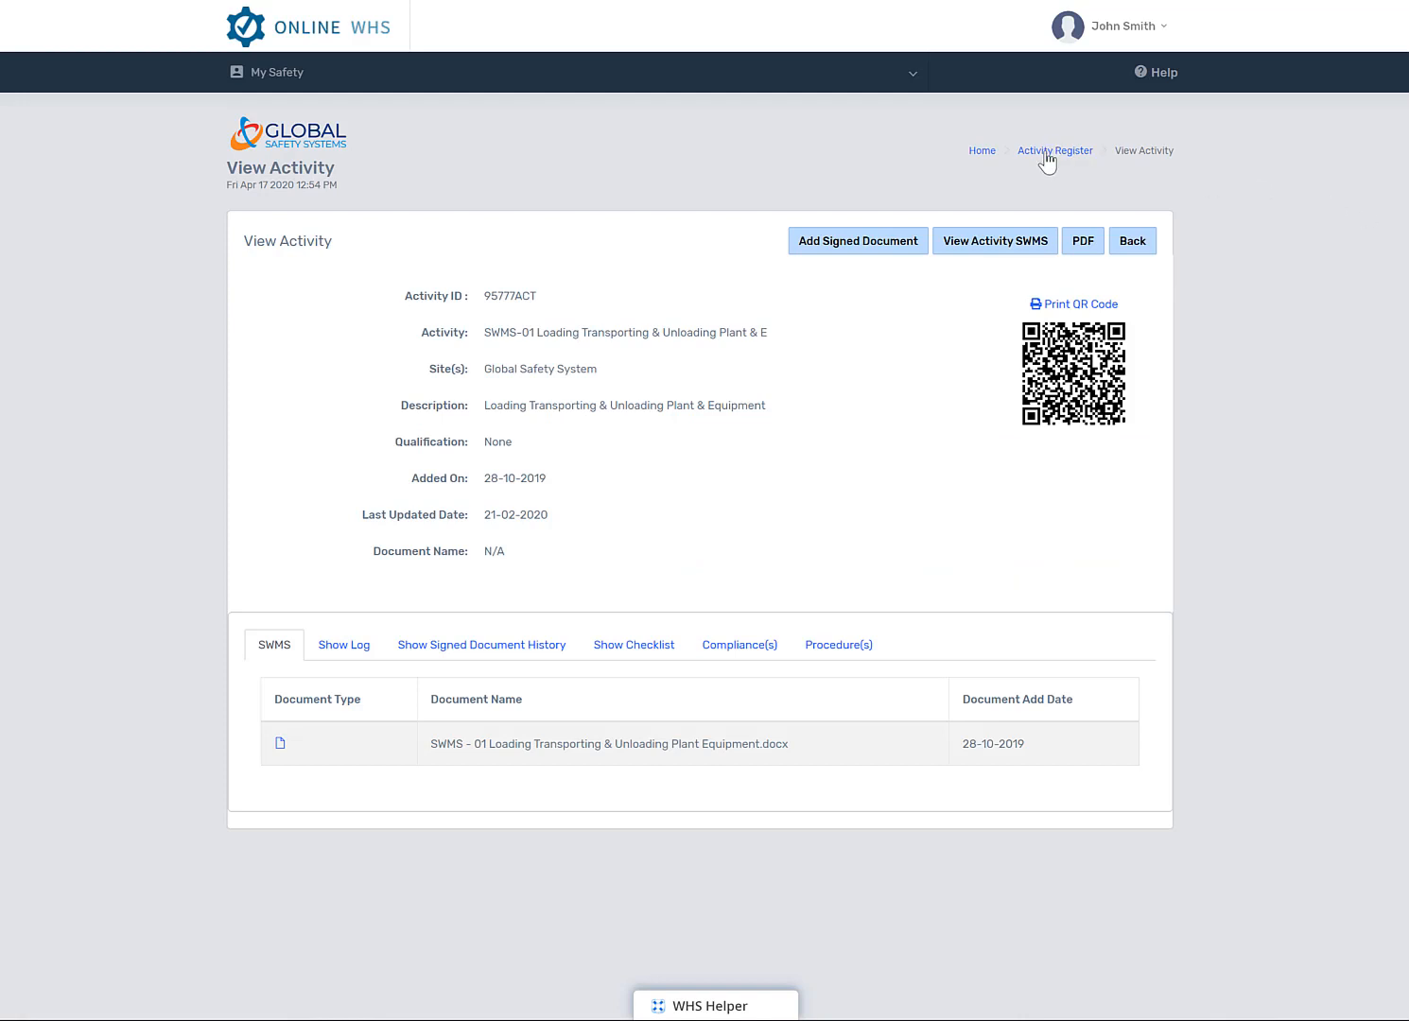
{"action": "left_click", "coordinate": [1055, 150]}
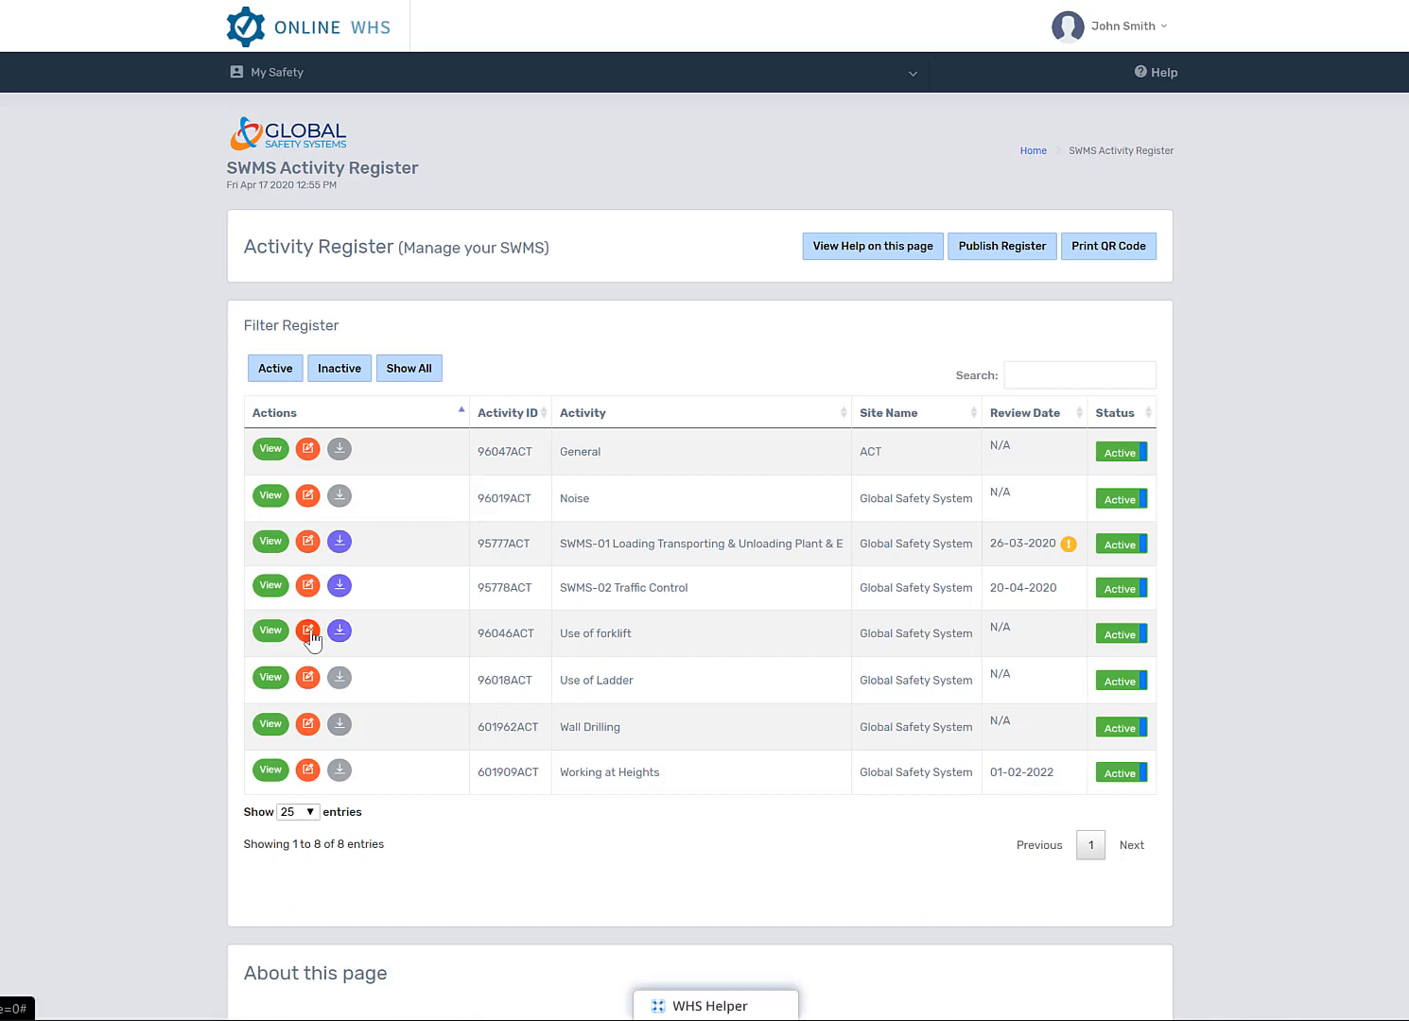
{"action": "left_click", "coordinate": [308, 631]}
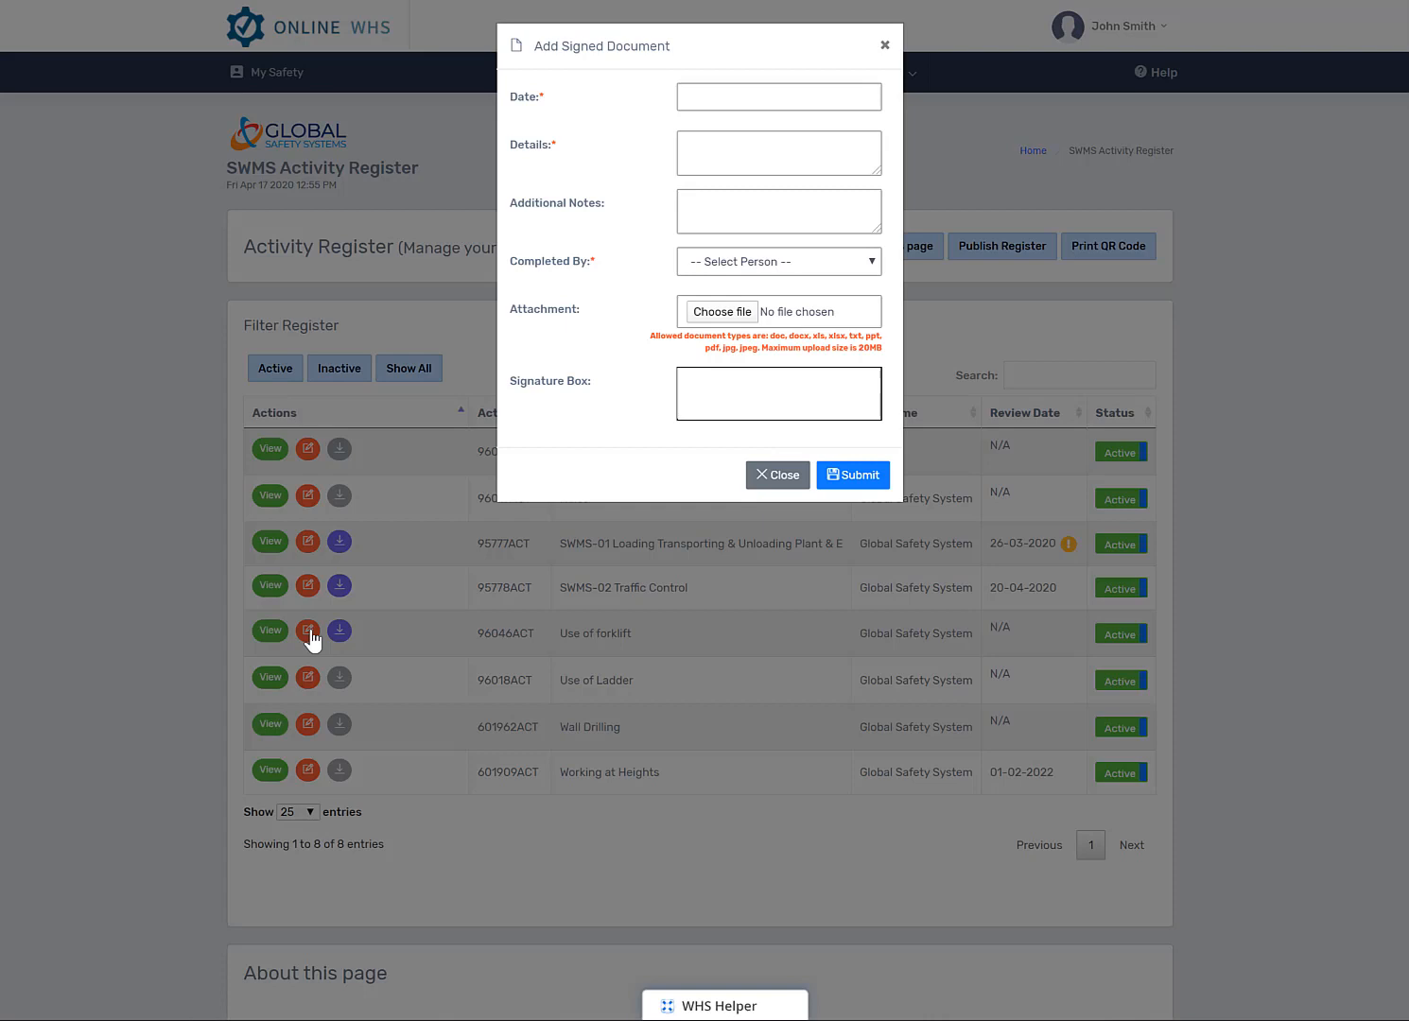
{"action": "mouse_move", "coordinate": [736, 488]}
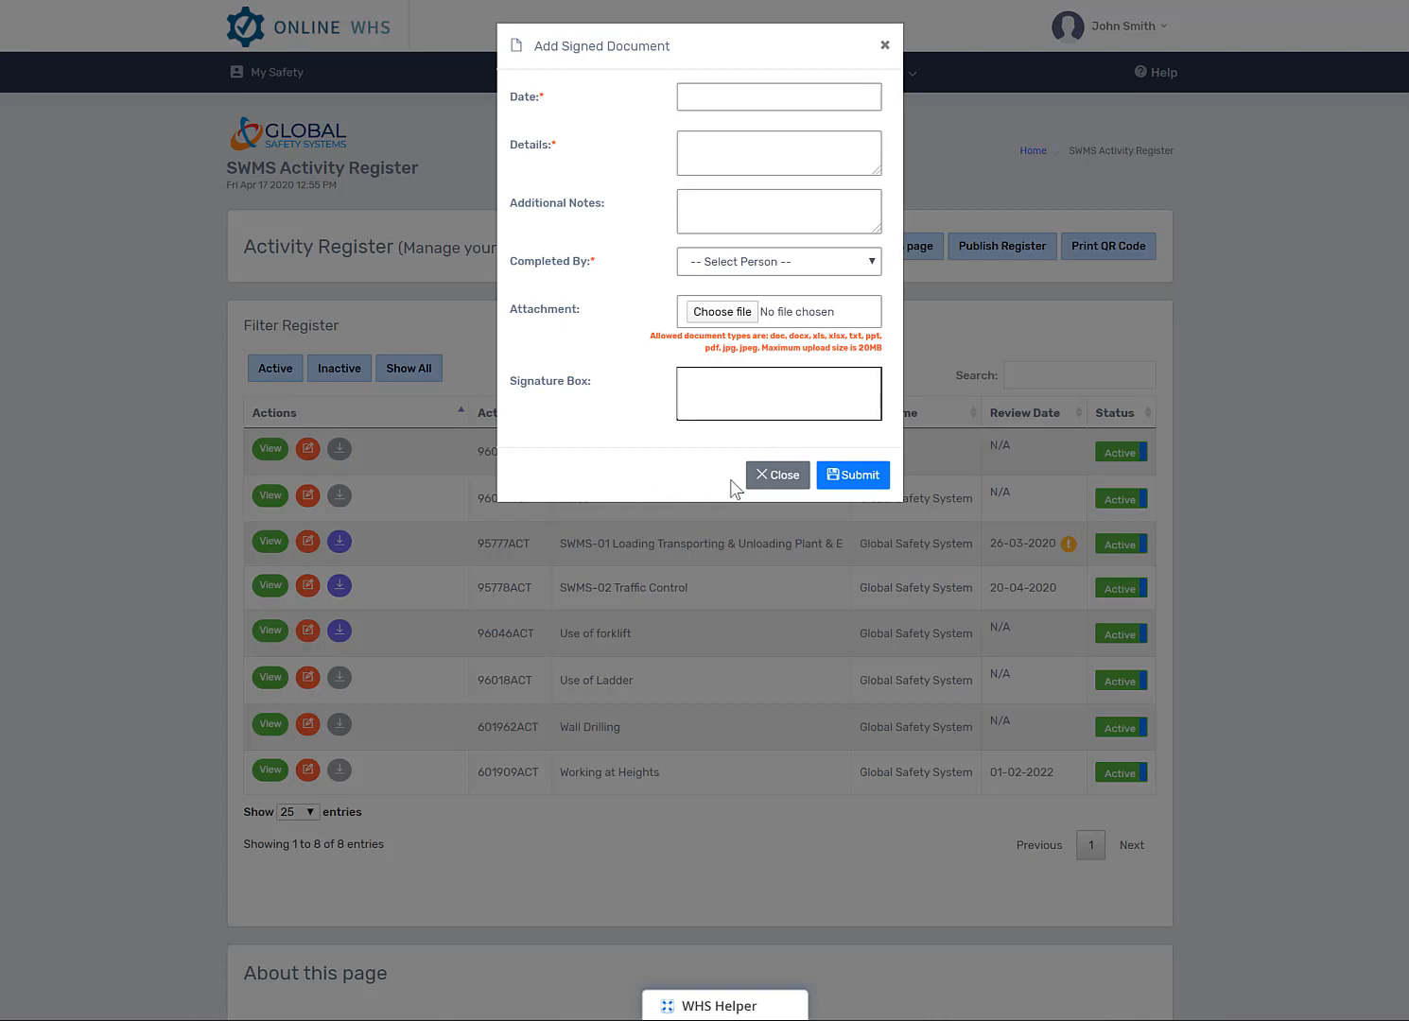
{"action": "left_click", "coordinate": [777, 474]}
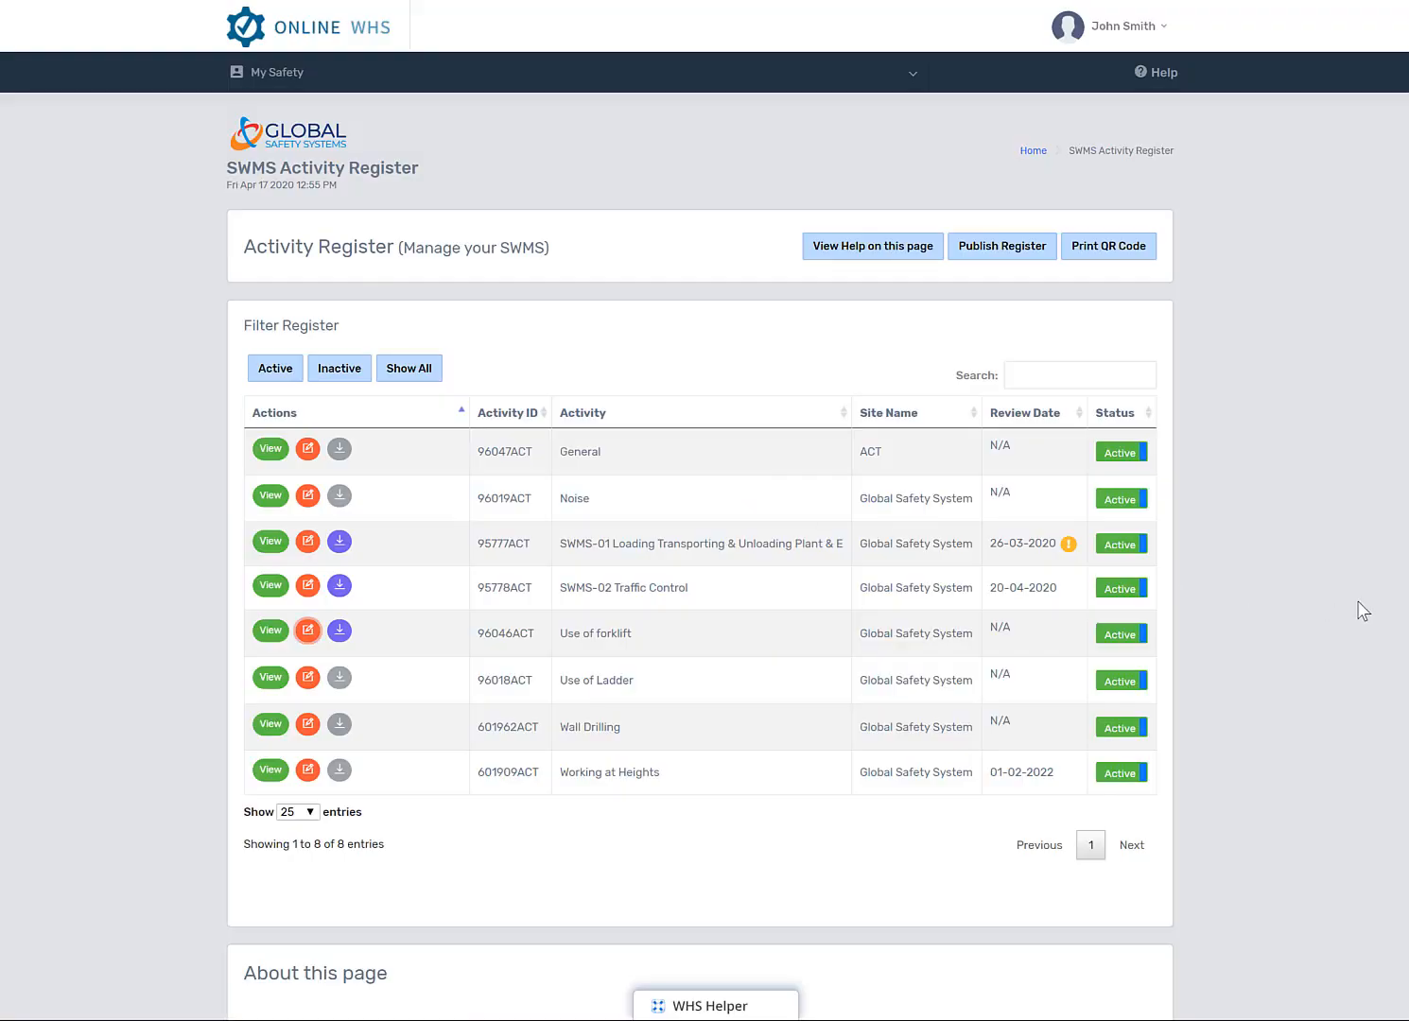
{"action": "mouse_move", "coordinate": [839, 740]}
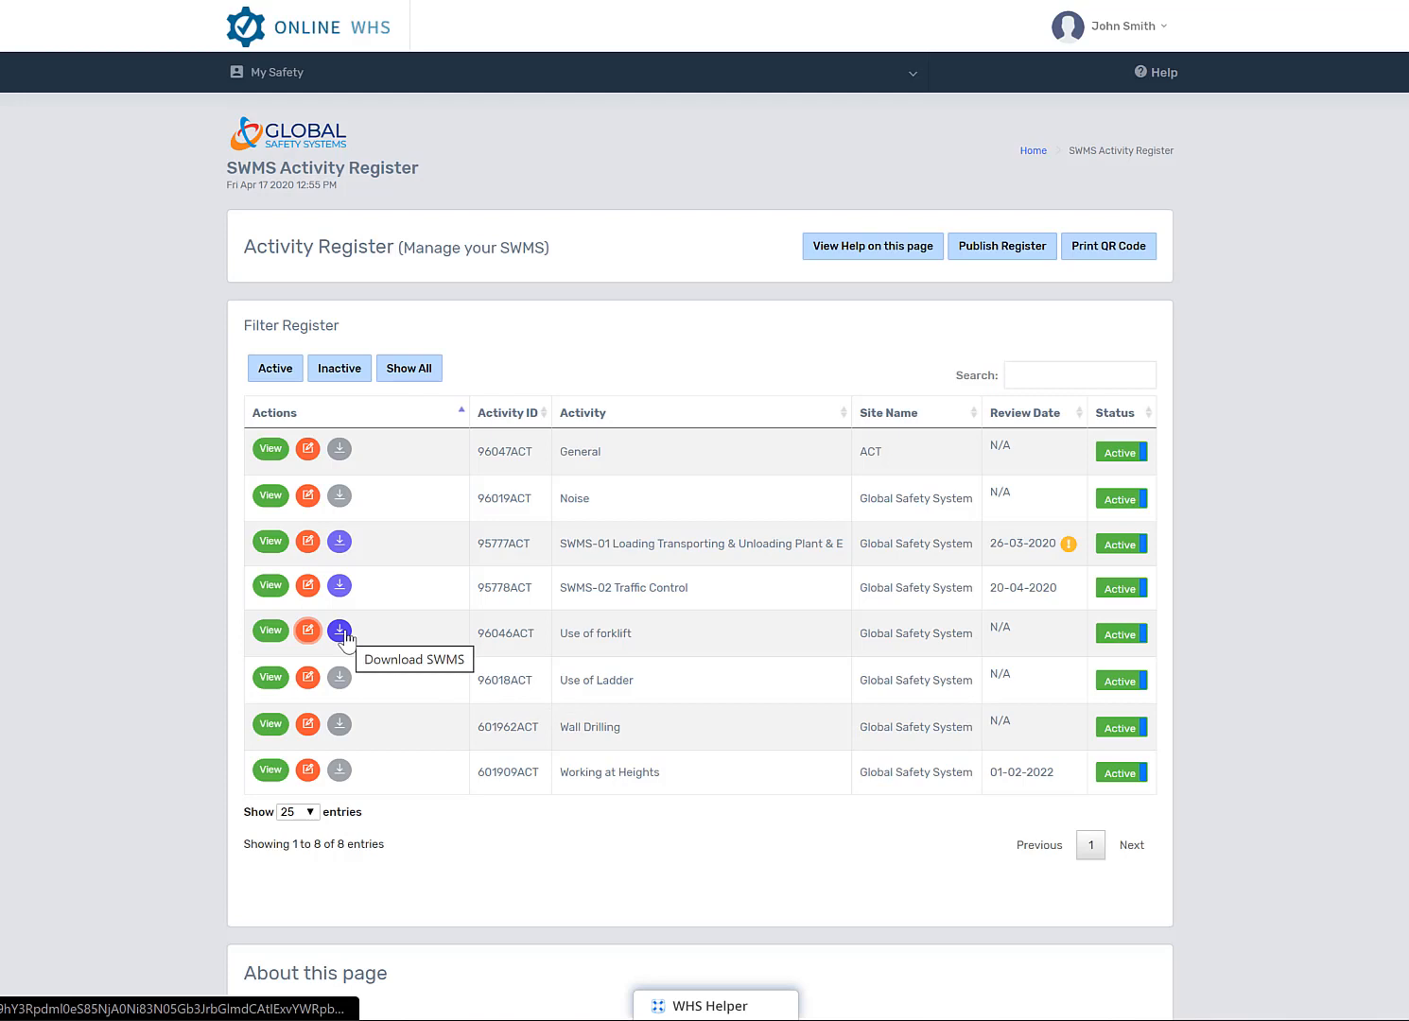
{"action": "left_click", "coordinate": [338, 631]}
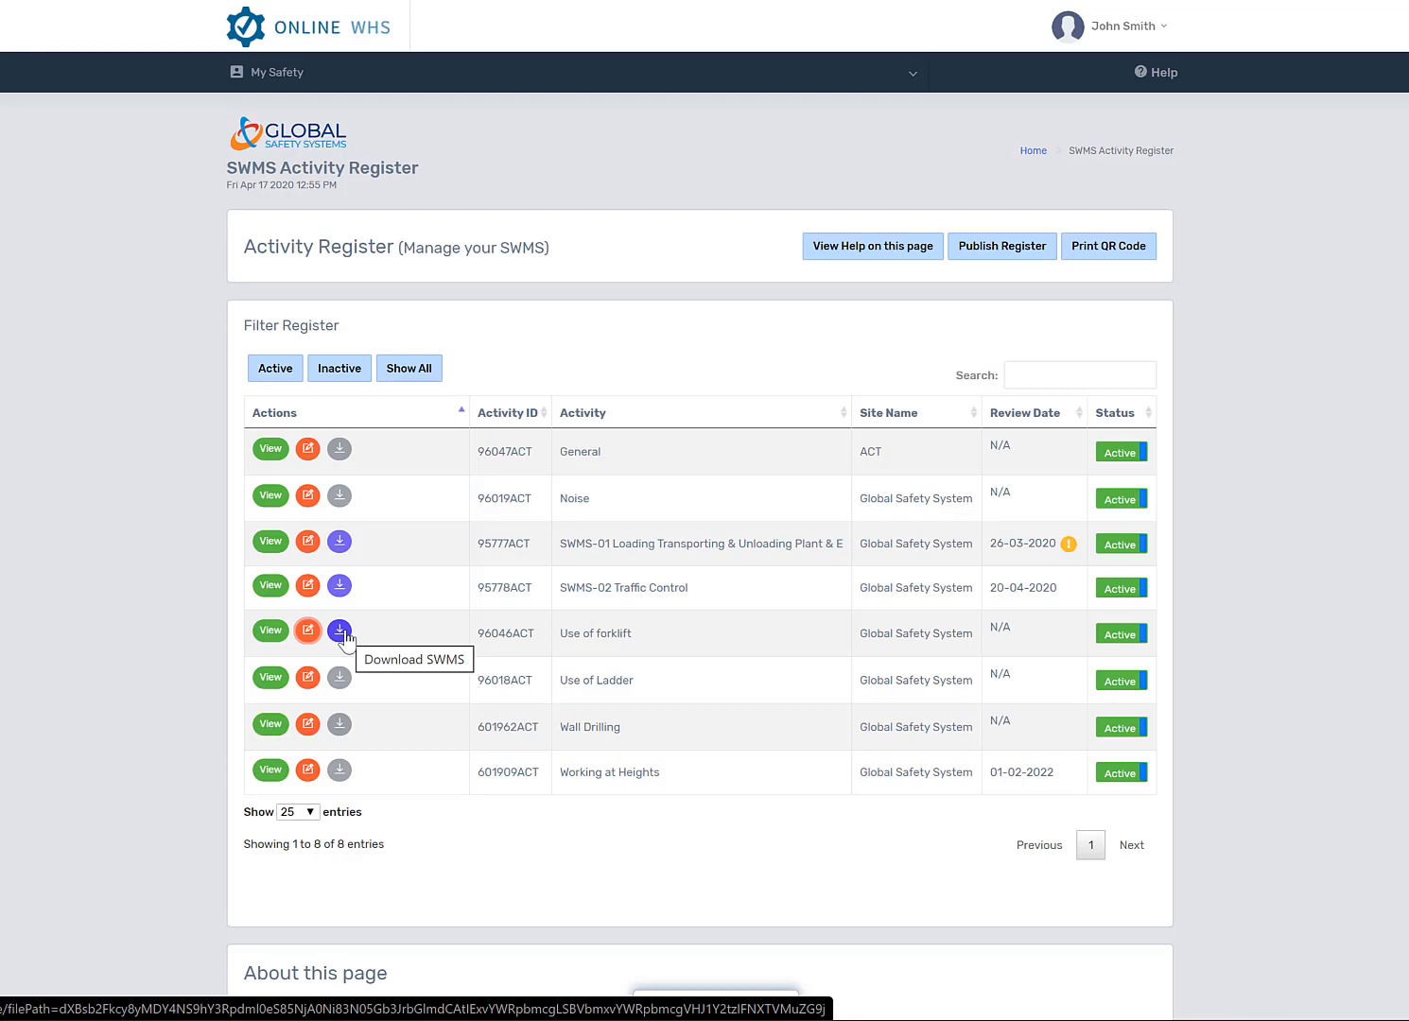
{"action": "mouse_move", "coordinate": [345, 678]}
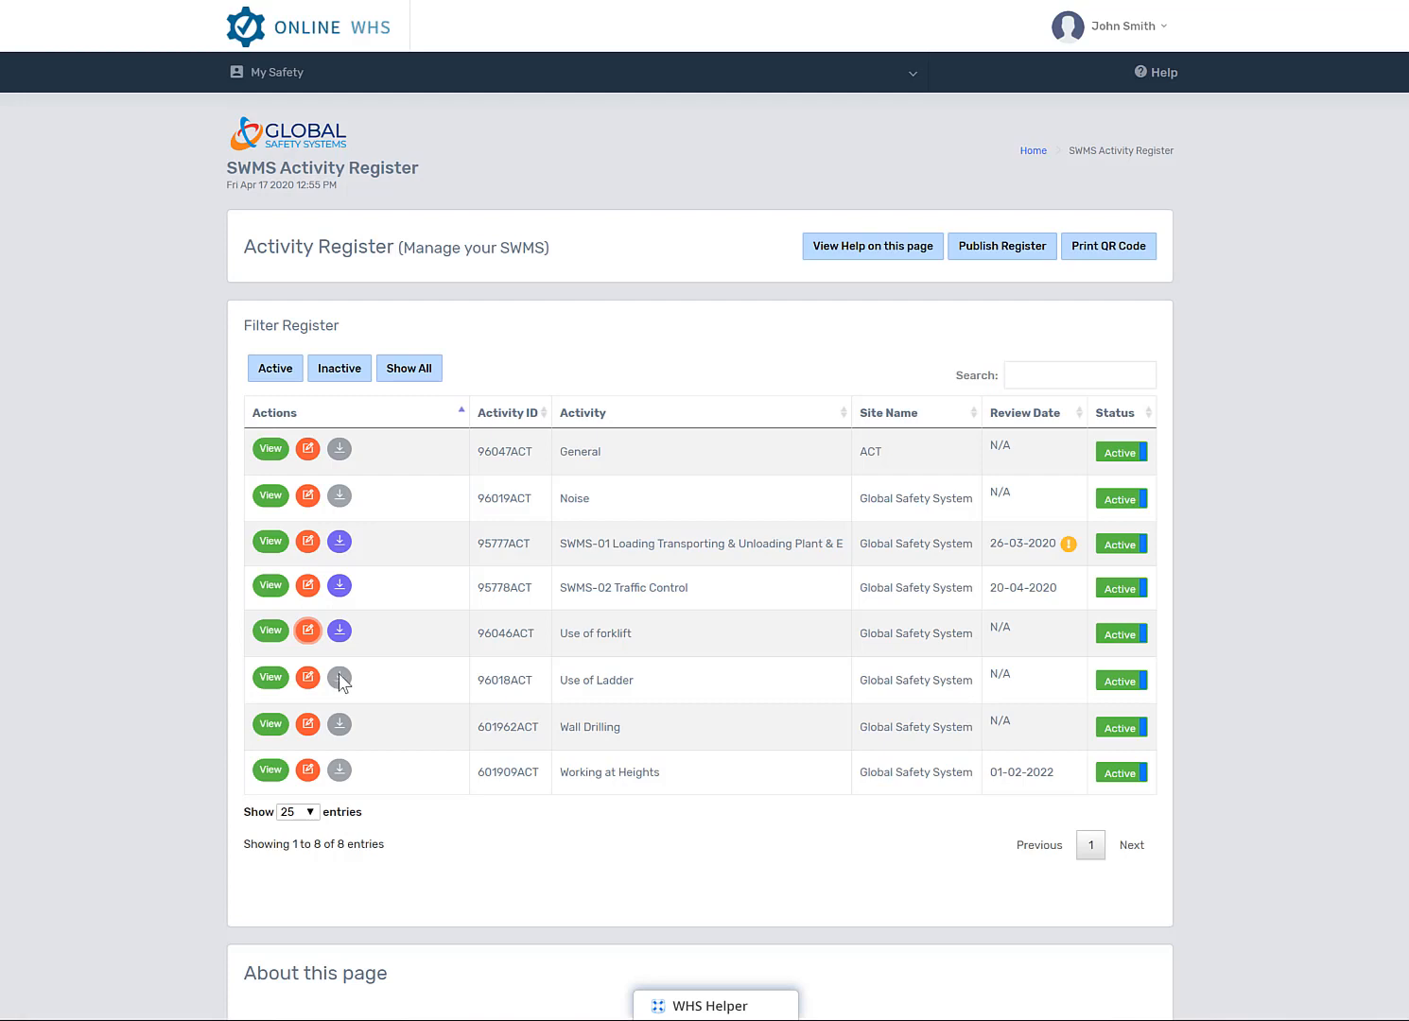
{"action": "mouse_move", "coordinate": [508, 656]}
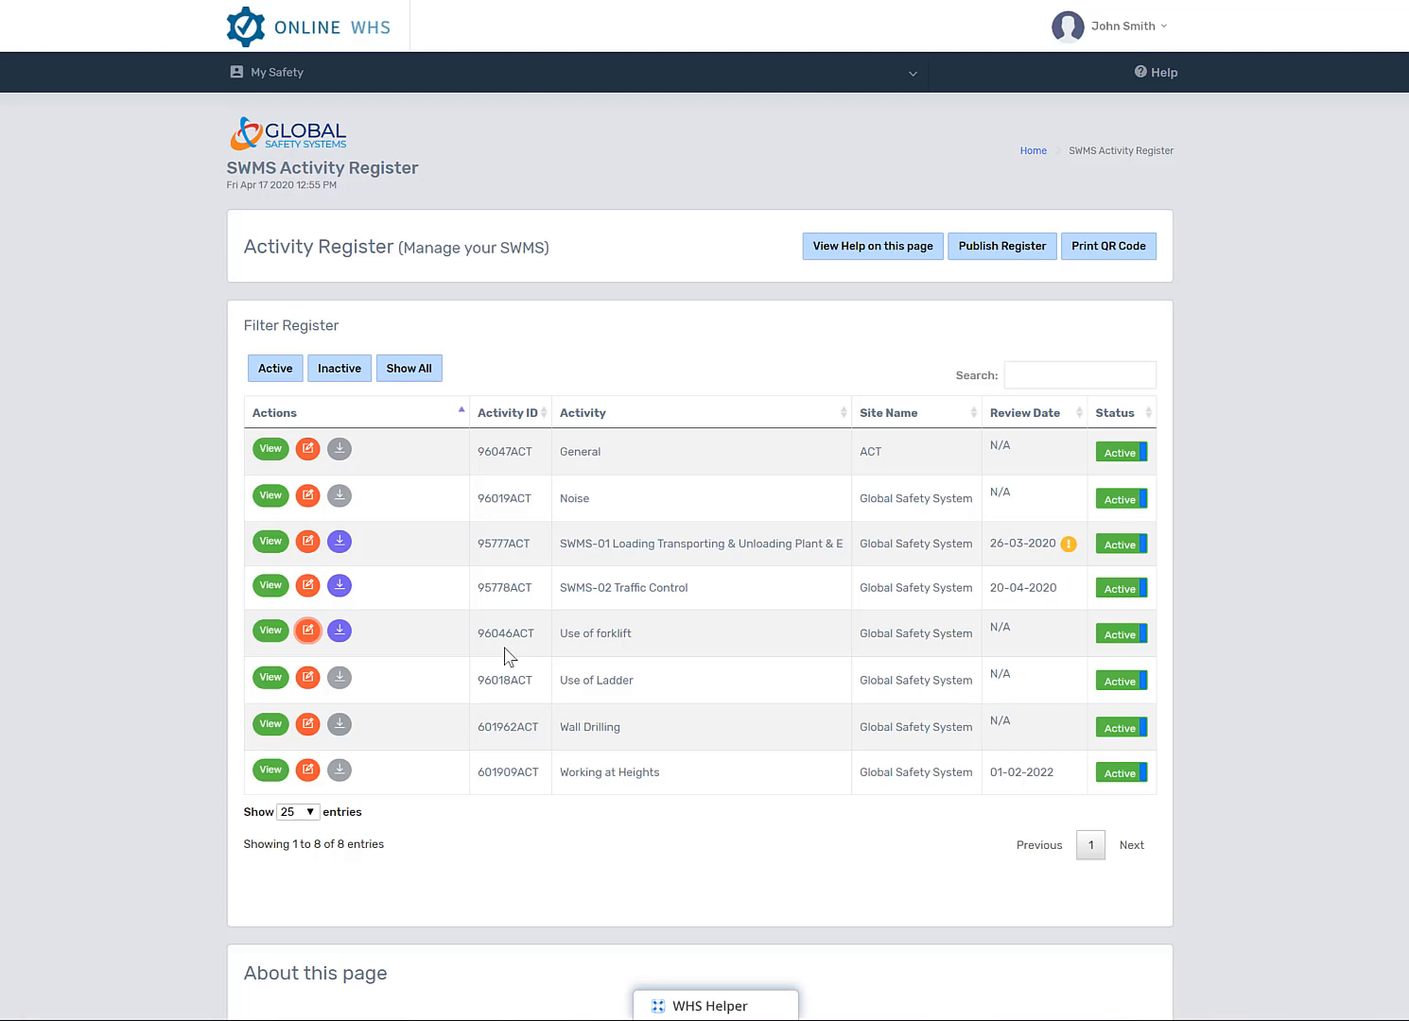
{"action": "mouse_move", "coordinate": [614, 656]}
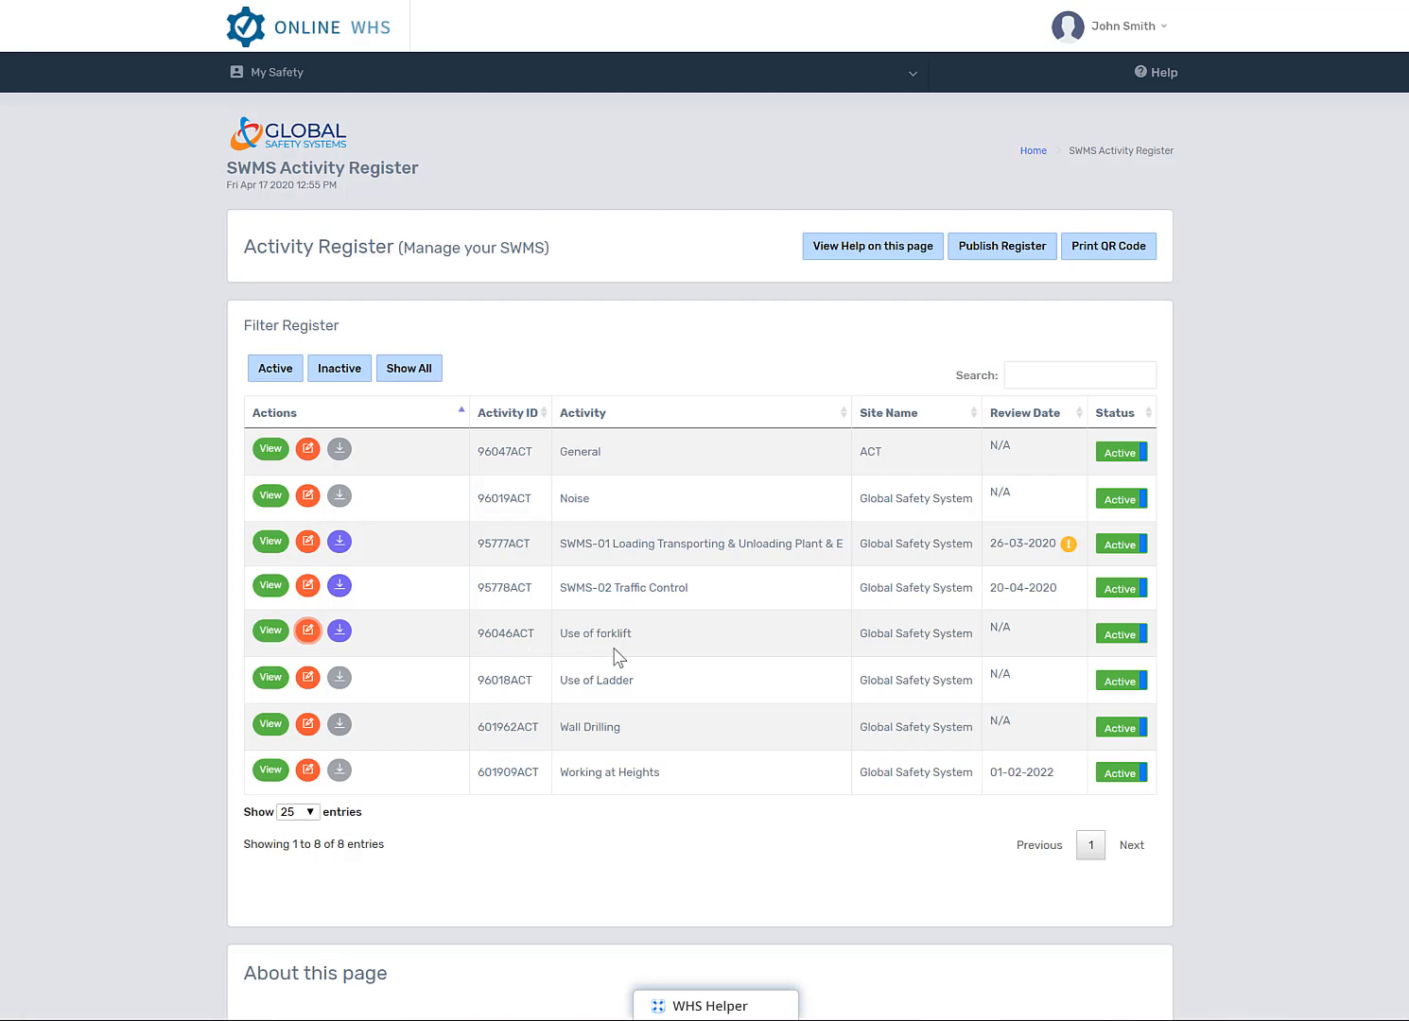
{"action": "mouse_move", "coordinate": [936, 653]}
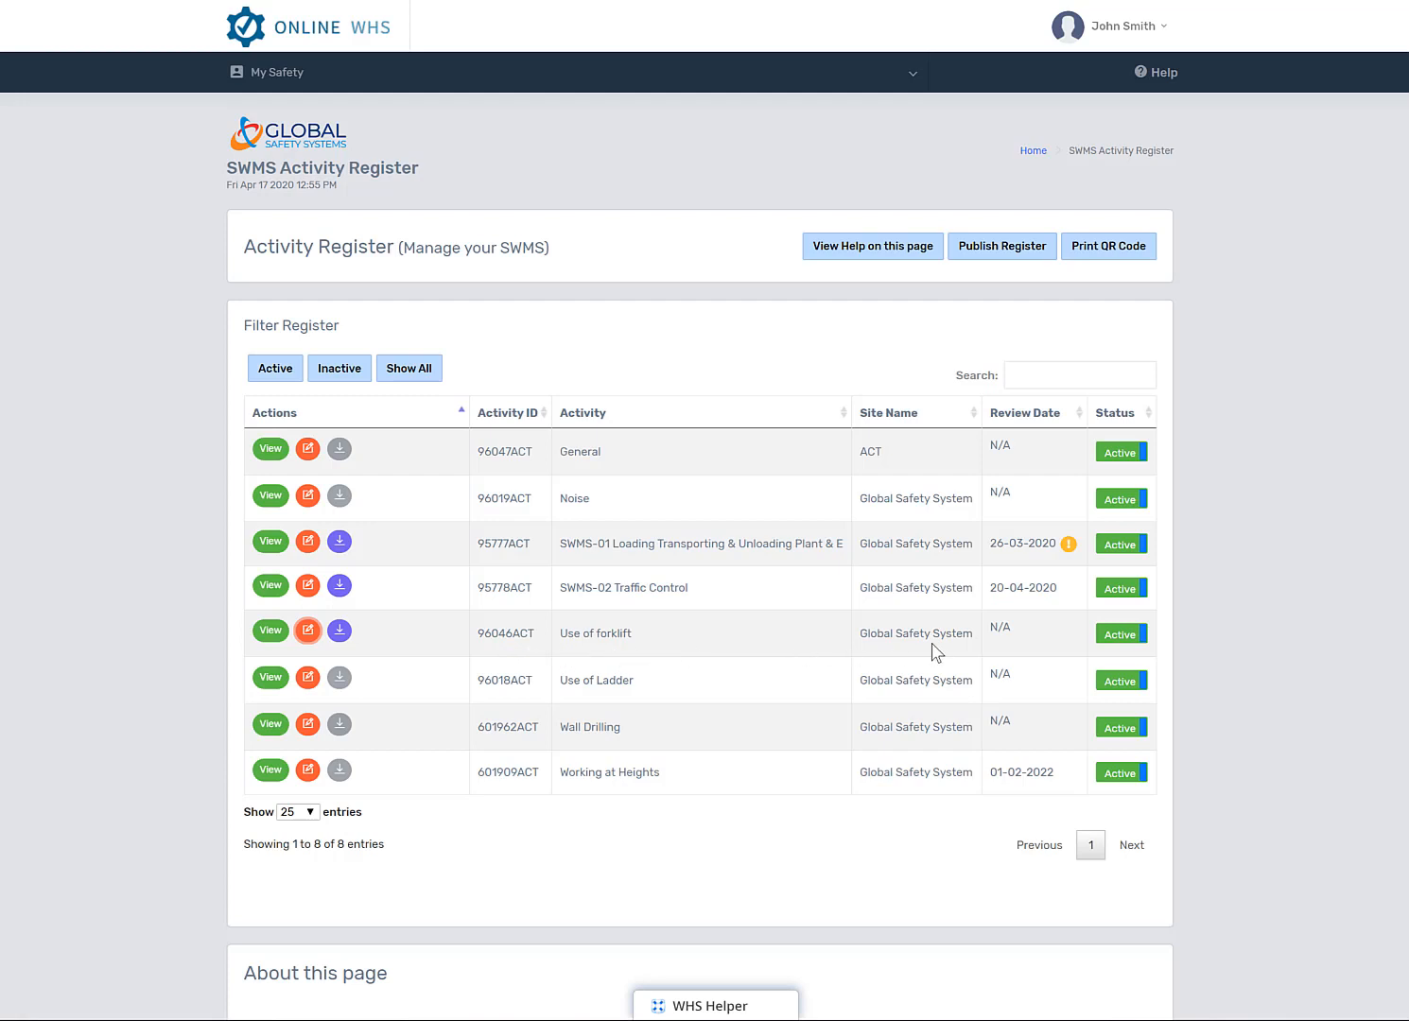
{"action": "mouse_move", "coordinate": [876, 474]}
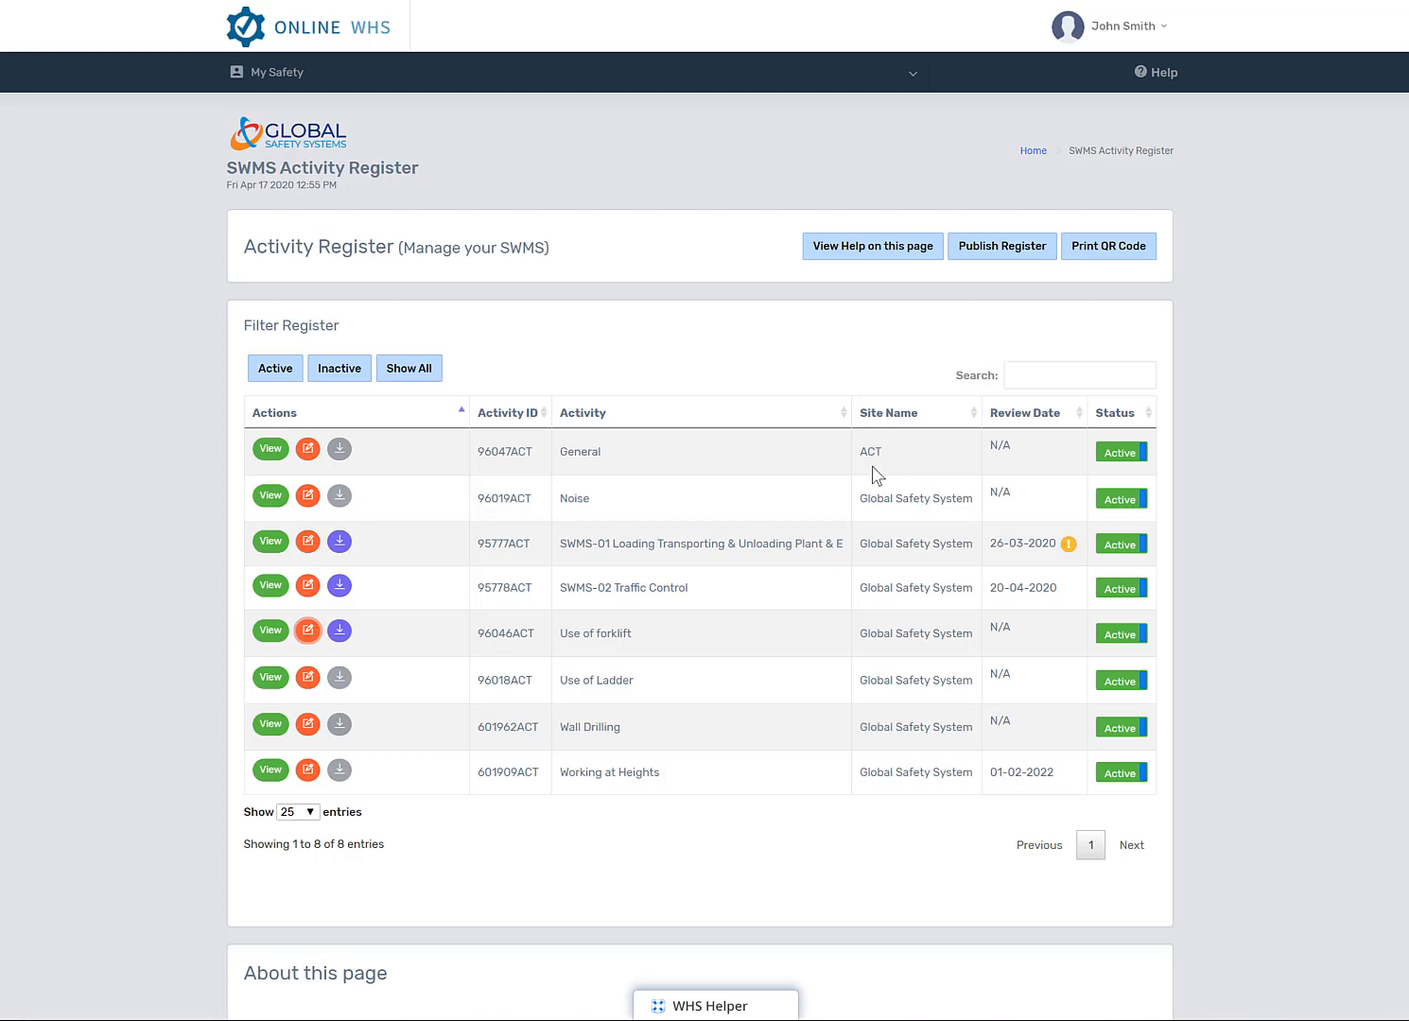
{"action": "mouse_move", "coordinate": [1073, 567]}
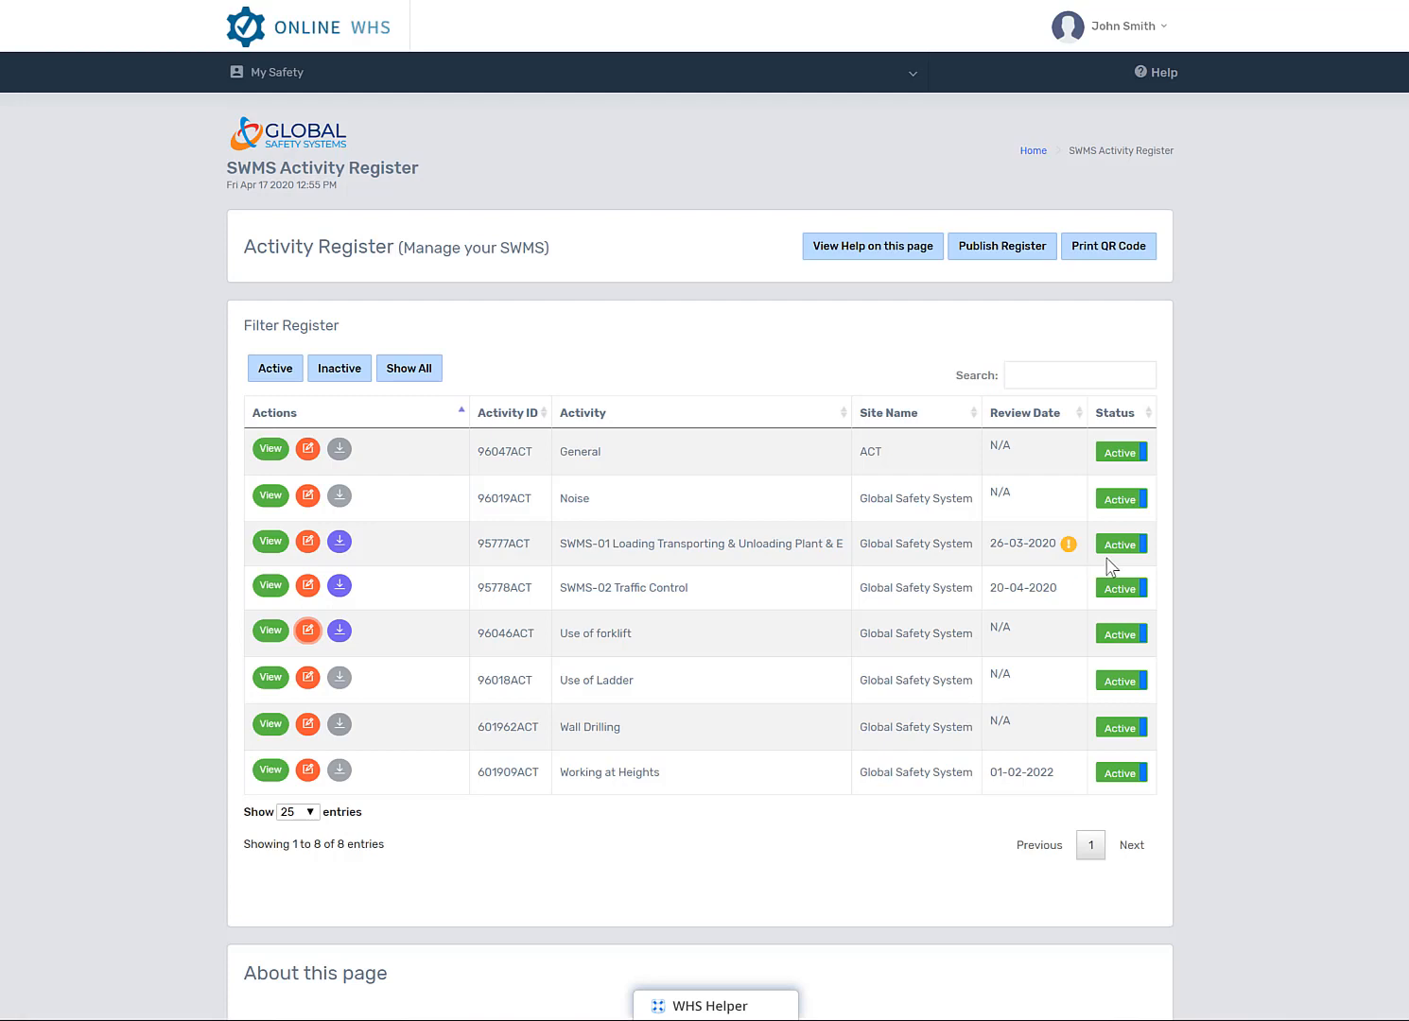
{"action": "mouse_move", "coordinate": [1128, 567]}
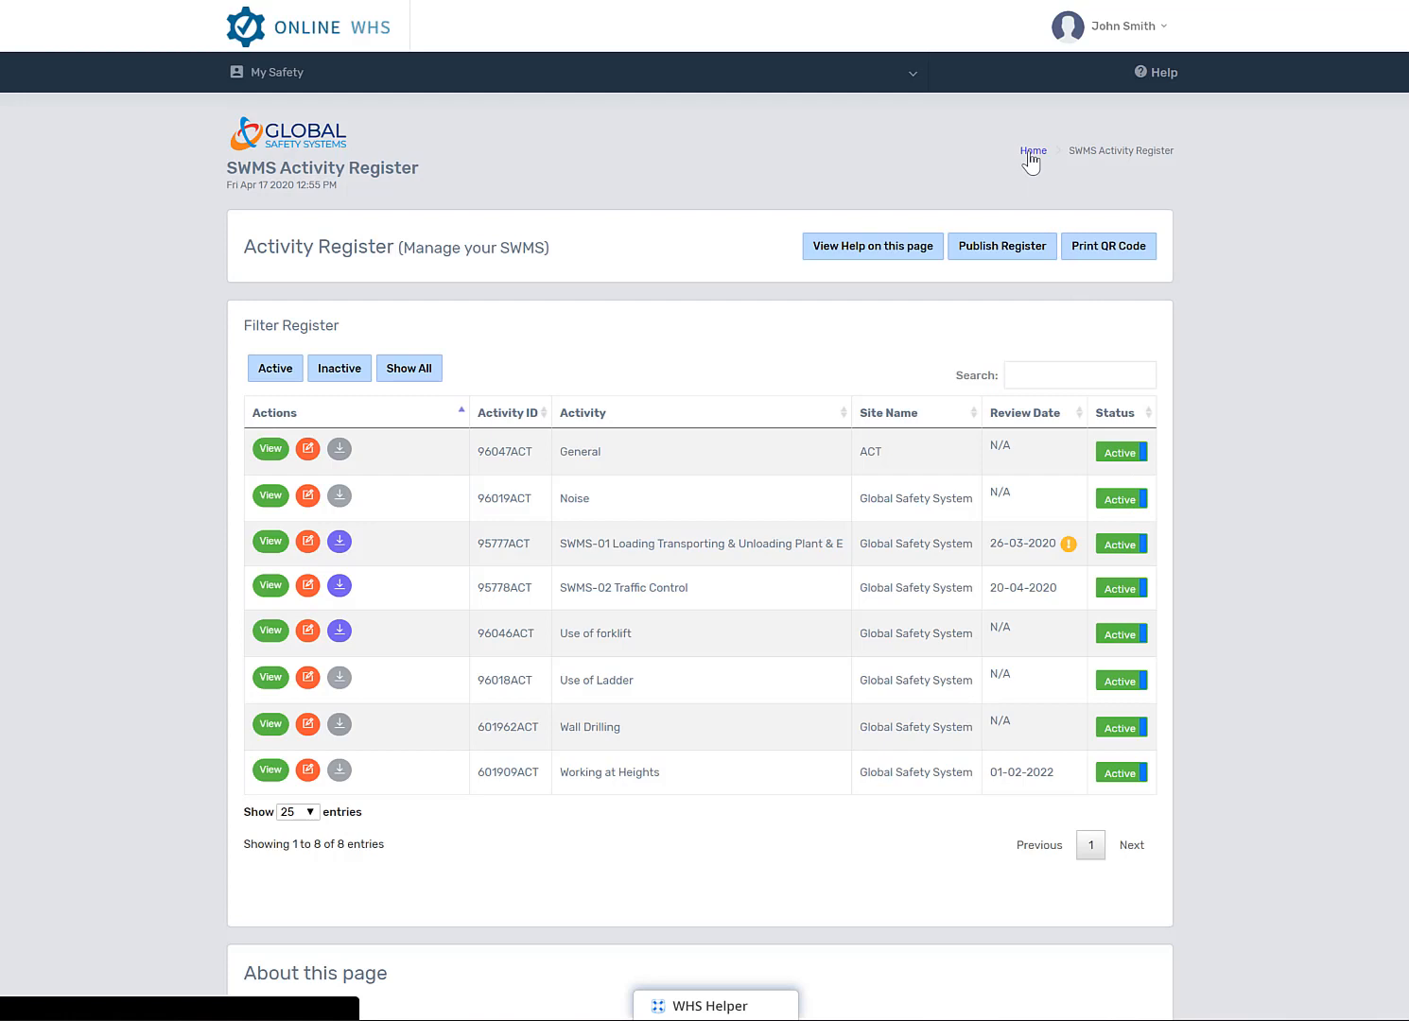
Go home to the personal dashboard and briefly show the WHS Helper topics panel.
{"action": "left_click", "coordinate": [1033, 151]}
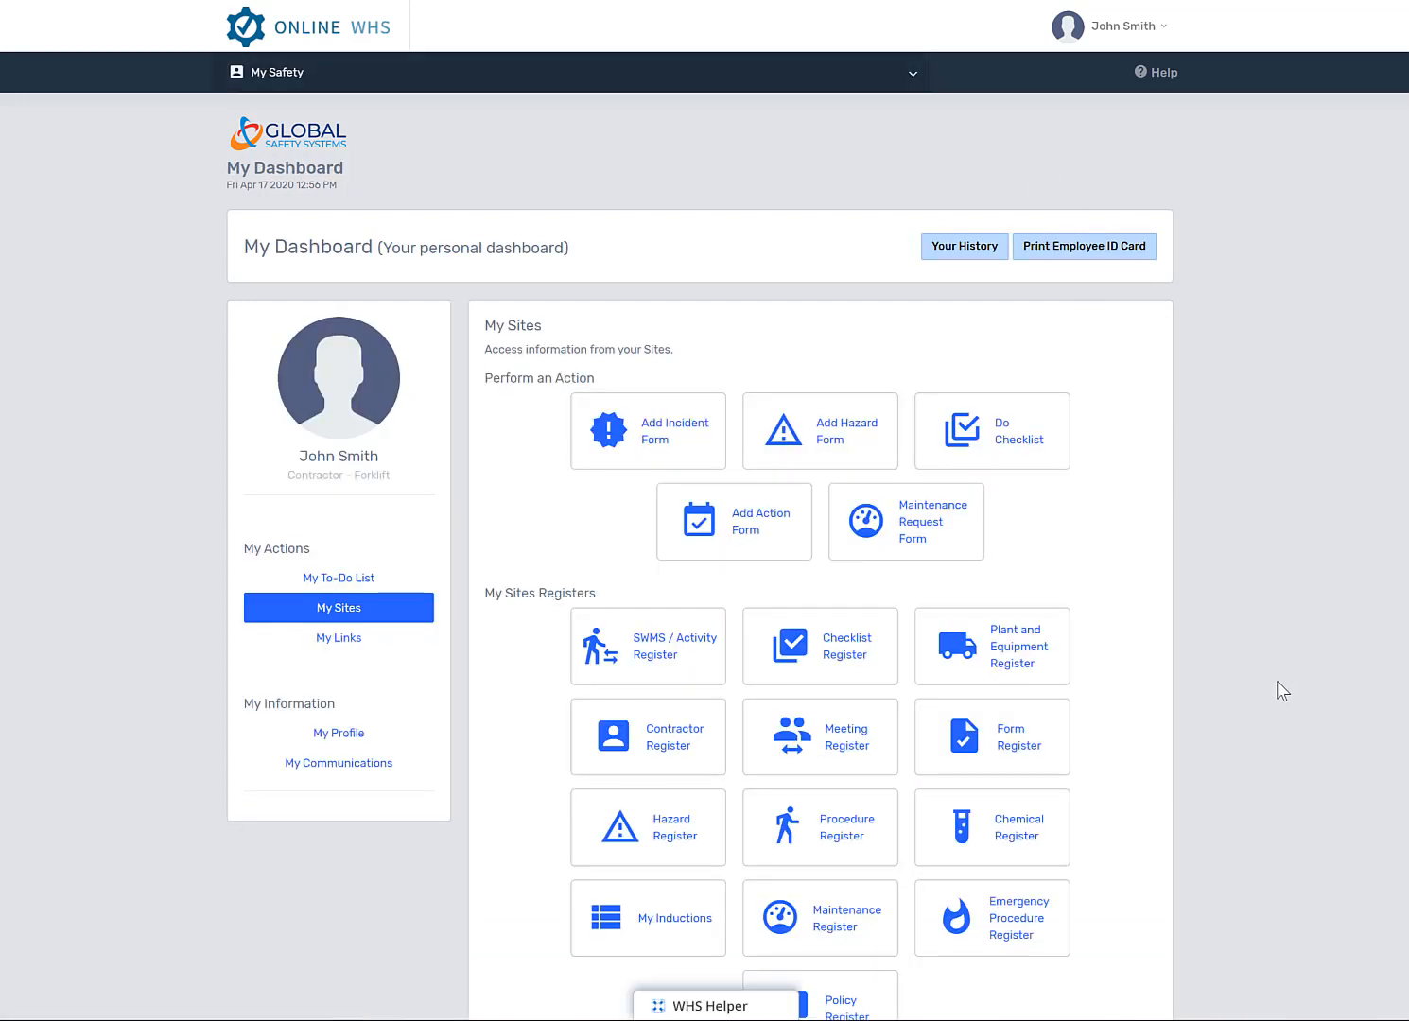
{"action": "mouse_move", "coordinate": [1270, 691]}
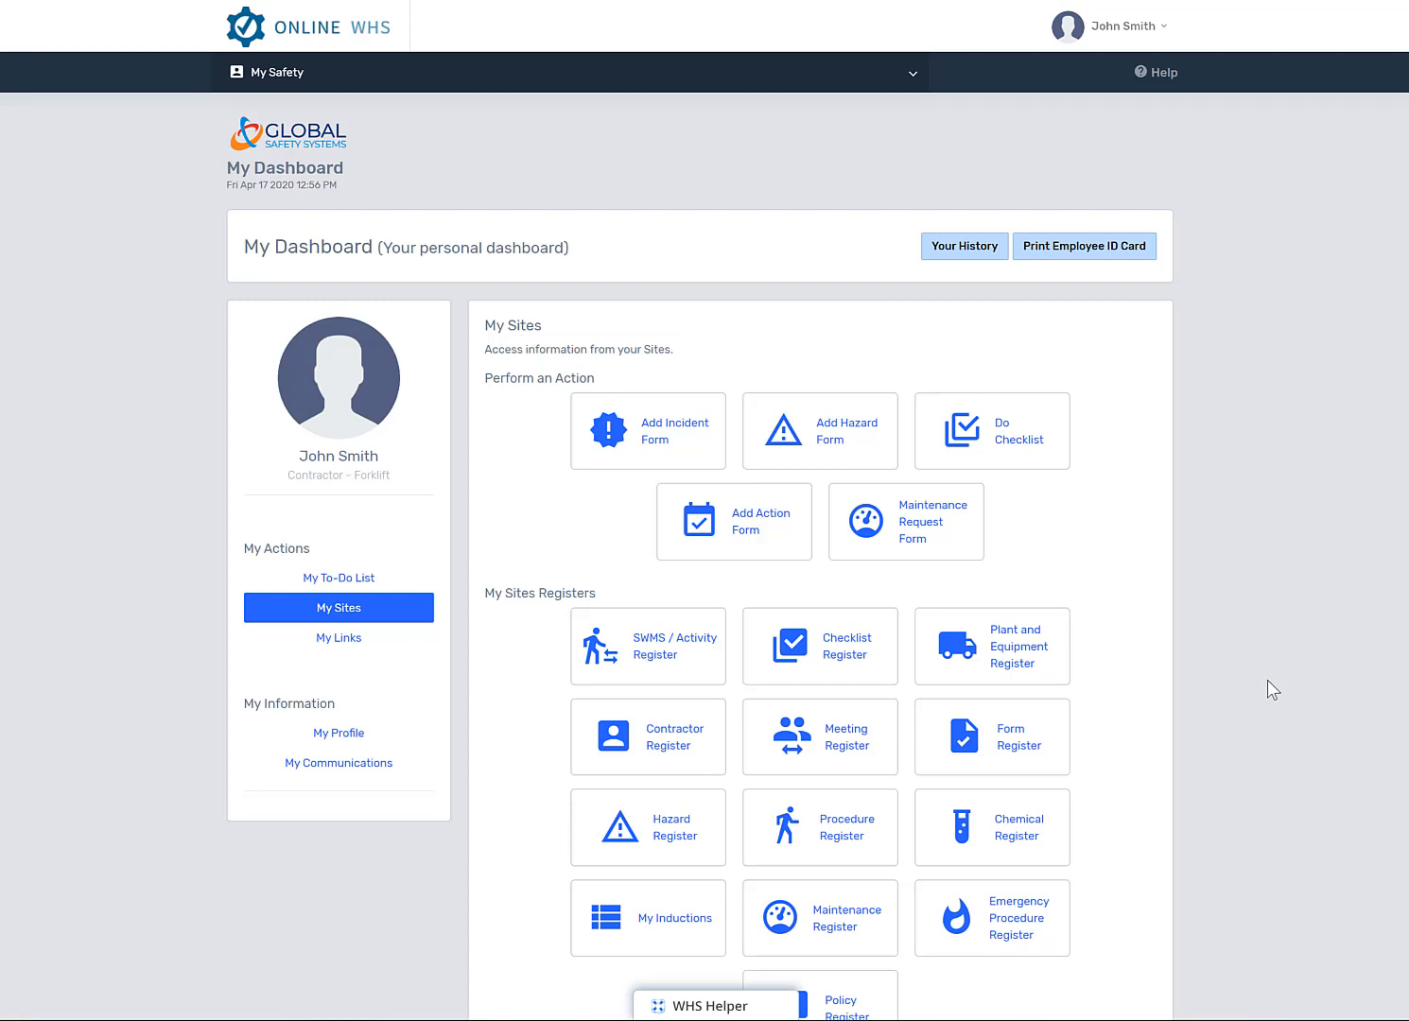
{"action": "left_click", "coordinate": [707, 1005]}
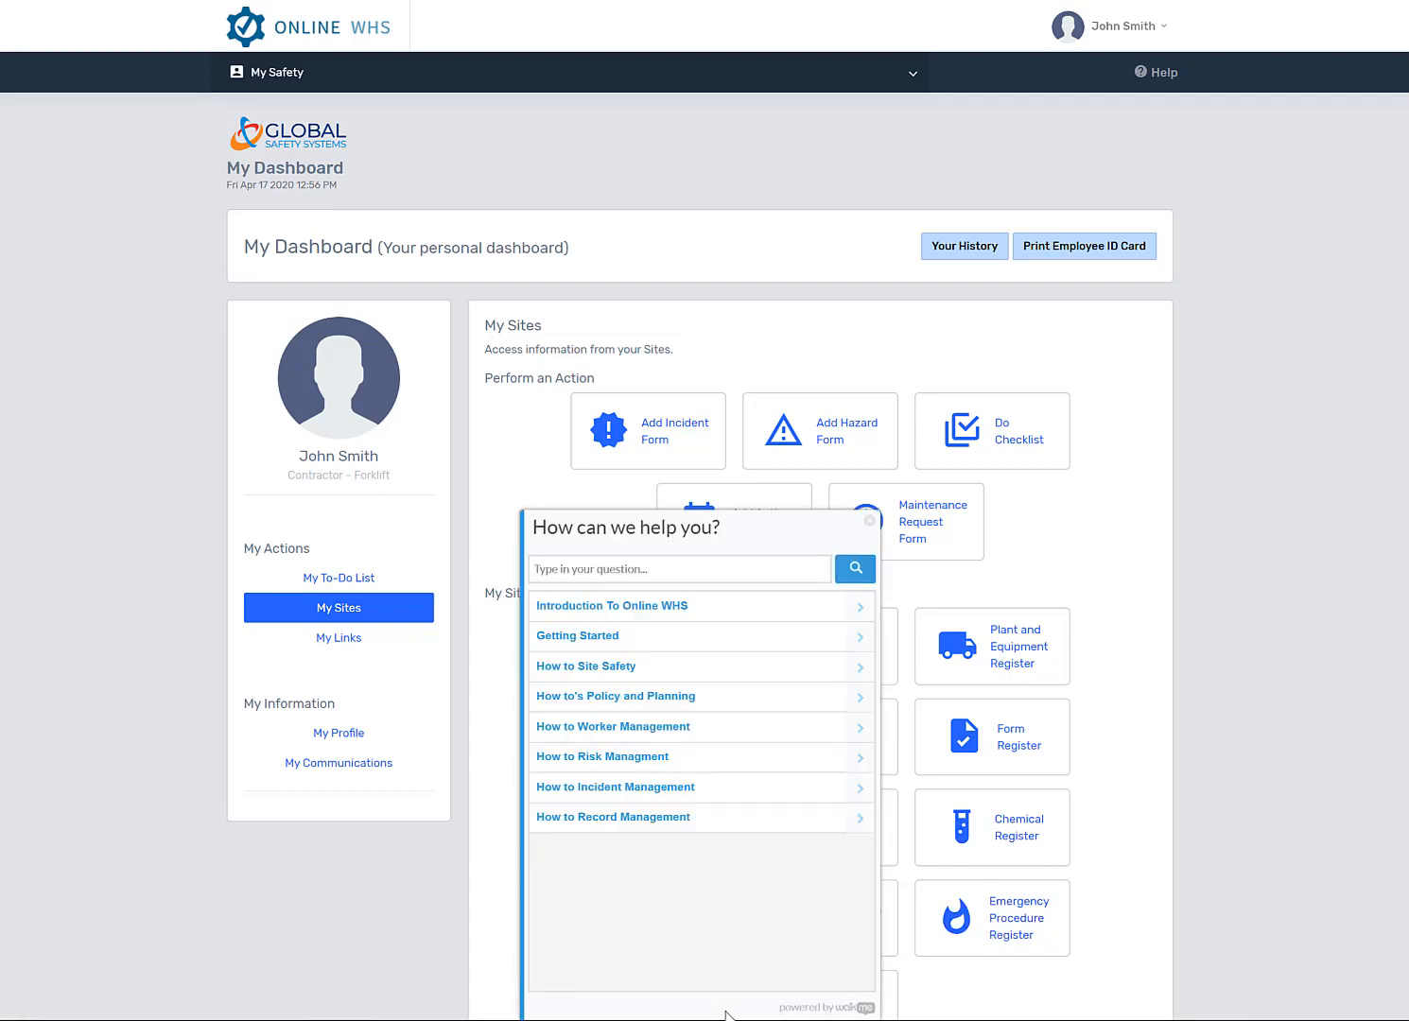
{"action": "left_click", "coordinate": [866, 522]}
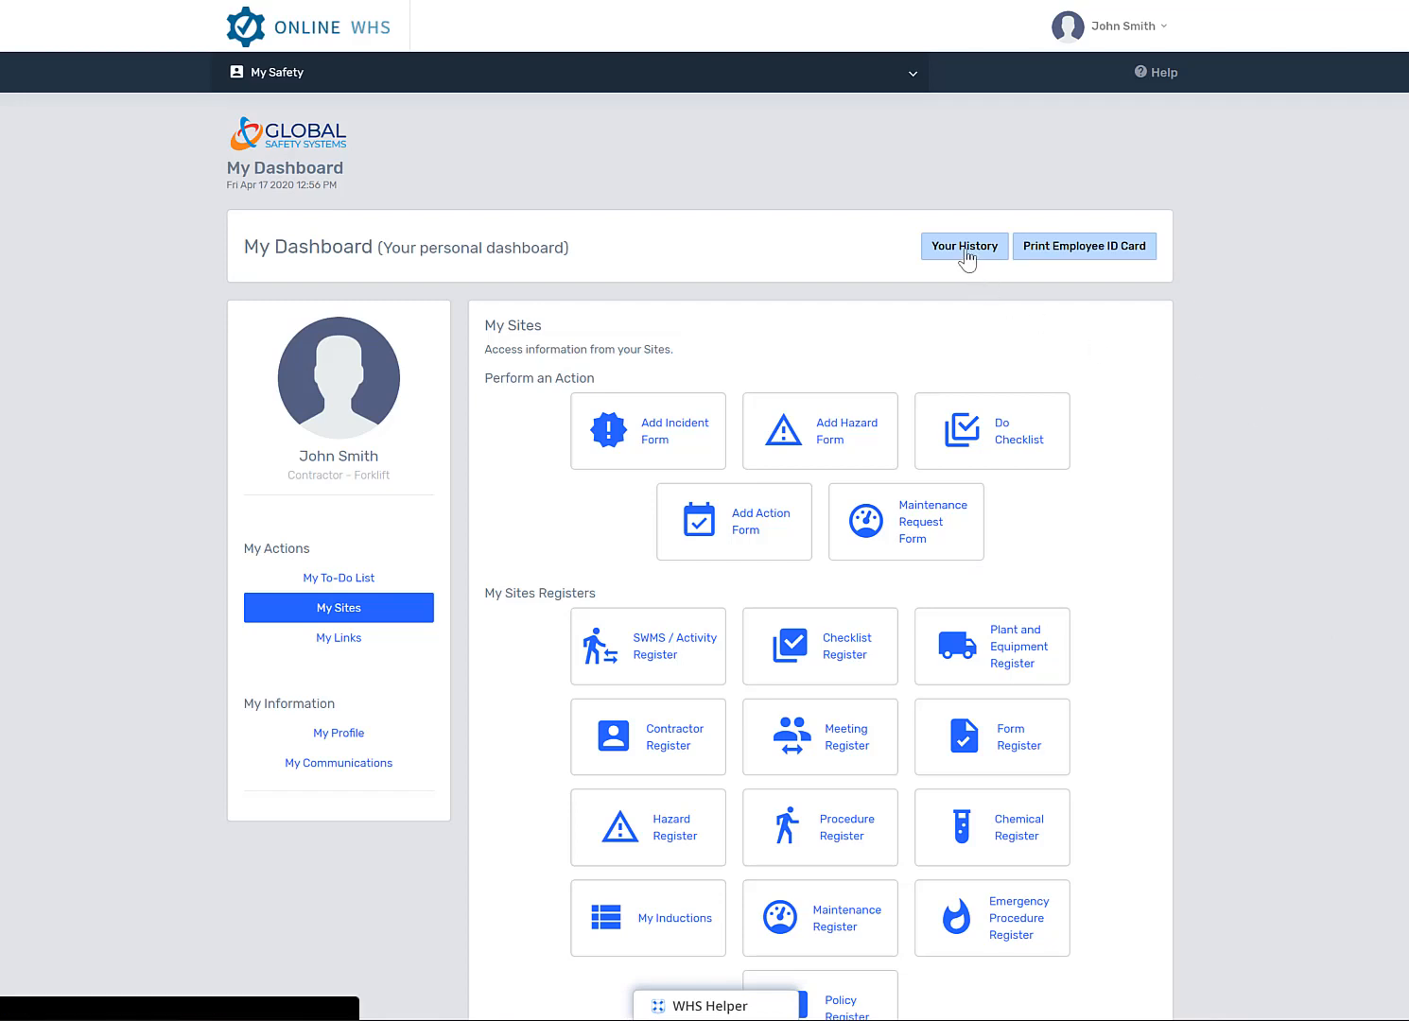
{"action": "left_click", "coordinate": [963, 247]}
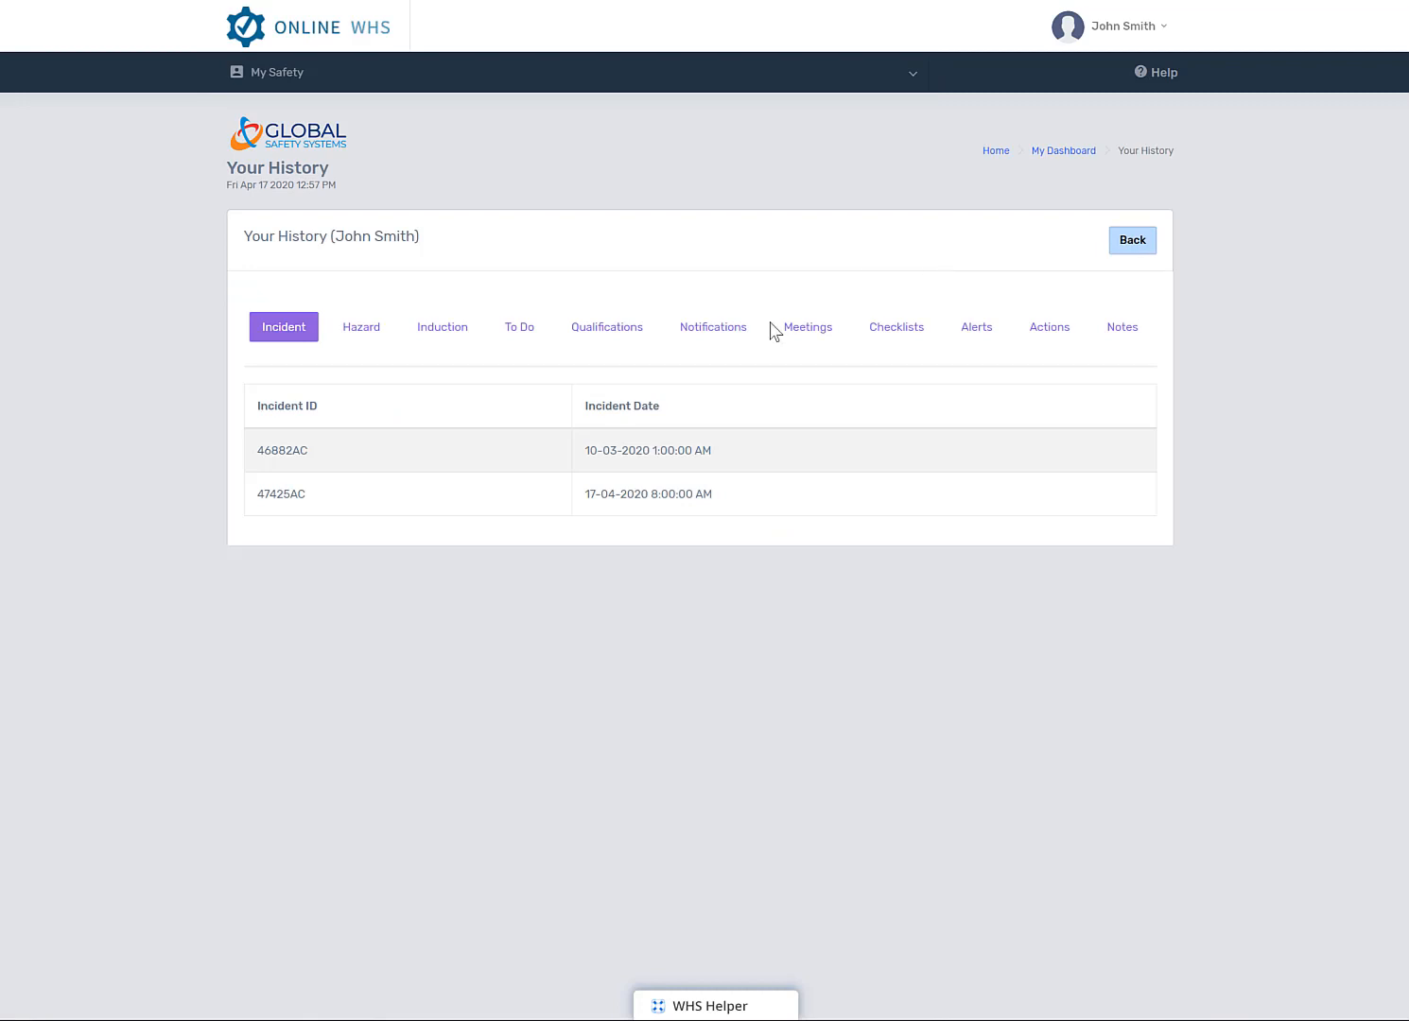
{"action": "mouse_move", "coordinate": [657, 388]}
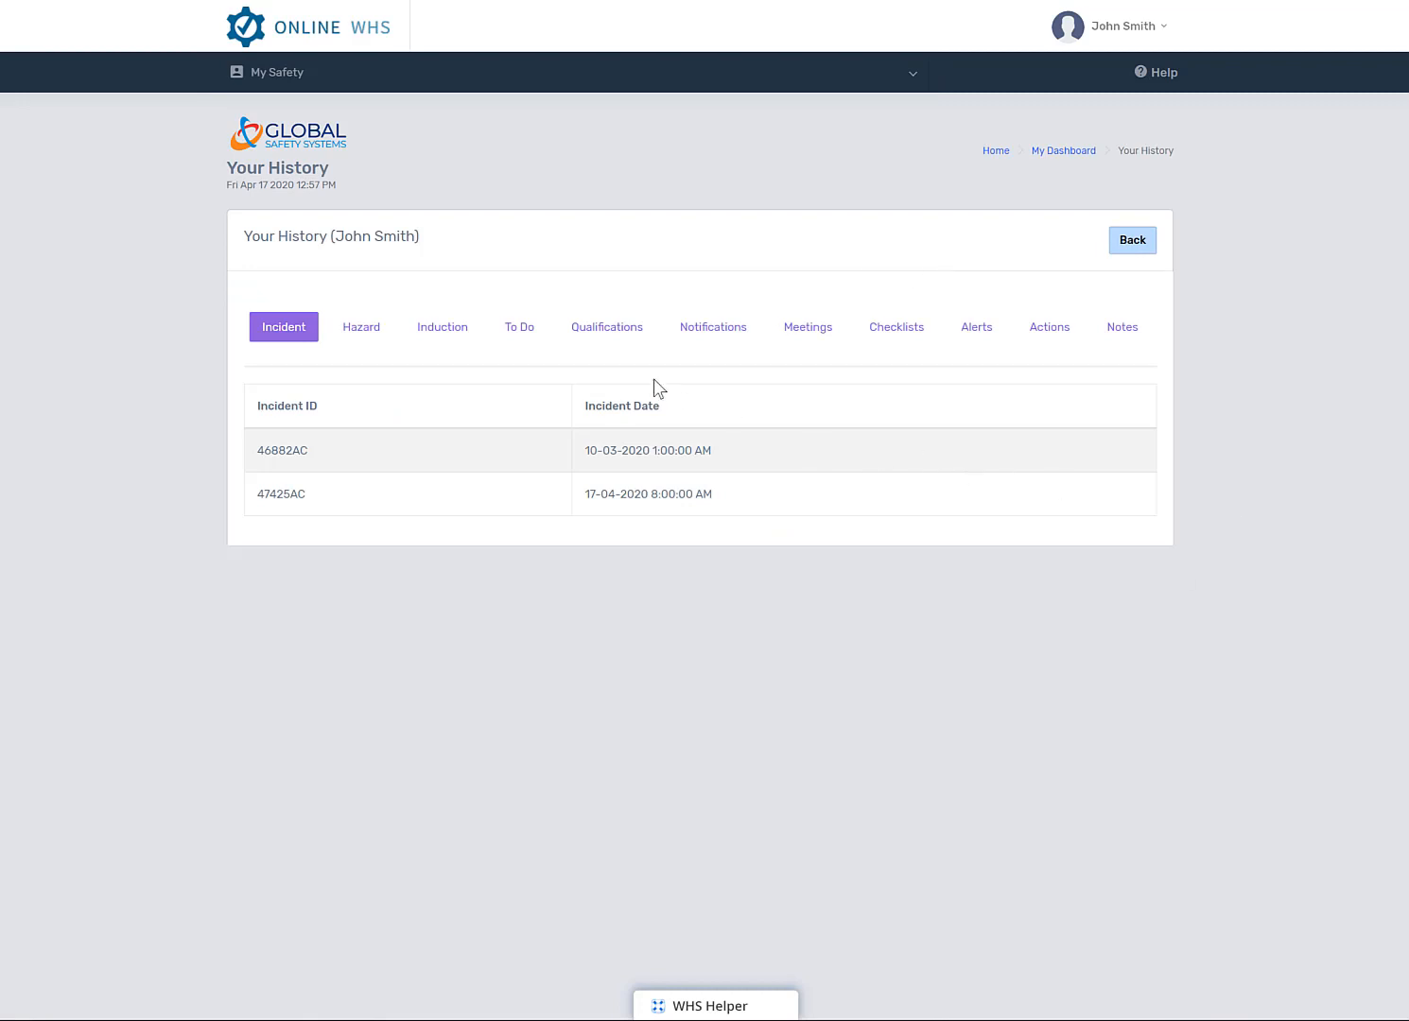
{"action": "left_click", "coordinate": [442, 326]}
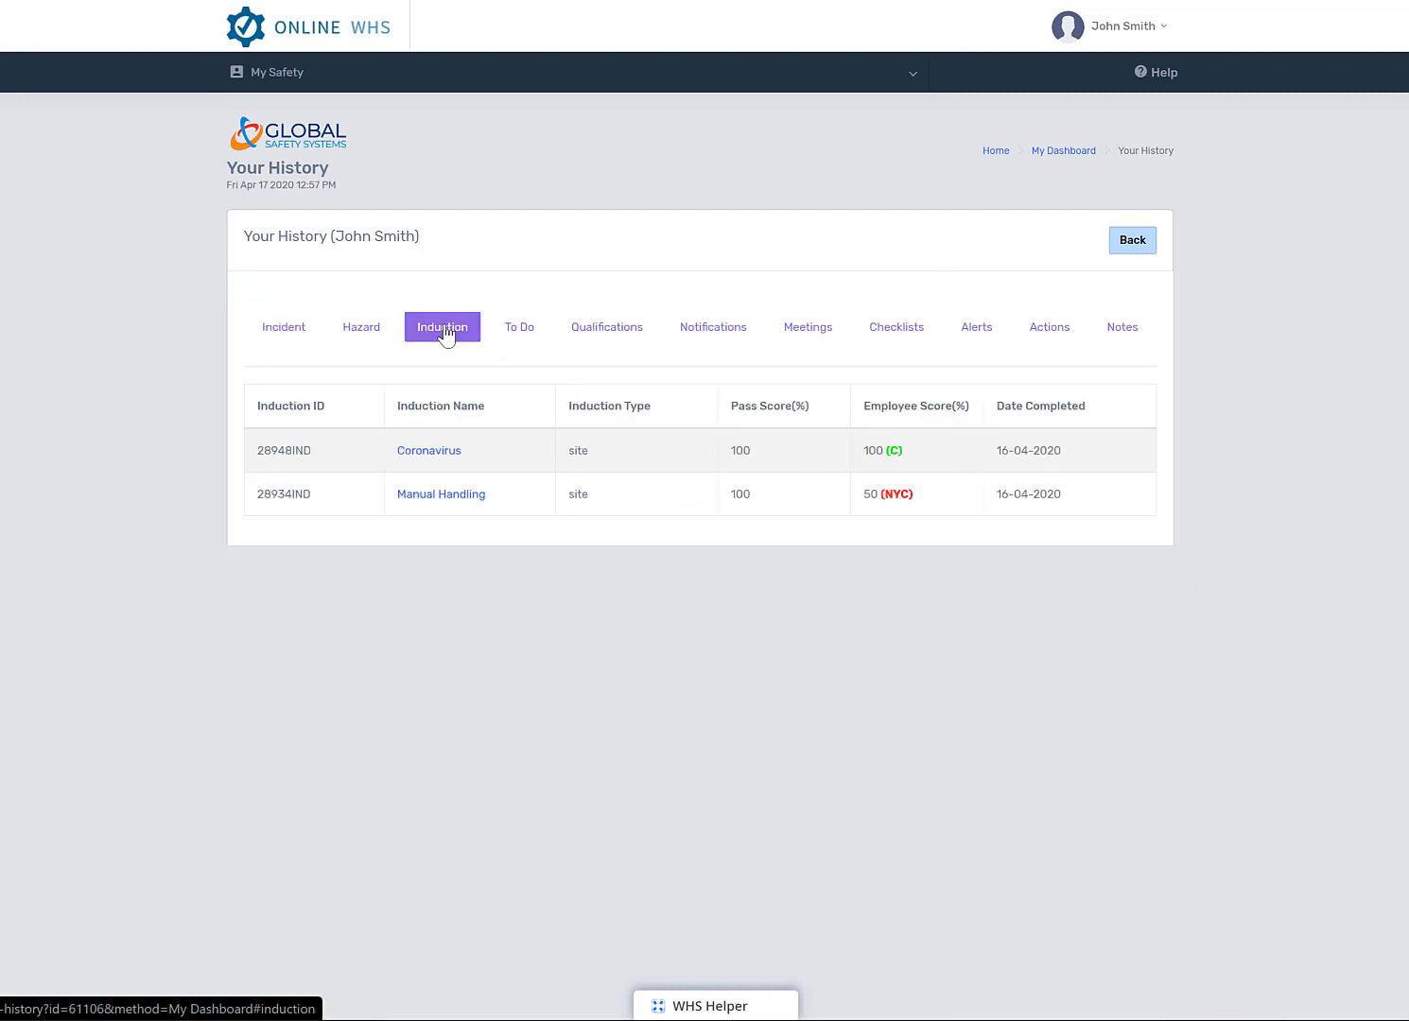
{"action": "left_click", "coordinate": [606, 327]}
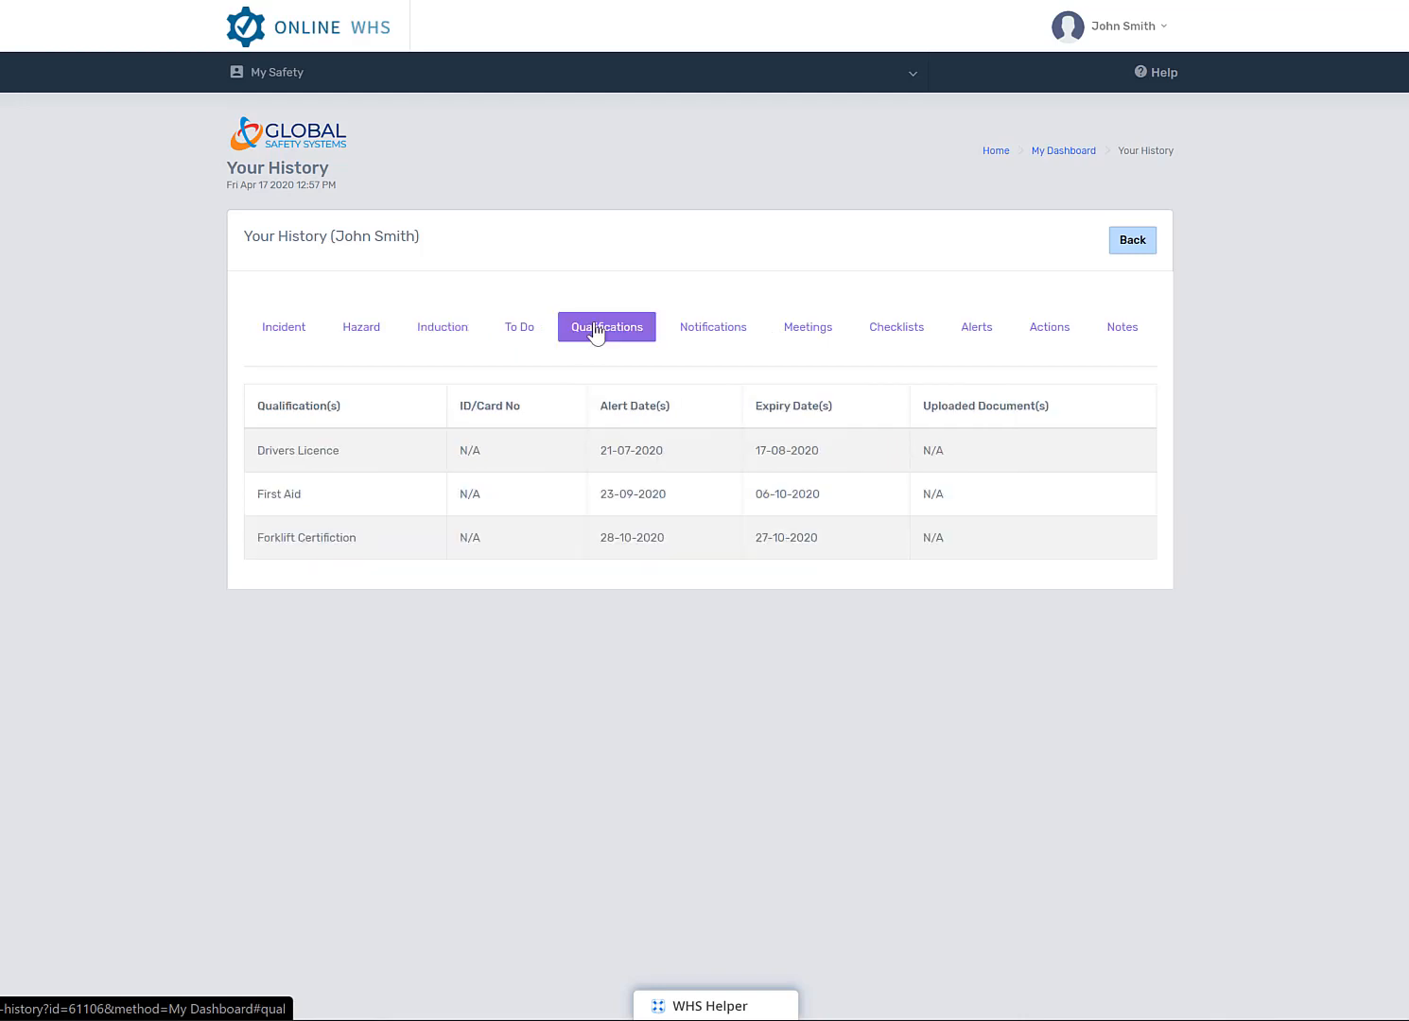
{"action": "mouse_move", "coordinate": [977, 327]}
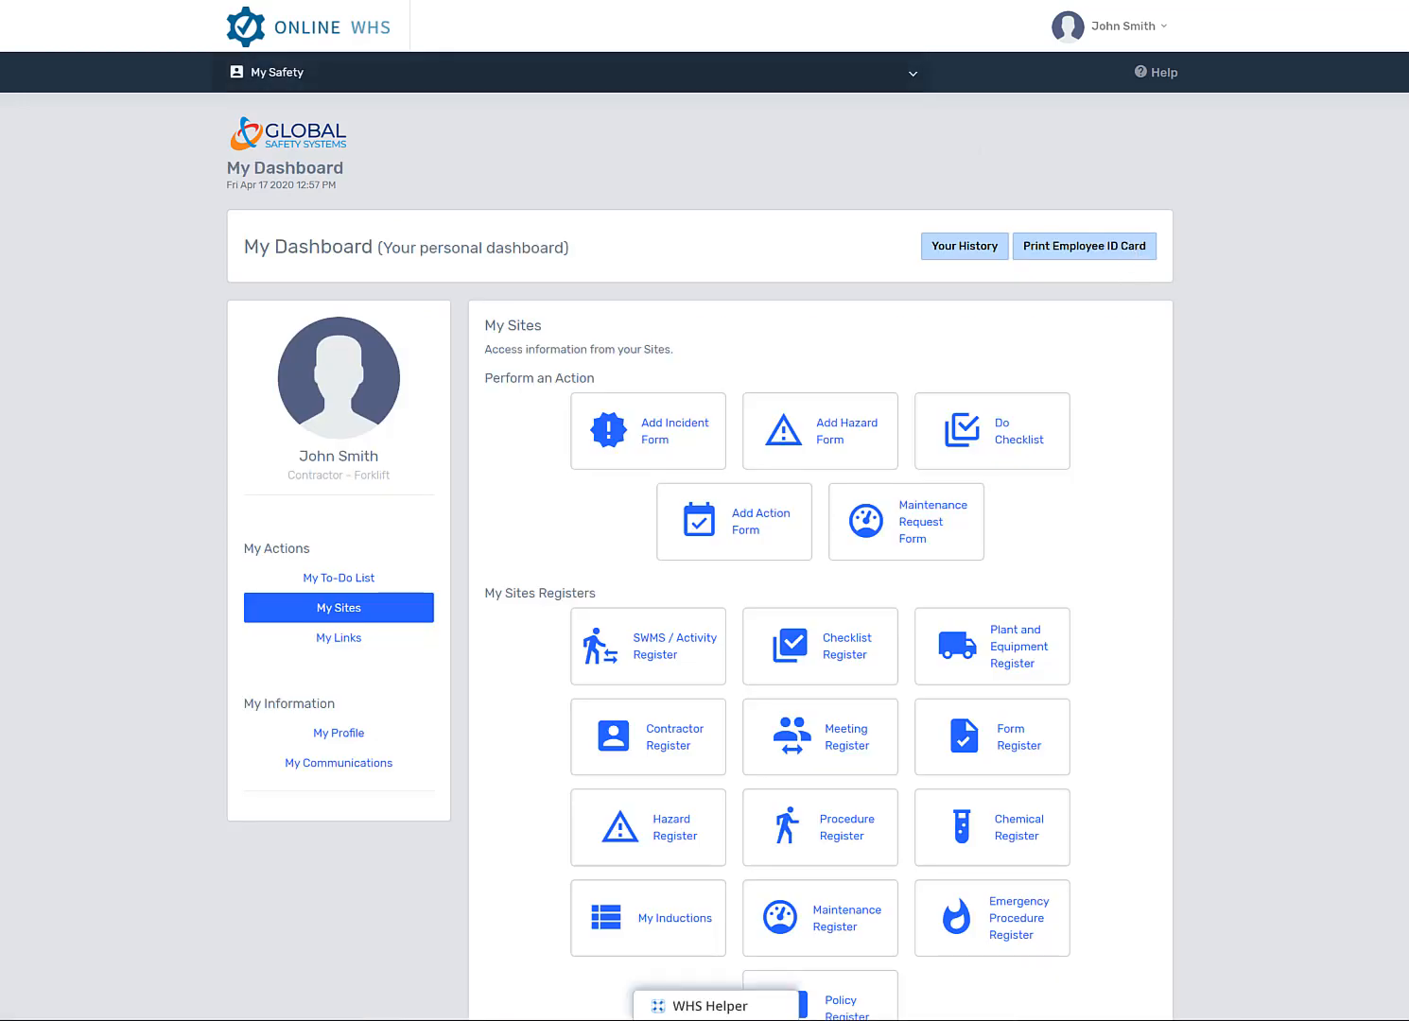
{"action": "mouse_move", "coordinate": [409, 632]}
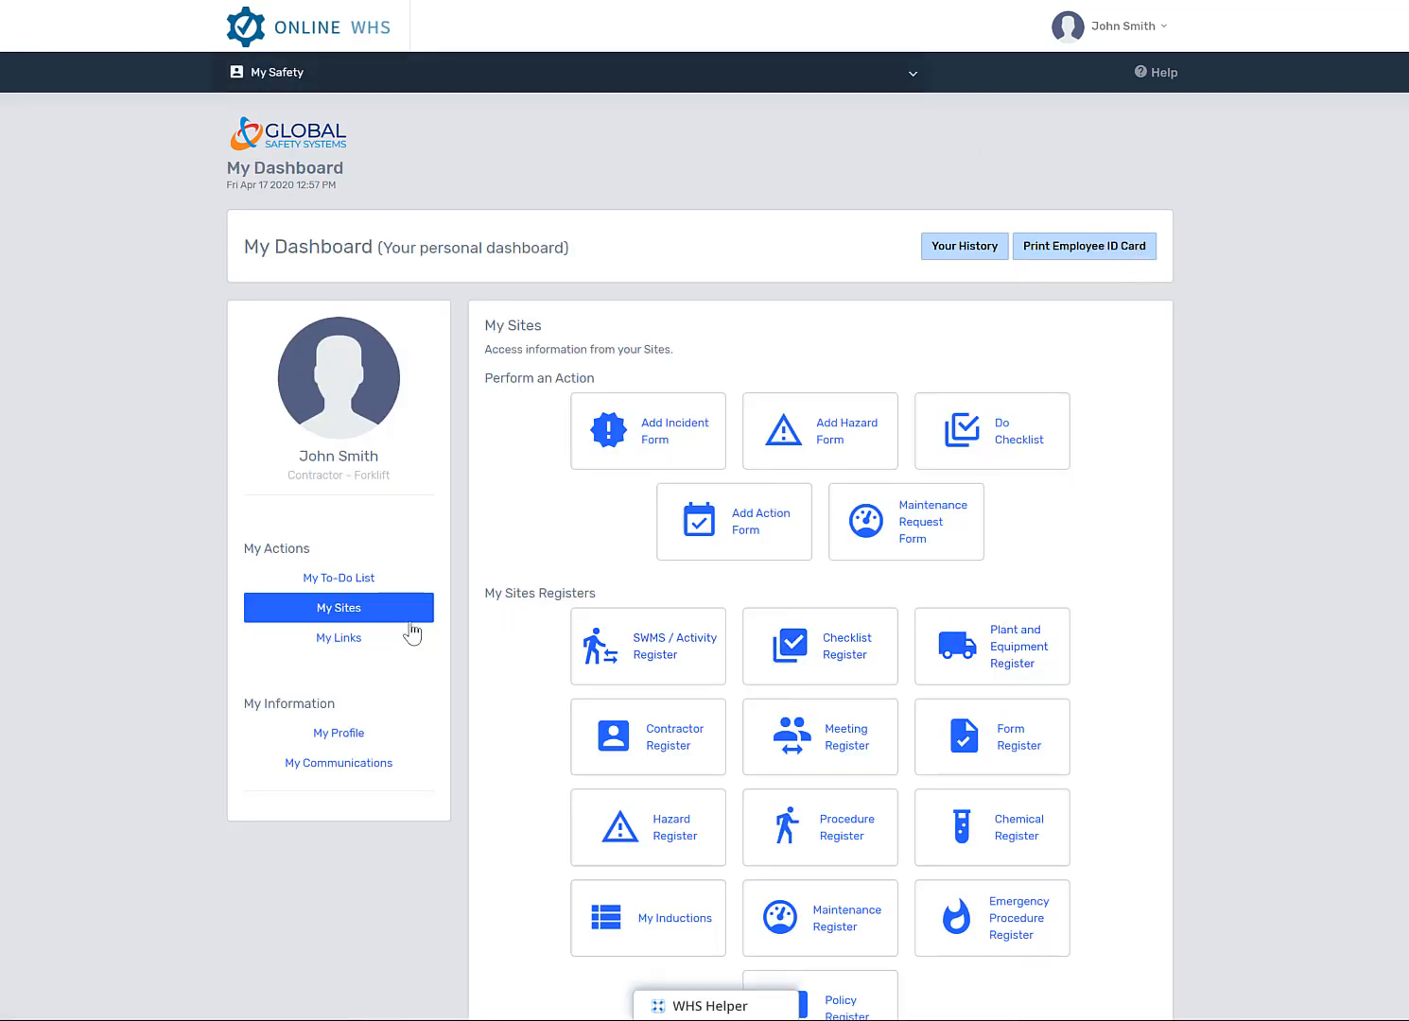
Show My Links (Coming Soon), then bring up John Smith's My Profile form.
{"action": "left_click", "coordinate": [338, 637]}
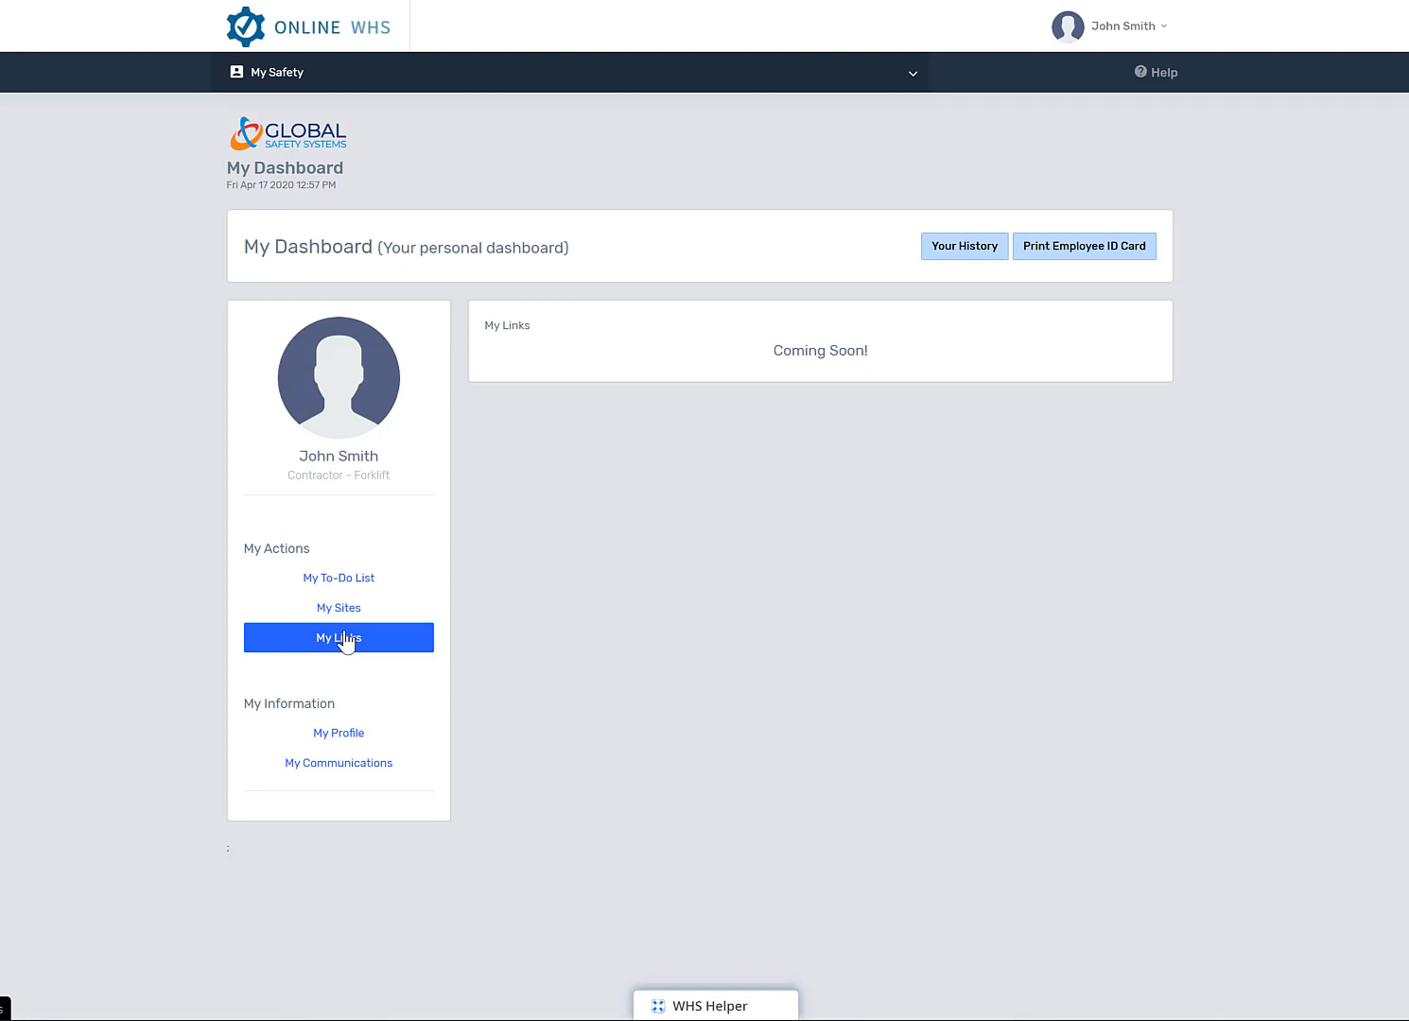
{"action": "mouse_move", "coordinate": [238, 776]}
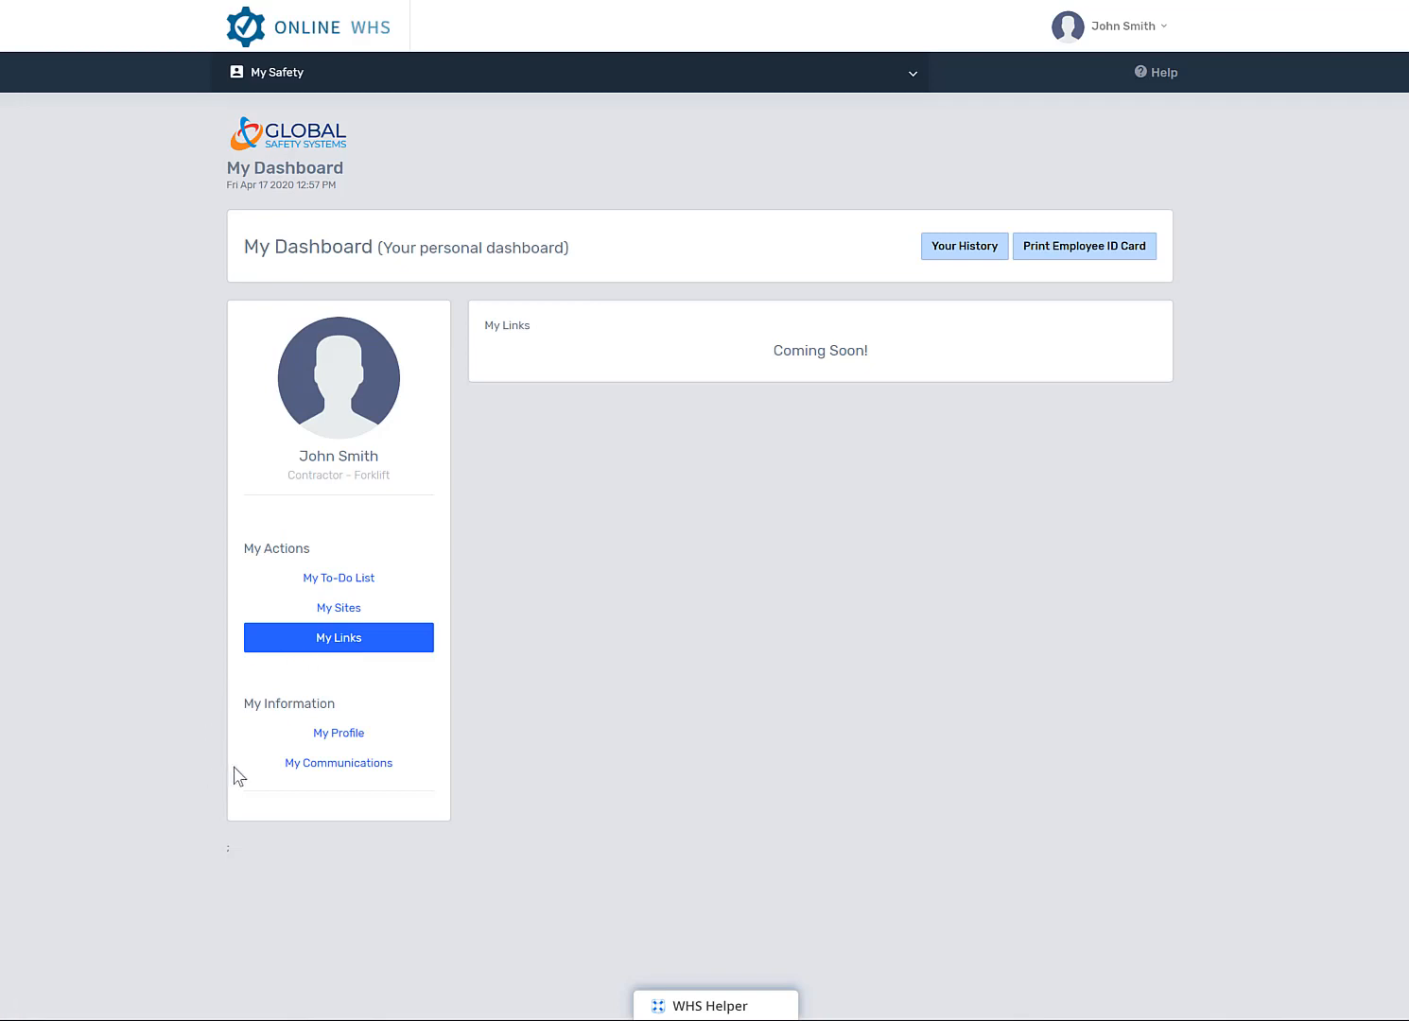
{"action": "left_click", "coordinate": [338, 732]}
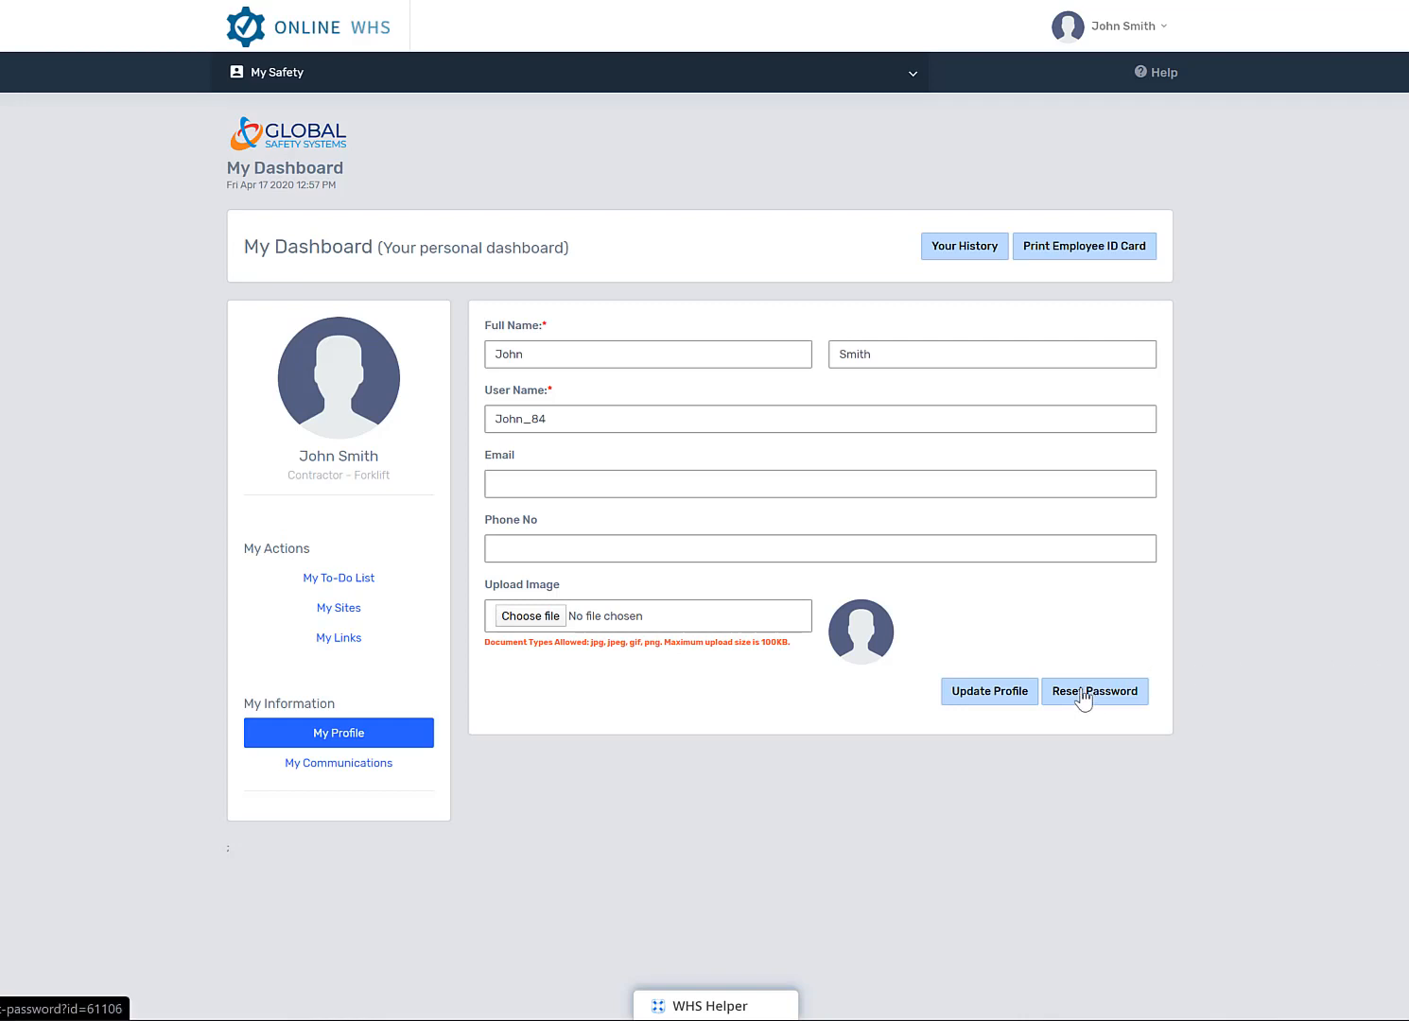
{"action": "mouse_move", "coordinate": [1088, 707]}
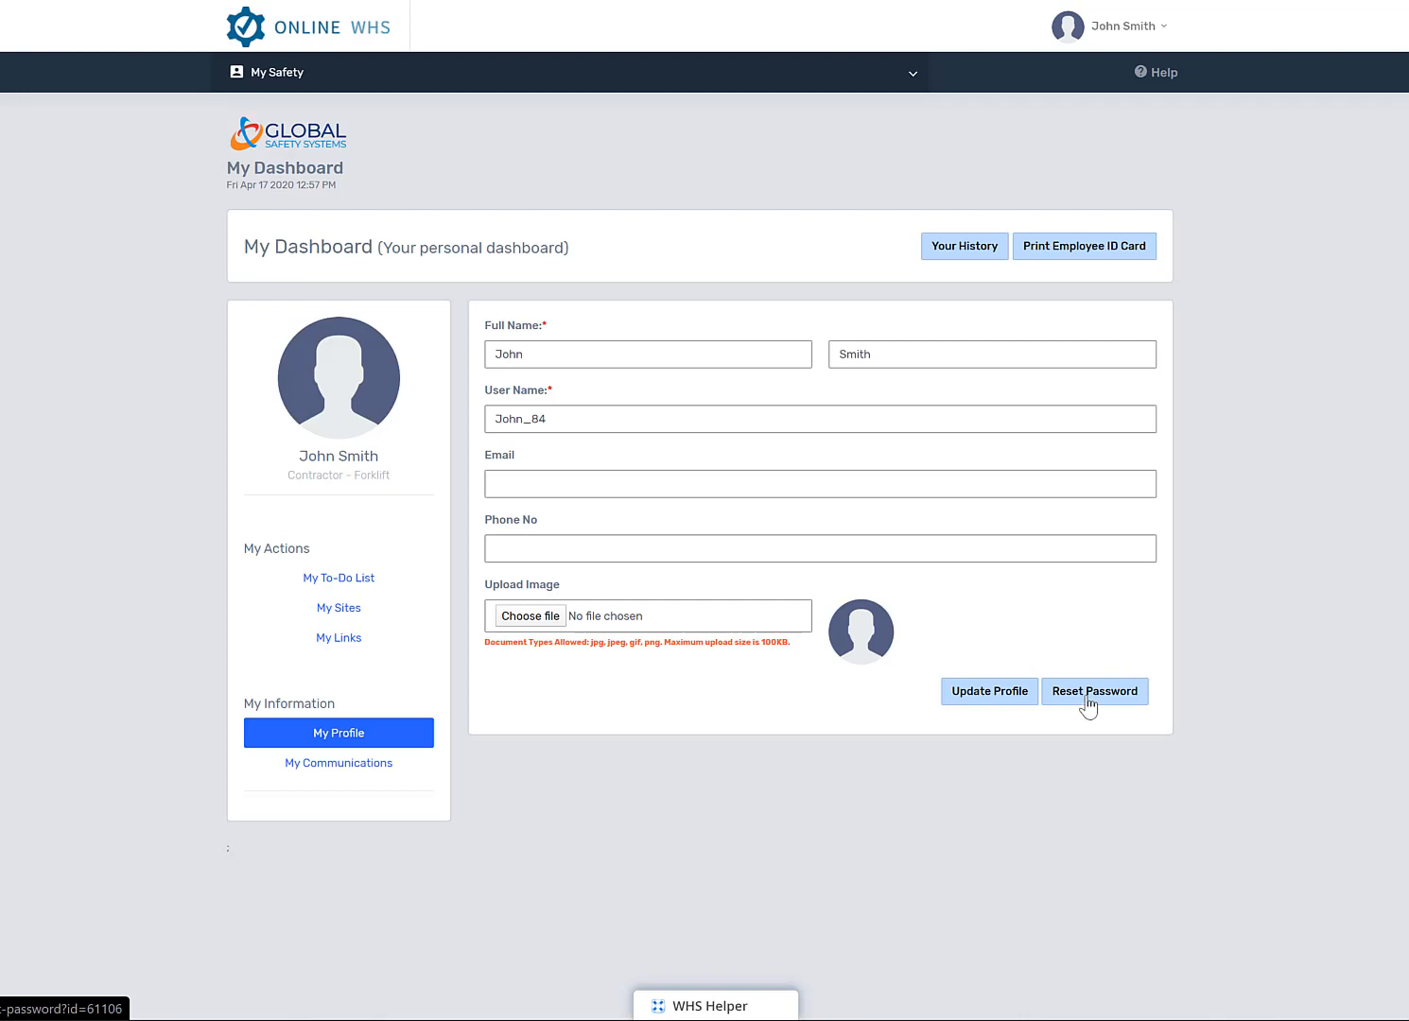
Reset and save the account password, then show My Communications (Coming Soon).
{"action": "left_click", "coordinate": [1093, 691]}
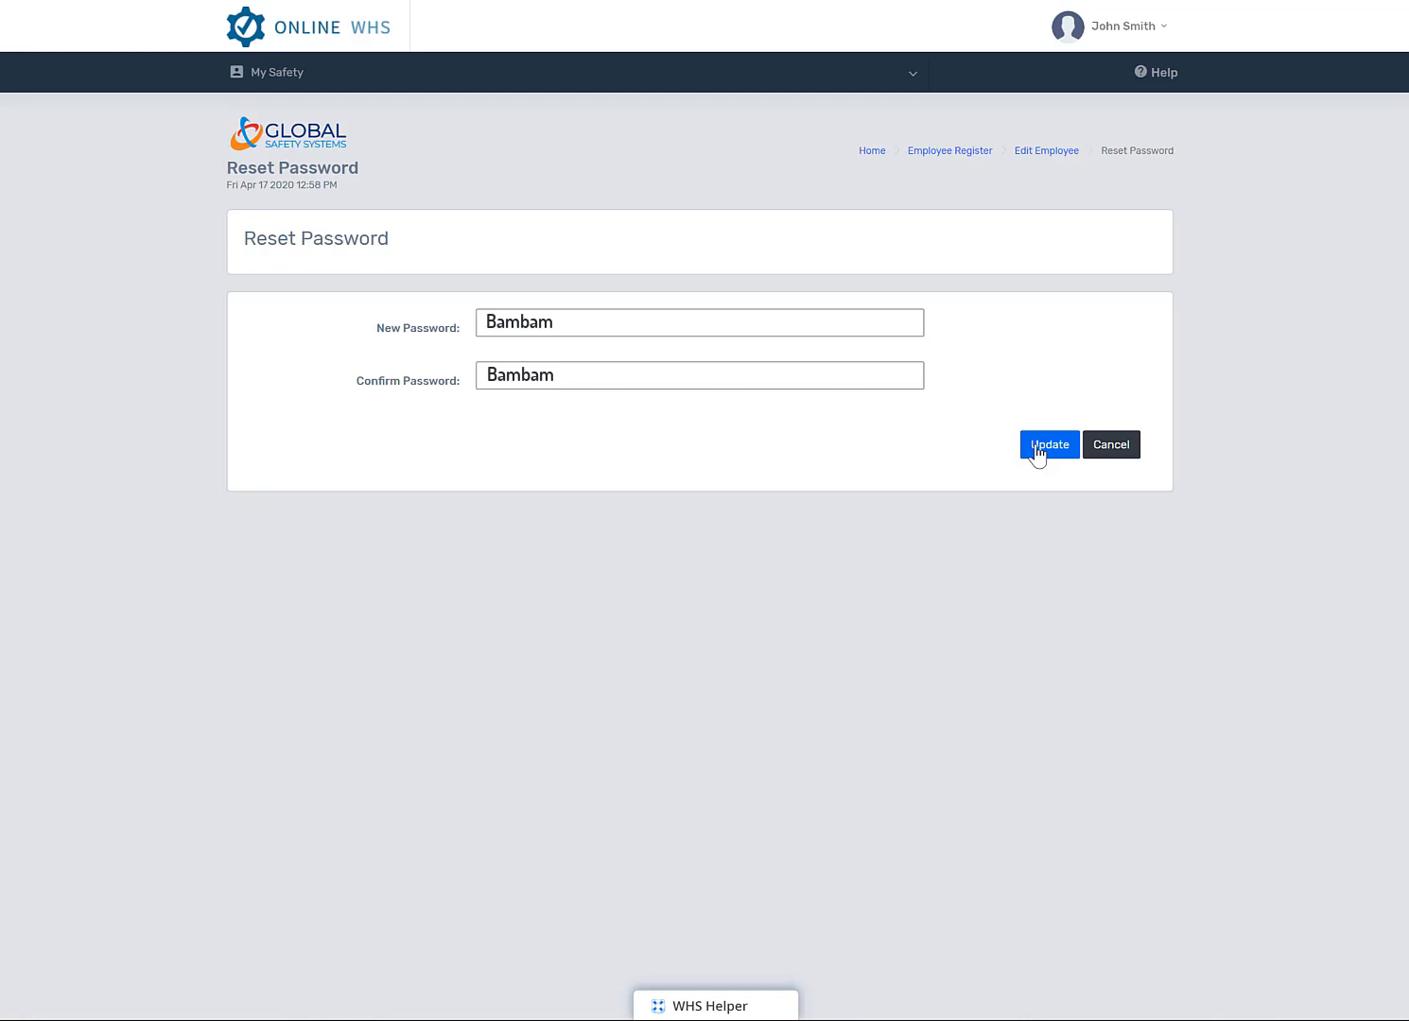
{"action": "left_click", "coordinate": [1048, 445]}
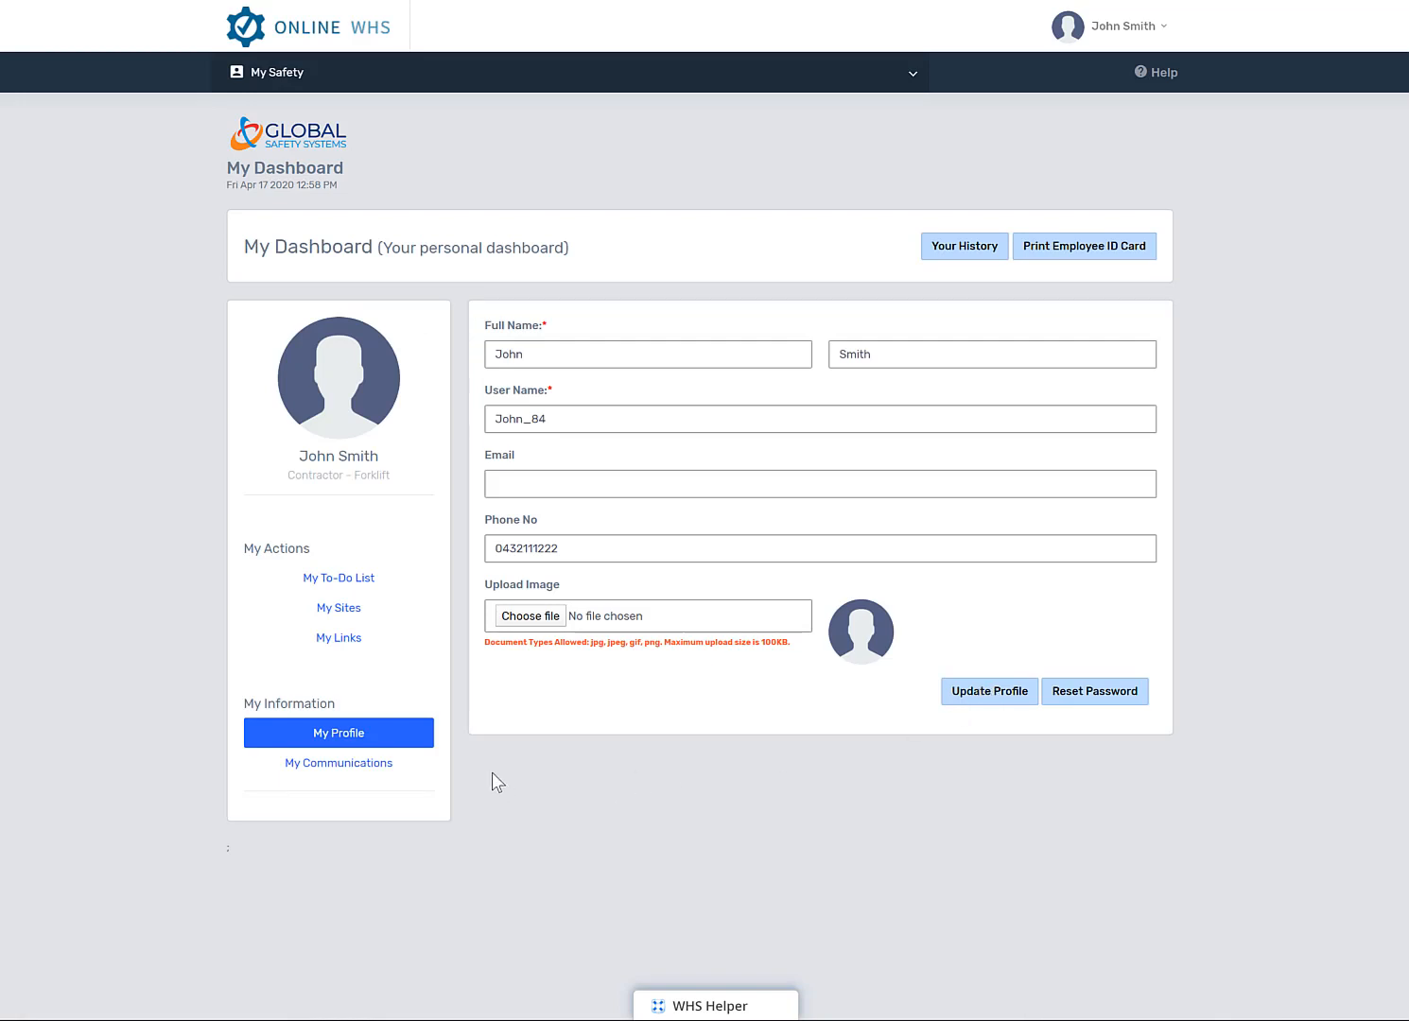
{"action": "left_click", "coordinate": [338, 763]}
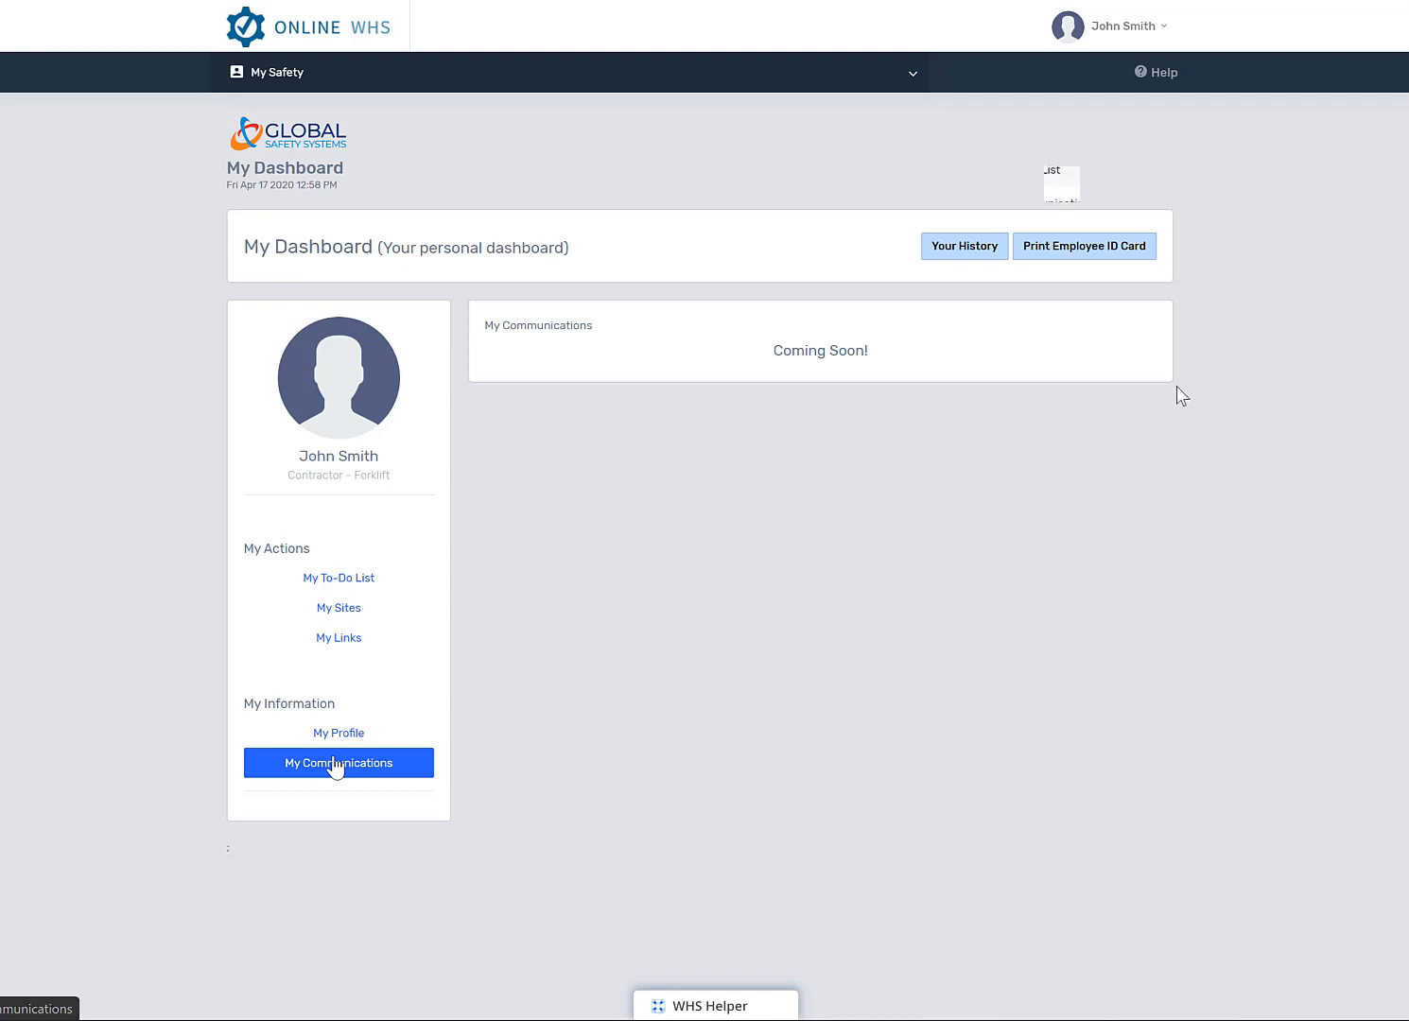
Show the account menu with profile, to-do list, communications and logout options.
{"action": "left_click", "coordinate": [1123, 26]}
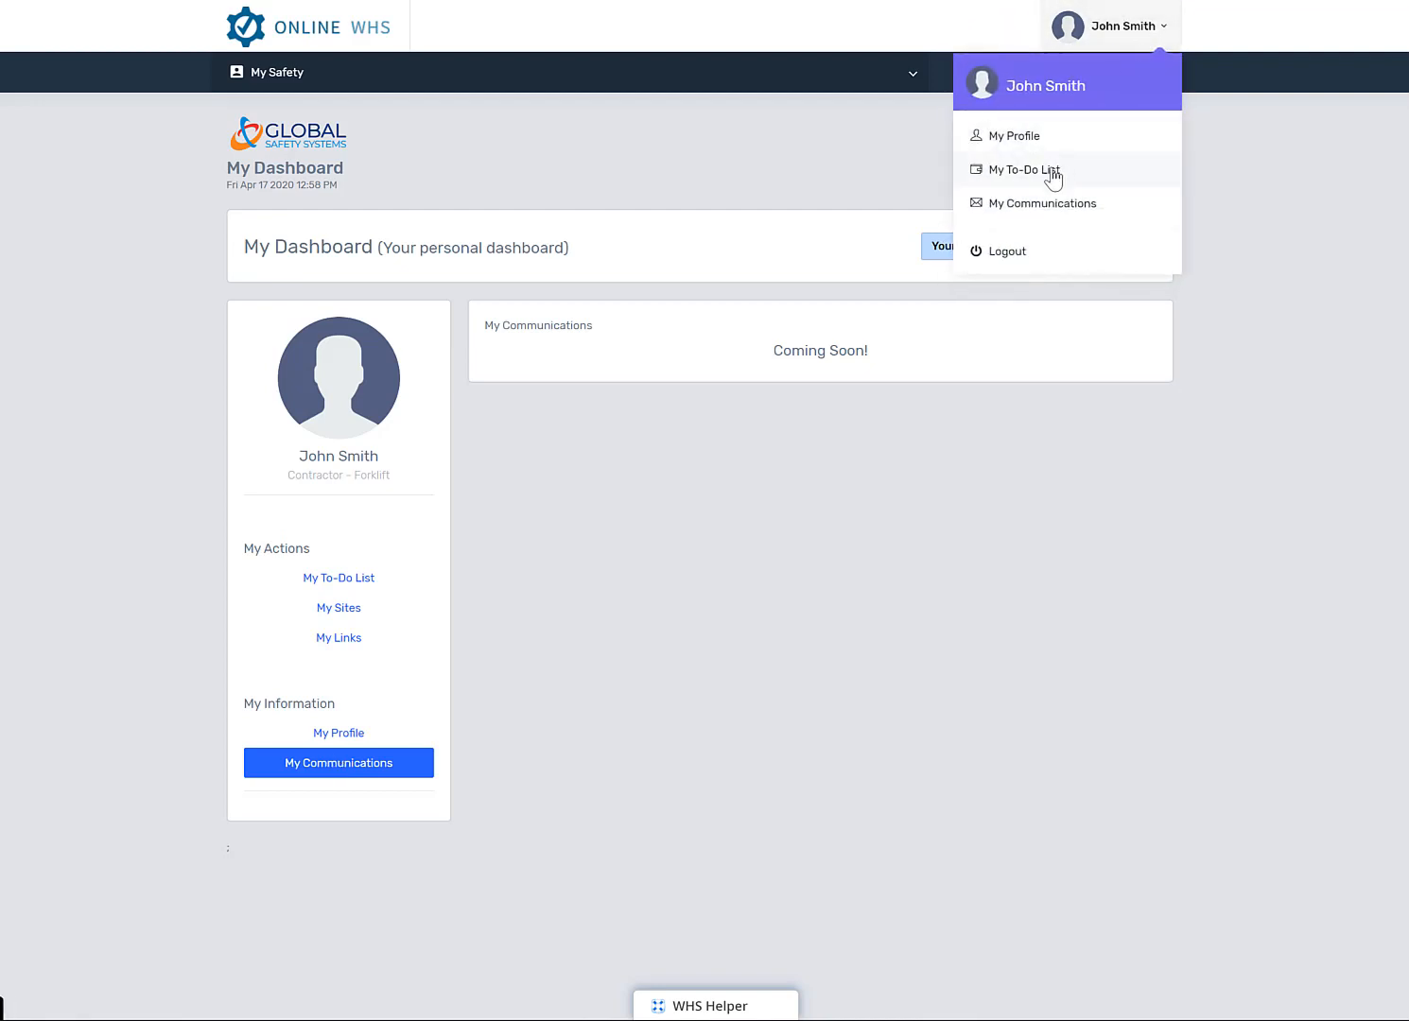
{"action": "mouse_move", "coordinate": [1044, 204]}
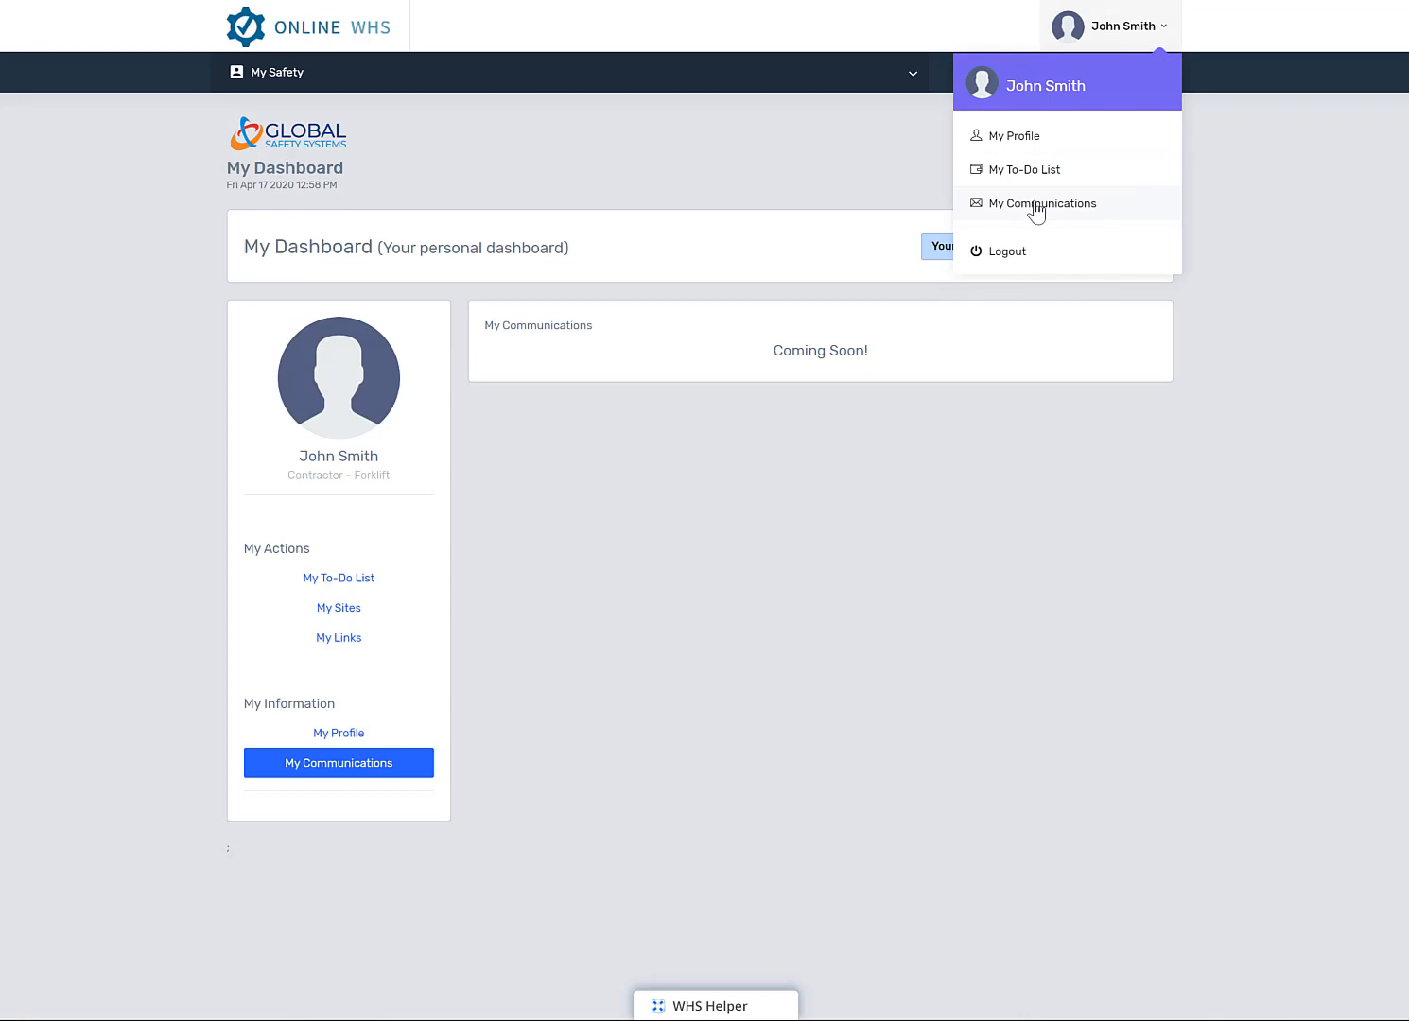
{"action": "mouse_move", "coordinate": [1008, 257]}
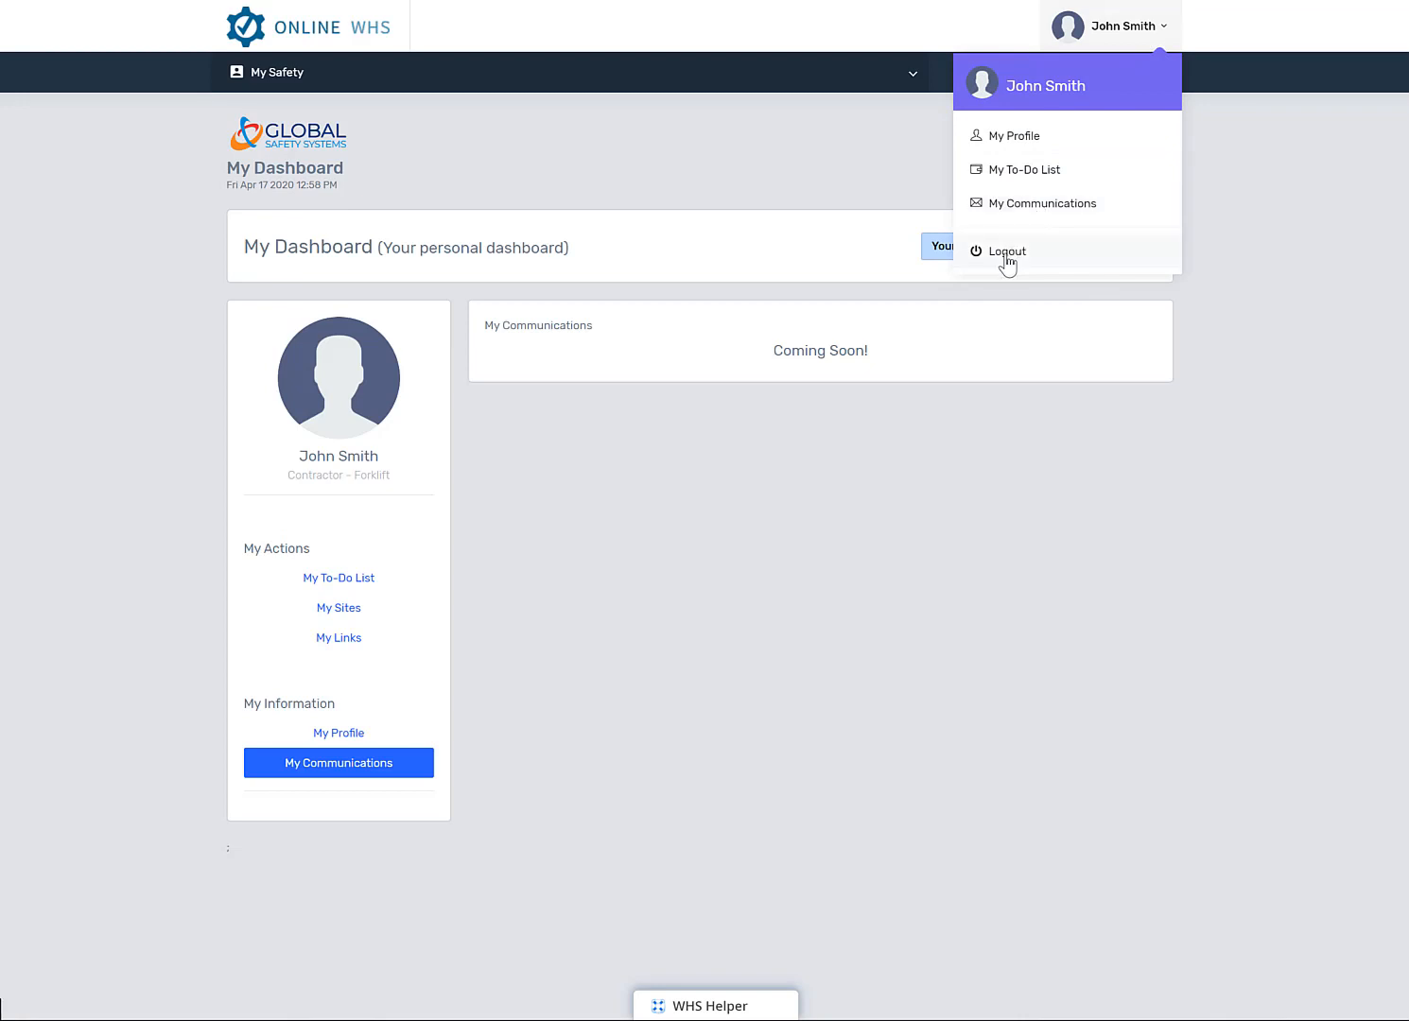
{"action": "mouse_move", "coordinate": [1374, 387]}
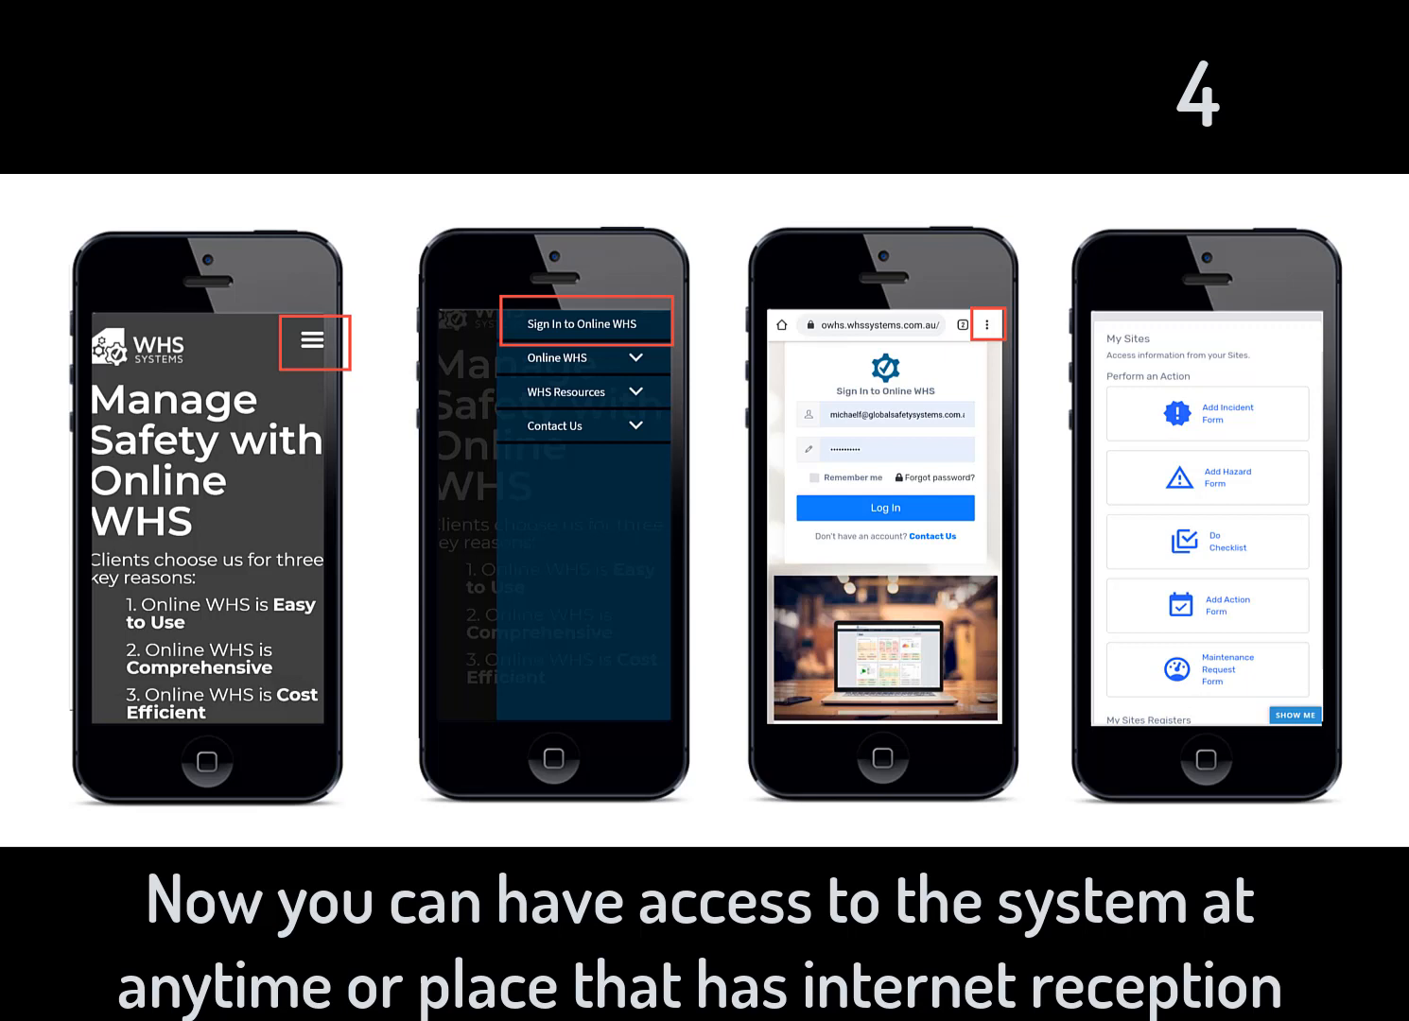
Advance the presentation from the mobile access slide to the QR code access slide.
{"action": "key", "text": "Right"}
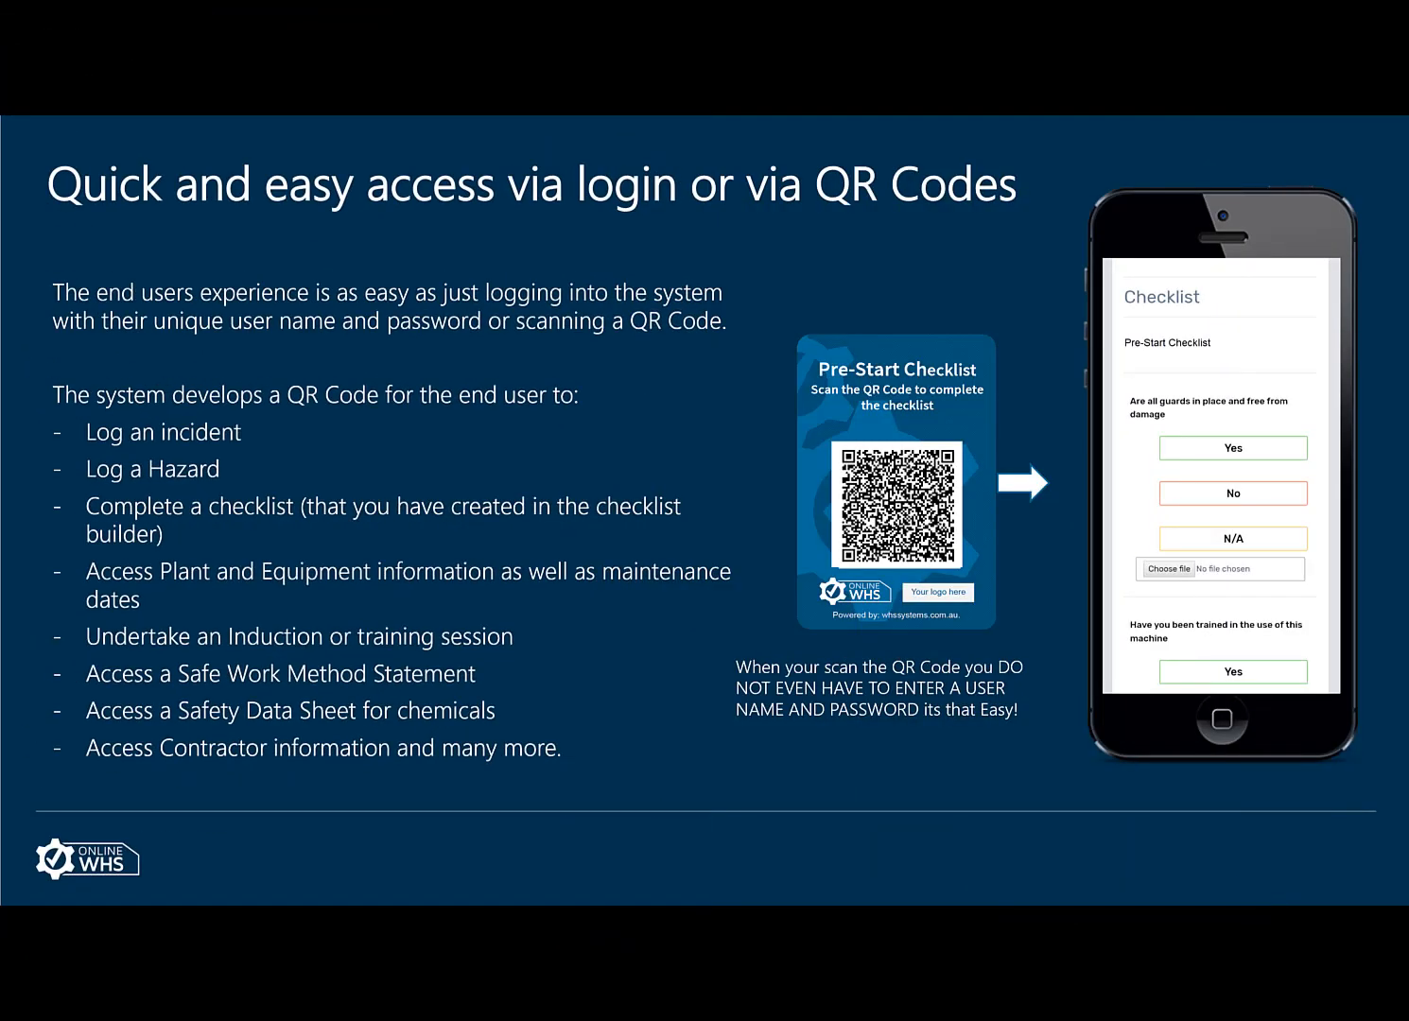